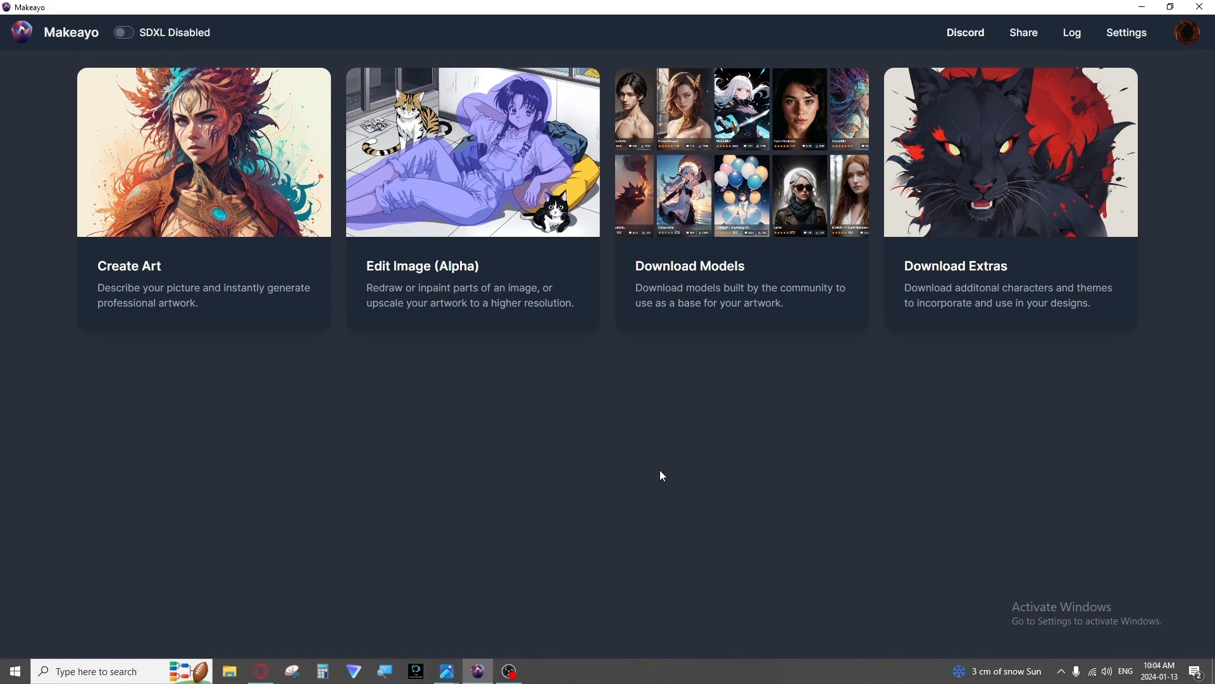
{"action": "mouse_move", "coordinate": [663, 448]}
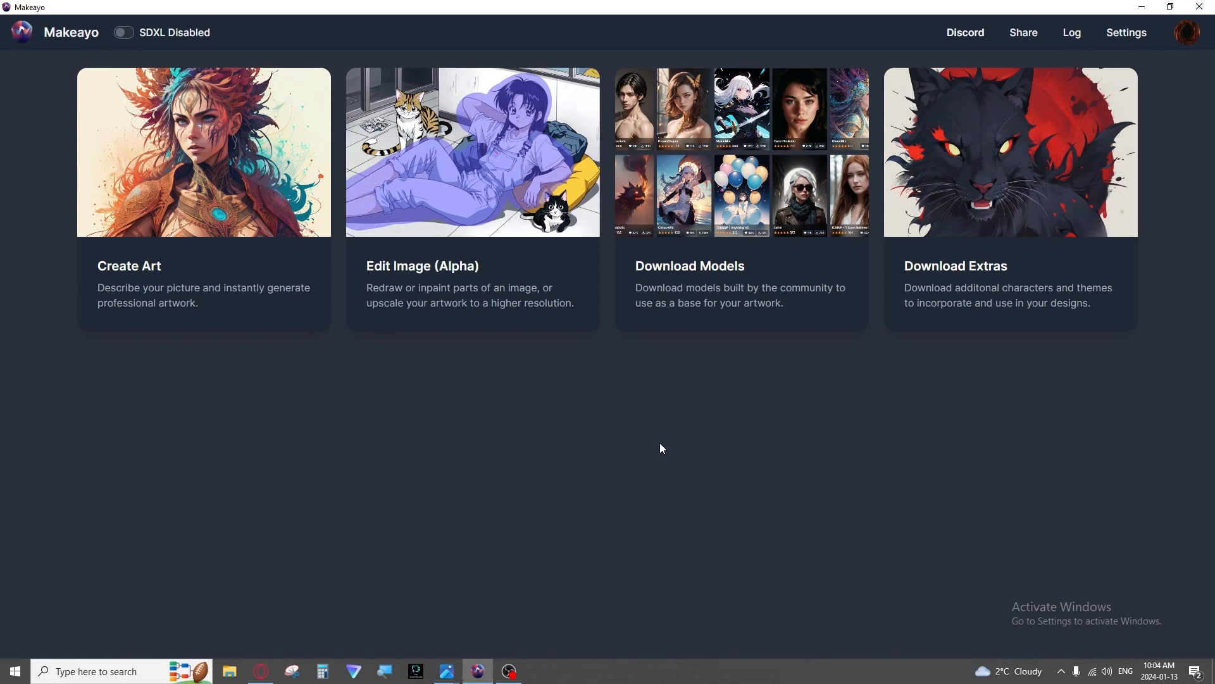
{"action": "mouse_move", "coordinate": [646, 468]}
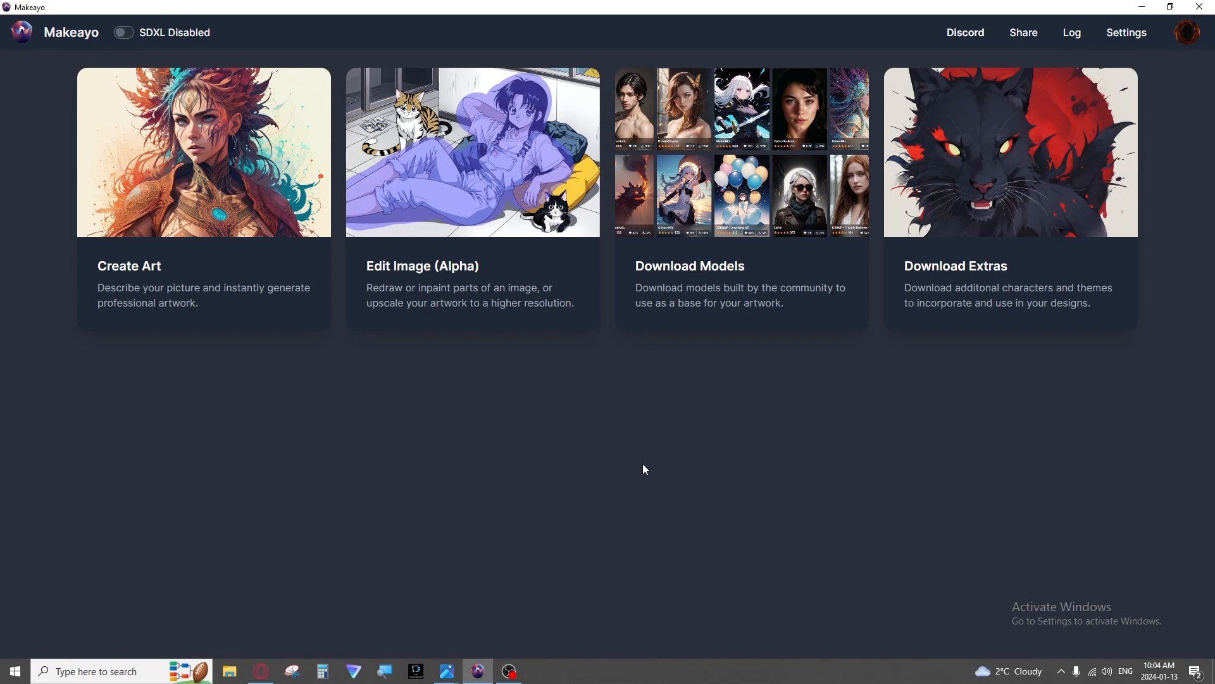
{"action": "mouse_move", "coordinate": [204, 195]}
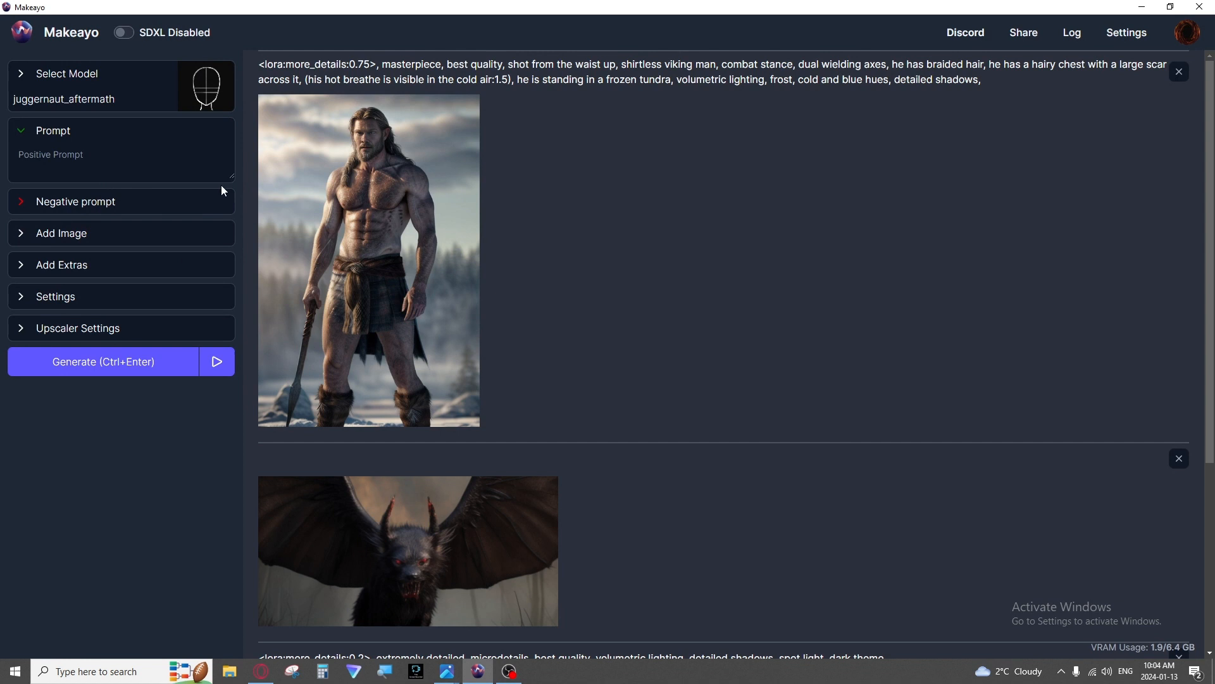
- Reveal the Negative prompt field in the left sidebar
{"action": "left_click", "coordinate": [75, 202]}
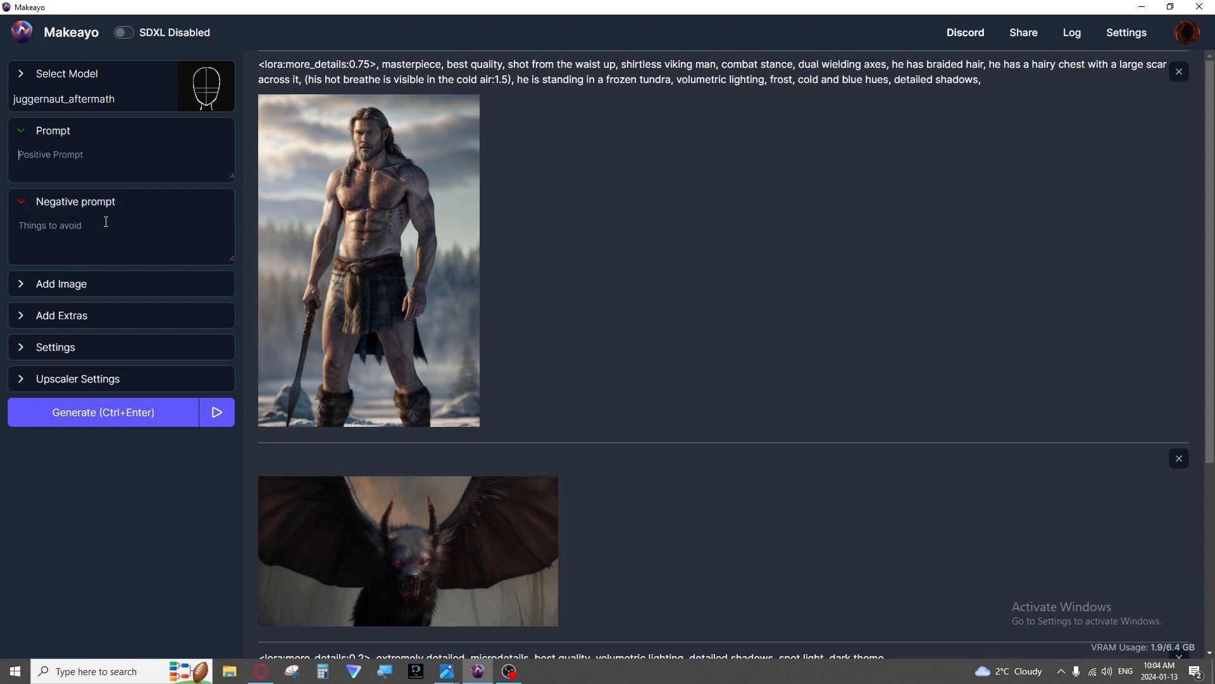
{"action": "mouse_move", "coordinate": [228, 266]}
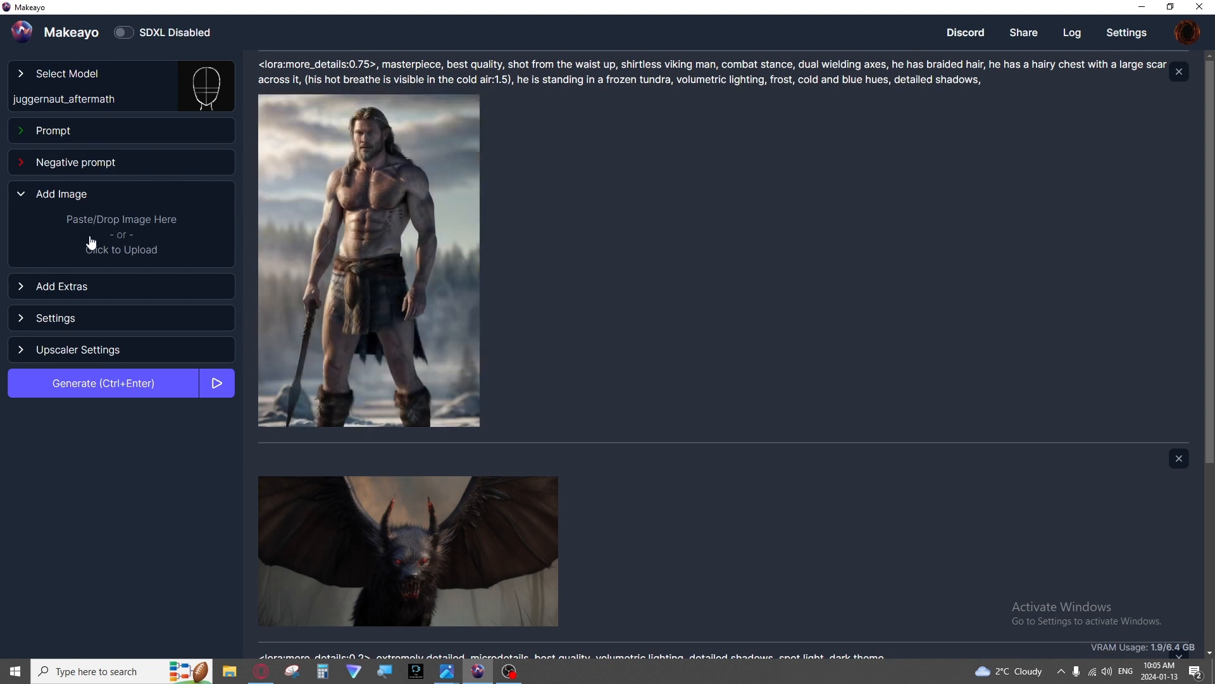
{"action": "mouse_move", "coordinate": [409, 112]}
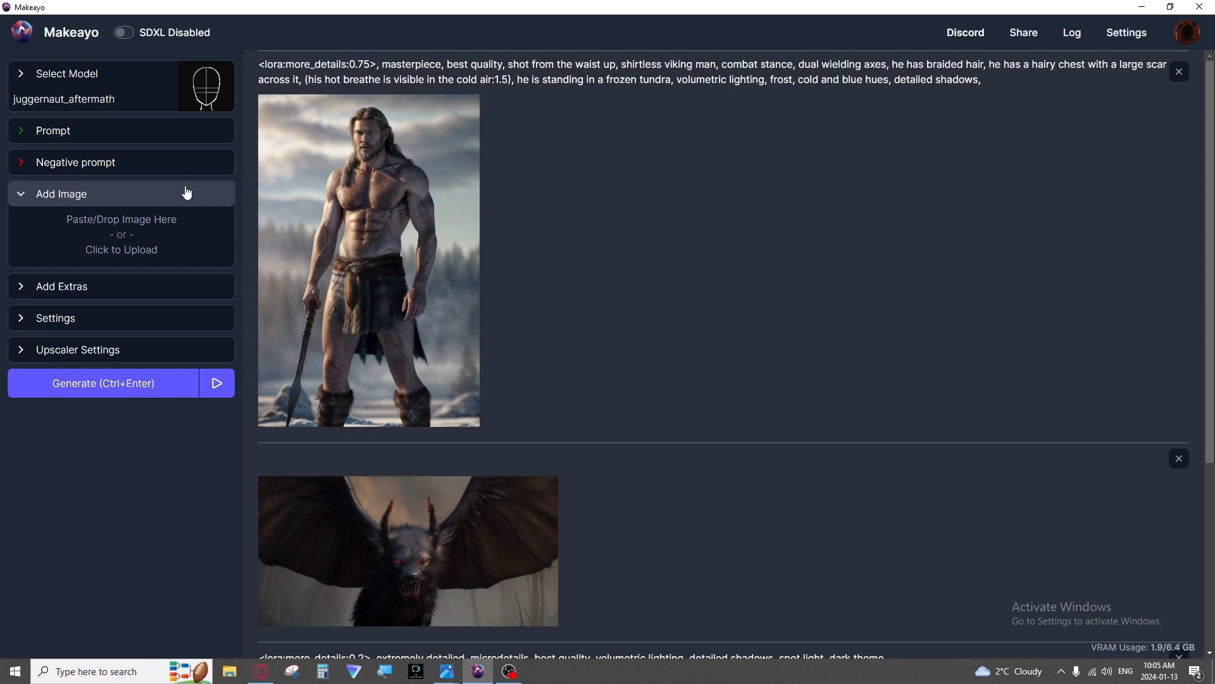
- Load the viking picture as the input image and lower Morph Strength to 0.1
{"action": "left_click", "coordinate": [121, 236]}
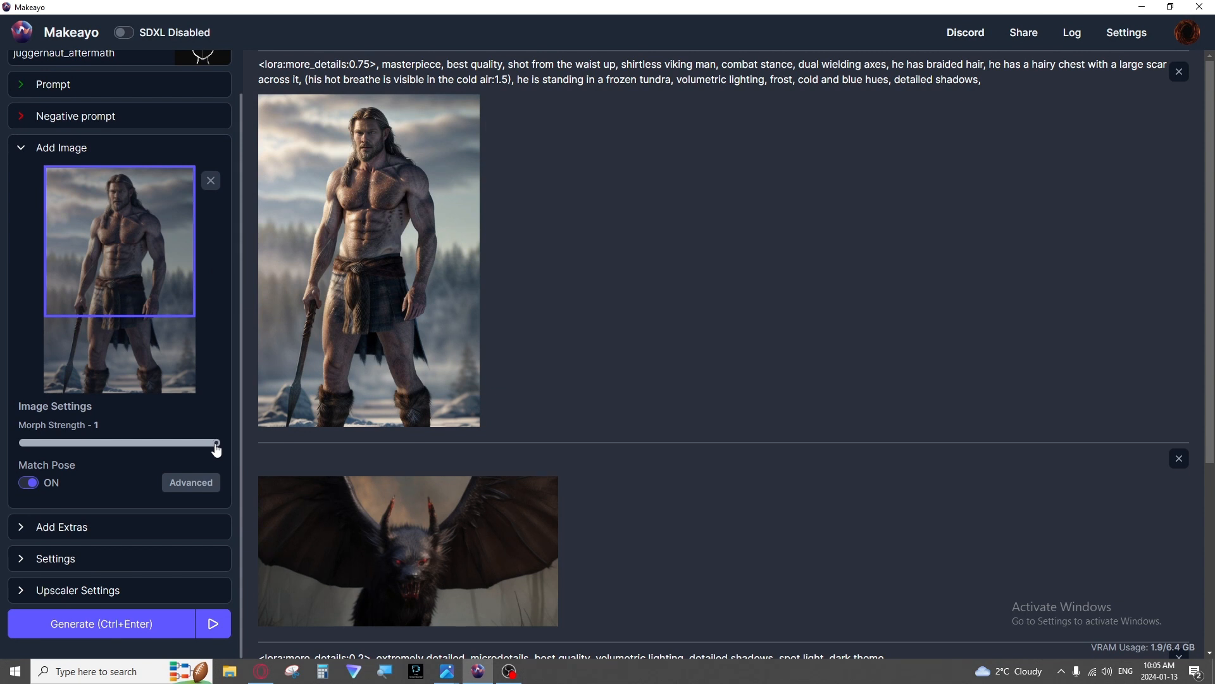
{"action": "mouse_move", "coordinate": [218, 447]}
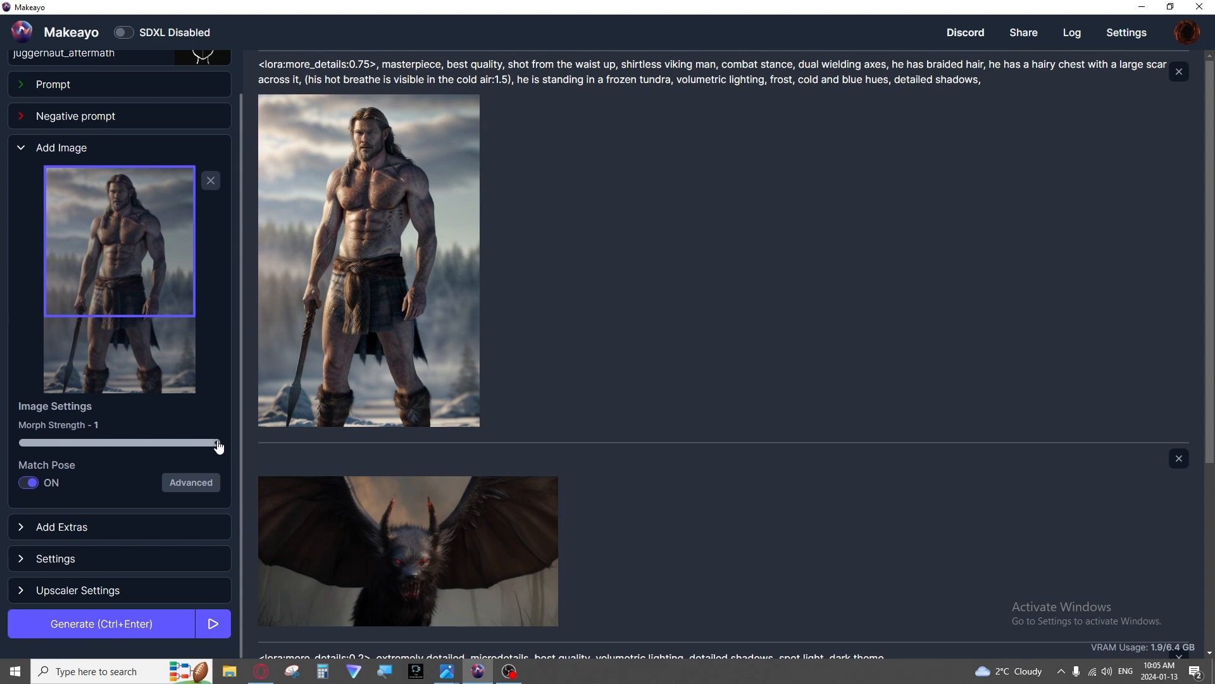
{"action": "left_click_drag", "start_coordinate": [219, 443], "coordinate": [205, 443]}
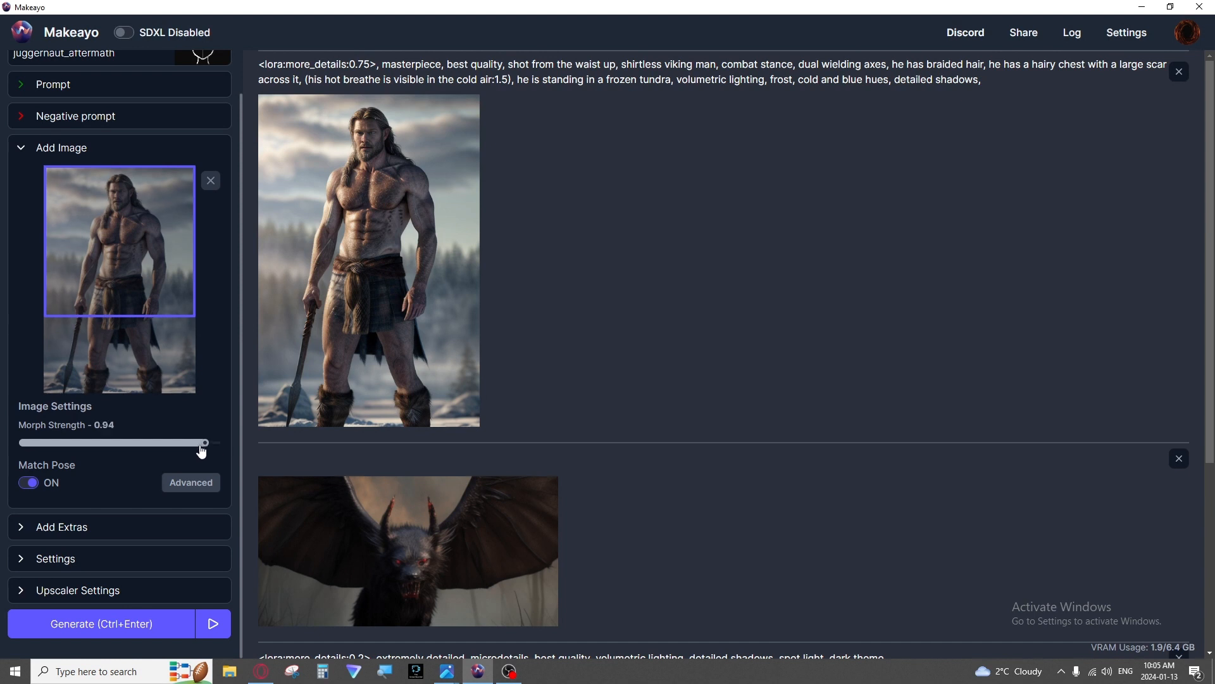
{"action": "left_click_drag", "start_coordinate": [204, 443], "coordinate": [37, 443]}
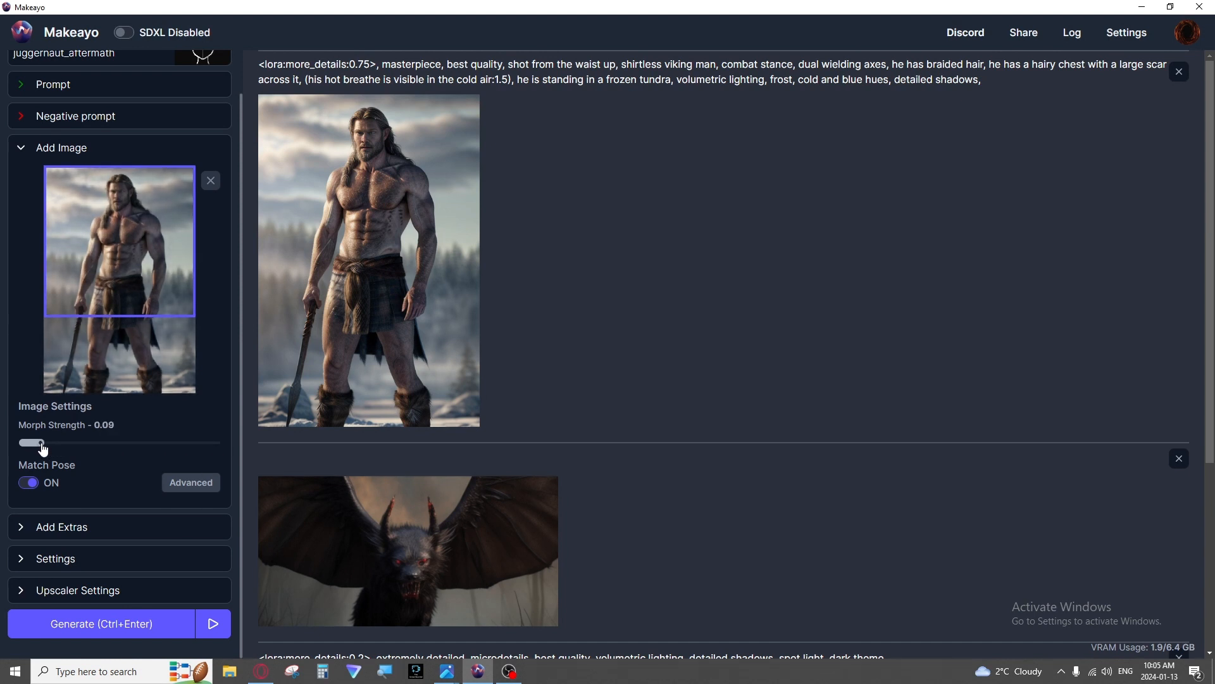
{"action": "left_click_drag", "start_coordinate": [41, 443], "coordinate": [33, 443]}
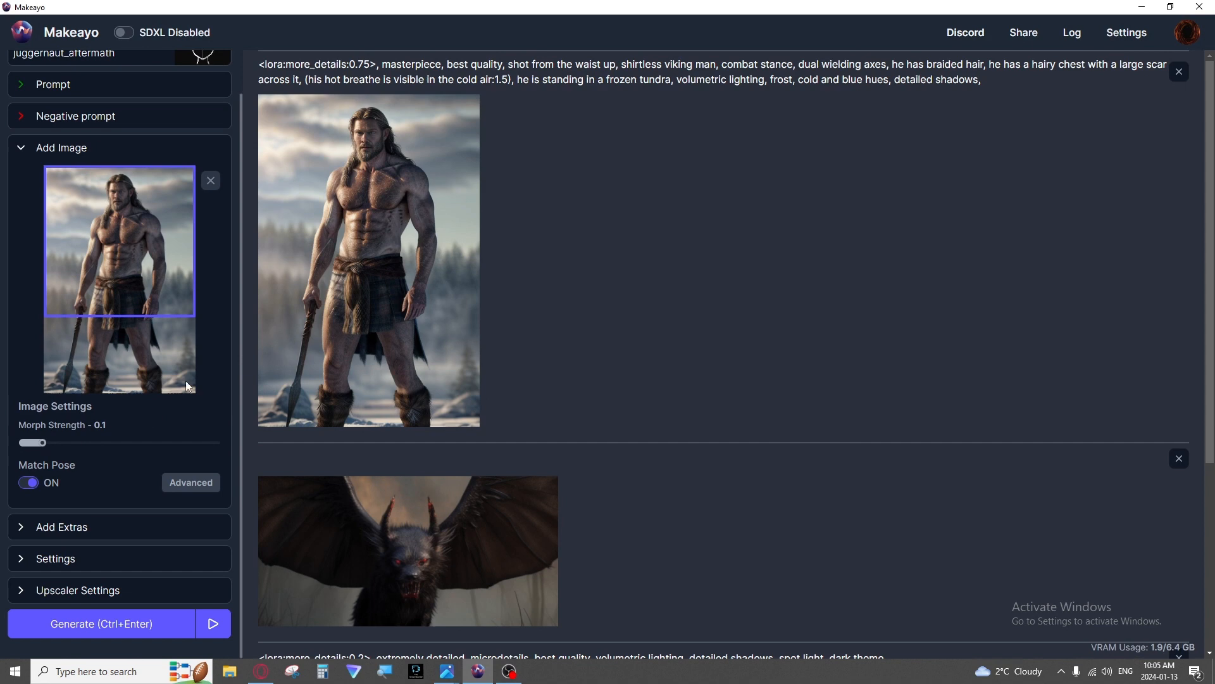
{"action": "mouse_move", "coordinate": [158, 229]}
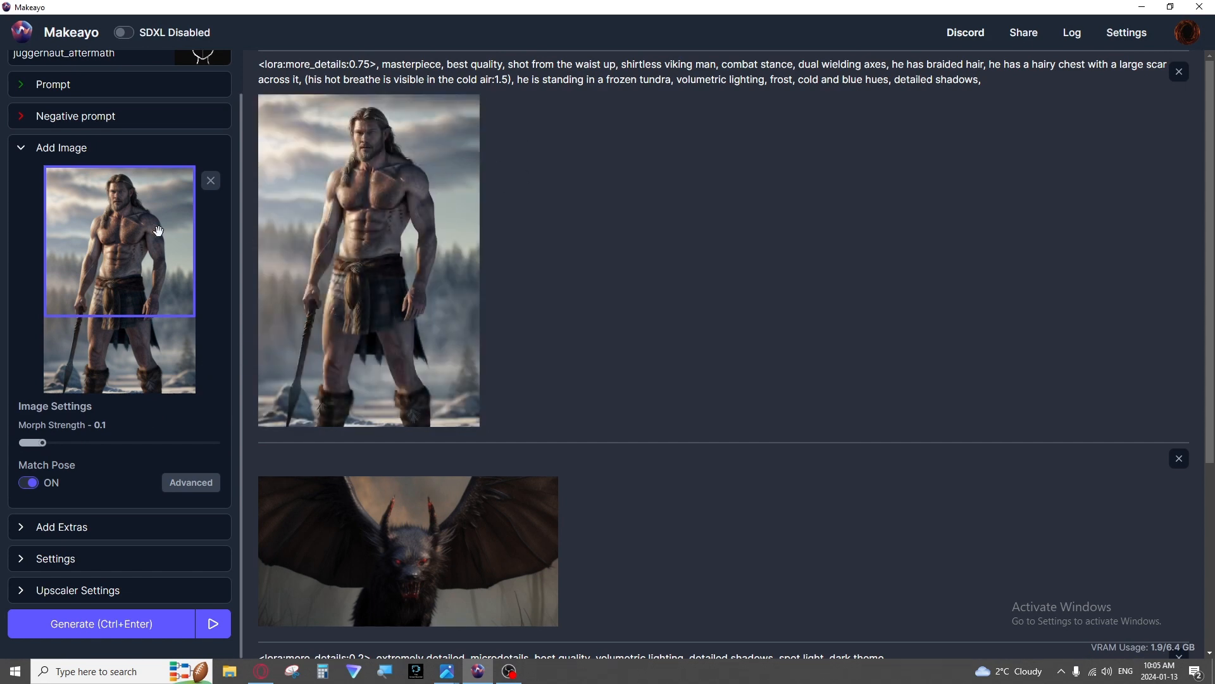
{"action": "mouse_move", "coordinate": [238, 230]}
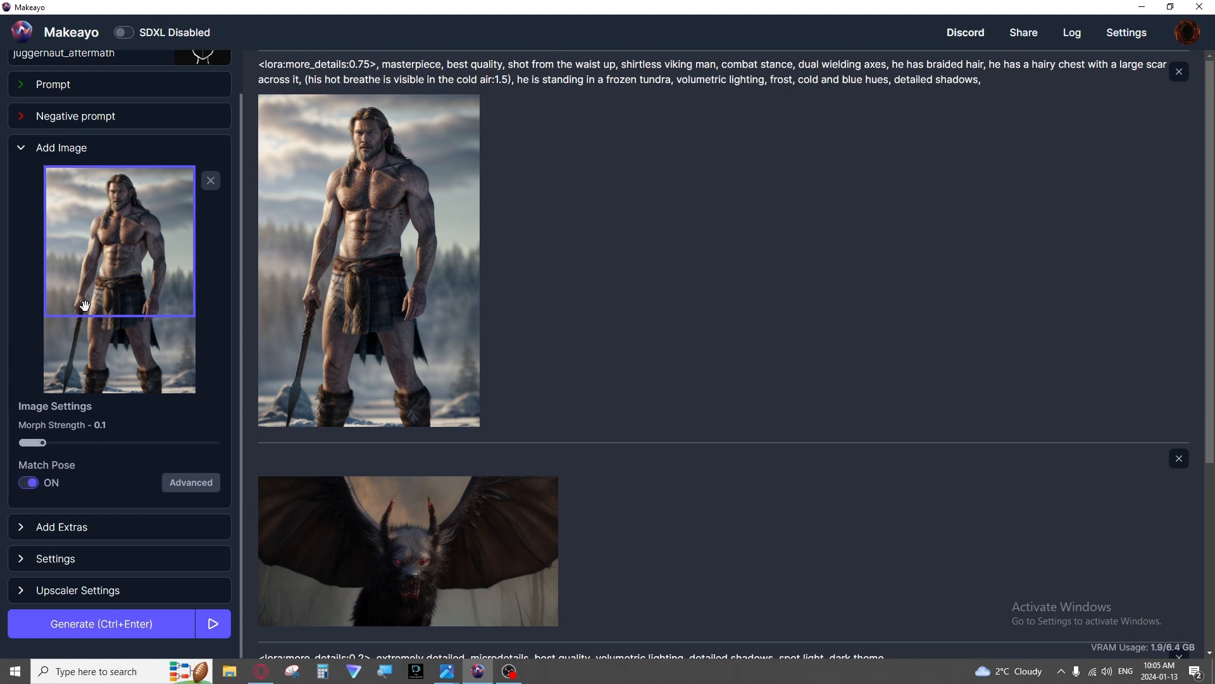
{"action": "mouse_move", "coordinate": [164, 276]}
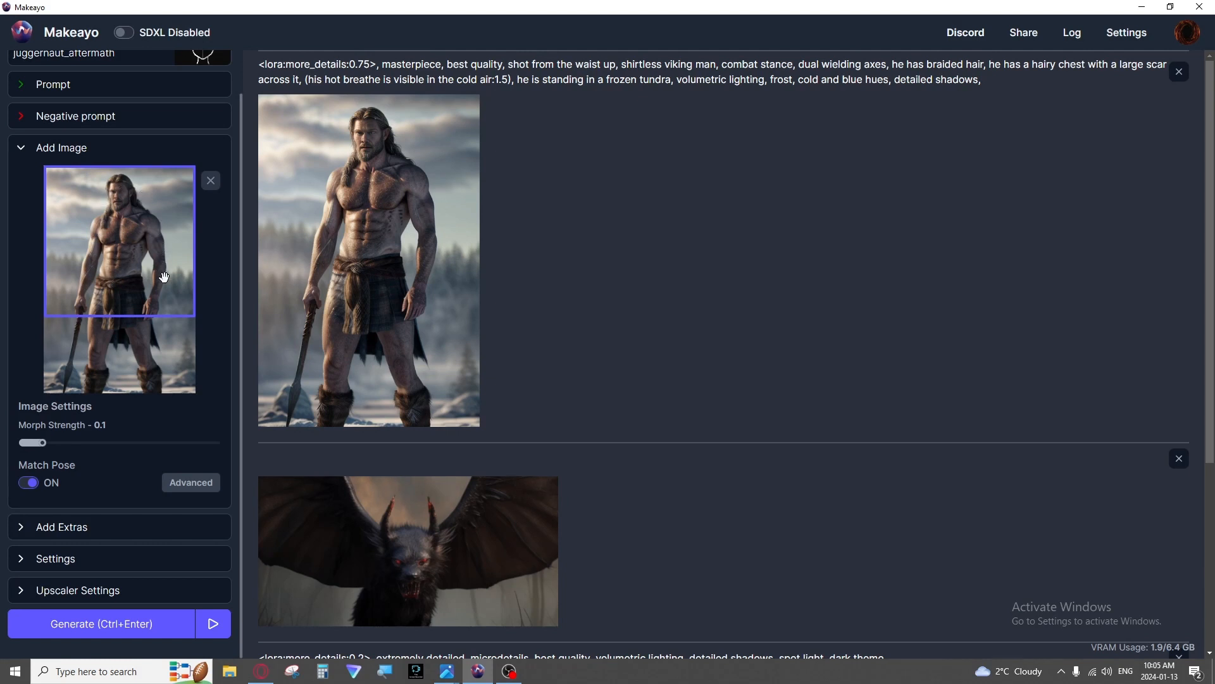
{"action": "mouse_move", "coordinate": [75, 299]}
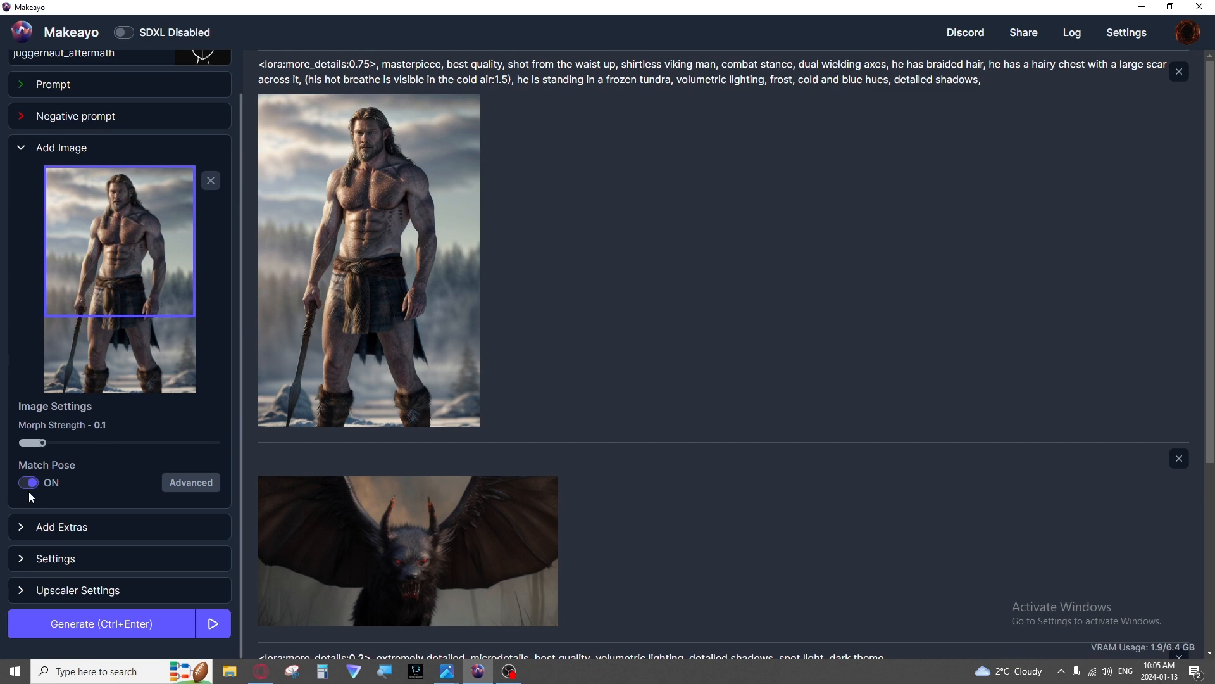
- Show the advanced pose-matching methods, leaving Human Pose with Match Face and hands on
{"action": "left_click", "coordinate": [190, 483]}
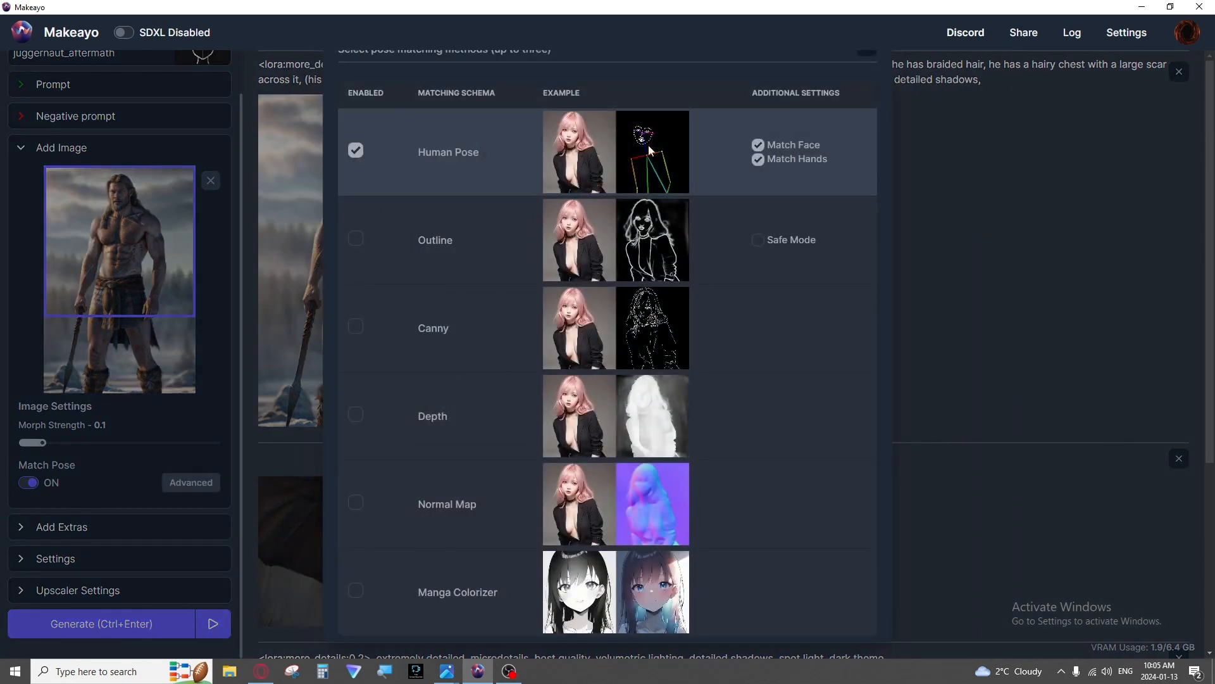
{"action": "left_click", "coordinate": [757, 144]}
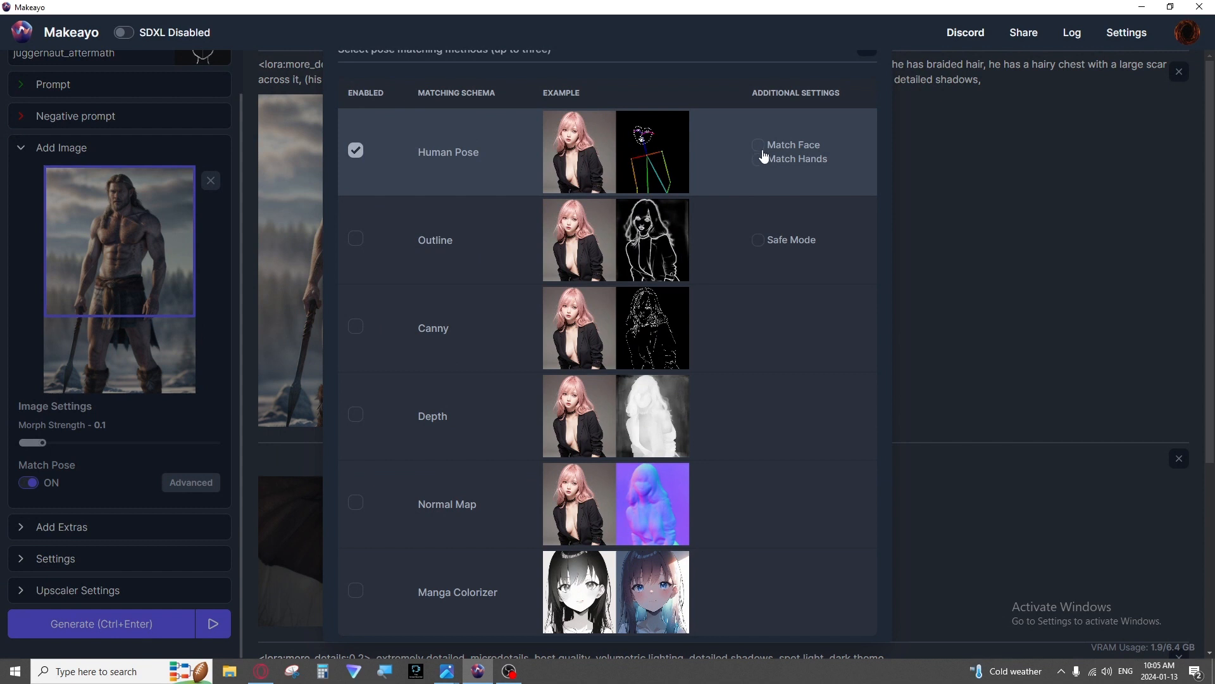
{"action": "left_click", "coordinate": [758, 159]}
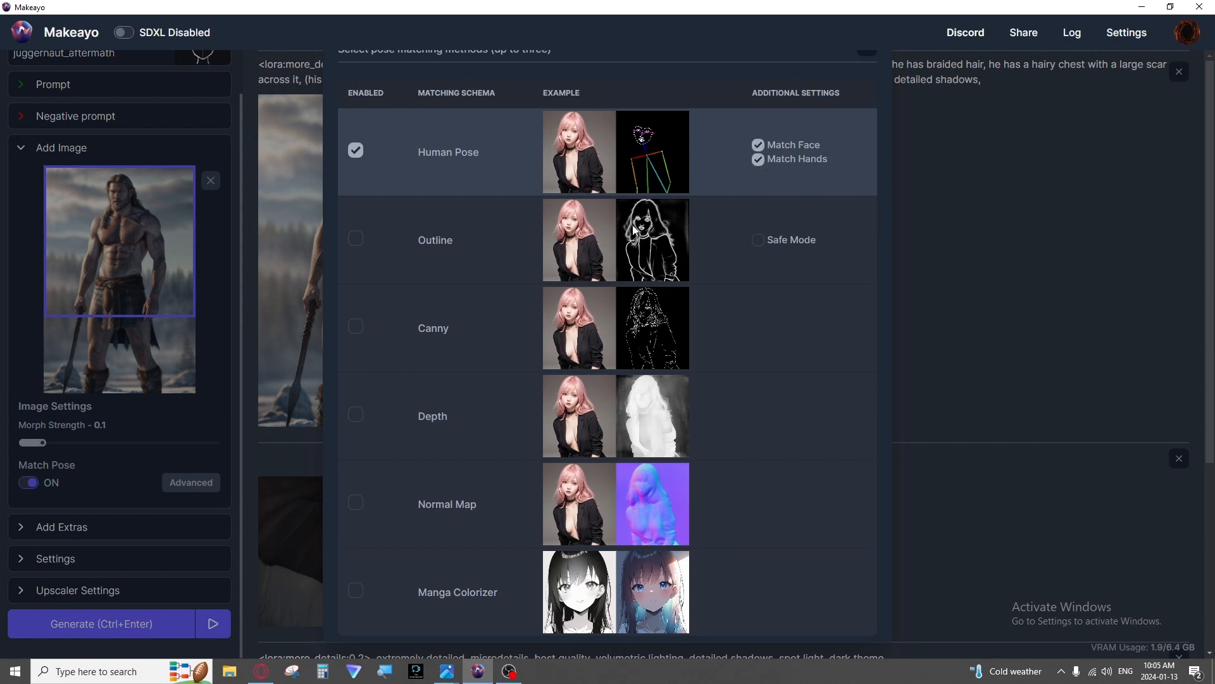
{"action": "mouse_move", "coordinate": [135, 238]}
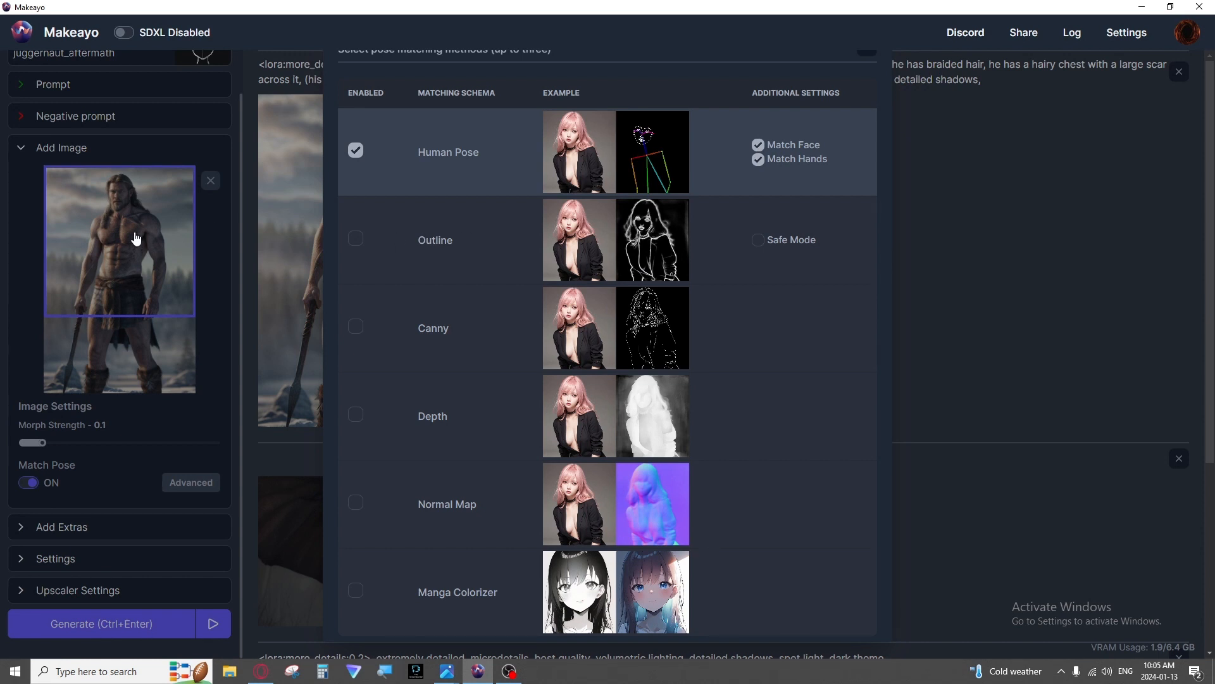
{"action": "mouse_move", "coordinate": [124, 209]}
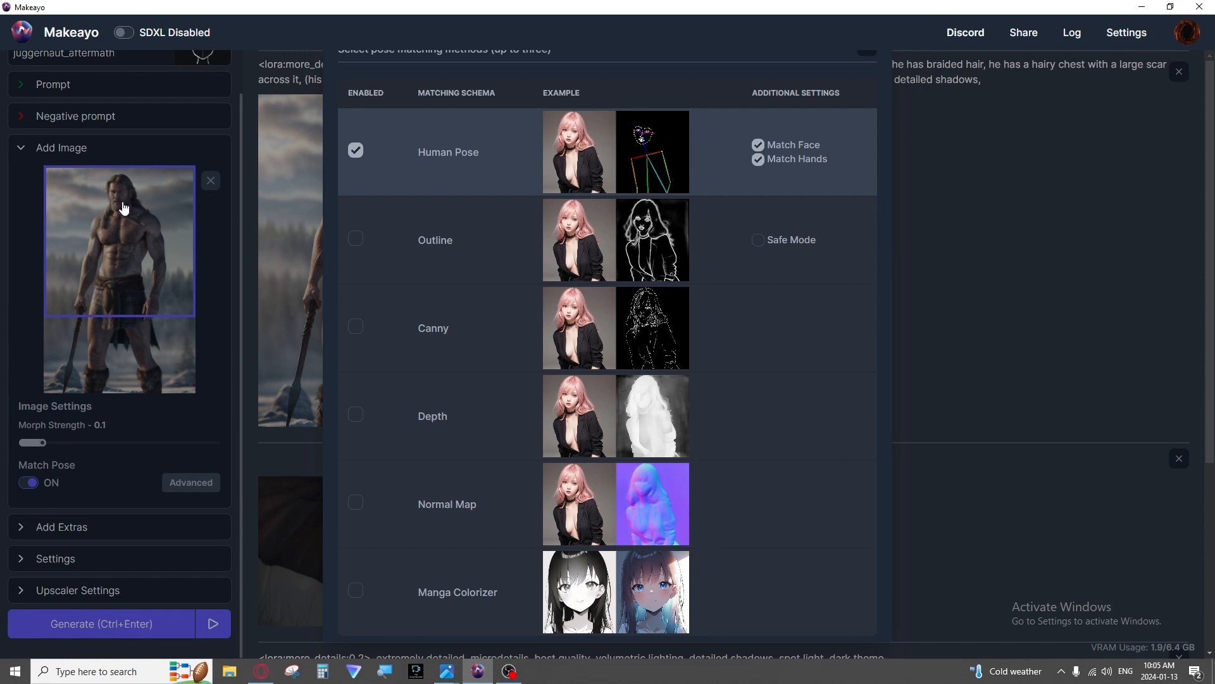
{"action": "mouse_move", "coordinate": [691, 264]}
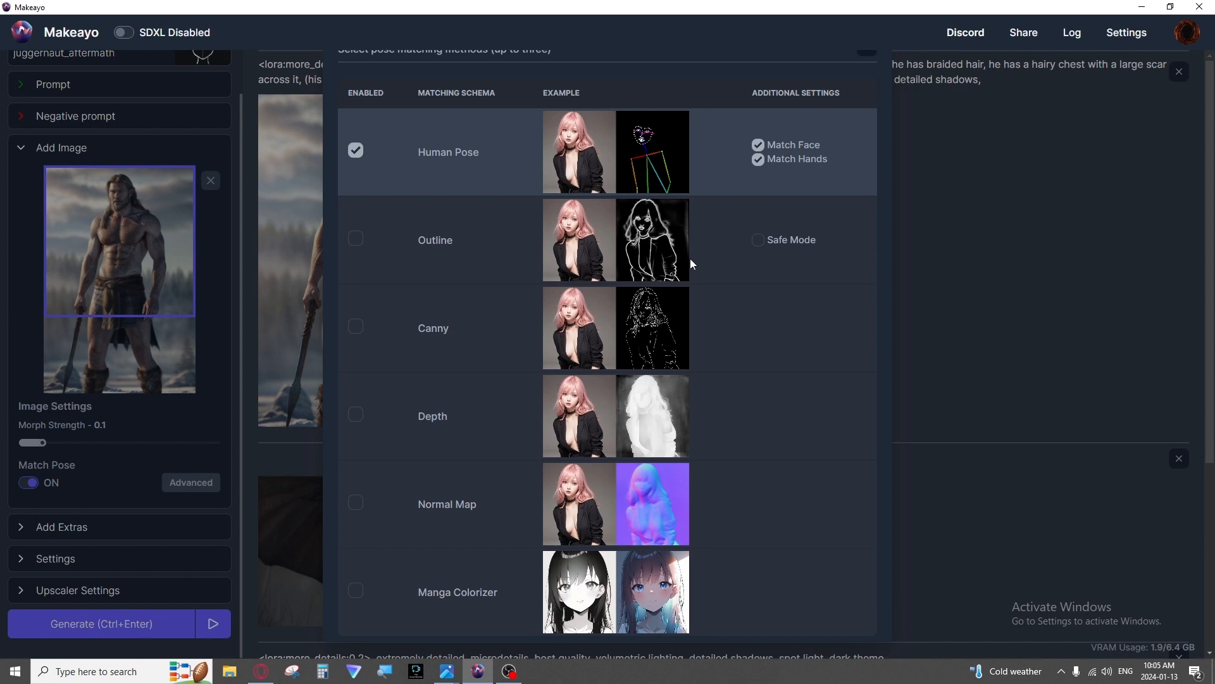
{"action": "mouse_move", "coordinate": [129, 182]}
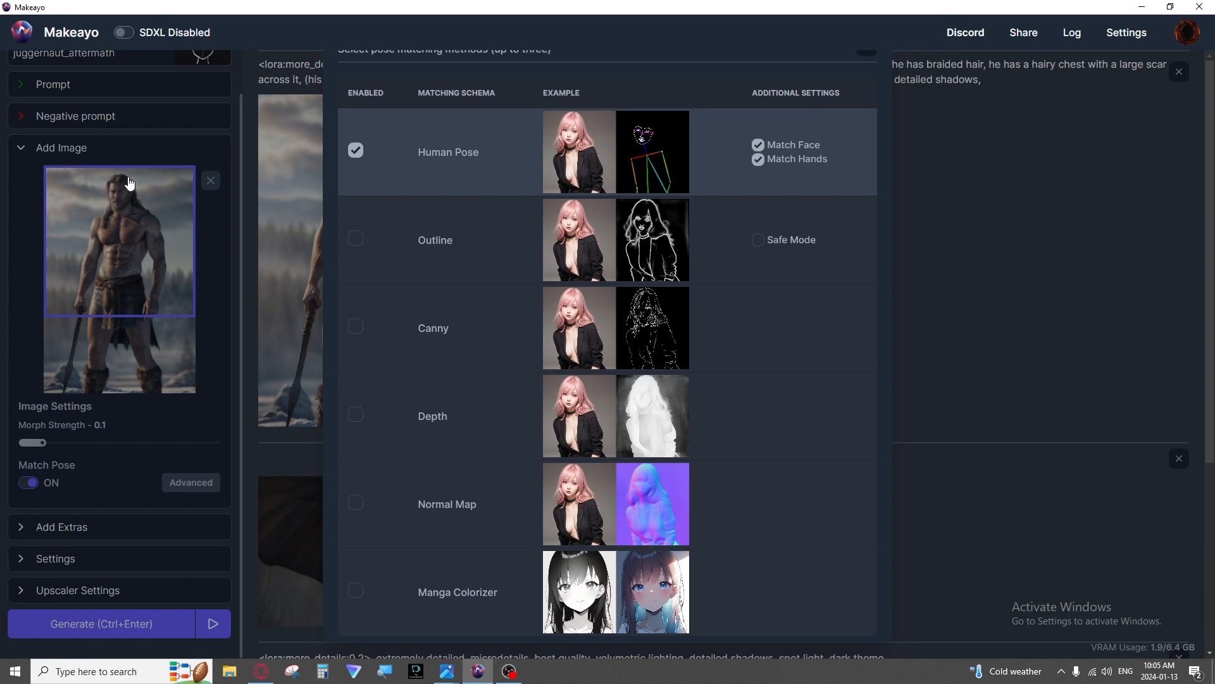
{"action": "mouse_move", "coordinate": [97, 209]}
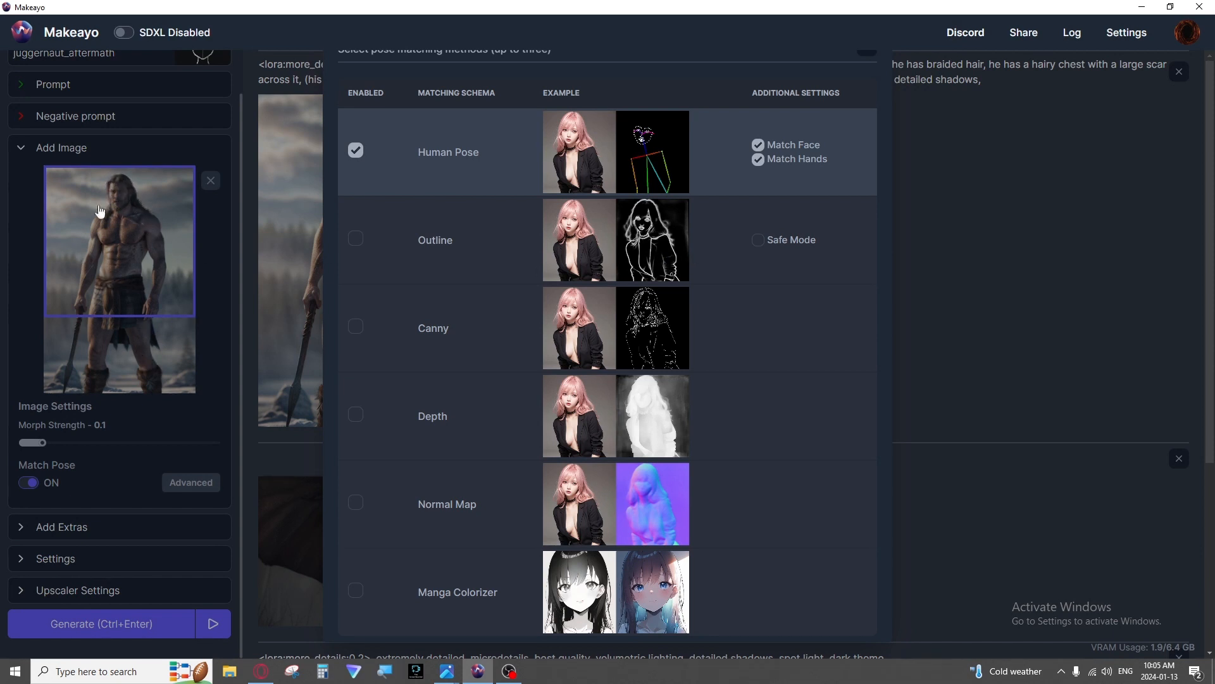
{"action": "mouse_move", "coordinate": [88, 269]}
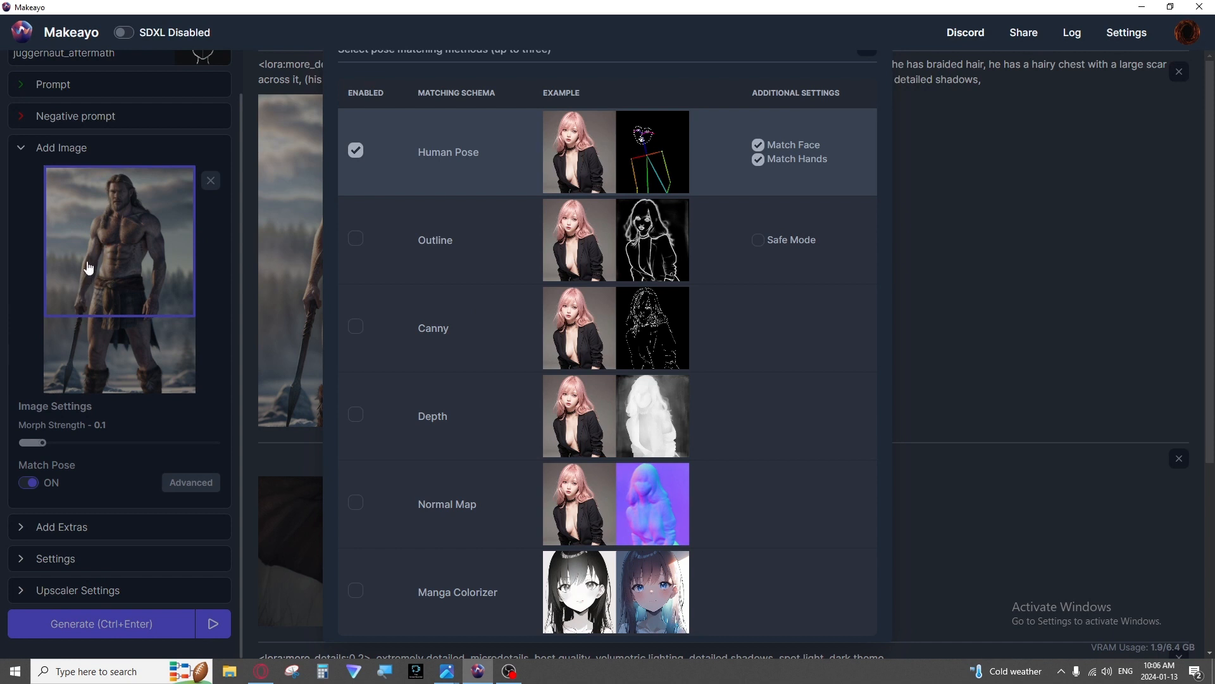
{"action": "mouse_move", "coordinate": [323, 250]}
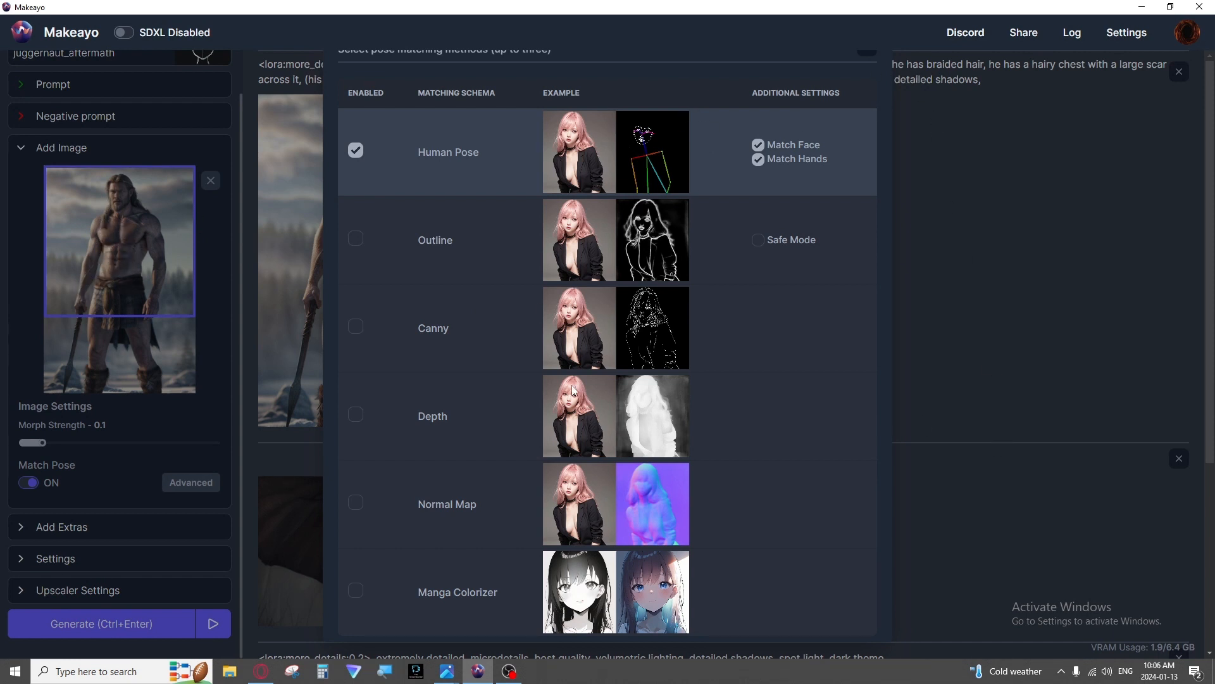
{"action": "mouse_move", "coordinate": [865, 59]}
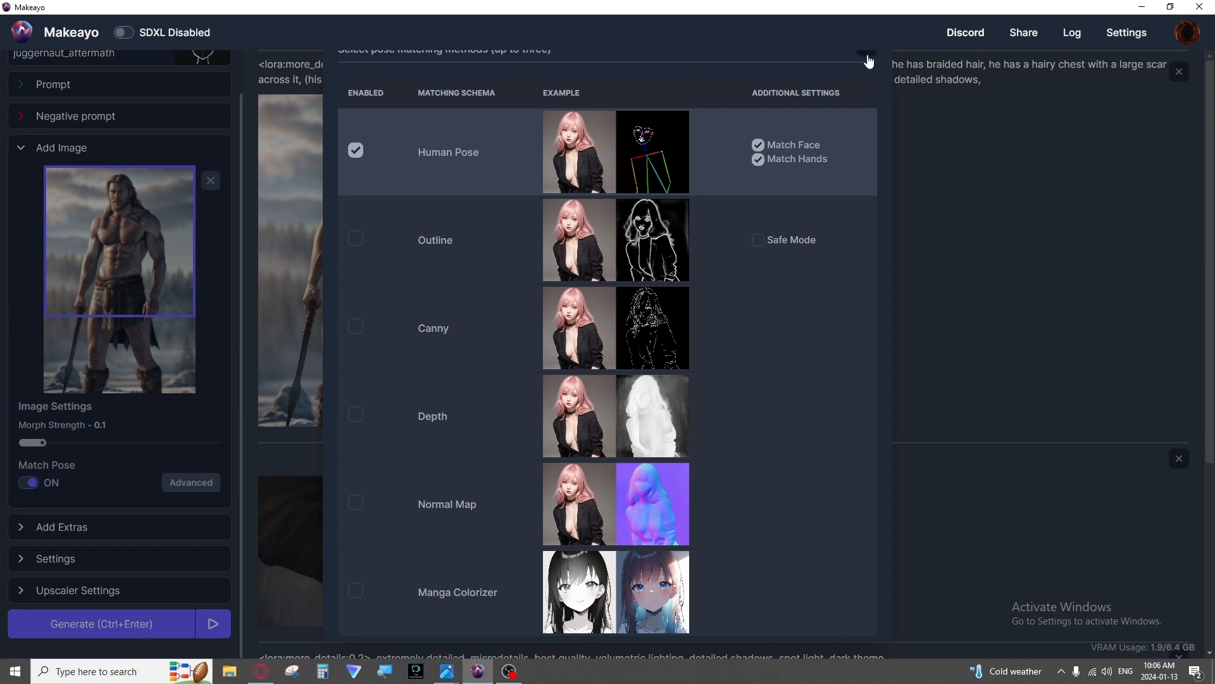
{"action": "left_click", "coordinate": [864, 50]}
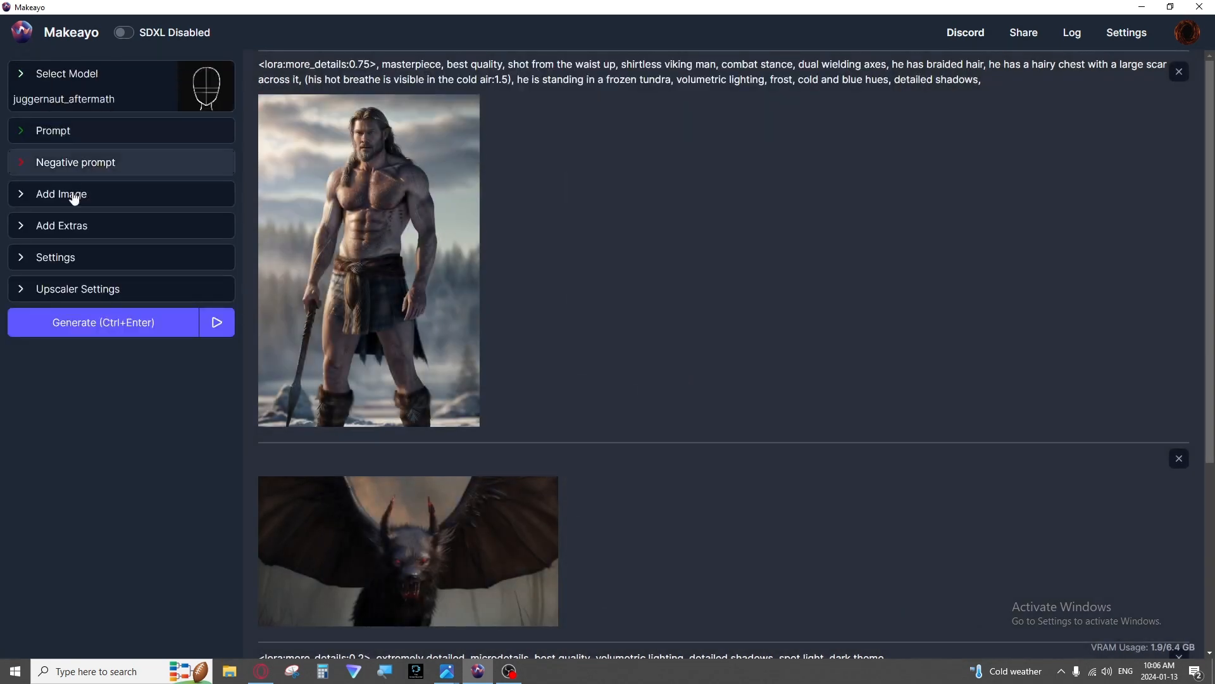
{"action": "mouse_move", "coordinate": [26, 226]}
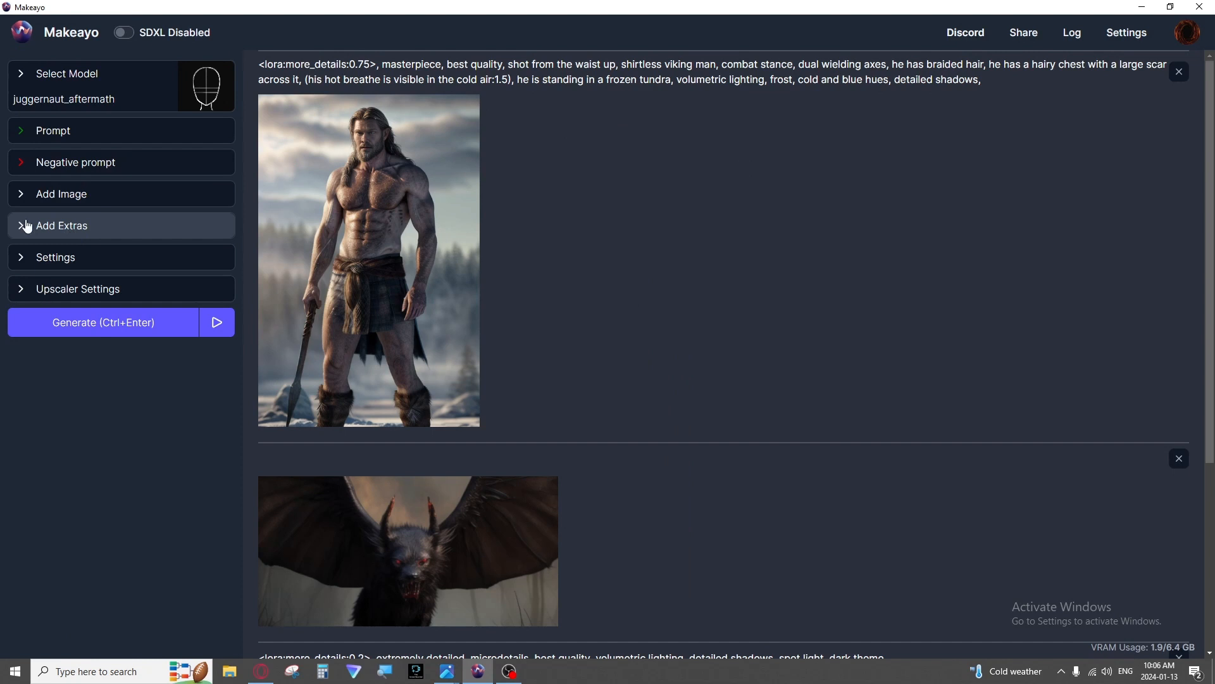
{"action": "left_click", "coordinate": [61, 226]}
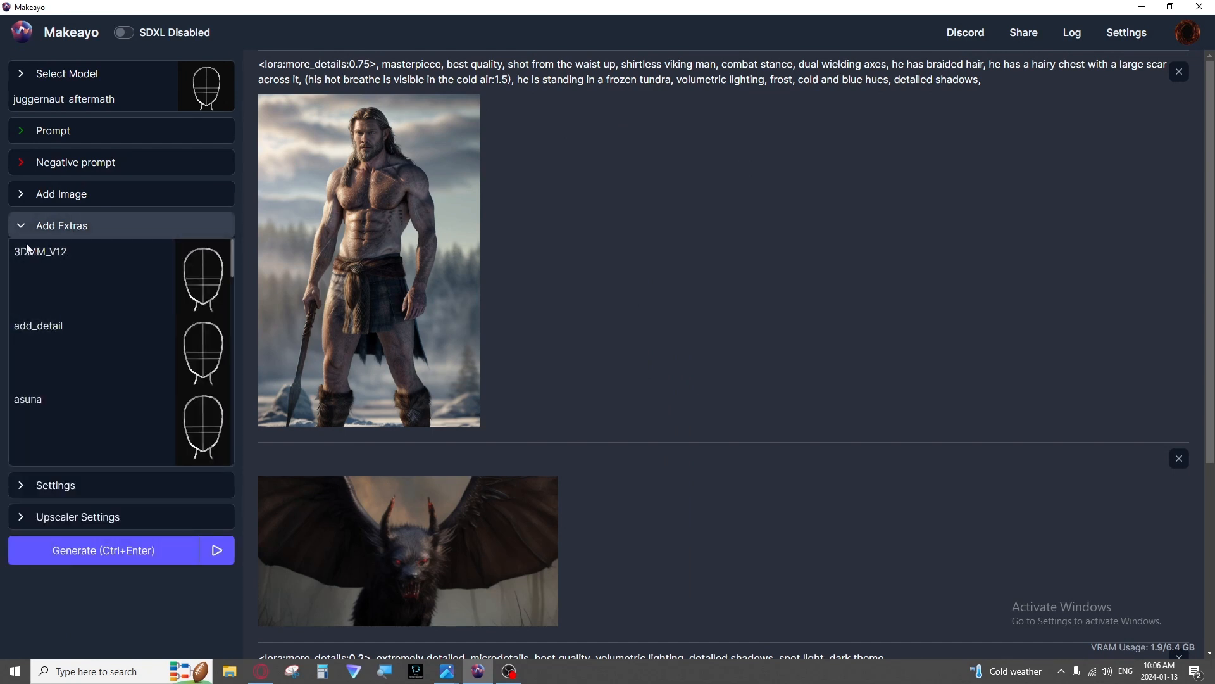
{"action": "mouse_move", "coordinate": [128, 270]}
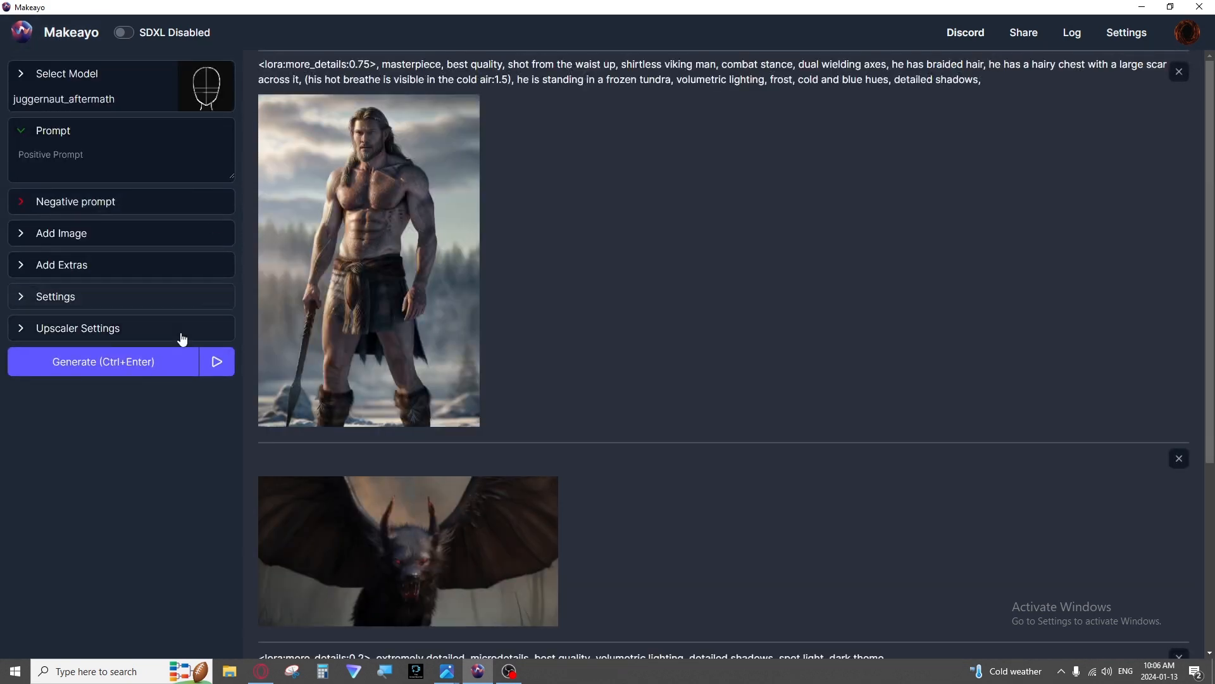
- Sweep the aspect ratio through 5:4, 2:1, 4:5, 1:2, 3:4 and settle on 1:1 (512×512)
{"action": "left_click", "coordinate": [55, 297]}
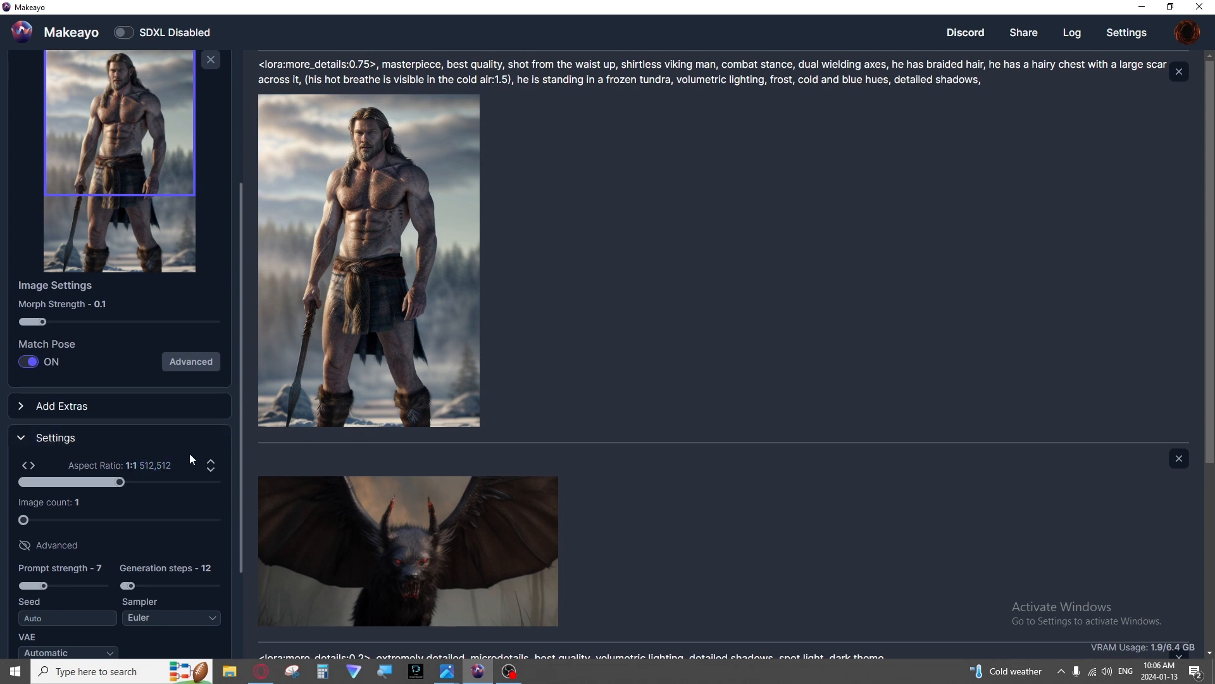
{"action": "left_click_drag", "start_coordinate": [119, 481], "coordinate": [107, 523]}
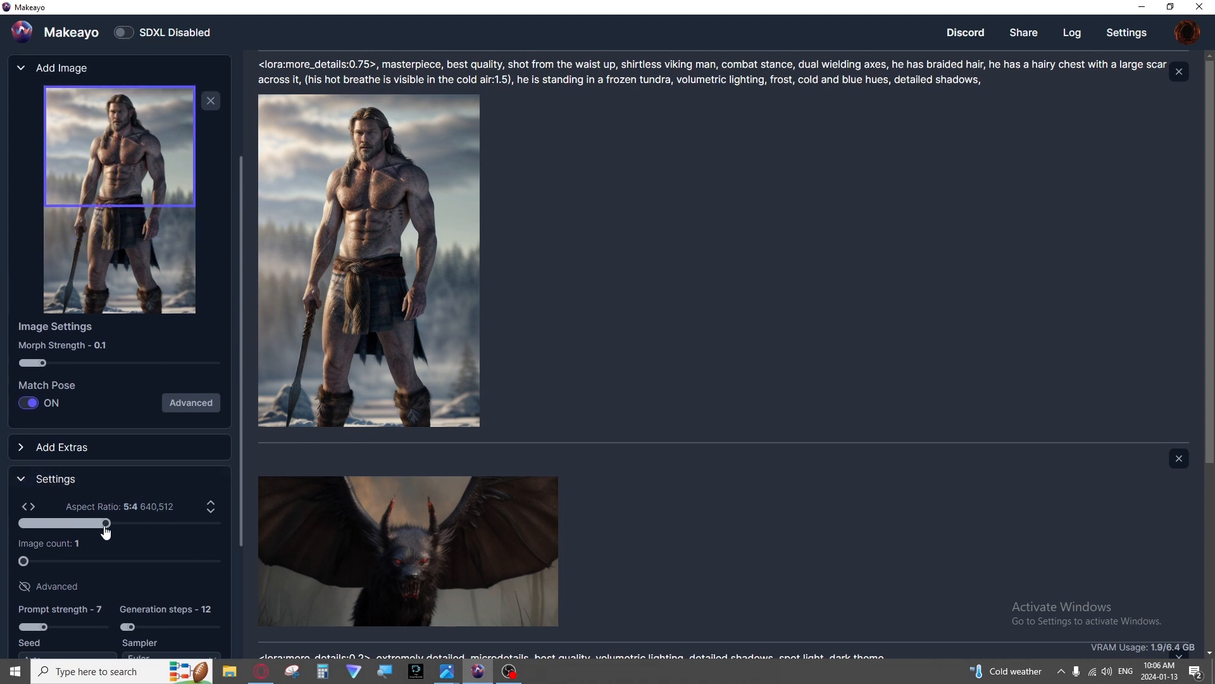
{"action": "left_click_drag", "start_coordinate": [105, 523], "coordinate": [23, 523]}
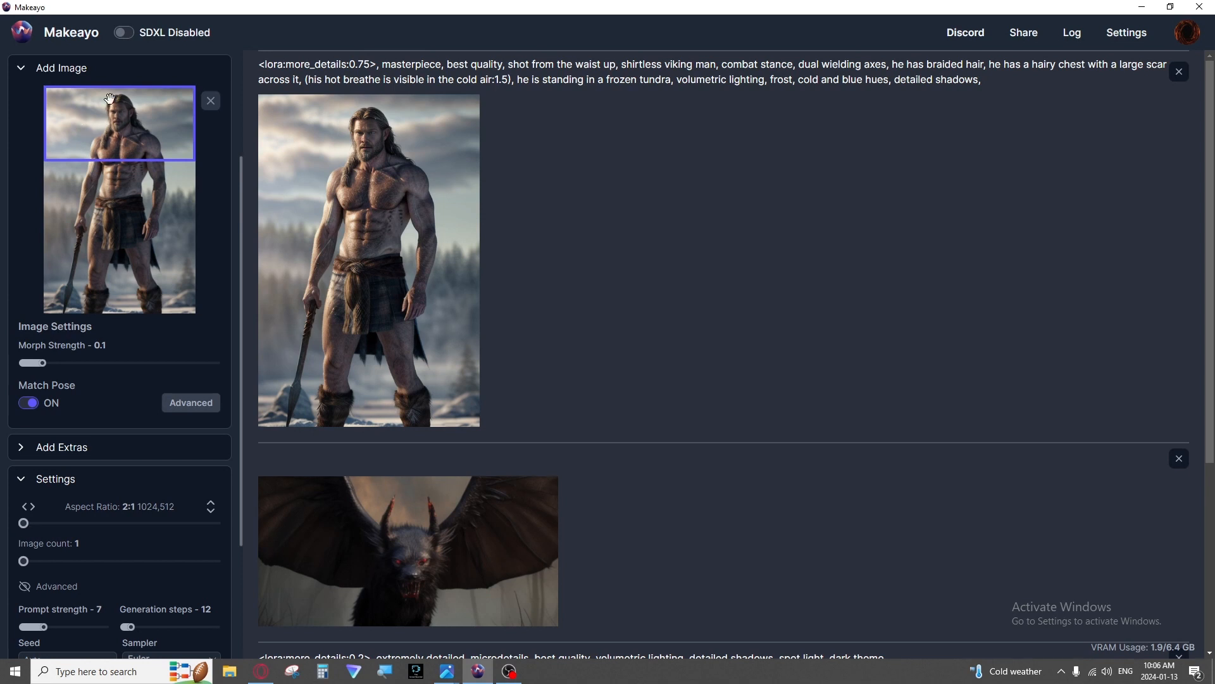
{"action": "mouse_move", "coordinate": [58, 147]}
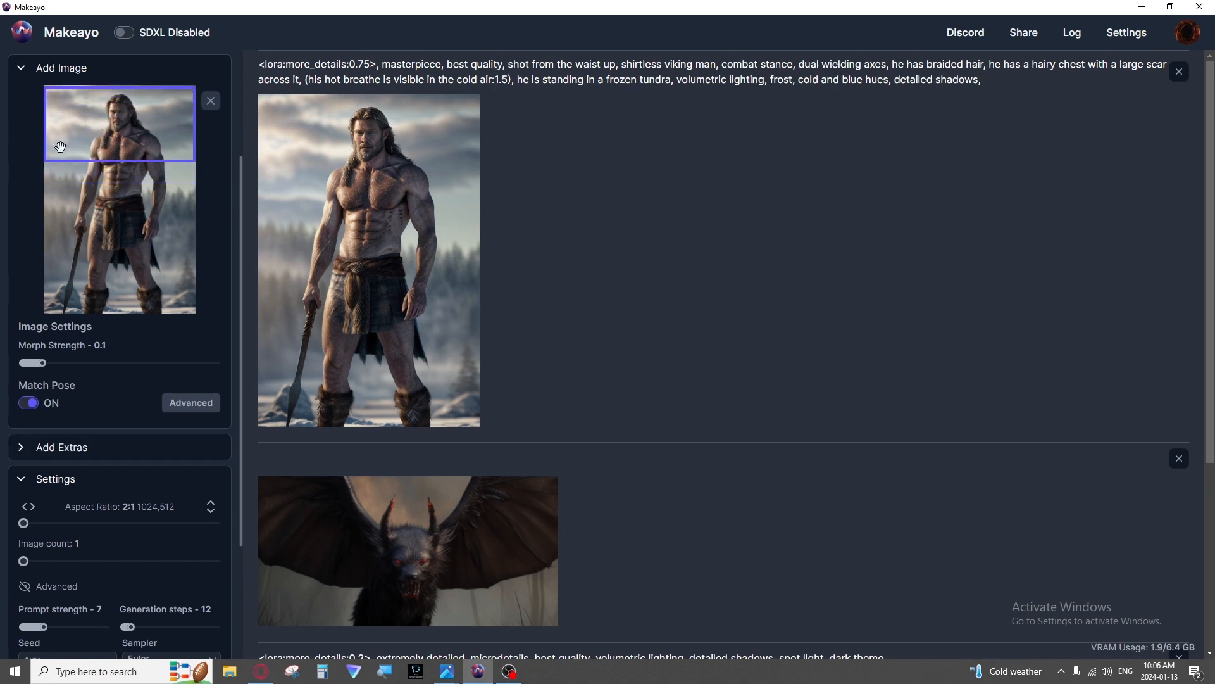
{"action": "left_click_drag", "start_coordinate": [36, 523], "coordinate": [147, 523]}
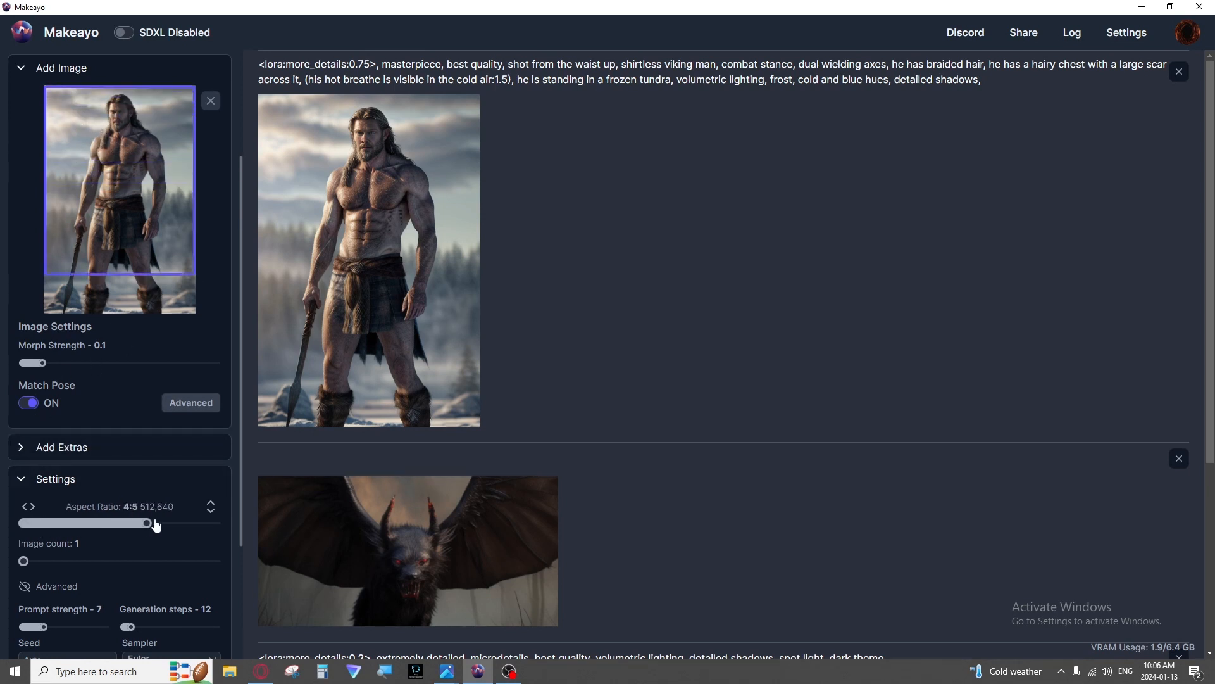
{"action": "left_click_drag", "start_coordinate": [147, 522], "coordinate": [217, 523]}
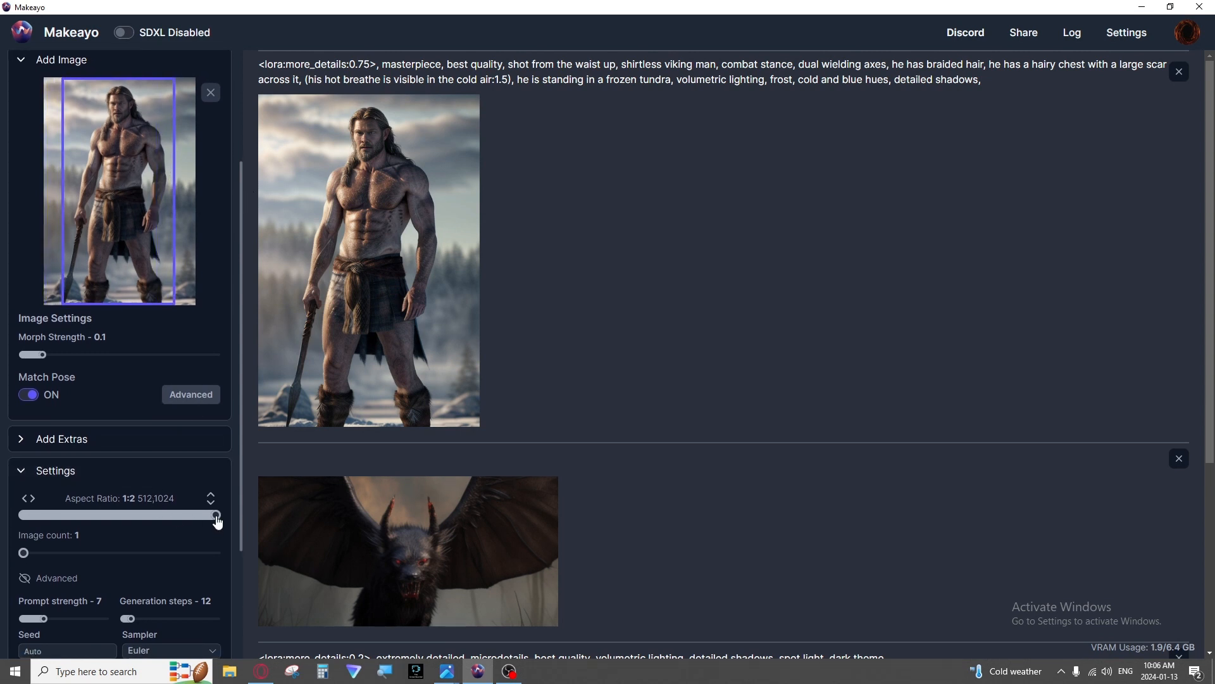
{"action": "left_click_drag", "start_coordinate": [217, 516], "coordinate": [143, 515]}
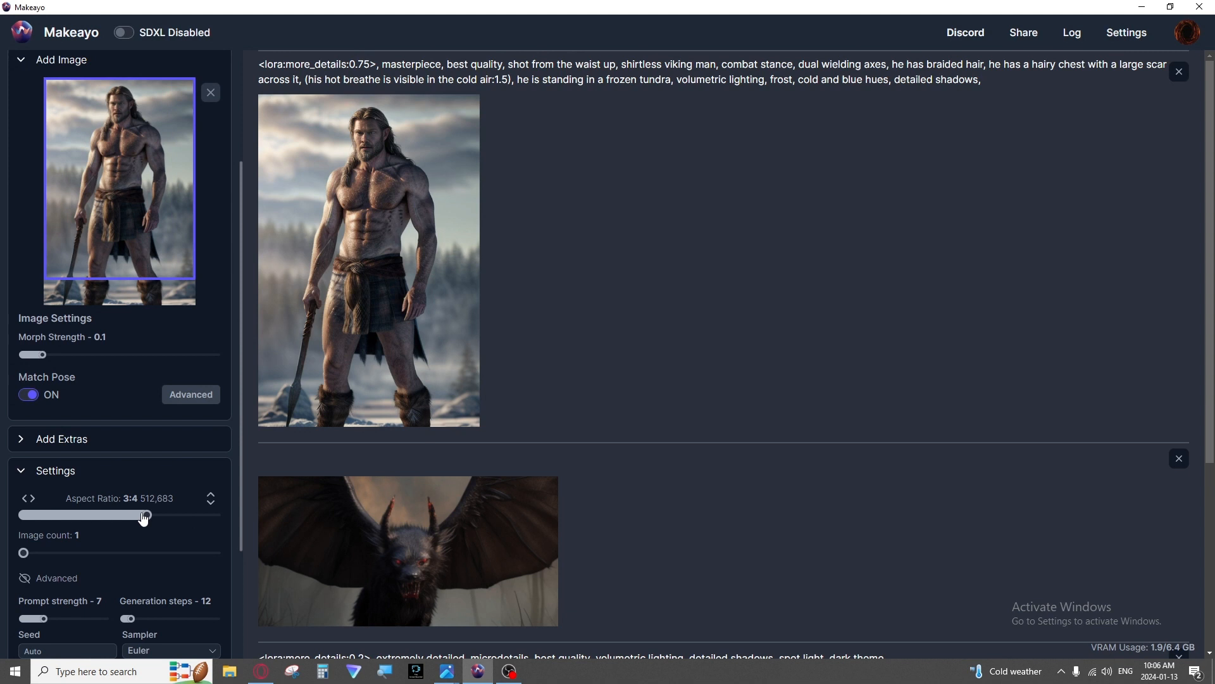
{"action": "left_click_drag", "start_coordinate": [146, 516], "coordinate": [121, 516]}
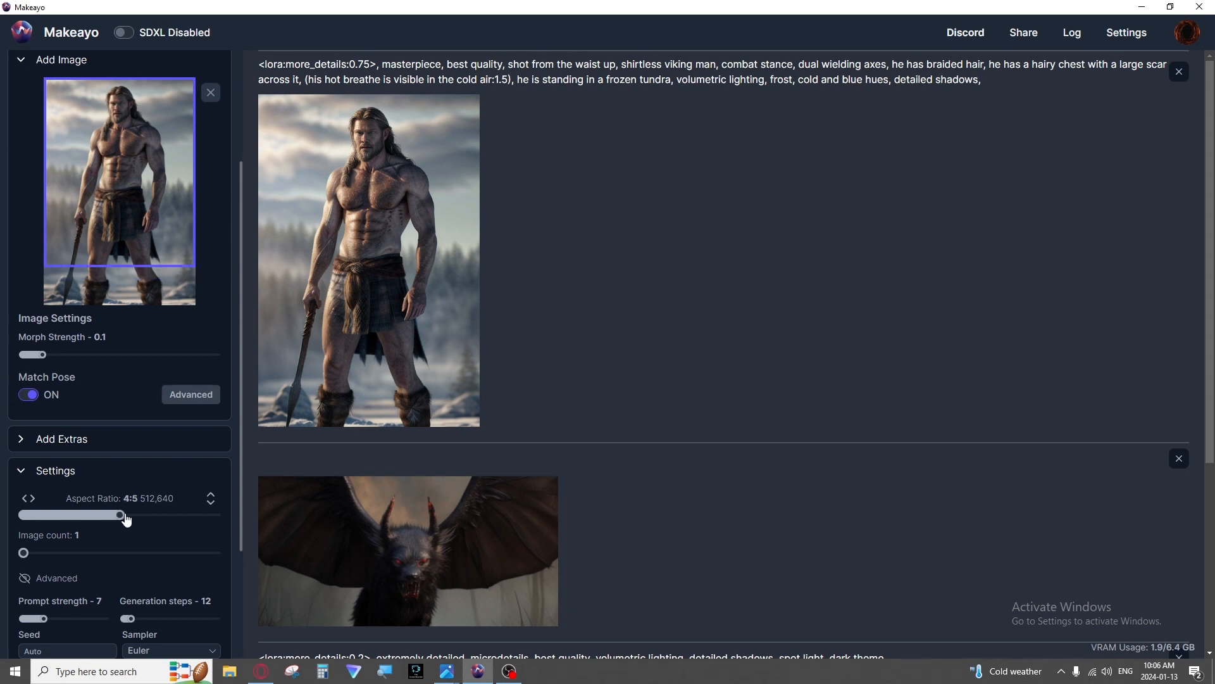
{"action": "left_click_drag", "start_coordinate": [119, 514], "coordinate": [119, 514]}
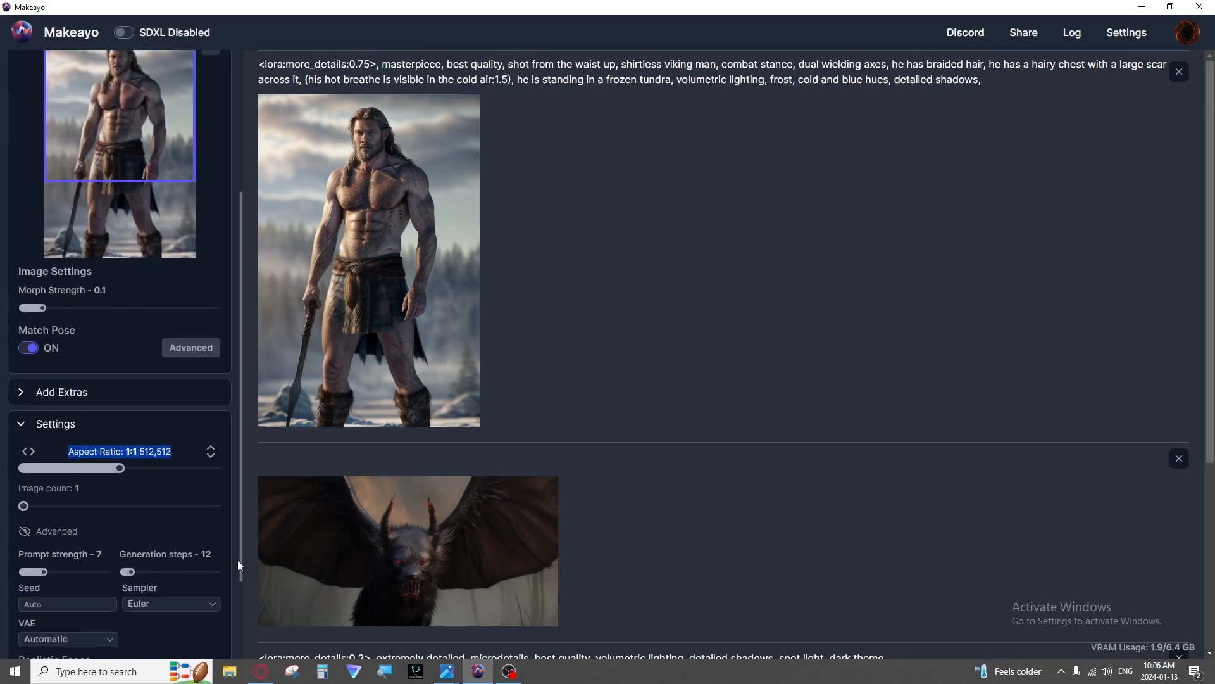
{"action": "scroll", "scroll_direction": "down", "scroll_amount": 3}
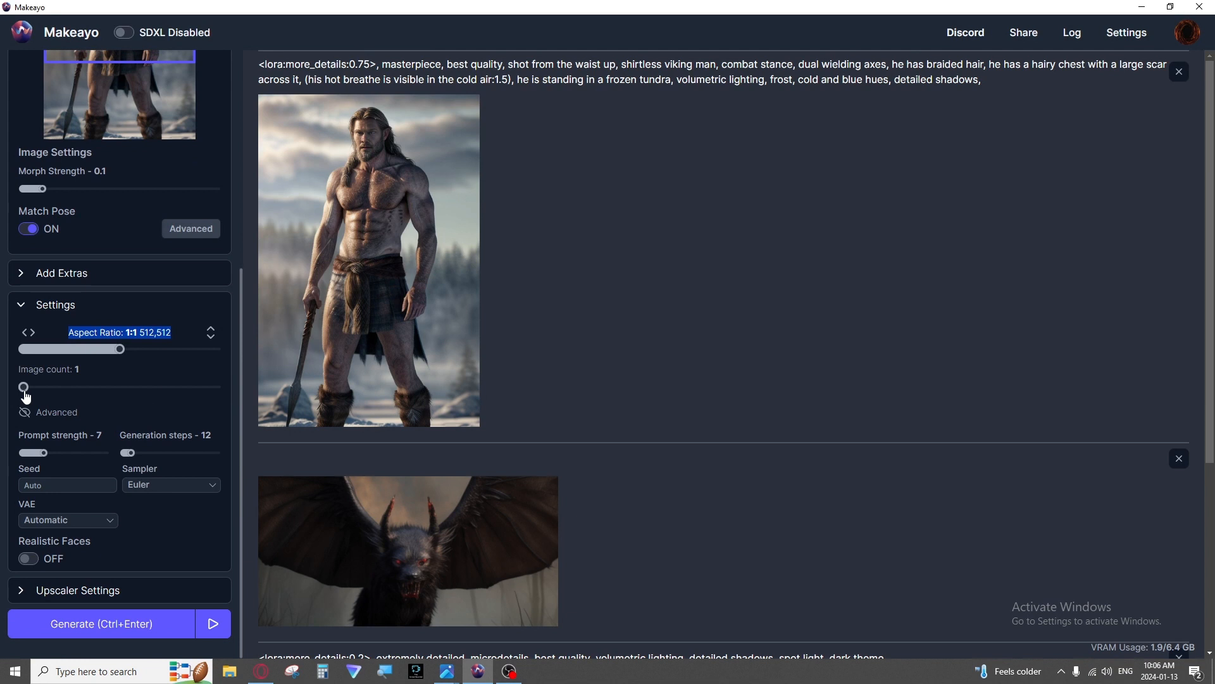
{"action": "left_click_drag", "start_coordinate": [23, 387], "coordinate": [88, 387]}
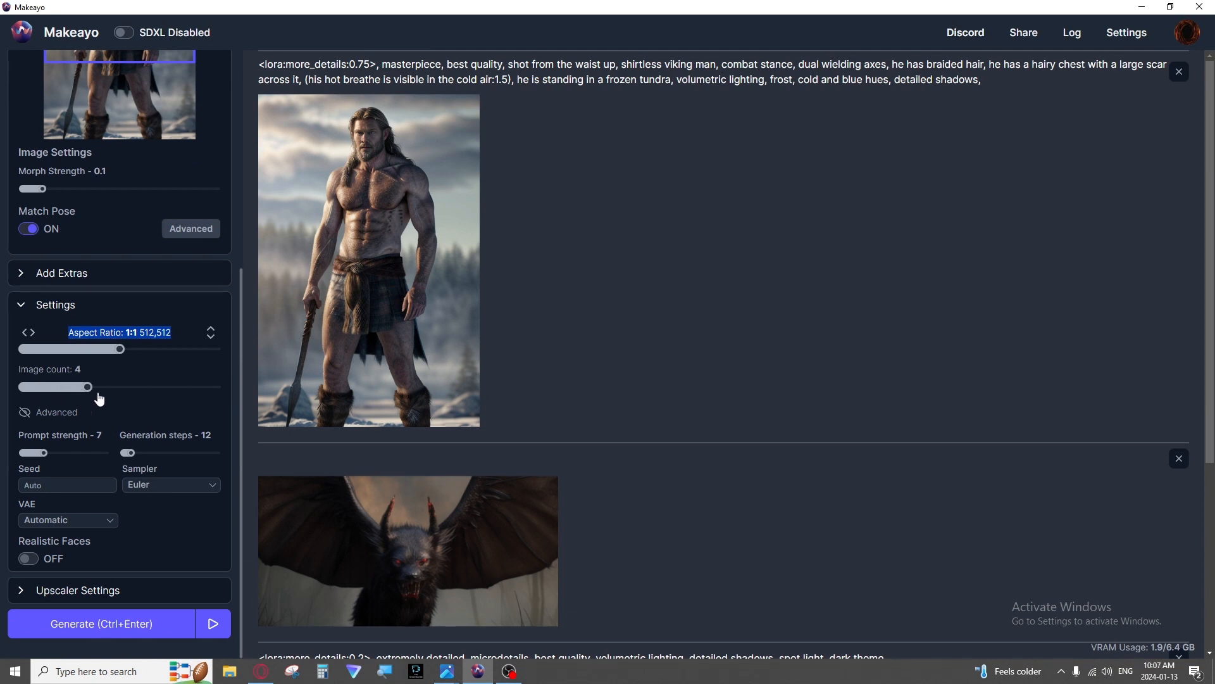
{"action": "left_click_drag", "start_coordinate": [88, 386], "coordinate": [217, 386]}
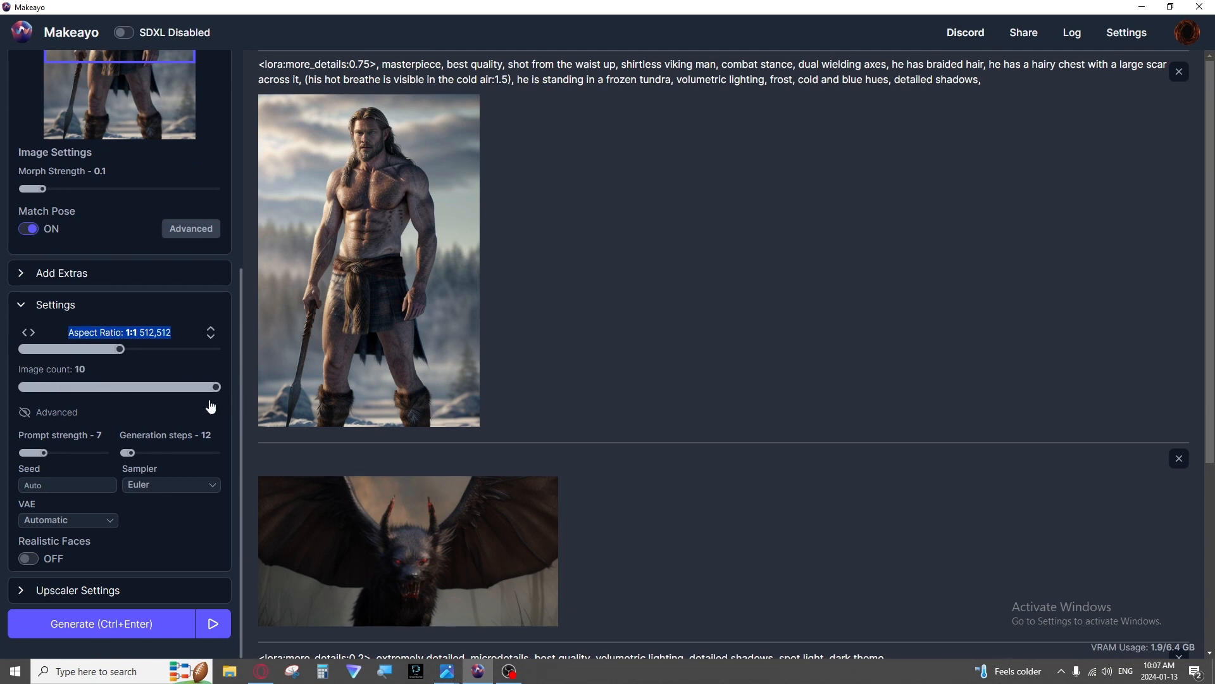
{"action": "left_click_drag", "start_coordinate": [216, 388], "coordinate": [23, 387]}
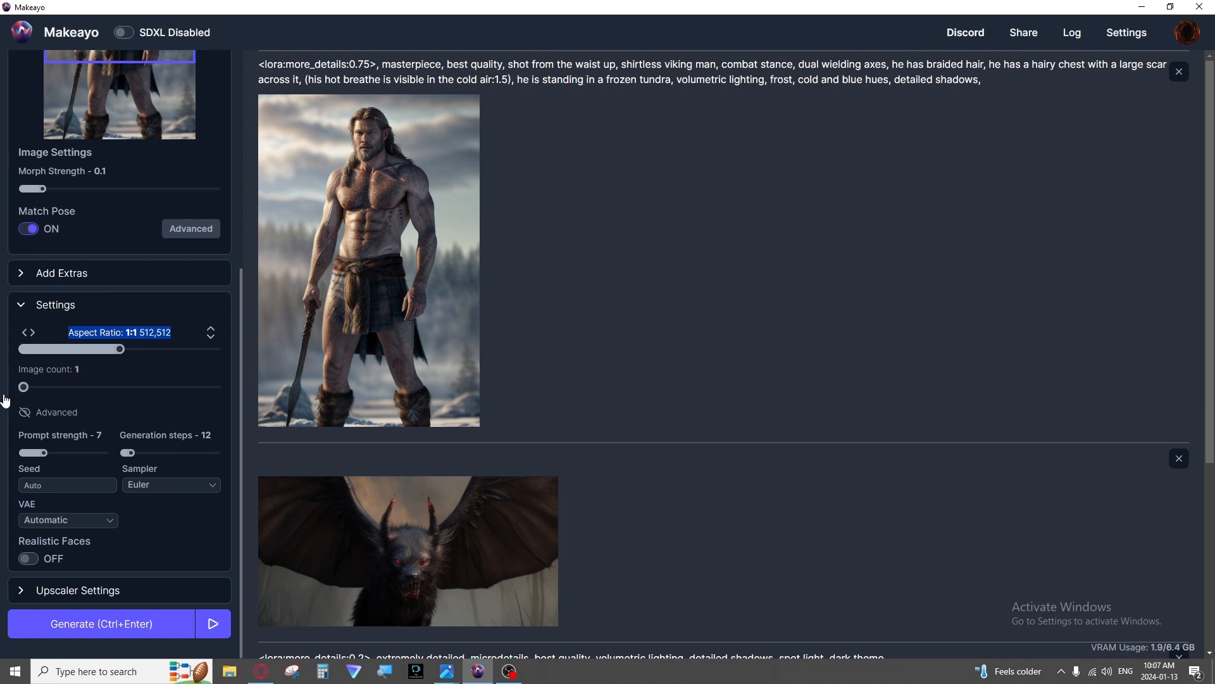
{"action": "mouse_move", "coordinate": [214, 623]}
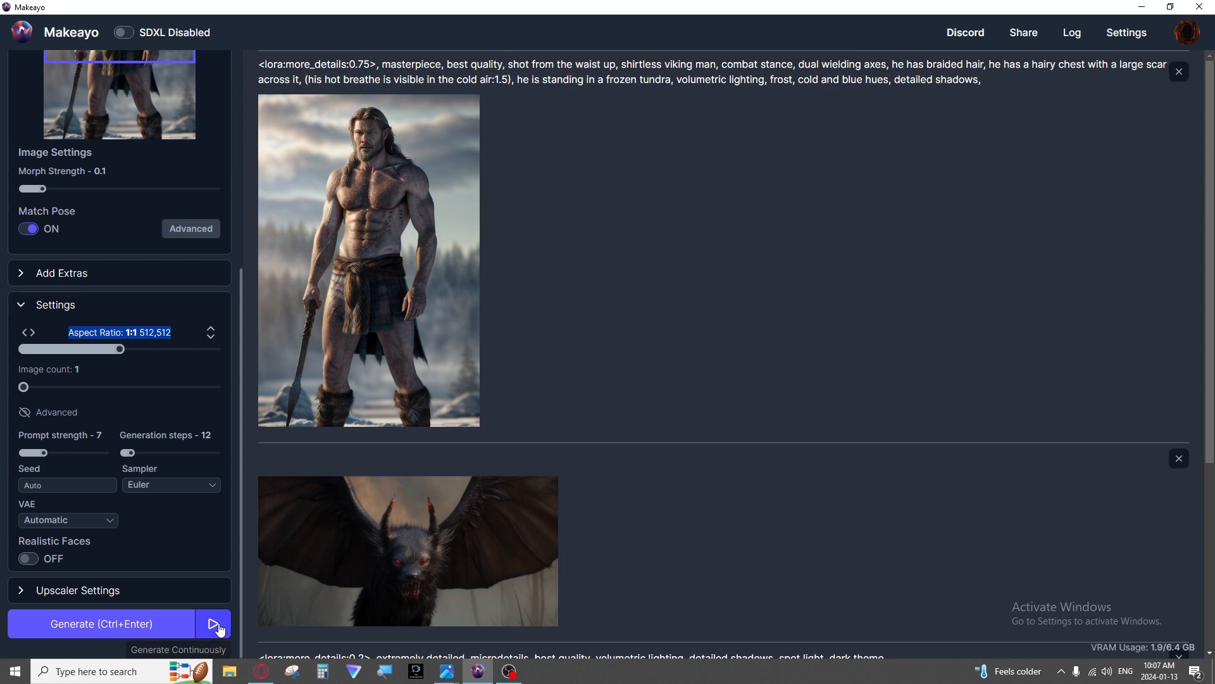
{"action": "mouse_move", "coordinate": [173, 357]}
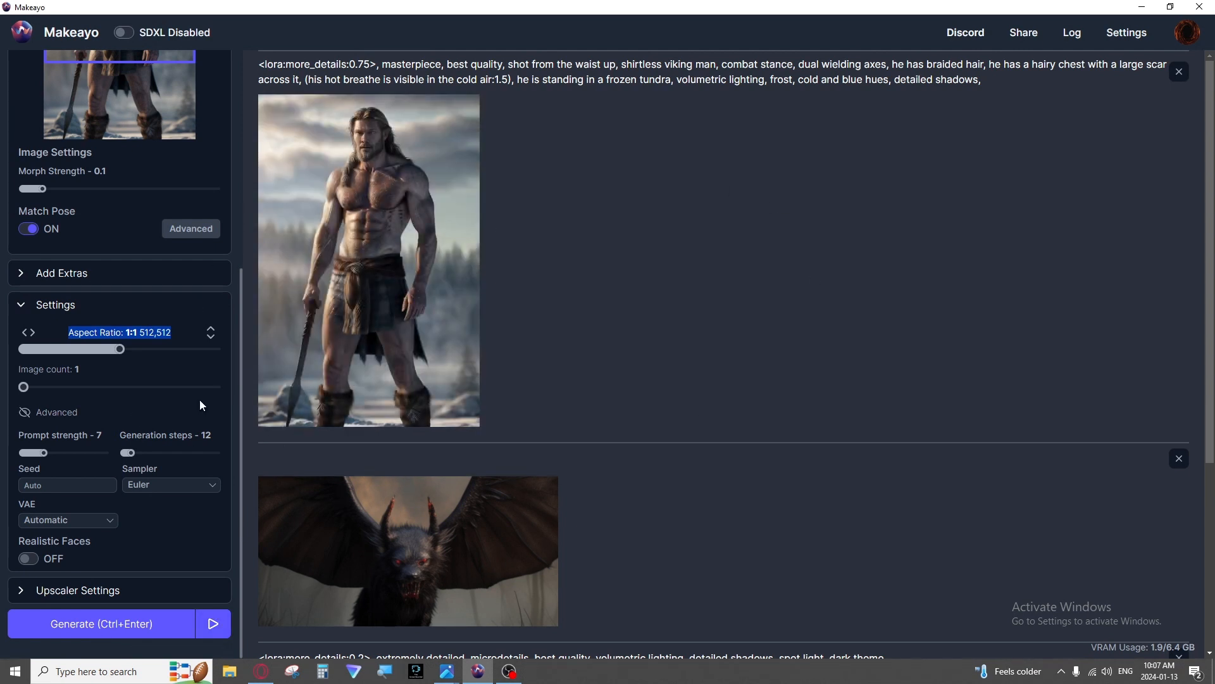
{"action": "mouse_move", "coordinate": [70, 472]}
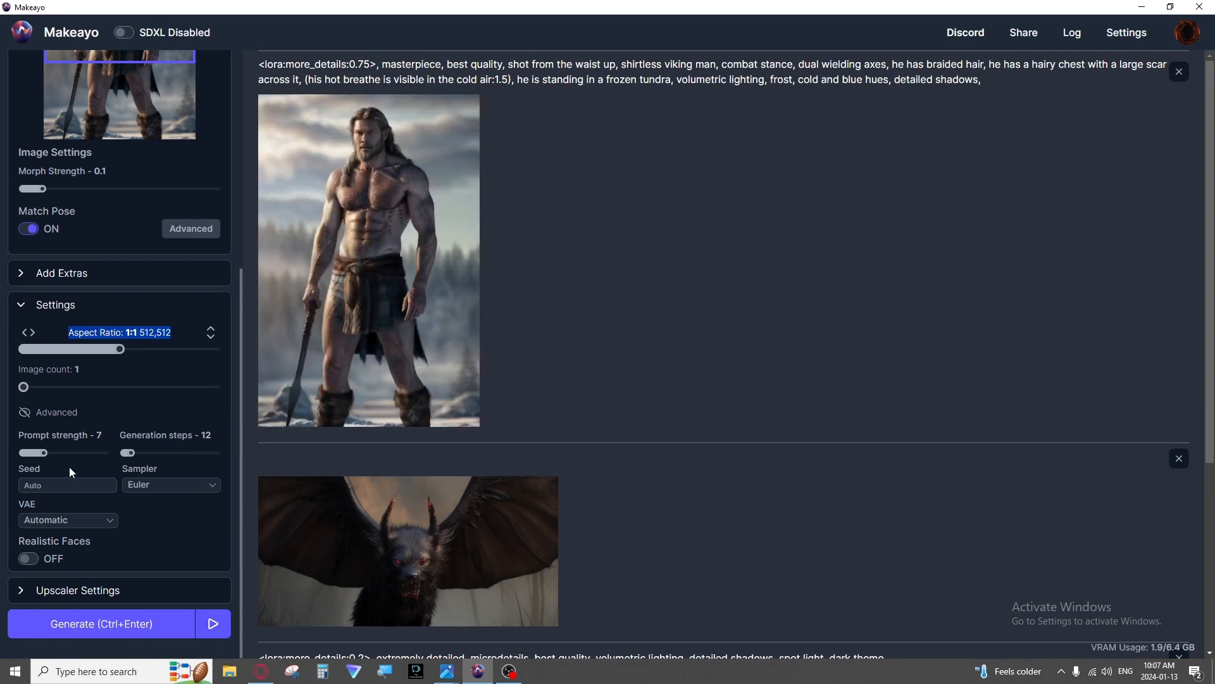
{"action": "mouse_move", "coordinate": [38, 455]}
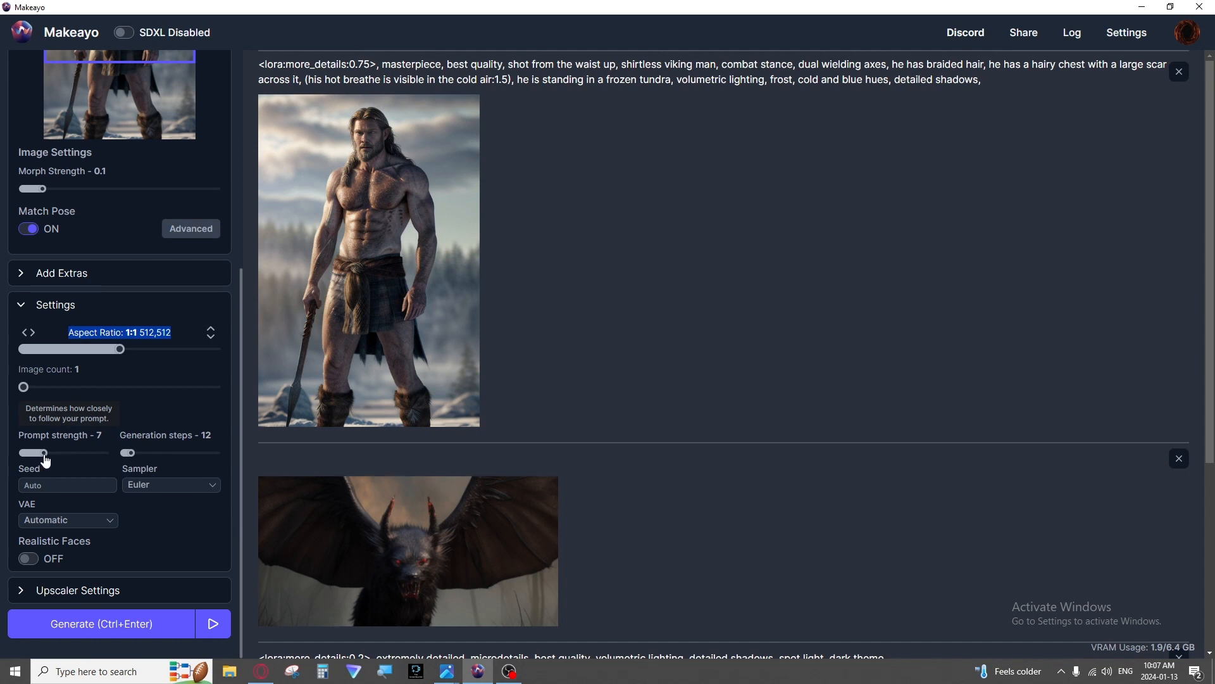
{"action": "left_click_drag", "start_coordinate": [44, 453], "coordinate": [19, 453]}
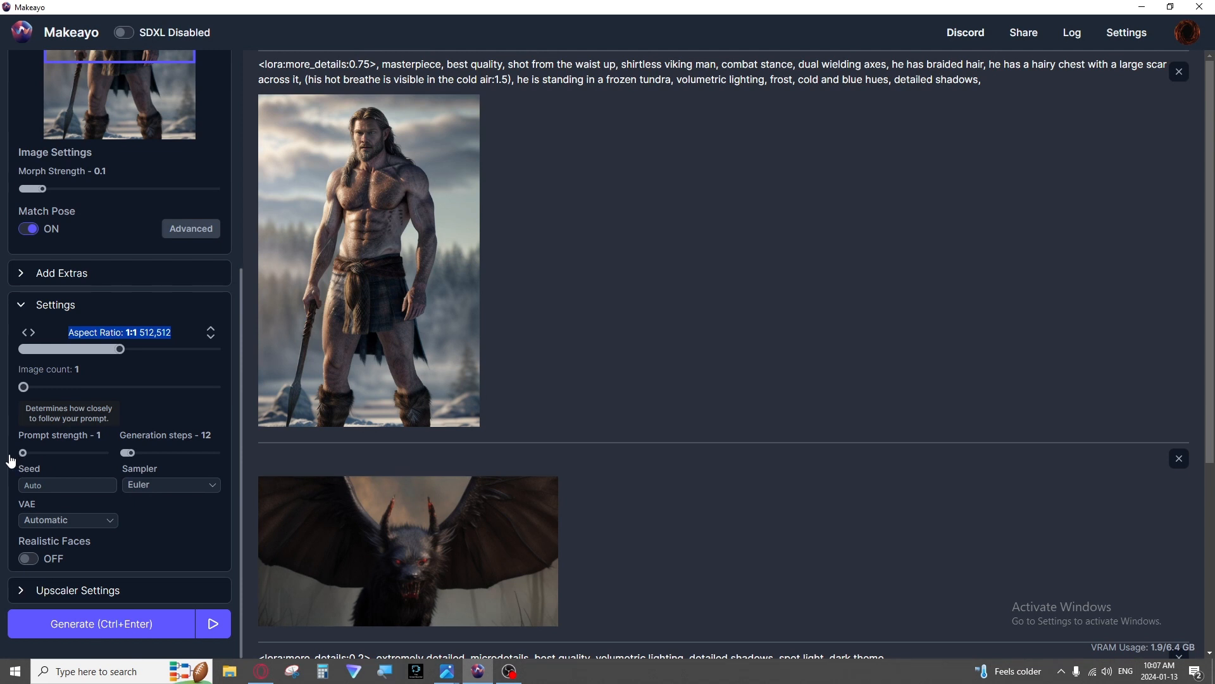
{"action": "left_click_drag", "start_coordinate": [23, 452], "coordinate": [105, 452]}
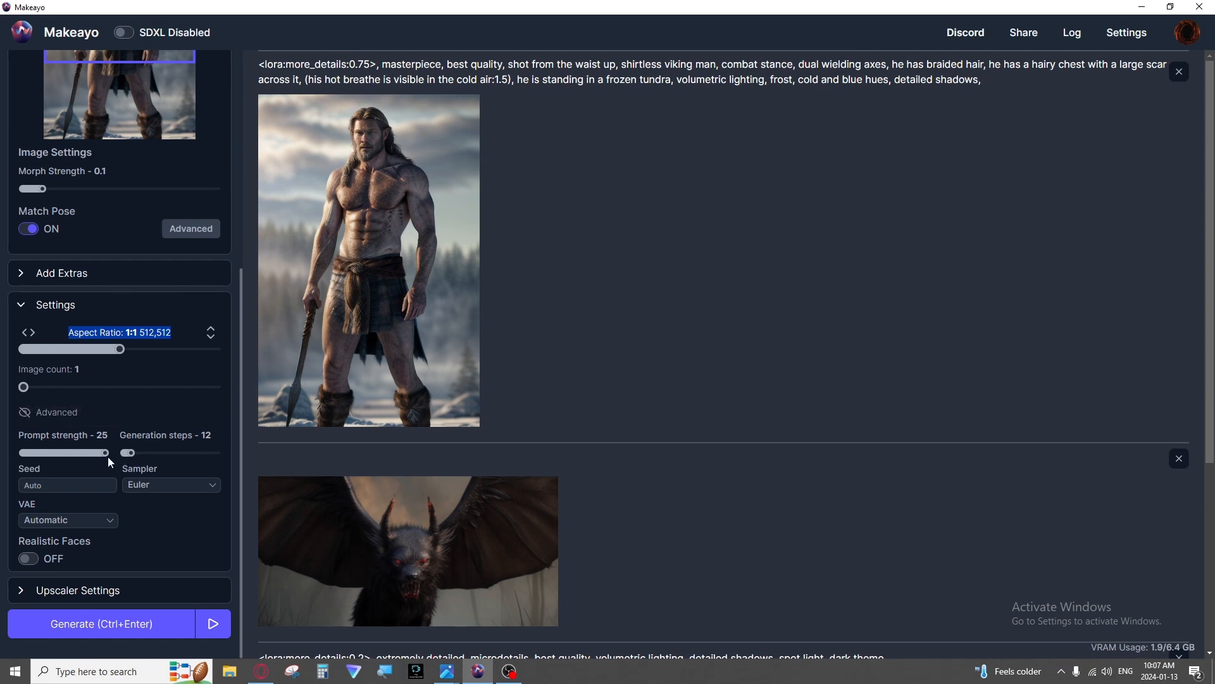
{"action": "mouse_move", "coordinate": [105, 454]}
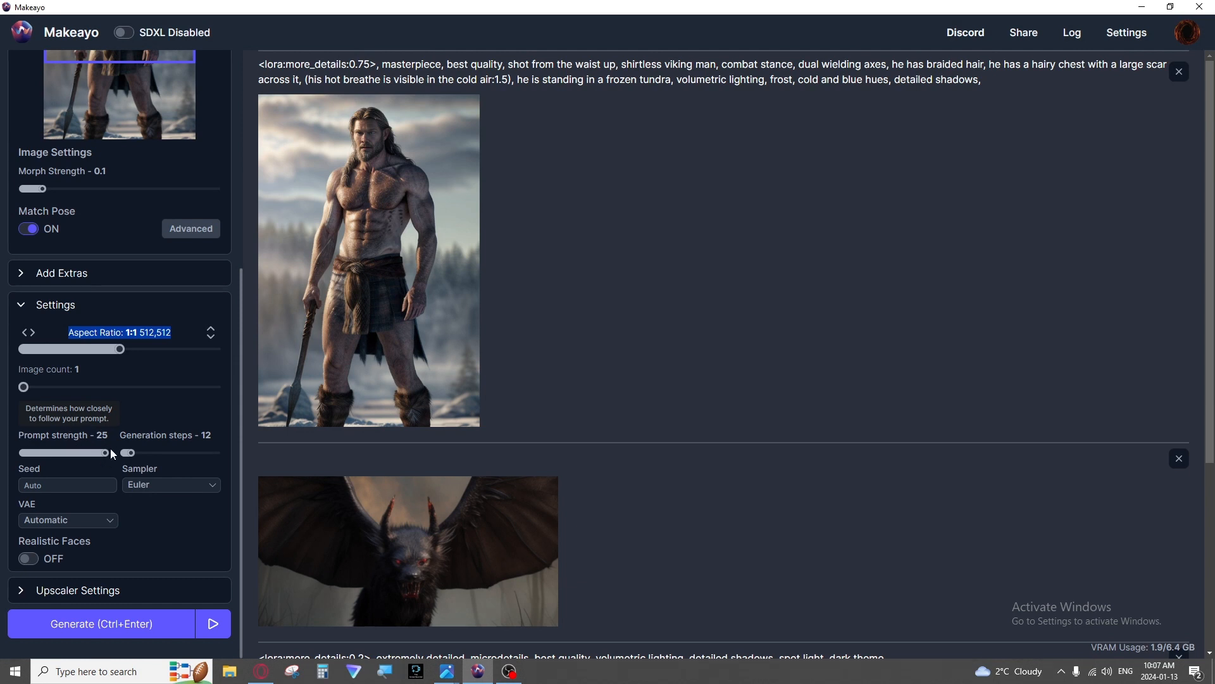
{"action": "left_click_drag", "start_coordinate": [106, 453], "coordinate": [76, 453]}
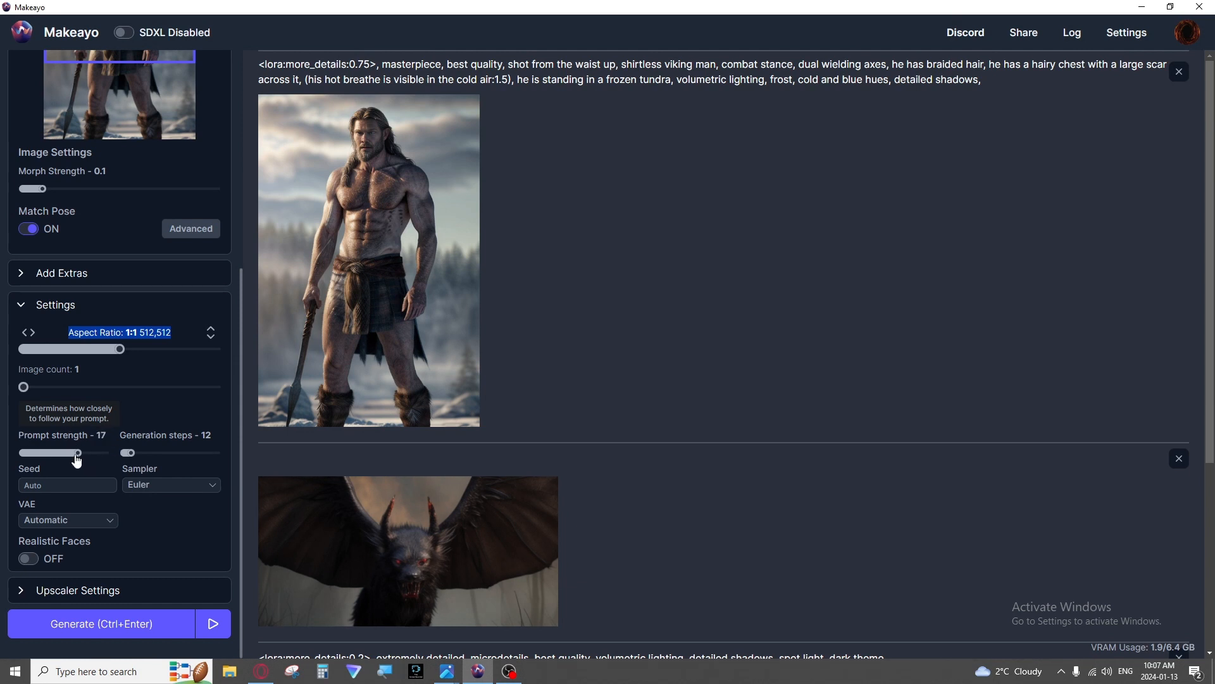
{"action": "left_click_drag", "start_coordinate": [76, 454], "coordinate": [44, 453]}
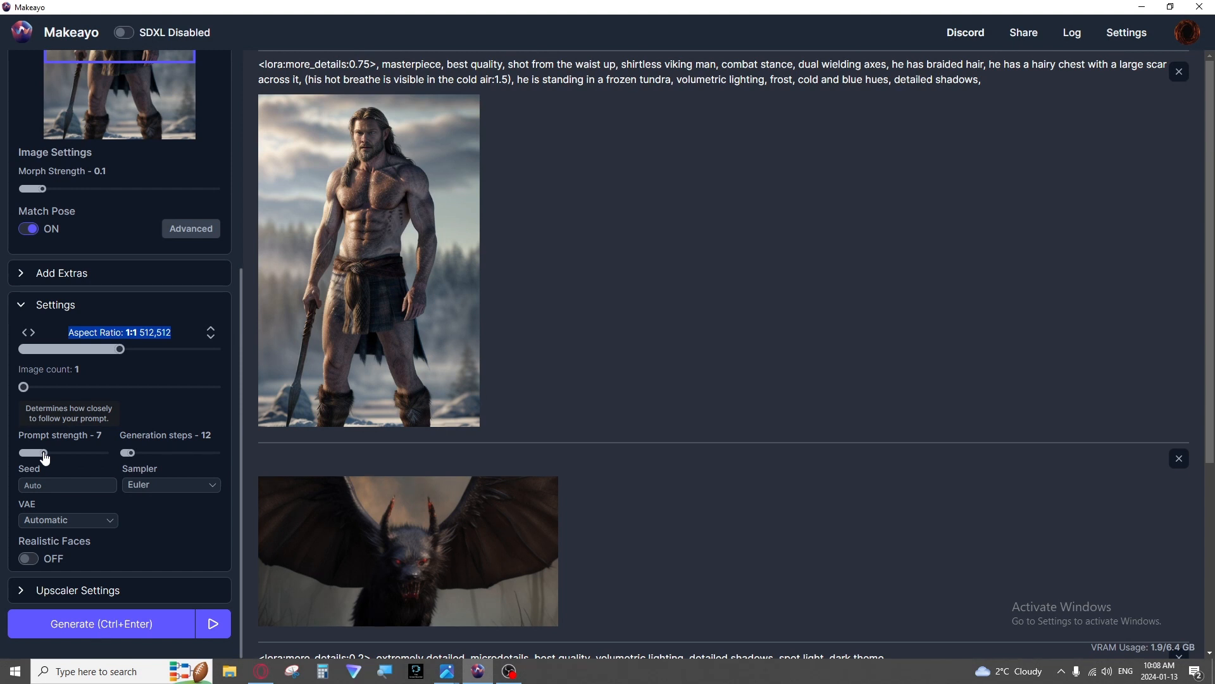
{"action": "left_click_drag", "start_coordinate": [40, 453], "coordinate": [50, 453]}
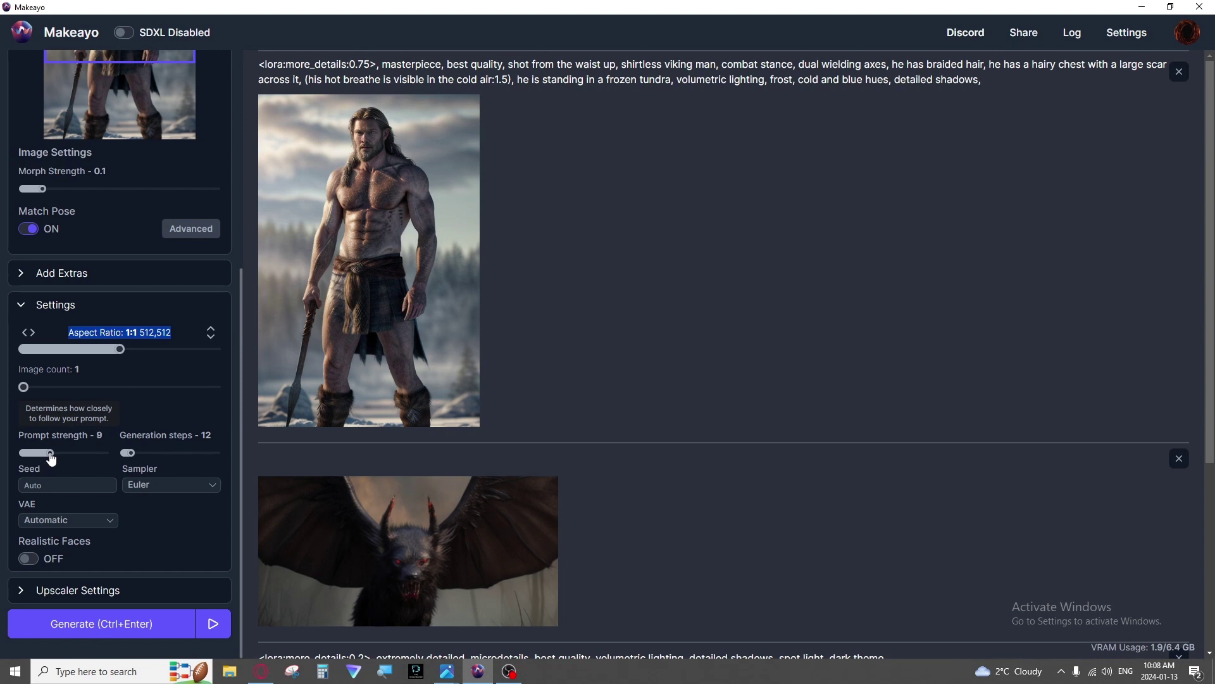
{"action": "left_click_drag", "start_coordinate": [51, 453], "coordinate": [44, 454]}
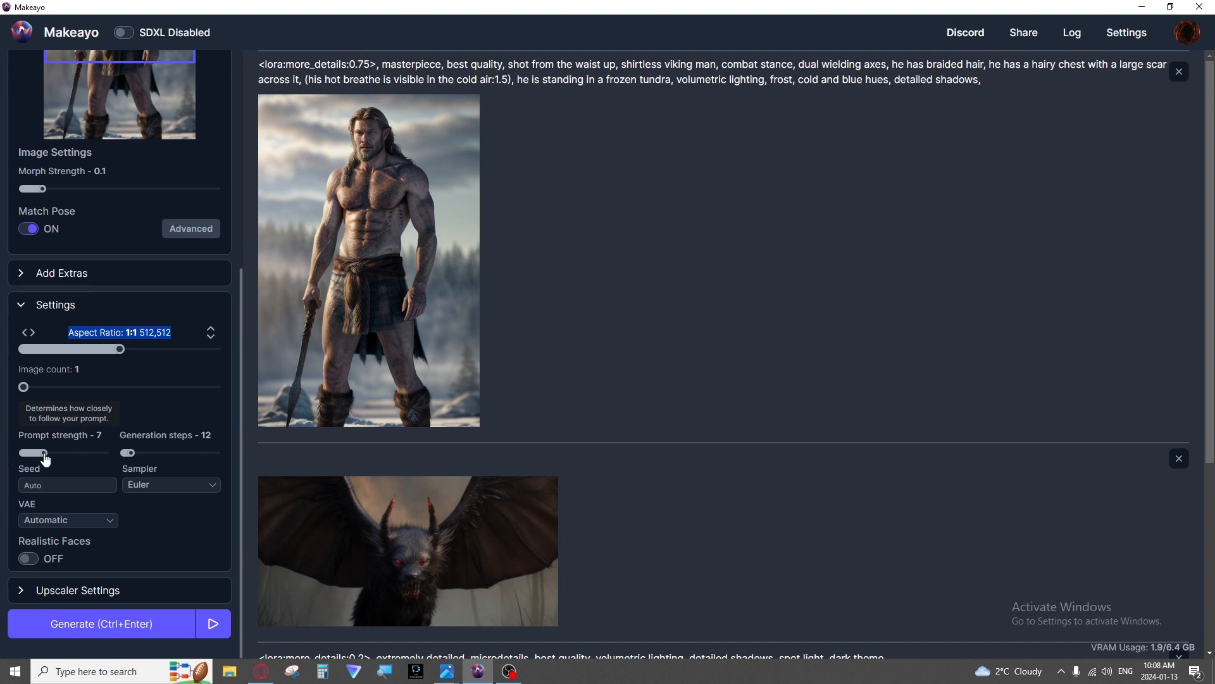
{"action": "left_click_drag", "start_coordinate": [43, 453], "coordinate": [35, 453]}
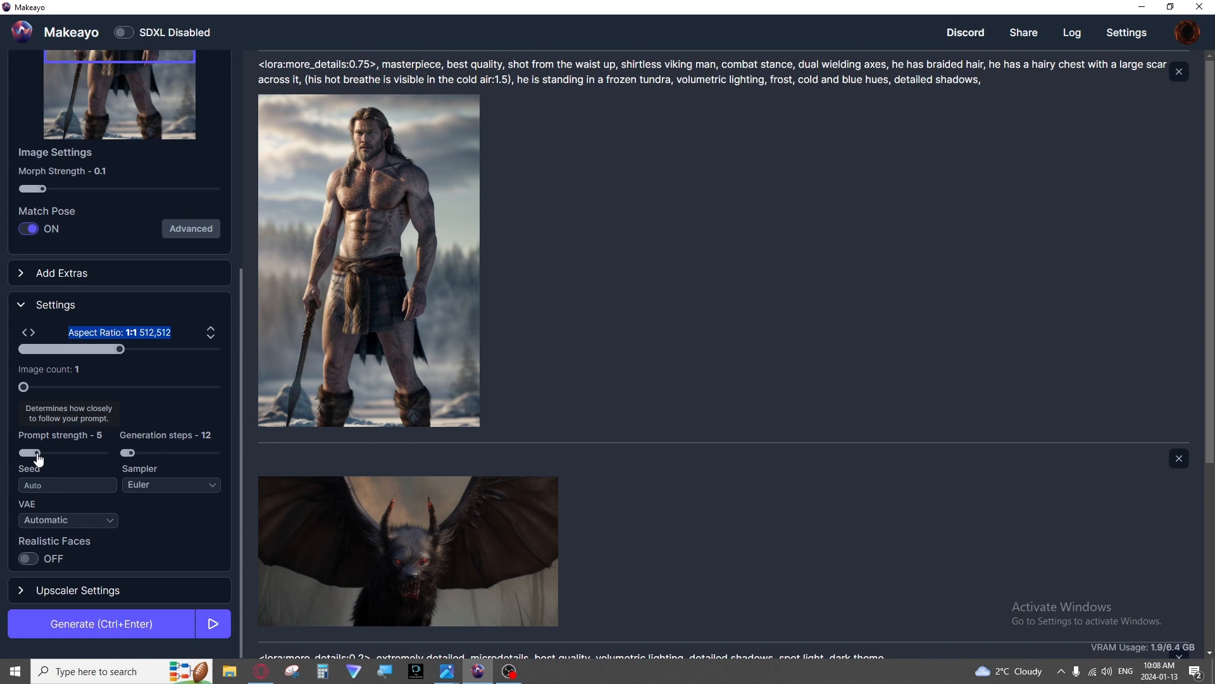
{"action": "left_click_drag", "start_coordinate": [31, 453], "coordinate": [43, 453]}
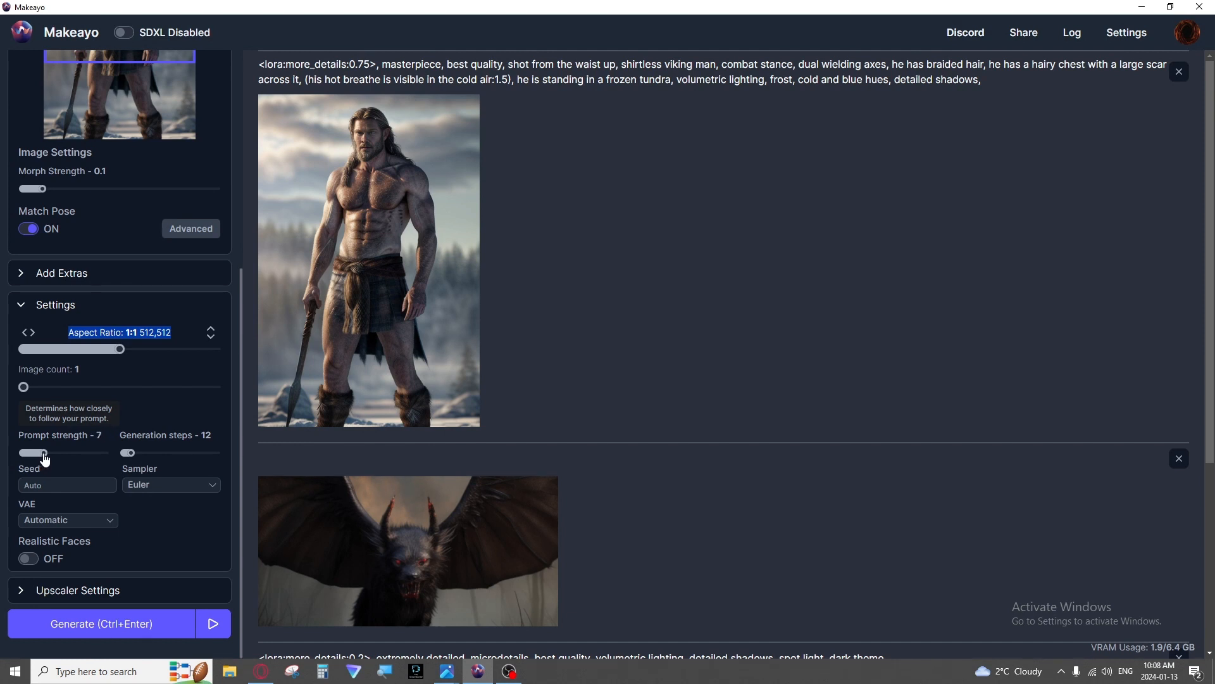
{"action": "mouse_move", "coordinate": [157, 436]}
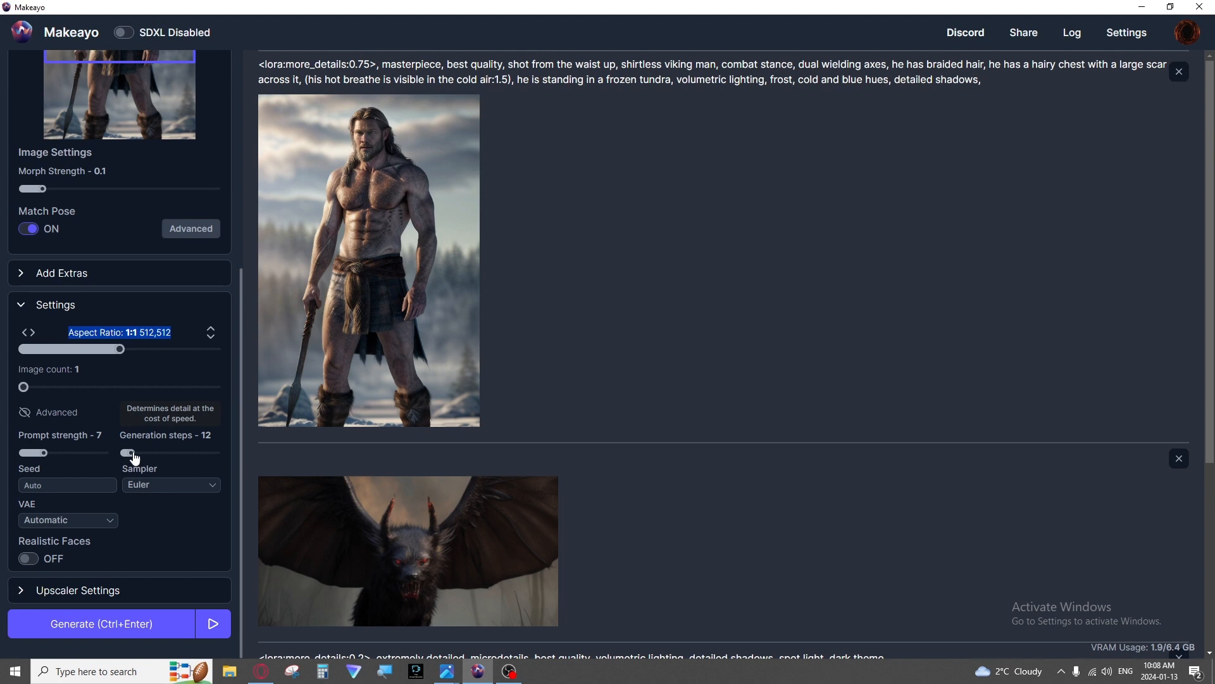
- Sweep the Generation steps slider from 8 up to about 91 and back down to around 22
{"action": "left_click_drag", "start_coordinate": [135, 453], "coordinate": [127, 453]}
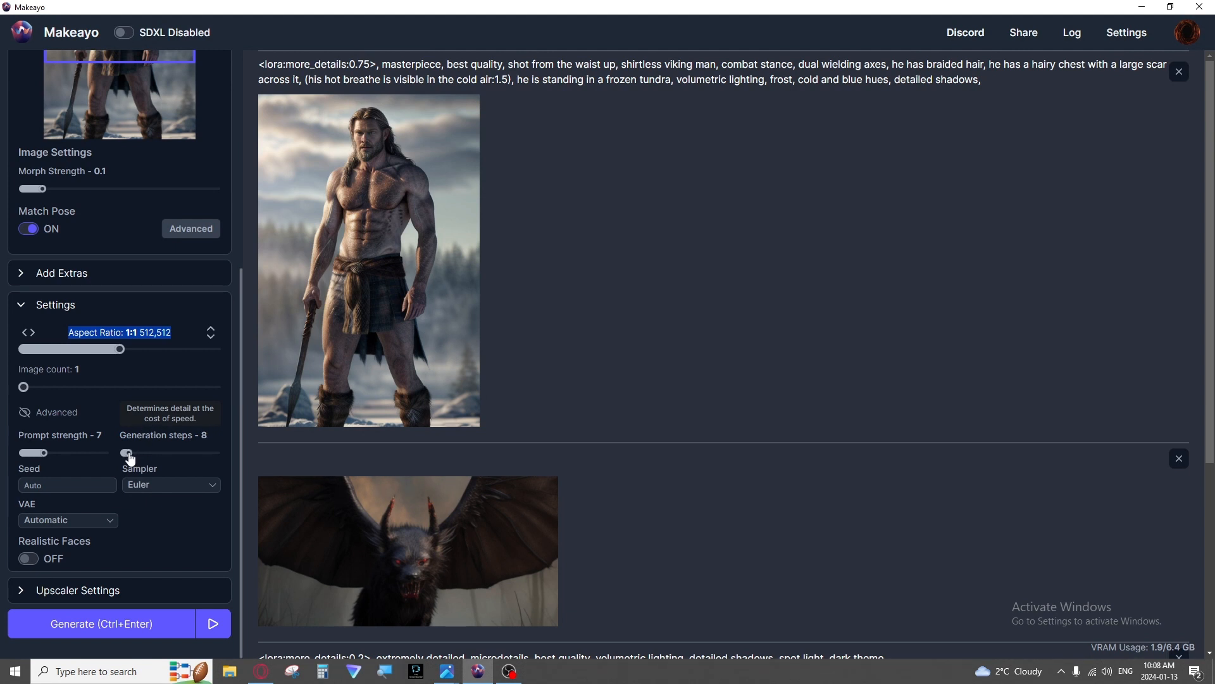
{"action": "left_click_drag", "start_coordinate": [128, 453], "coordinate": [160, 453]}
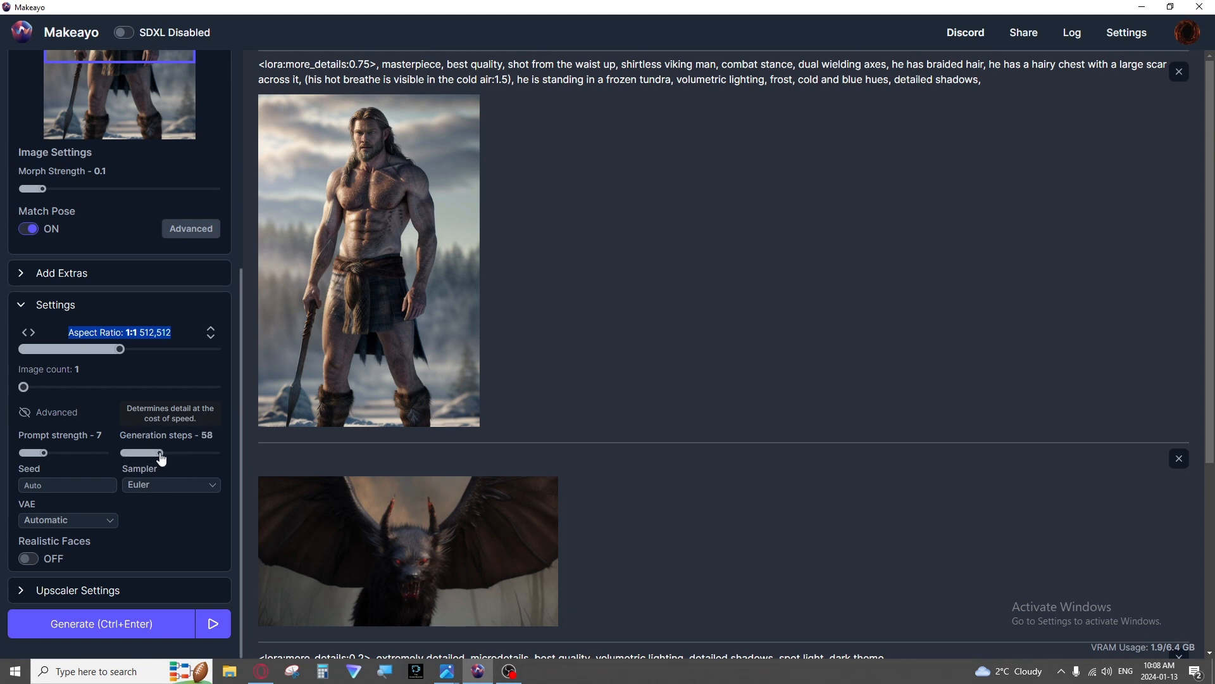
{"action": "left_click_drag", "start_coordinate": [159, 453], "coordinate": [179, 453]}
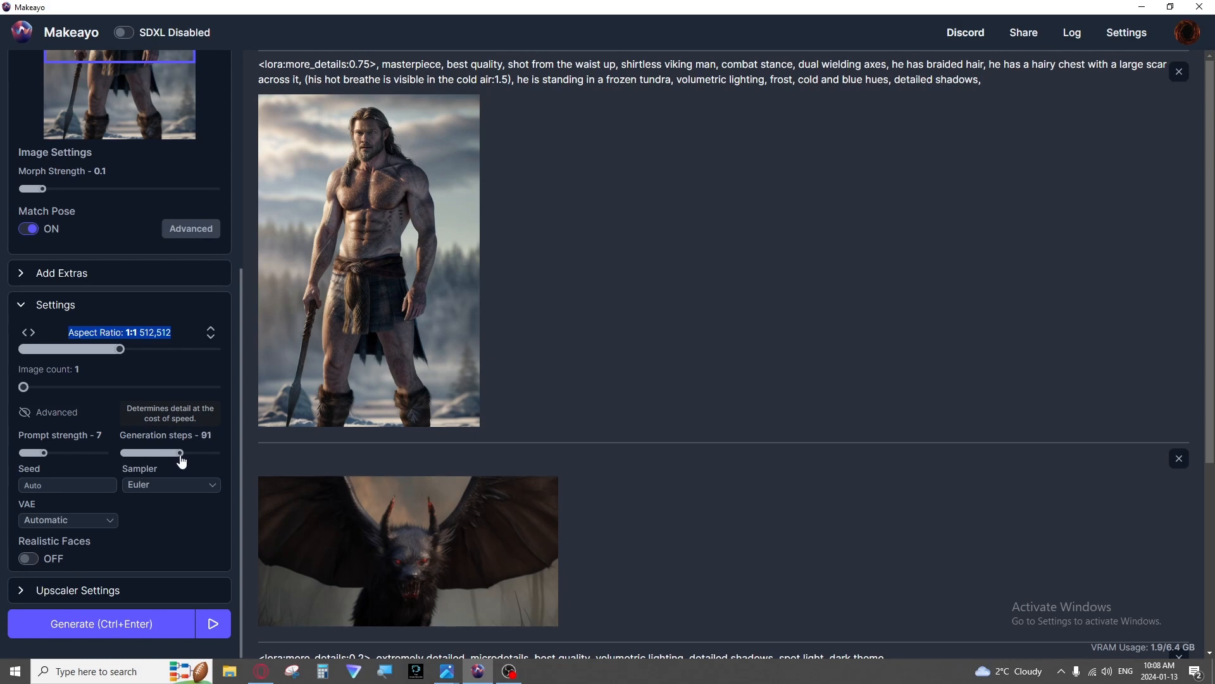
{"action": "left_click_drag", "start_coordinate": [180, 453], "coordinate": [177, 453]}
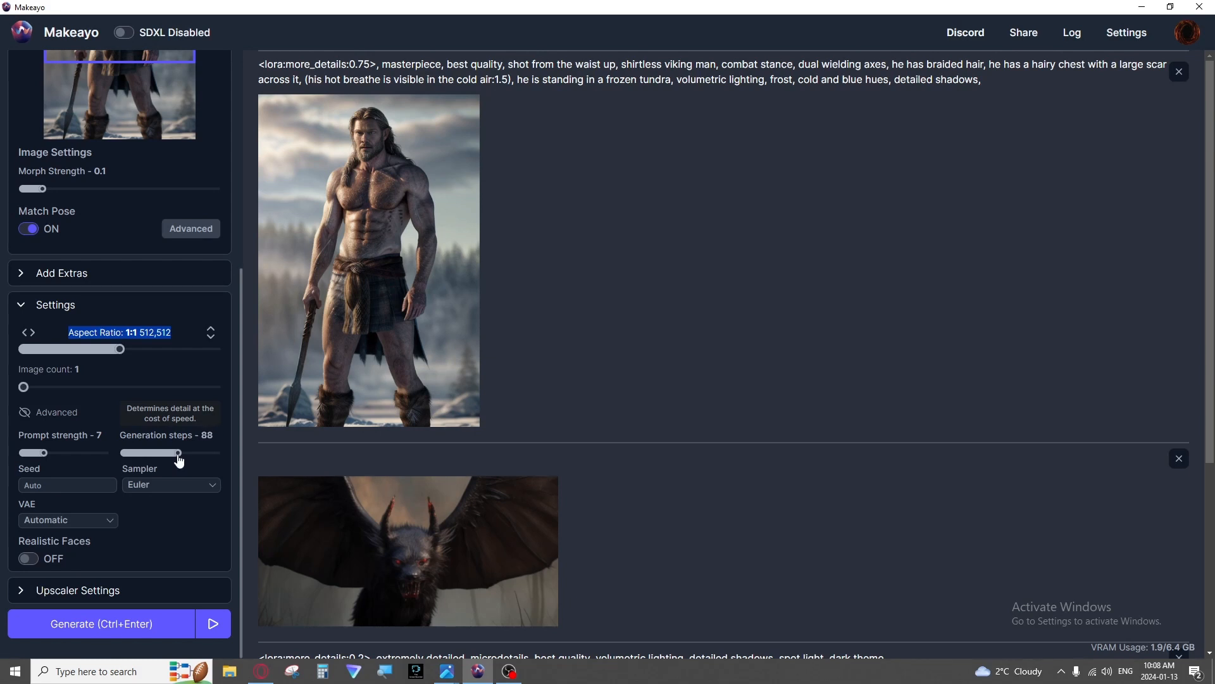
{"action": "left_click_drag", "start_coordinate": [179, 453], "coordinate": [130, 453]}
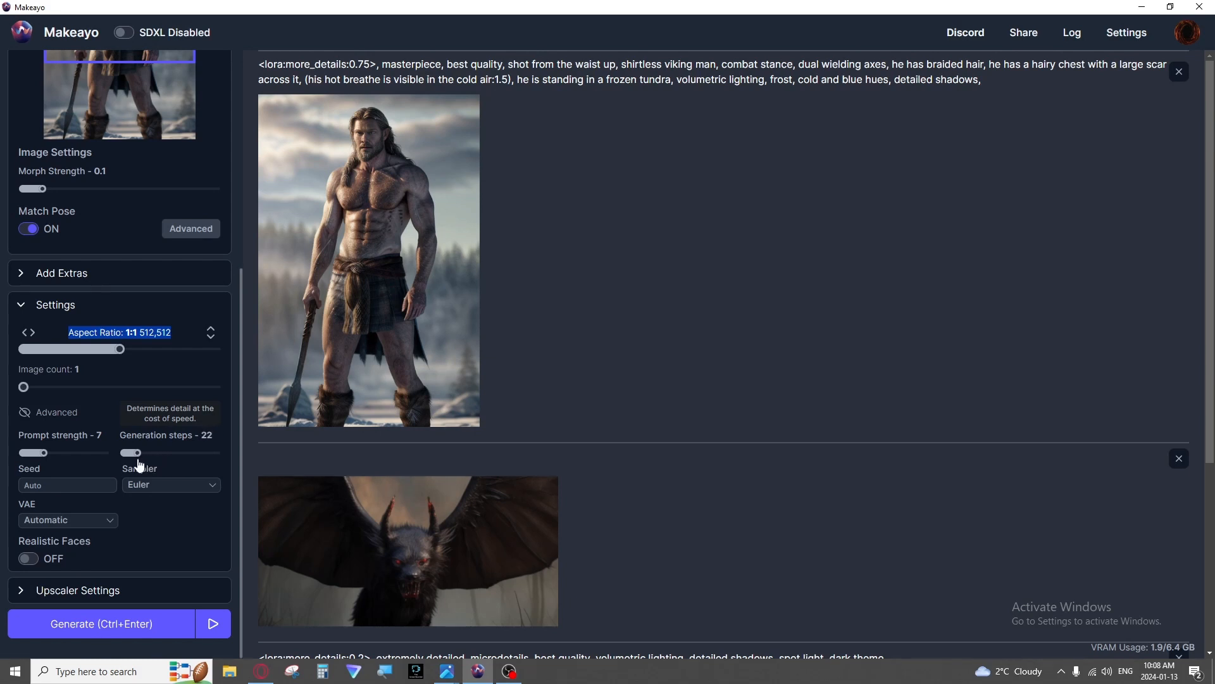
{"action": "mouse_move", "coordinate": [199, 431]}
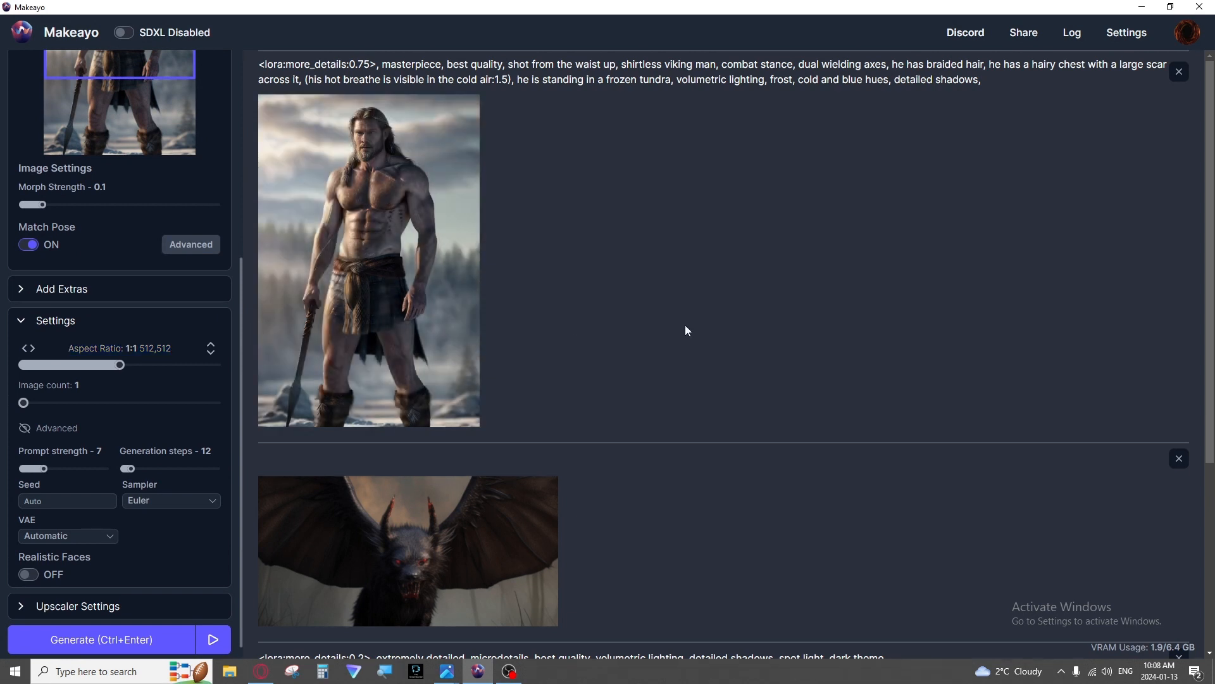
{"action": "mouse_move", "coordinate": [645, 362]}
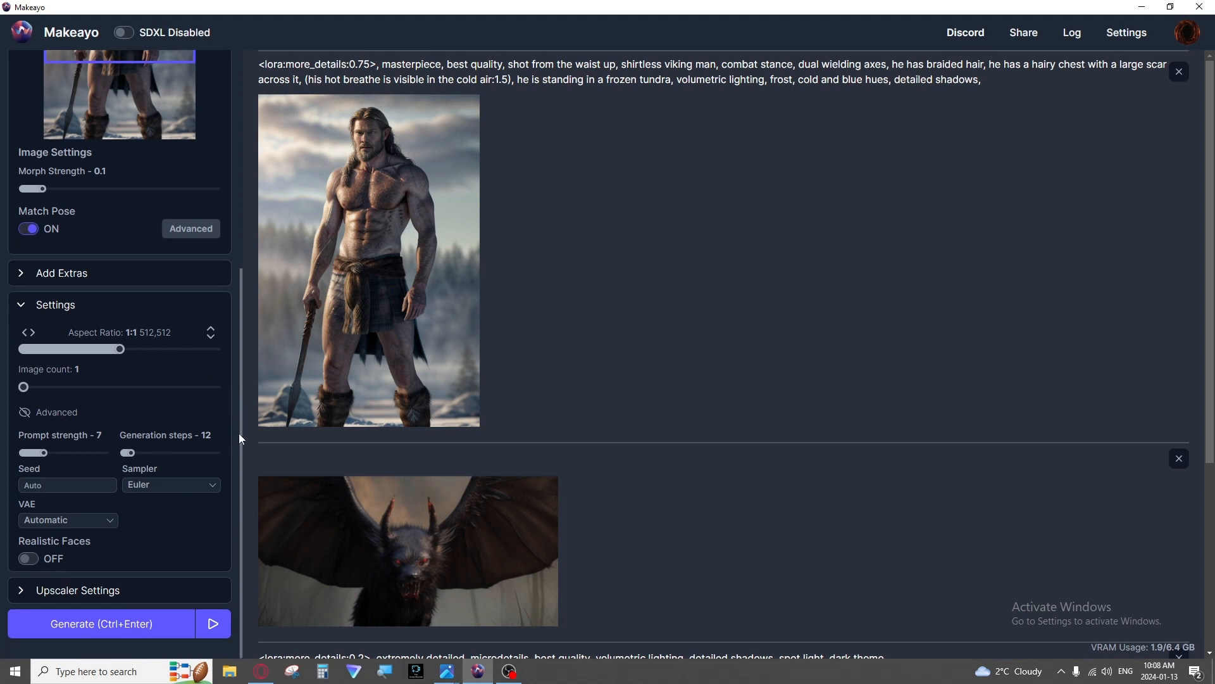
{"action": "mouse_move", "coordinate": [192, 435]}
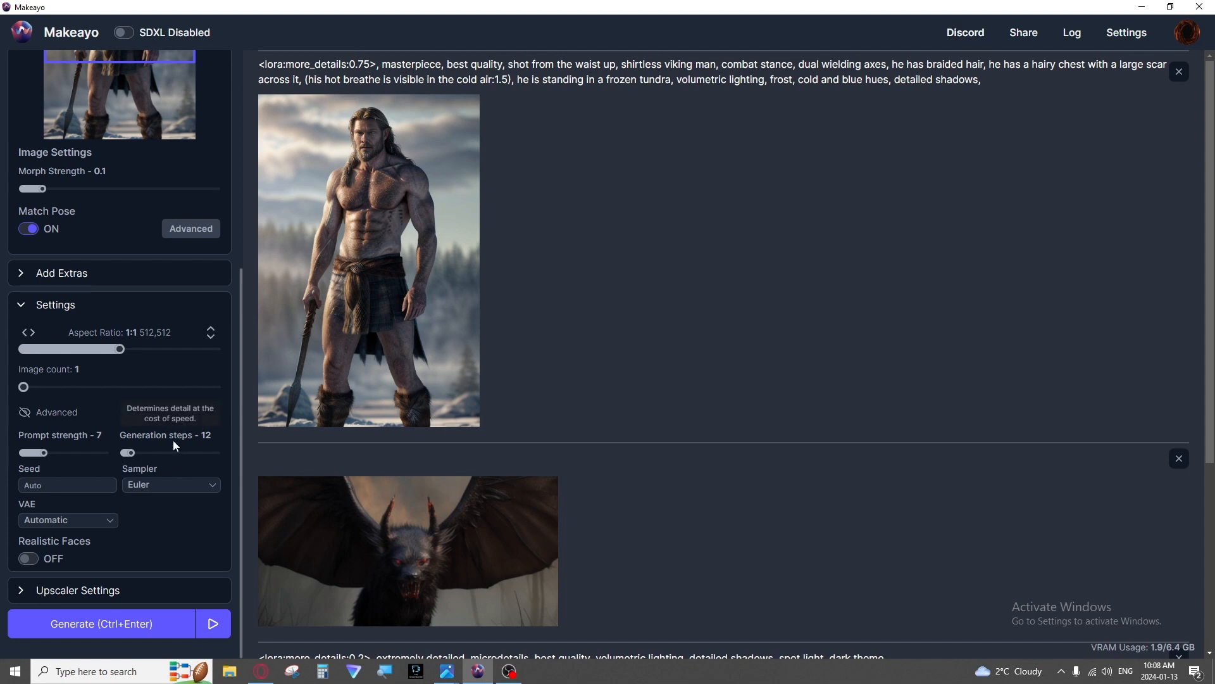
{"action": "mouse_move", "coordinate": [141, 455]}
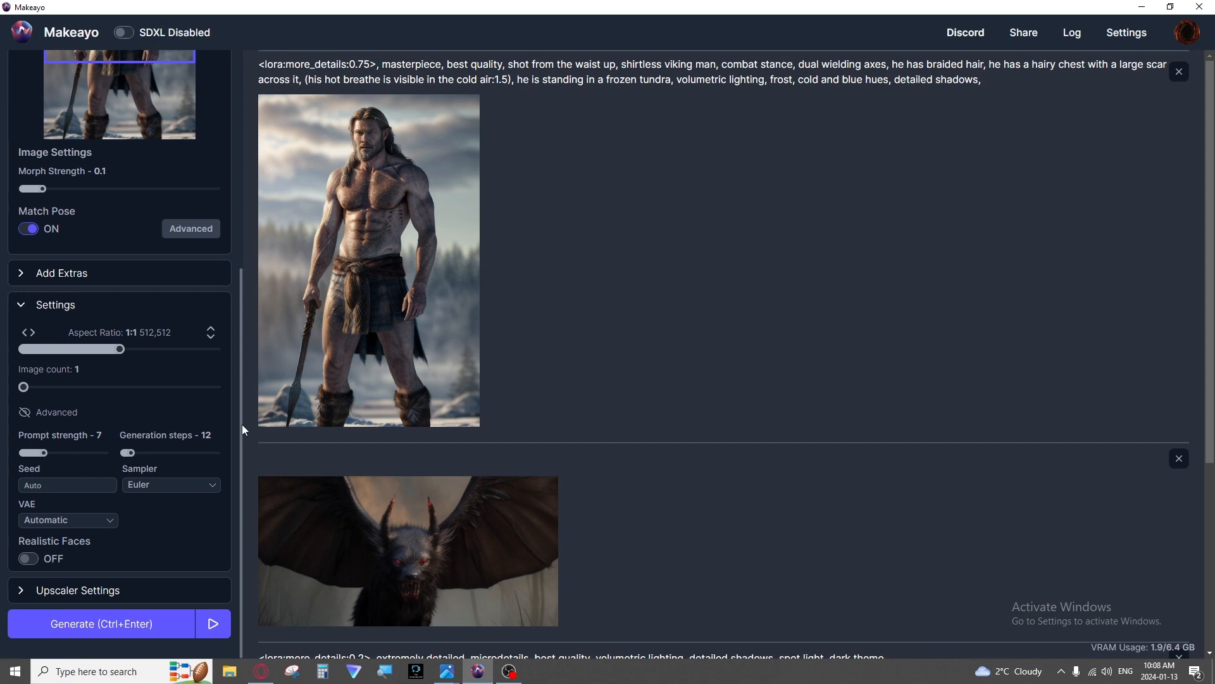
{"action": "mouse_move", "coordinate": [56, 484]}
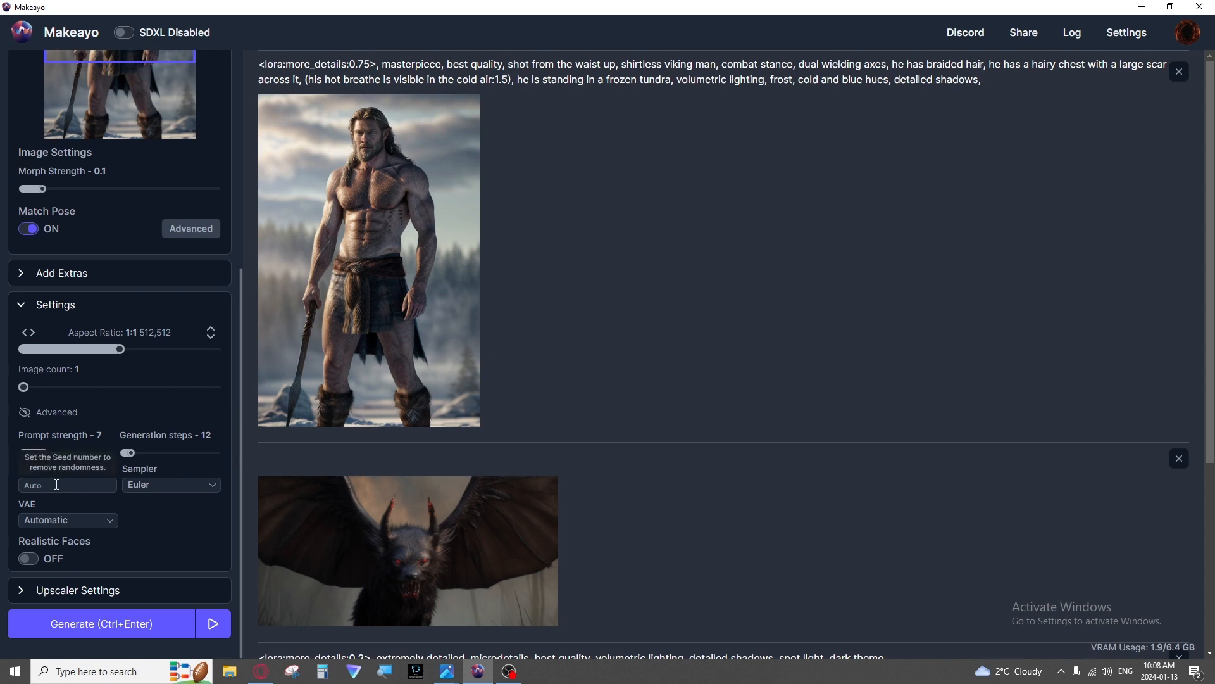
{"action": "left_click", "coordinate": [370, 258]}
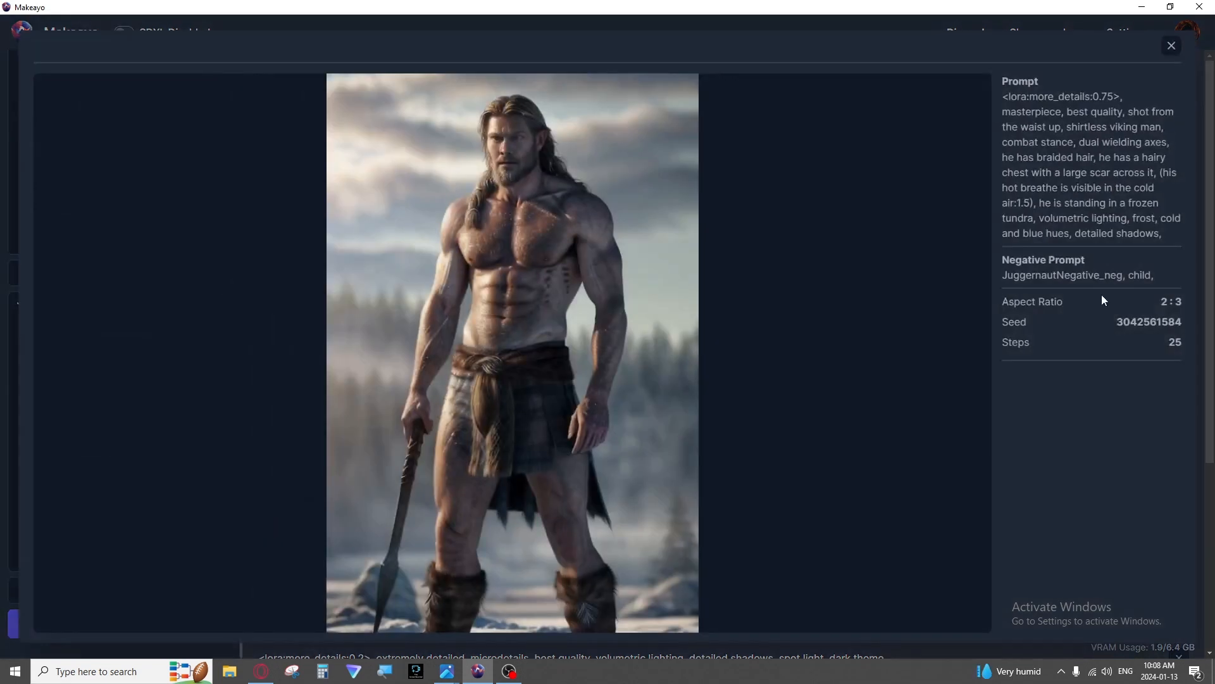
{"action": "double_click", "coordinate": [1150, 321]}
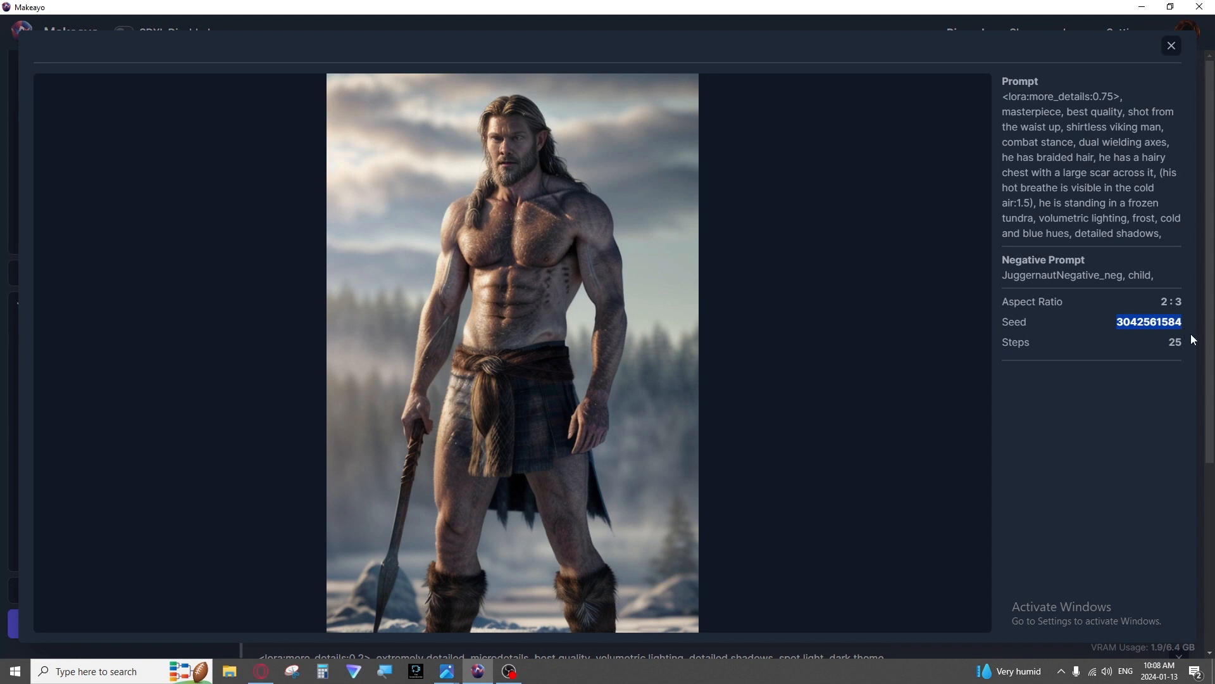
{"action": "left_click", "coordinate": [1171, 46]}
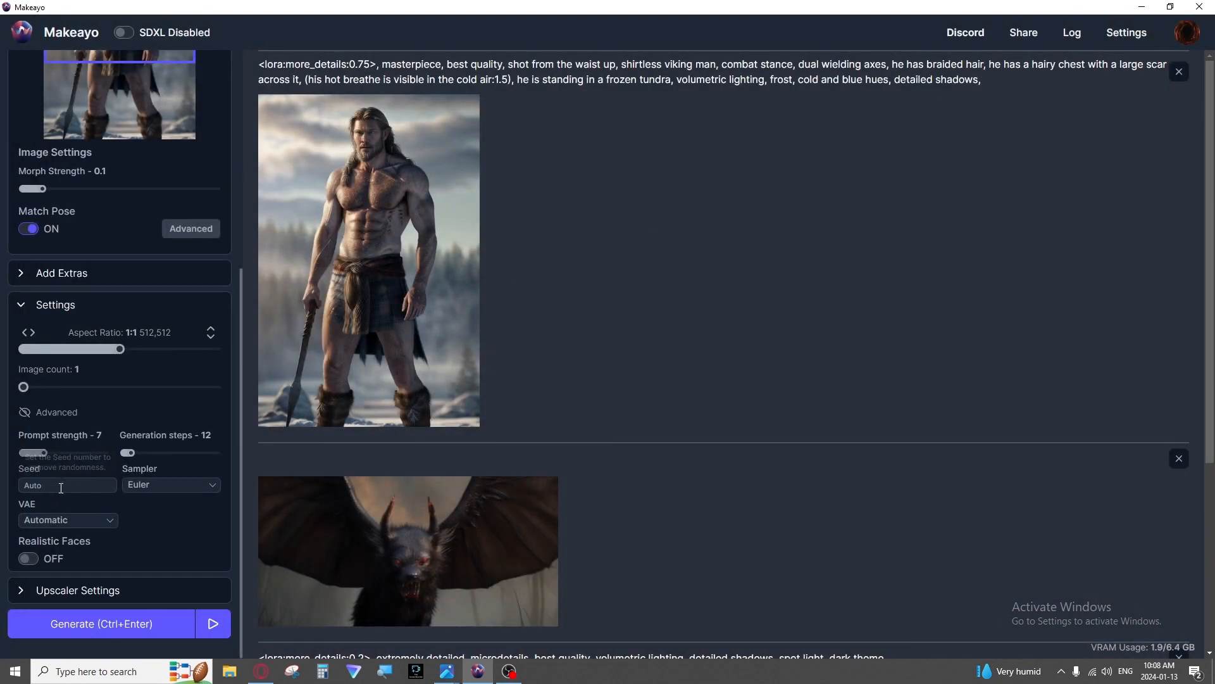
{"action": "type", "text": "3042561584"}
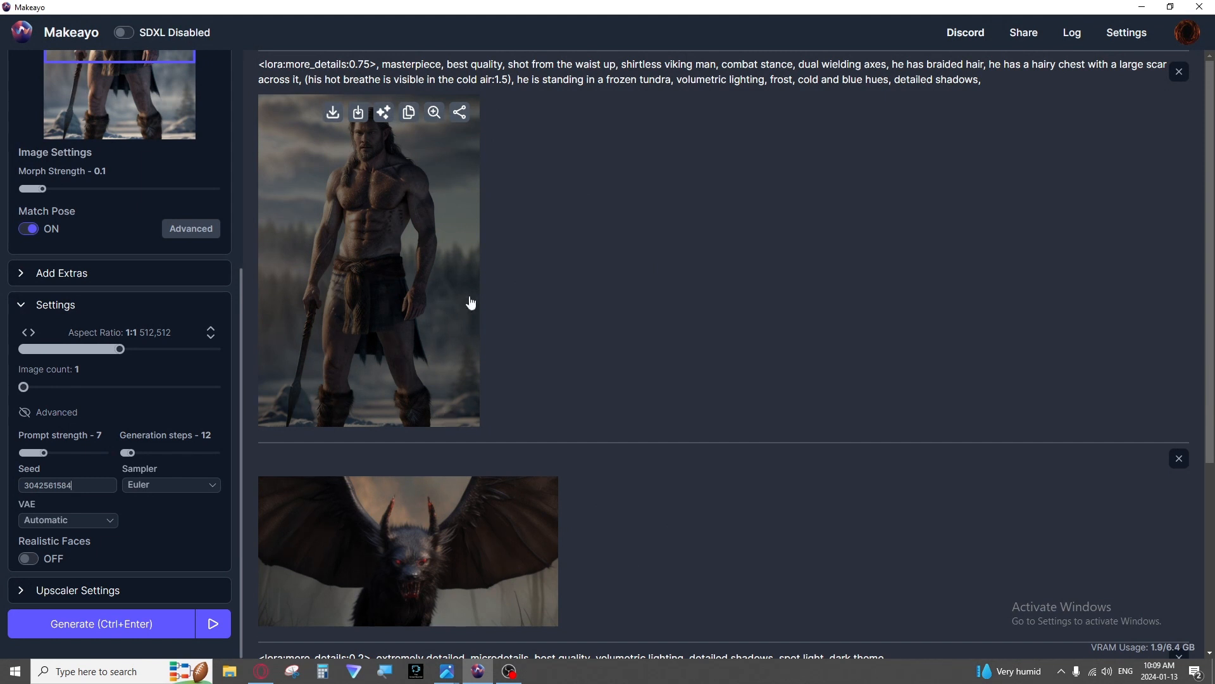
{"action": "mouse_move", "coordinate": [266, 425]}
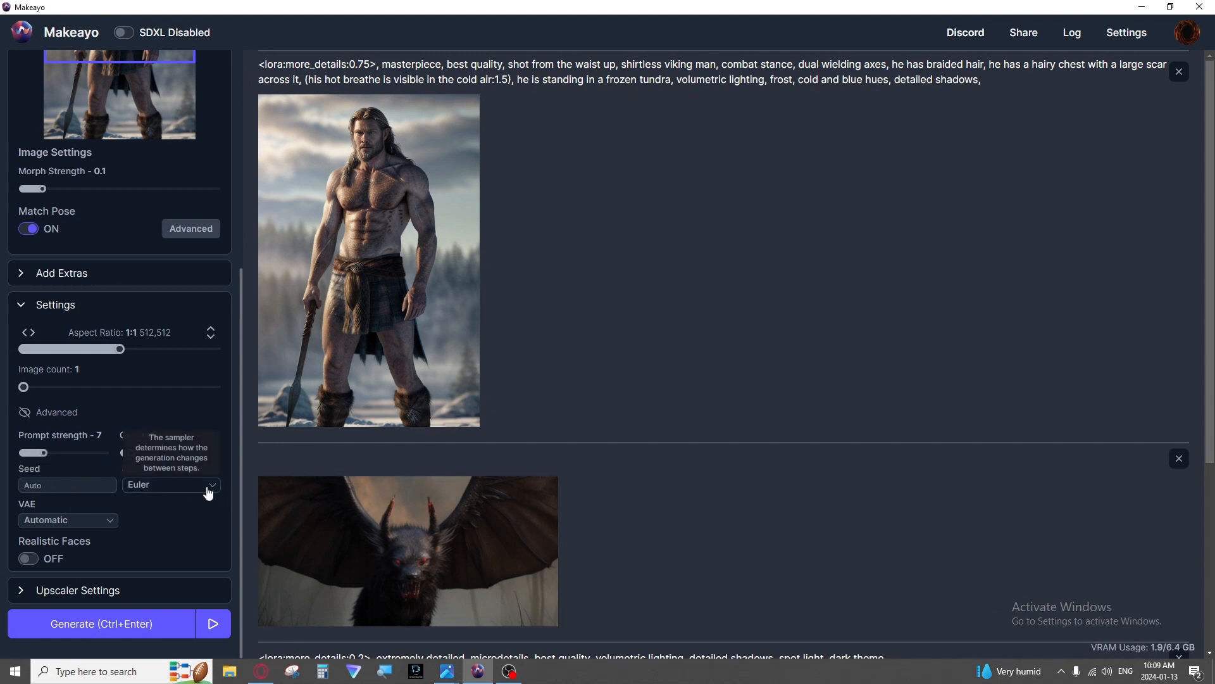
{"action": "left_click", "coordinate": [171, 484]}
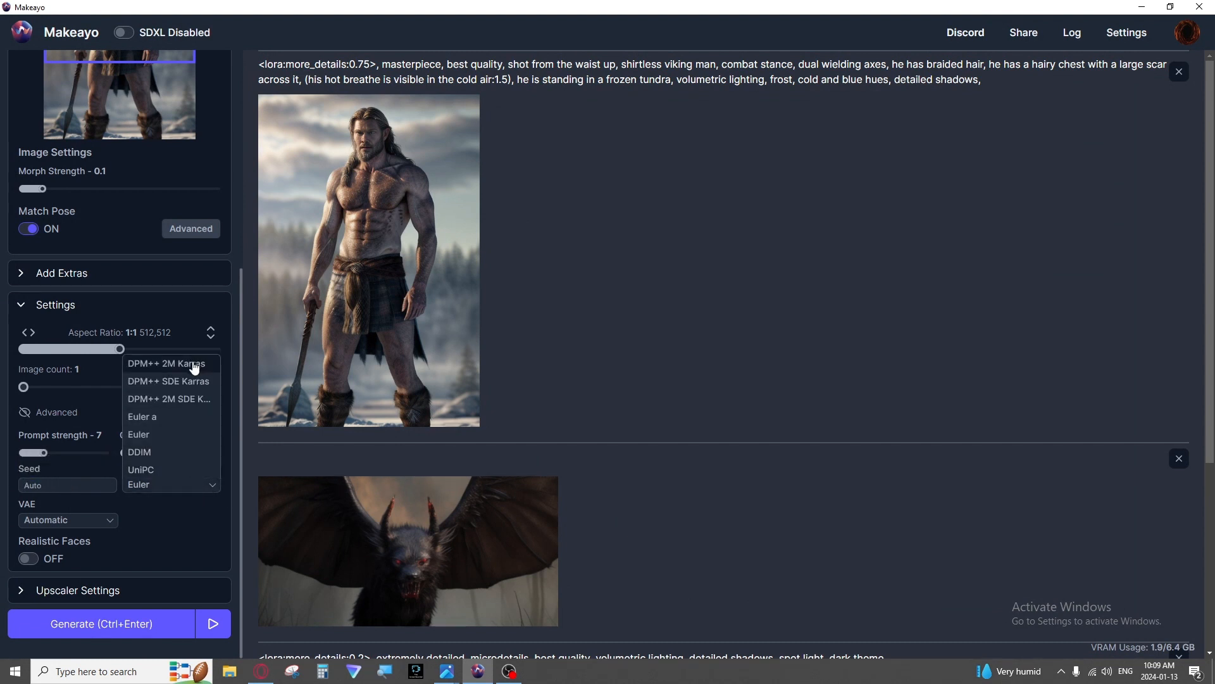
{"action": "mouse_move", "coordinate": [170, 431]}
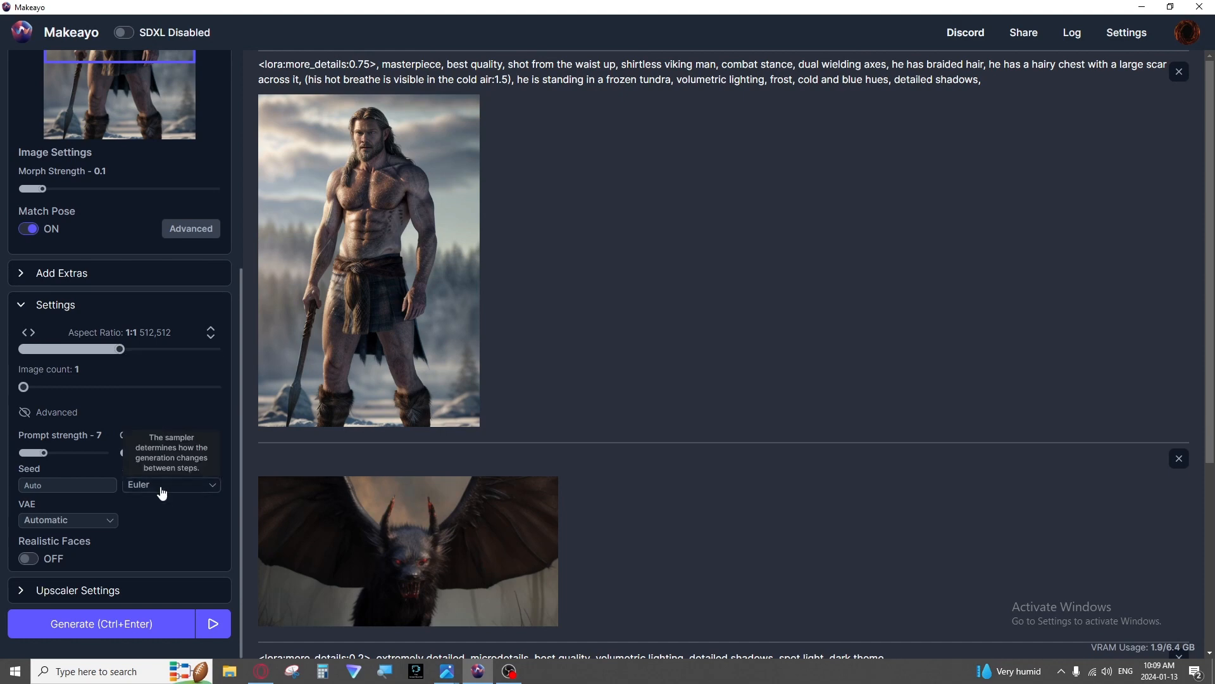
{"action": "mouse_move", "coordinate": [1170, 5]}
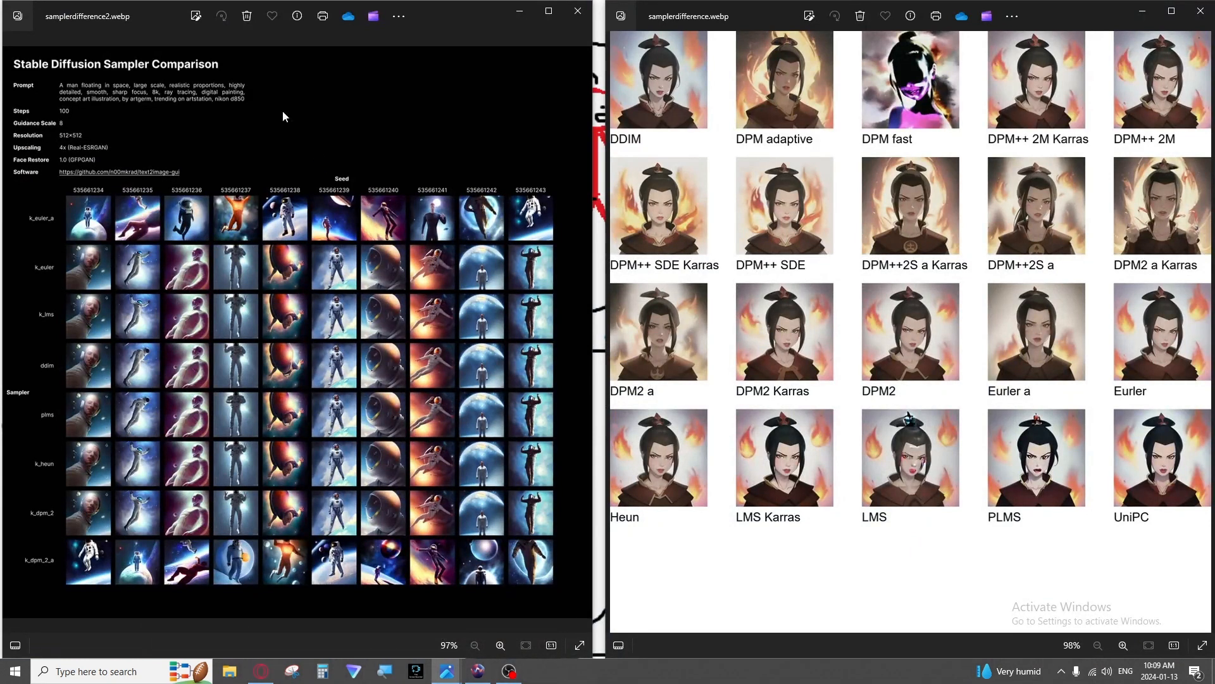
{"action": "mouse_move", "coordinate": [243, 277]}
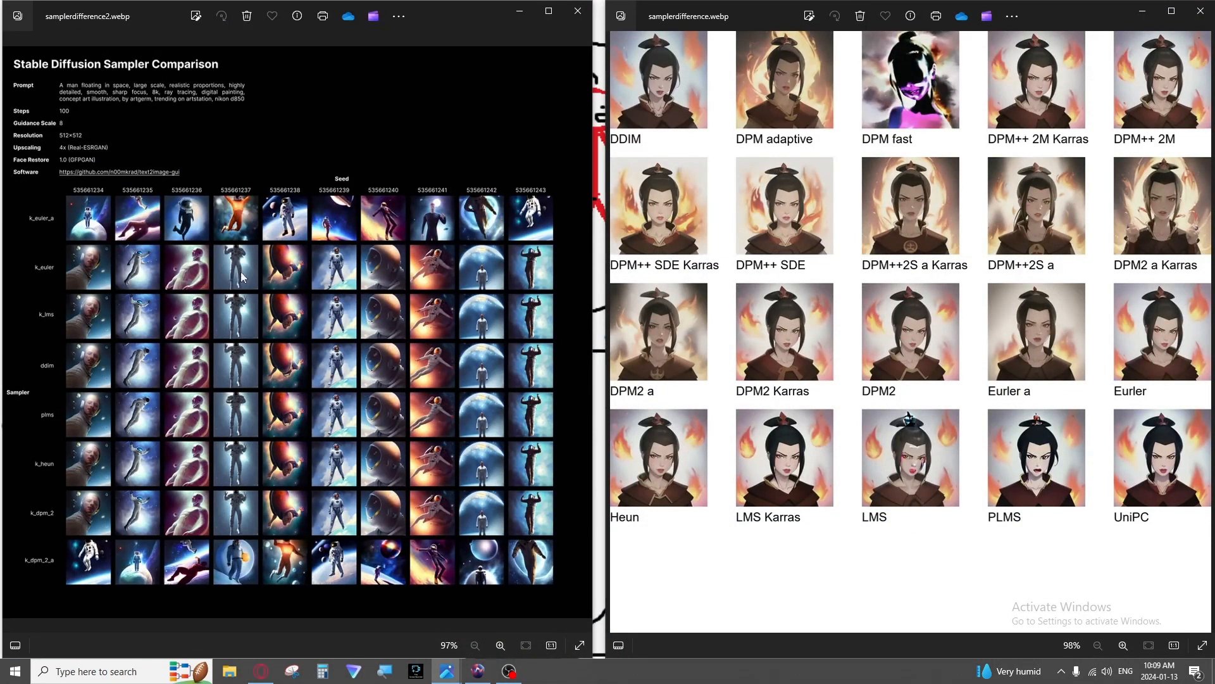
{"action": "mouse_move", "coordinate": [542, 339]}
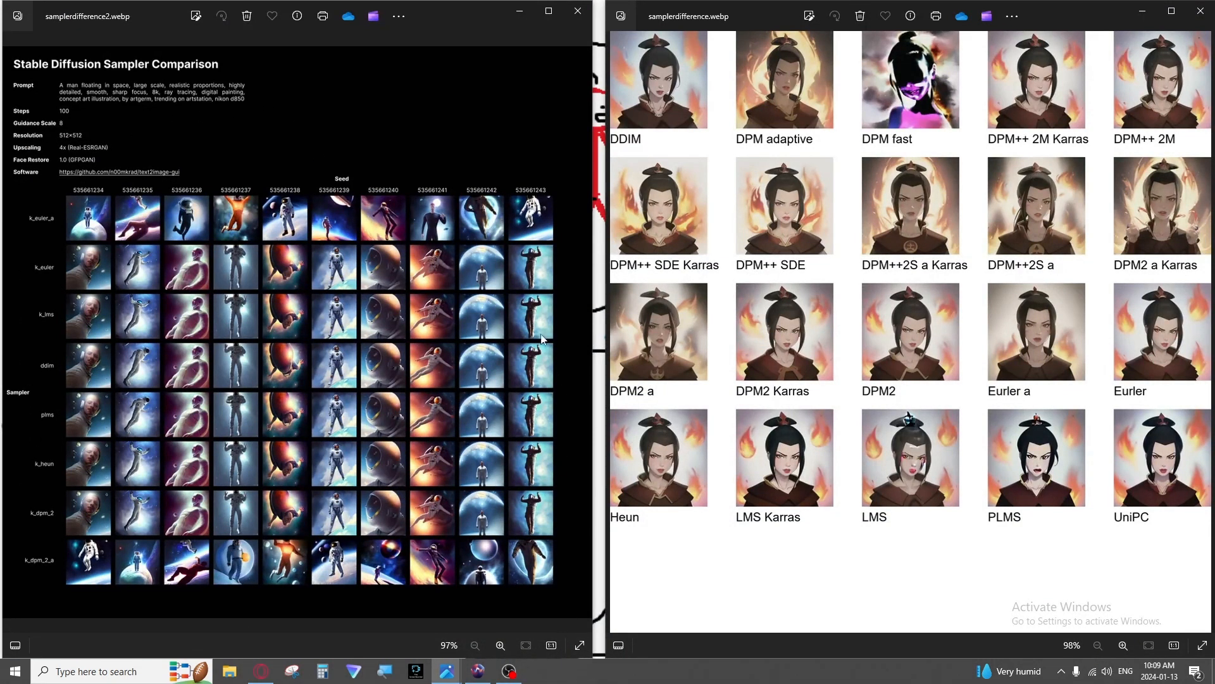
{"action": "mouse_move", "coordinate": [936, 144]}
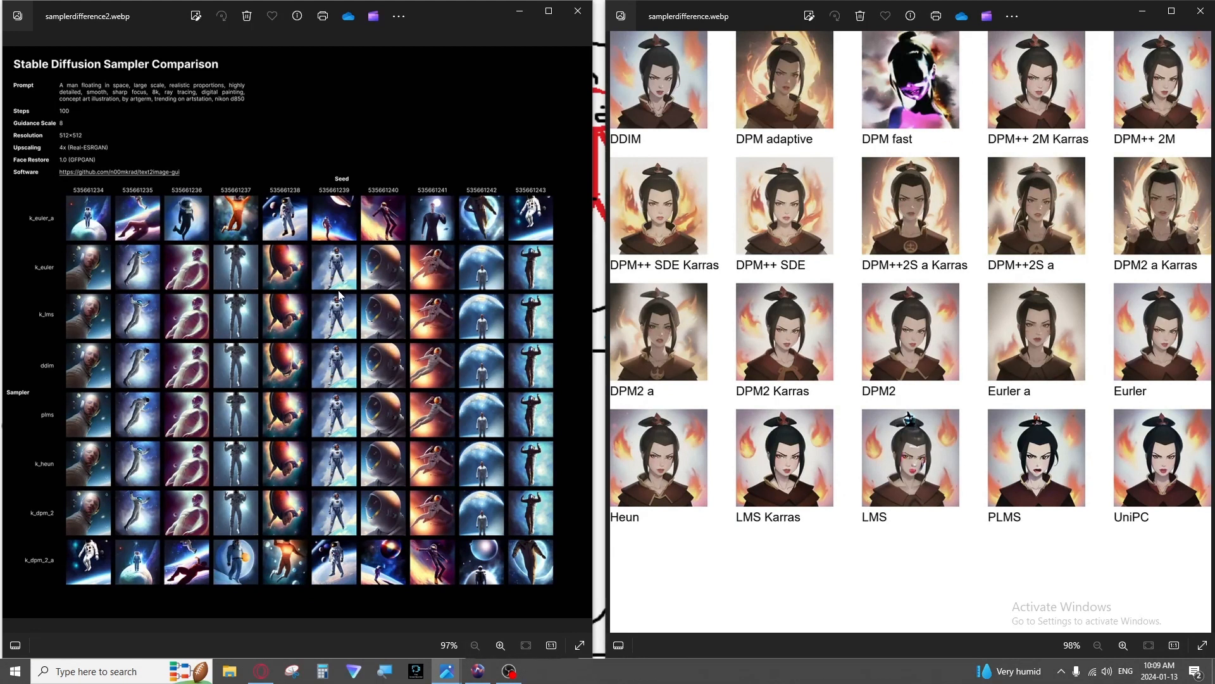
{"action": "mouse_move", "coordinate": [437, 425]}
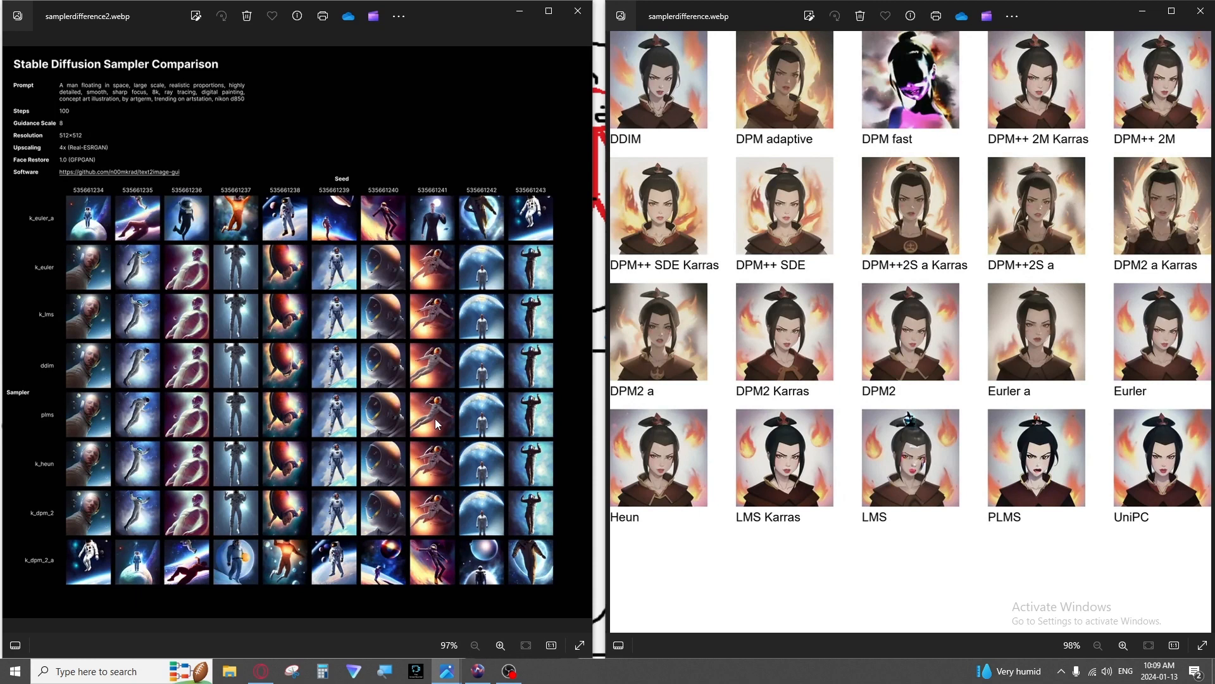
{"action": "mouse_move", "coordinate": [95, 460]}
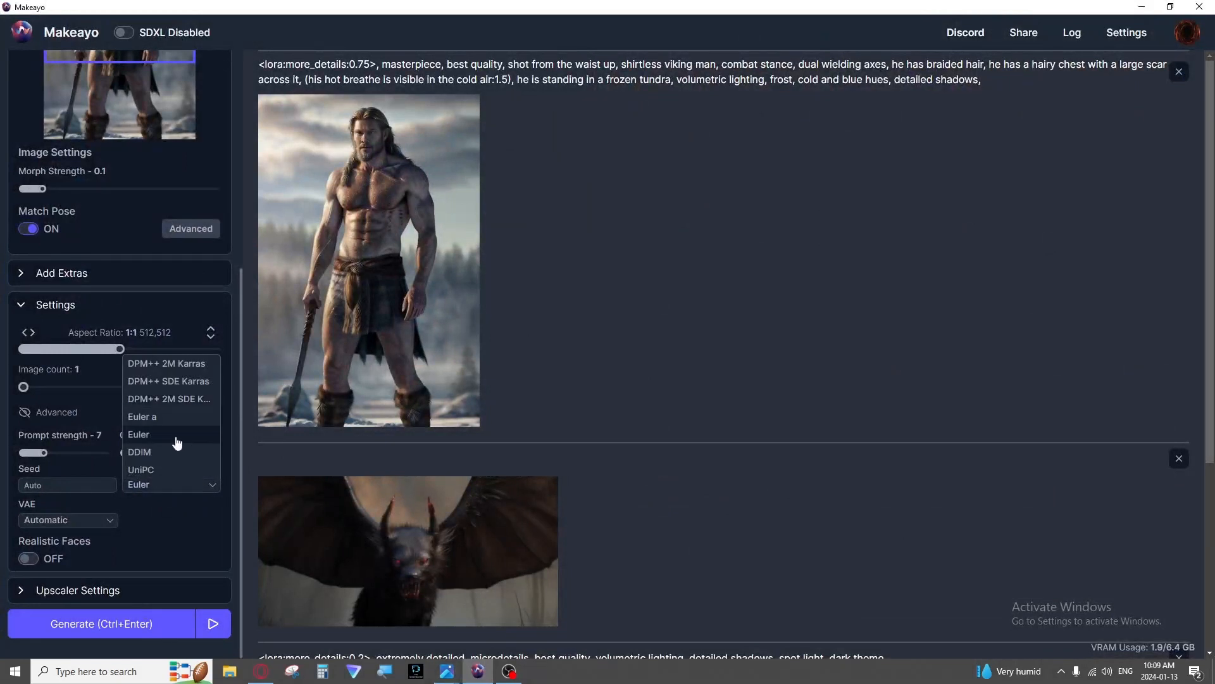
- Try the Euler a sampler, then settle on DPM++ 2M Karras
{"action": "left_click", "coordinate": [142, 416]}
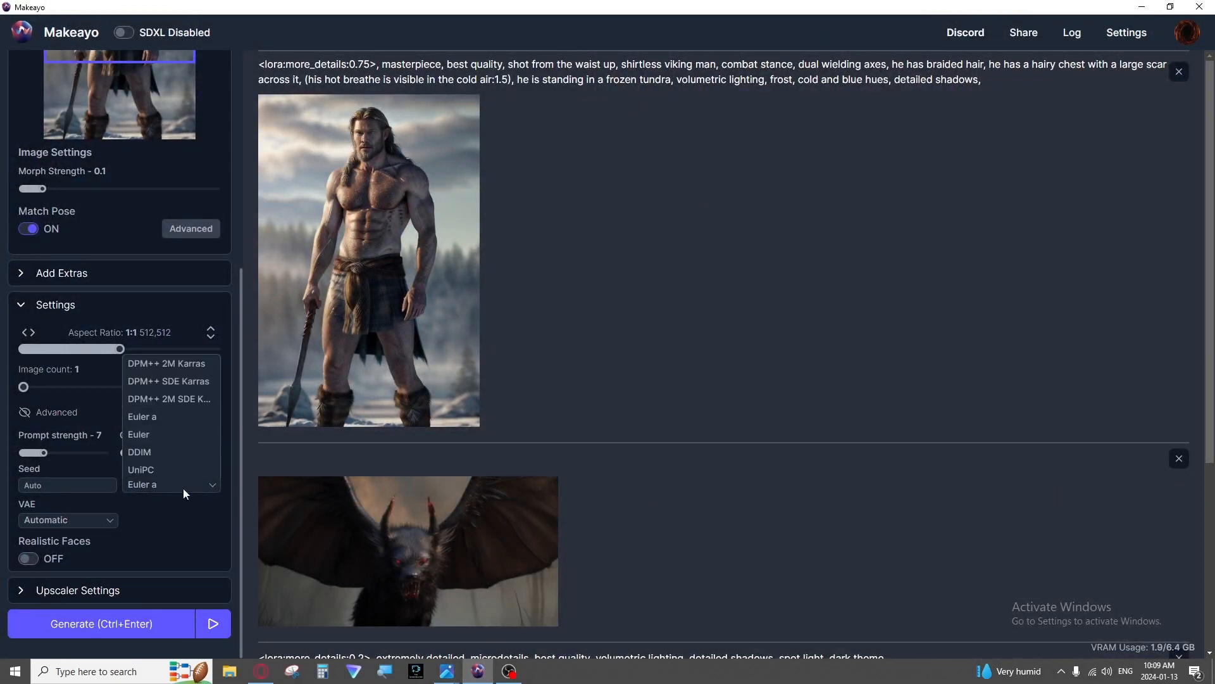
{"action": "left_click", "coordinate": [171, 484]}
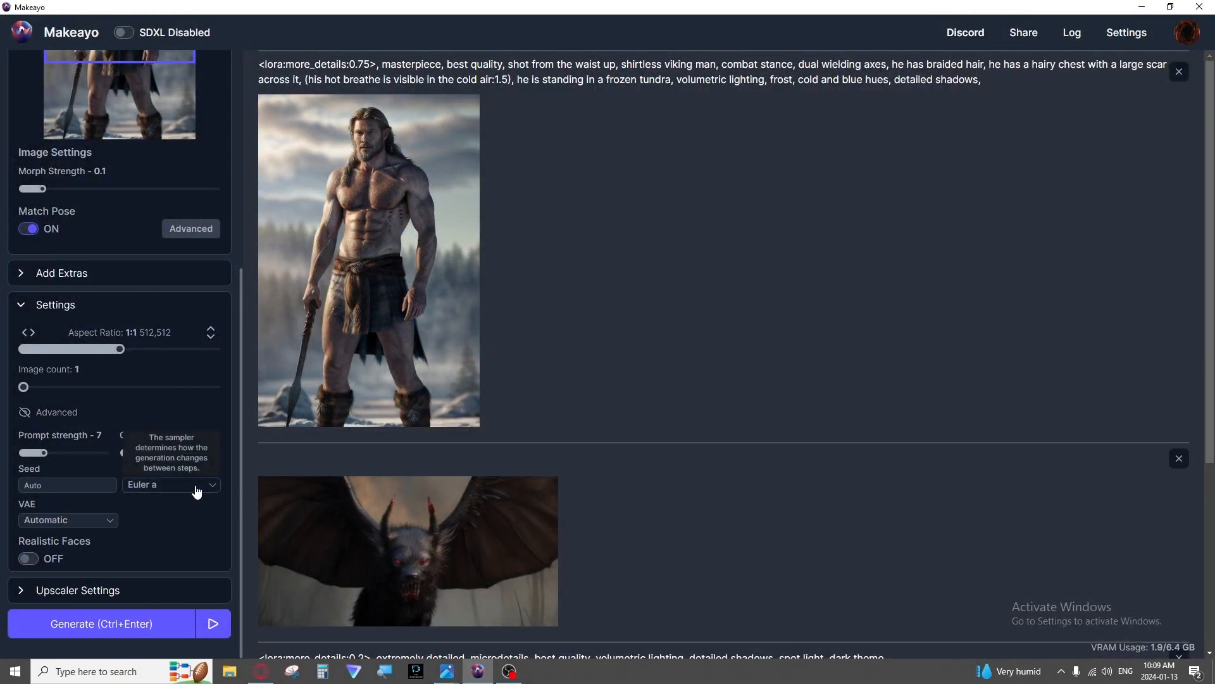
{"action": "left_click", "coordinate": [171, 485]}
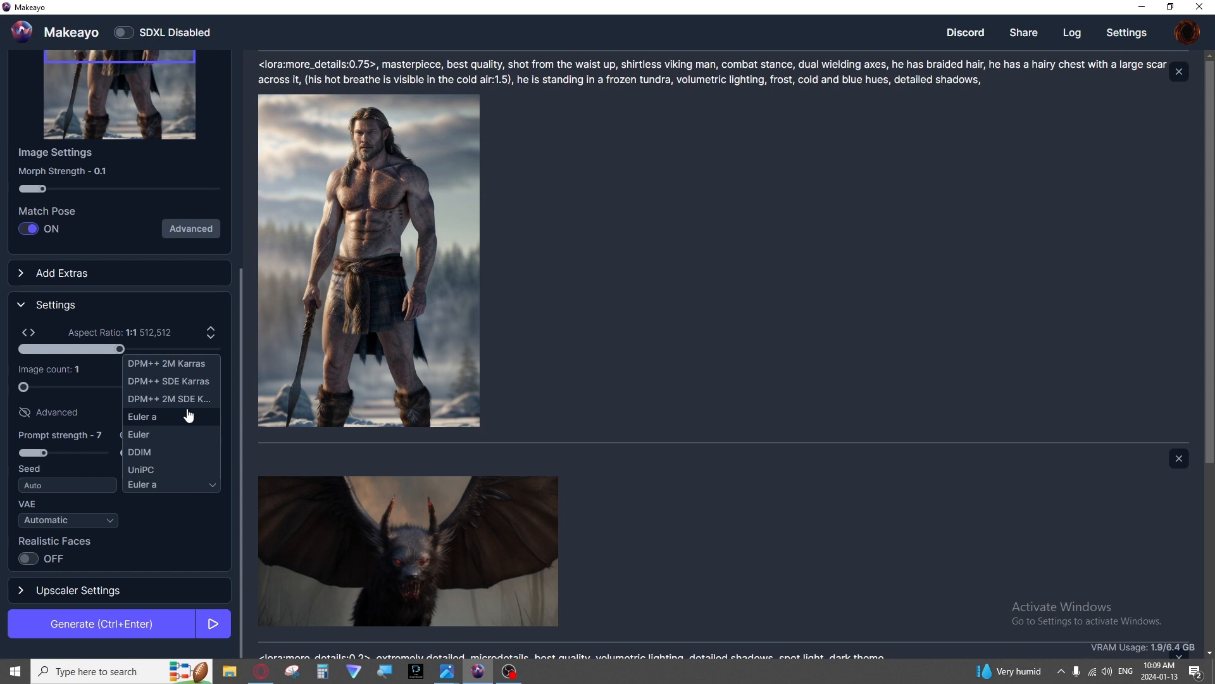
{"action": "mouse_move", "coordinate": [188, 377]}
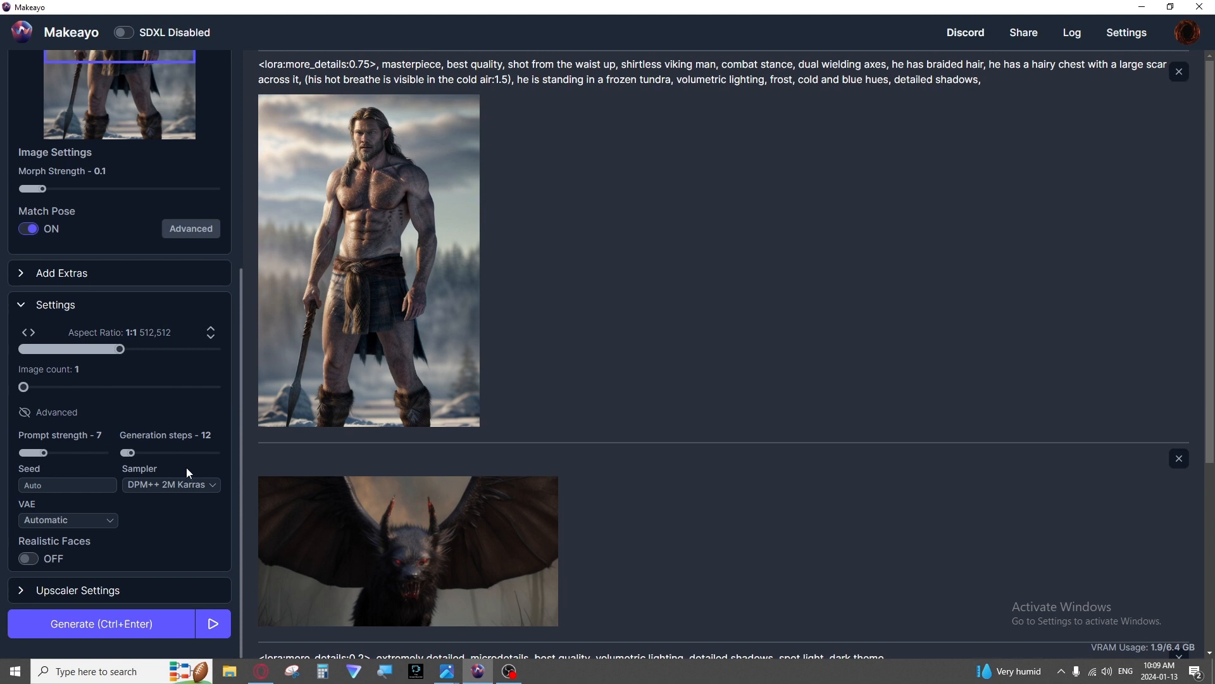
{"action": "left_click", "coordinate": [170, 483]}
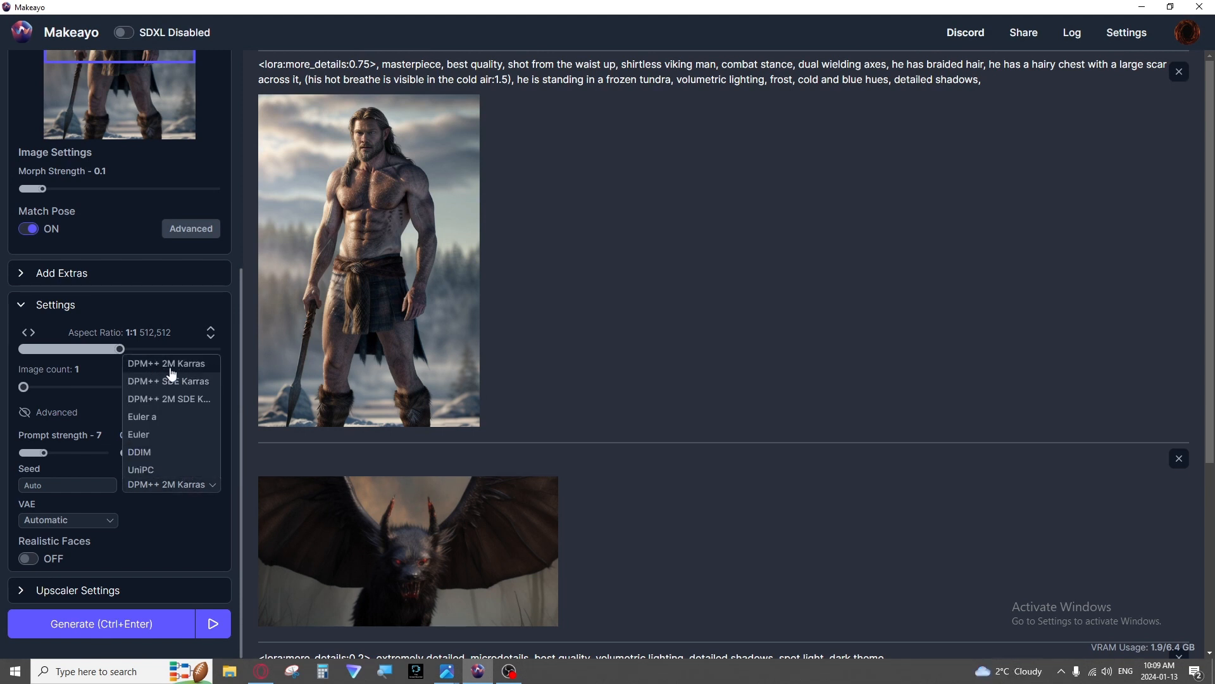
{"action": "left_click", "coordinate": [166, 363]}
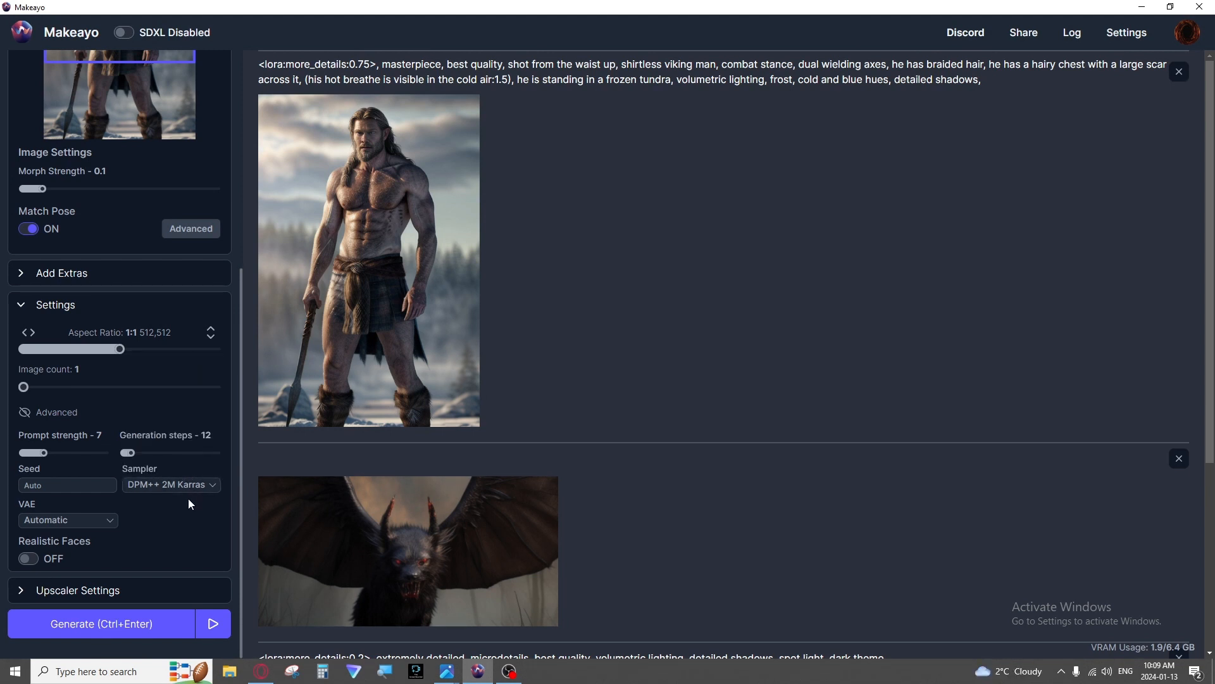
{"action": "mouse_move", "coordinate": [104, 541]}
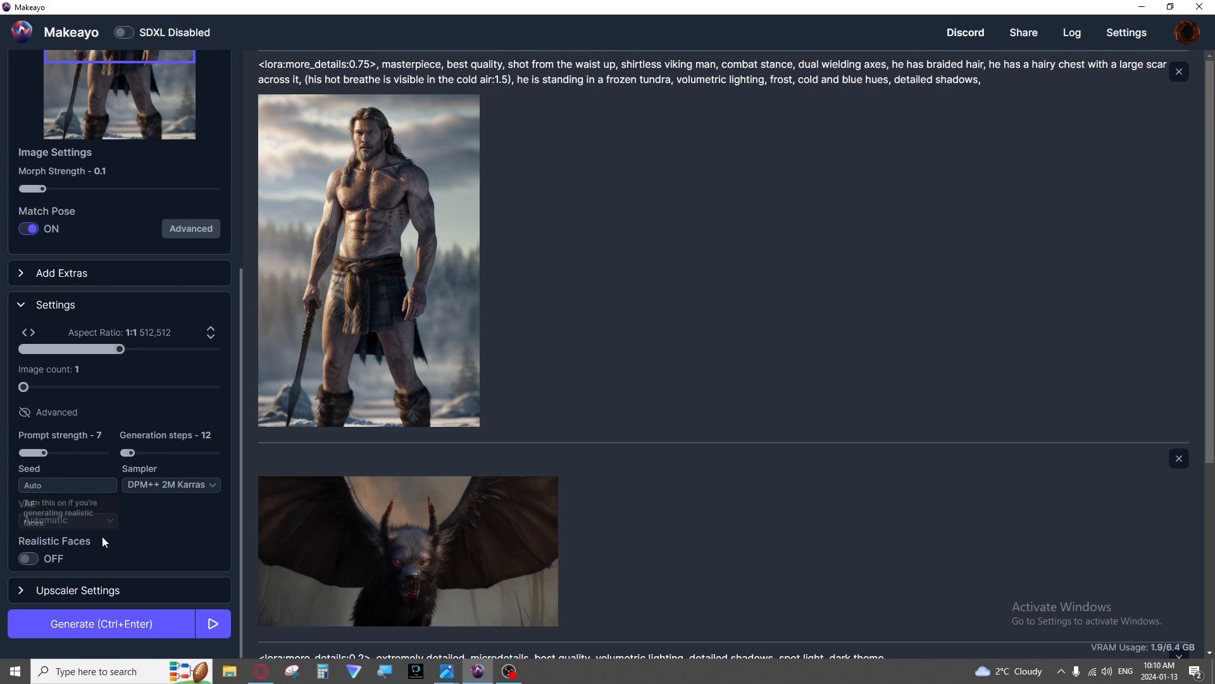
- Check the VAE options, briefly toggle Realistic Faces on and off, and reveal the upscaler settings
{"action": "left_click", "coordinate": [68, 519]}
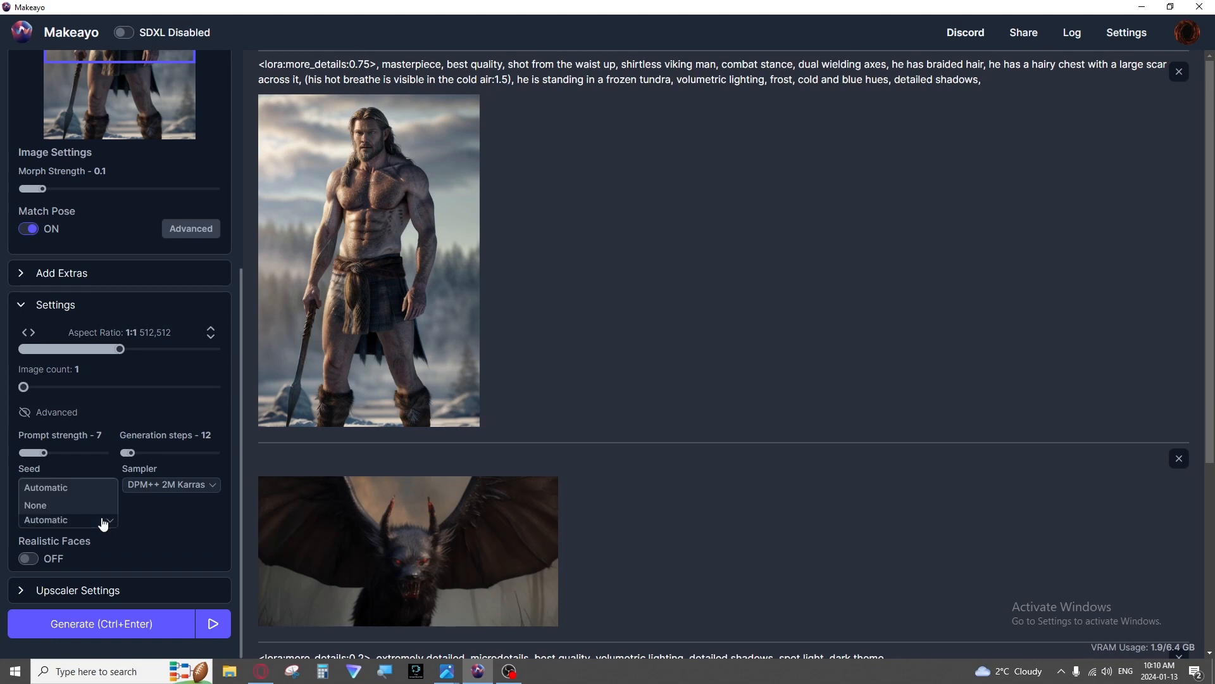
{"action": "mouse_move", "coordinate": [90, 506]}
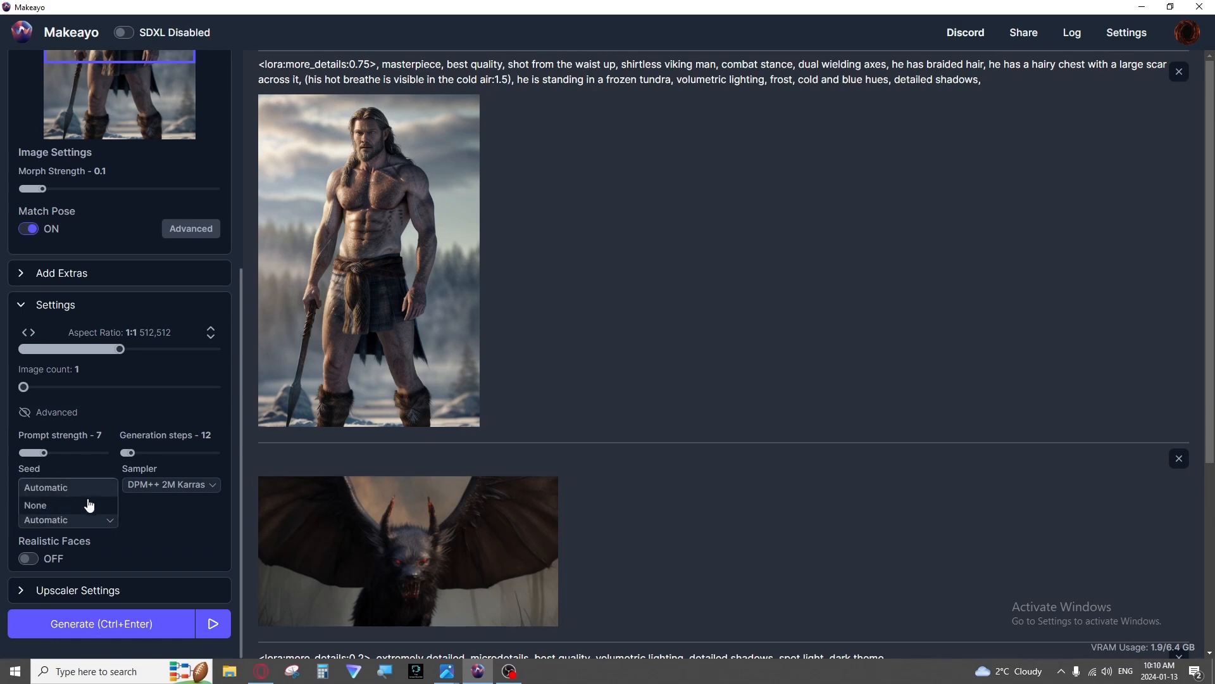
{"action": "mouse_move", "coordinate": [69, 494]}
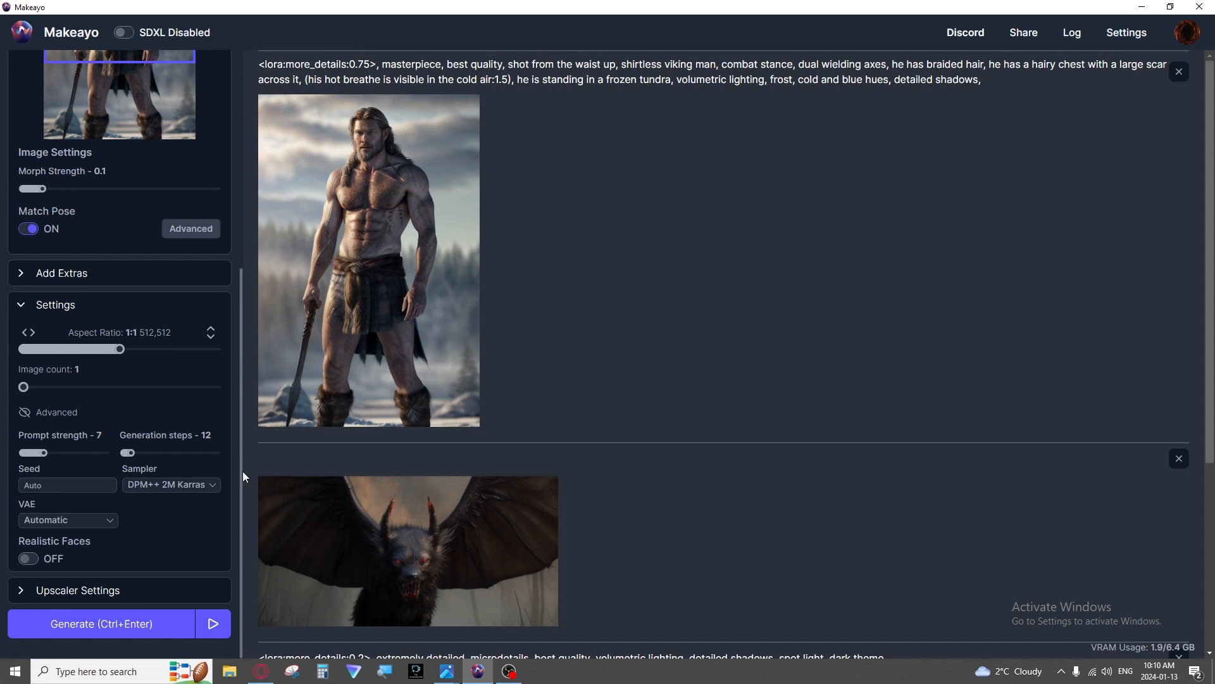
{"action": "mouse_move", "coordinate": [231, 484]}
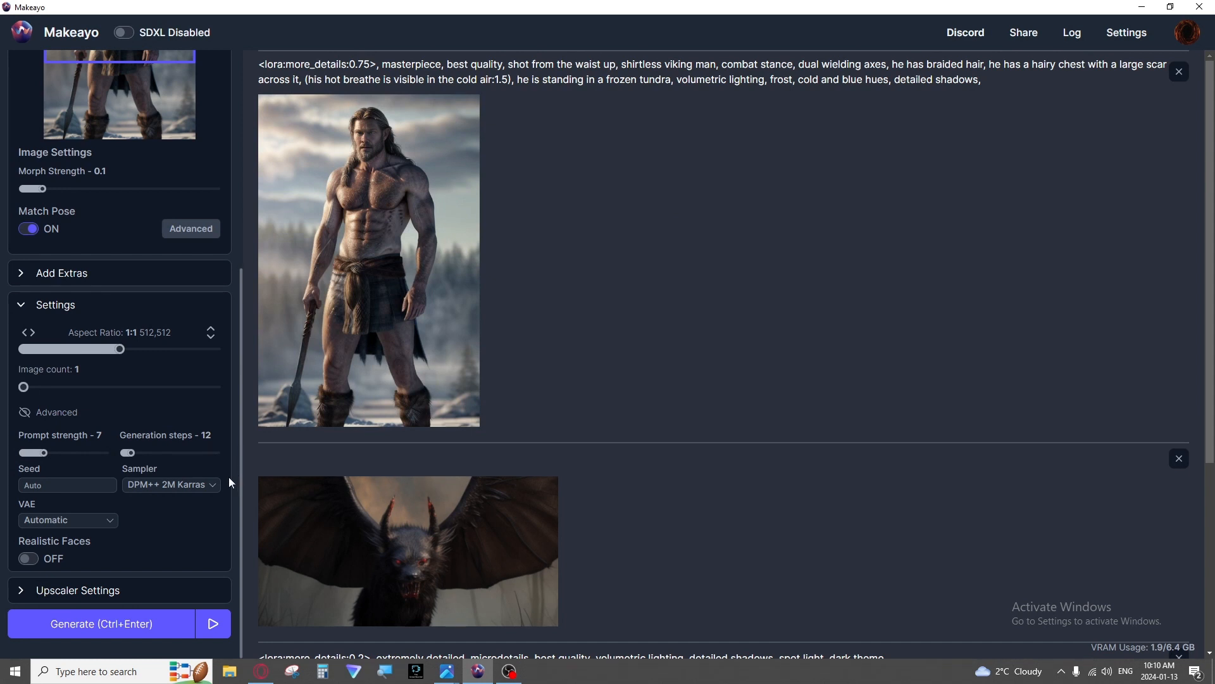
{"action": "mouse_move", "coordinate": [27, 562]}
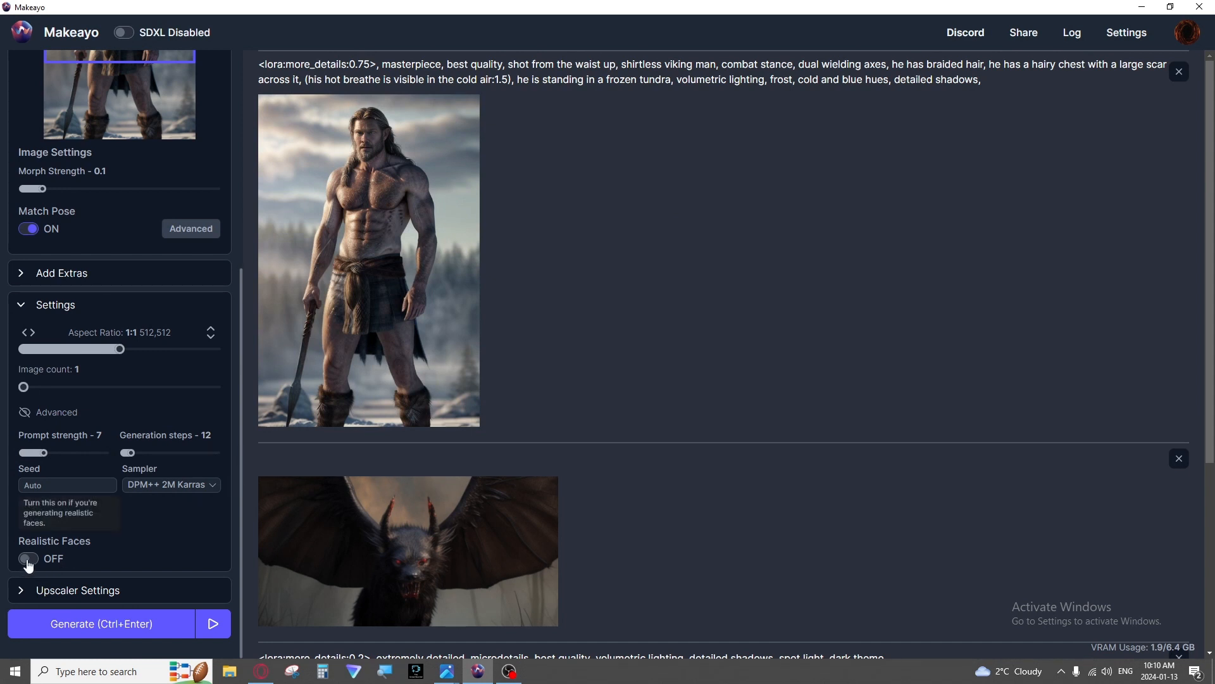
{"action": "mouse_move", "coordinate": [28, 562]}
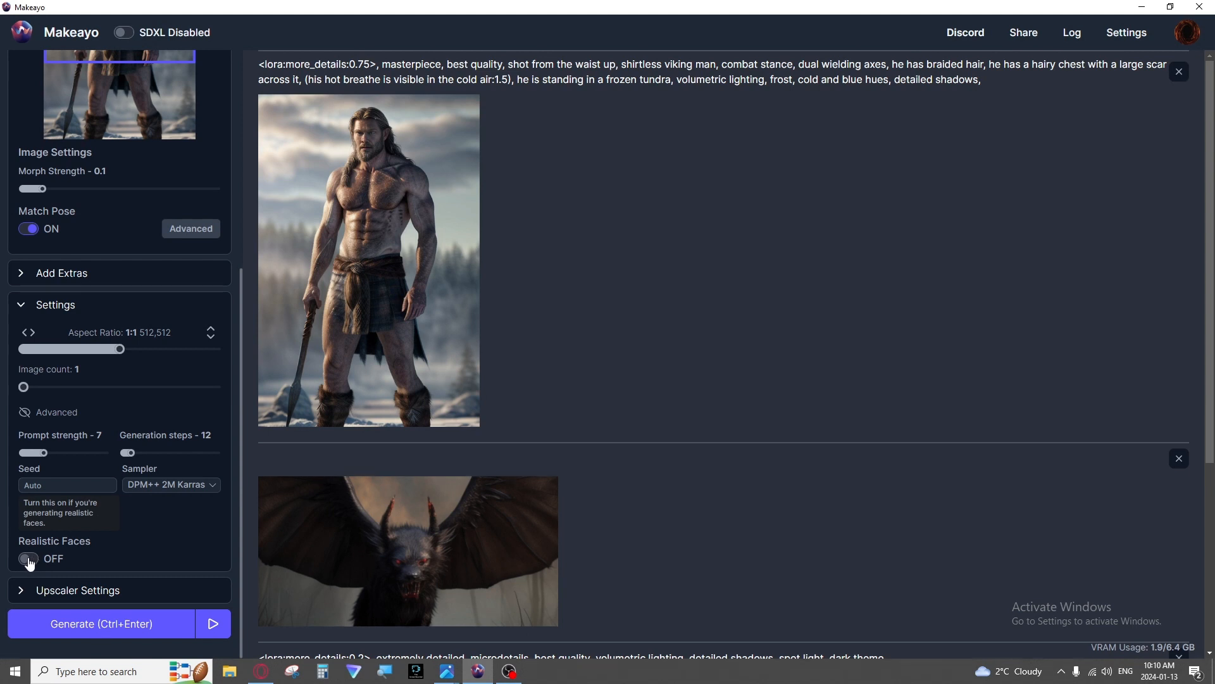
{"action": "left_click", "coordinate": [28, 558]}
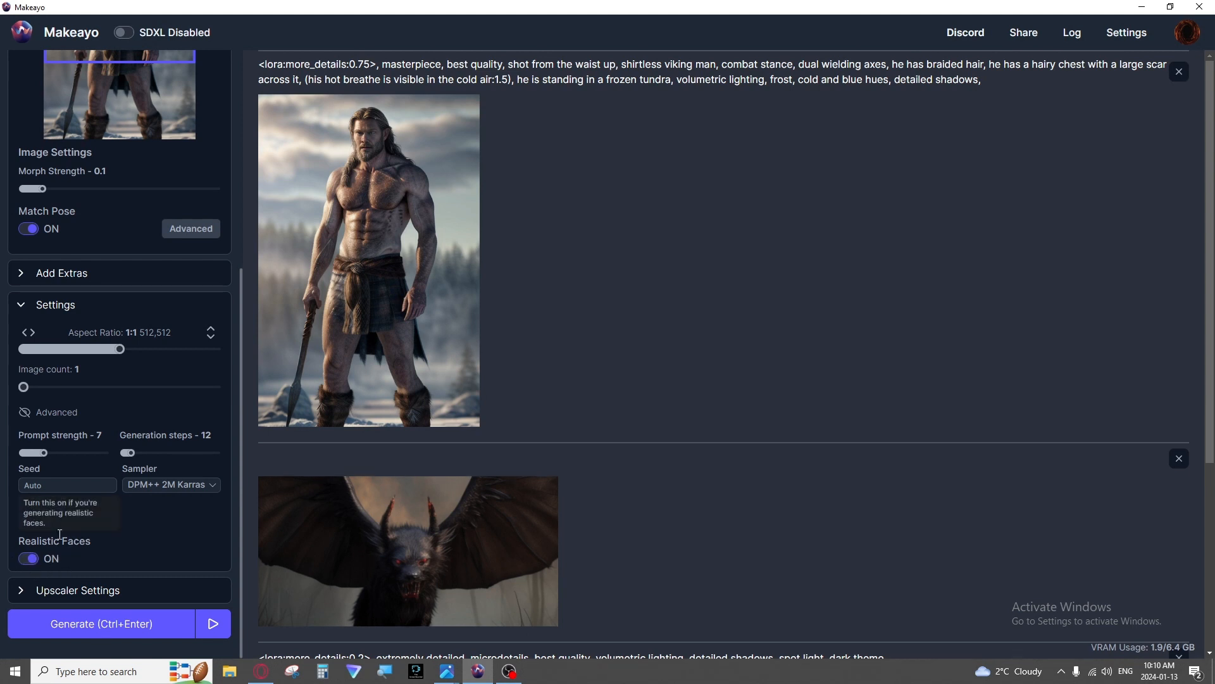
{"action": "mouse_move", "coordinate": [69, 544]}
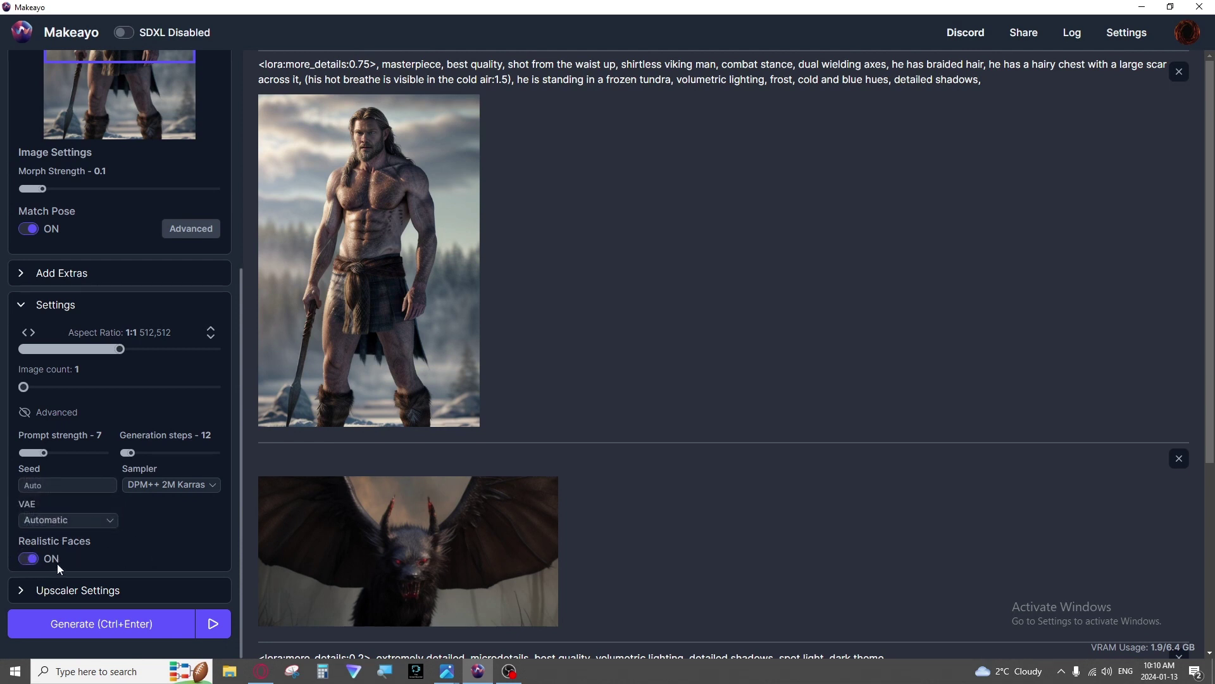
{"action": "mouse_move", "coordinate": [17, 565]}
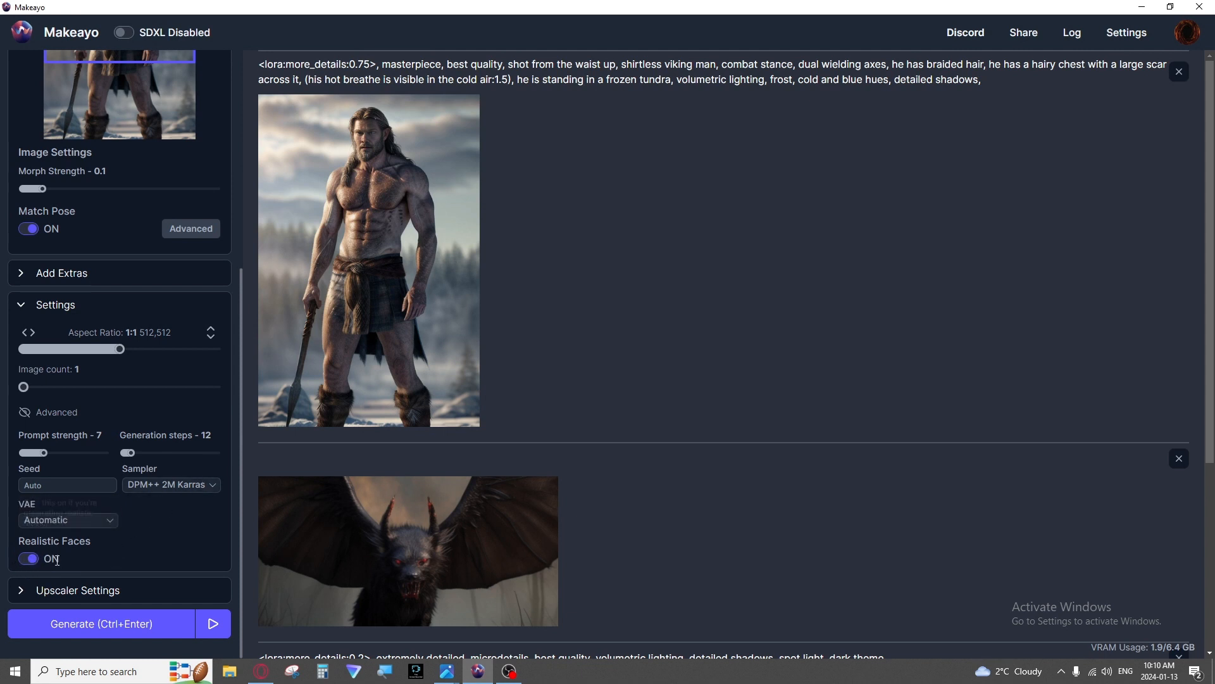
{"action": "left_click", "coordinate": [28, 558]}
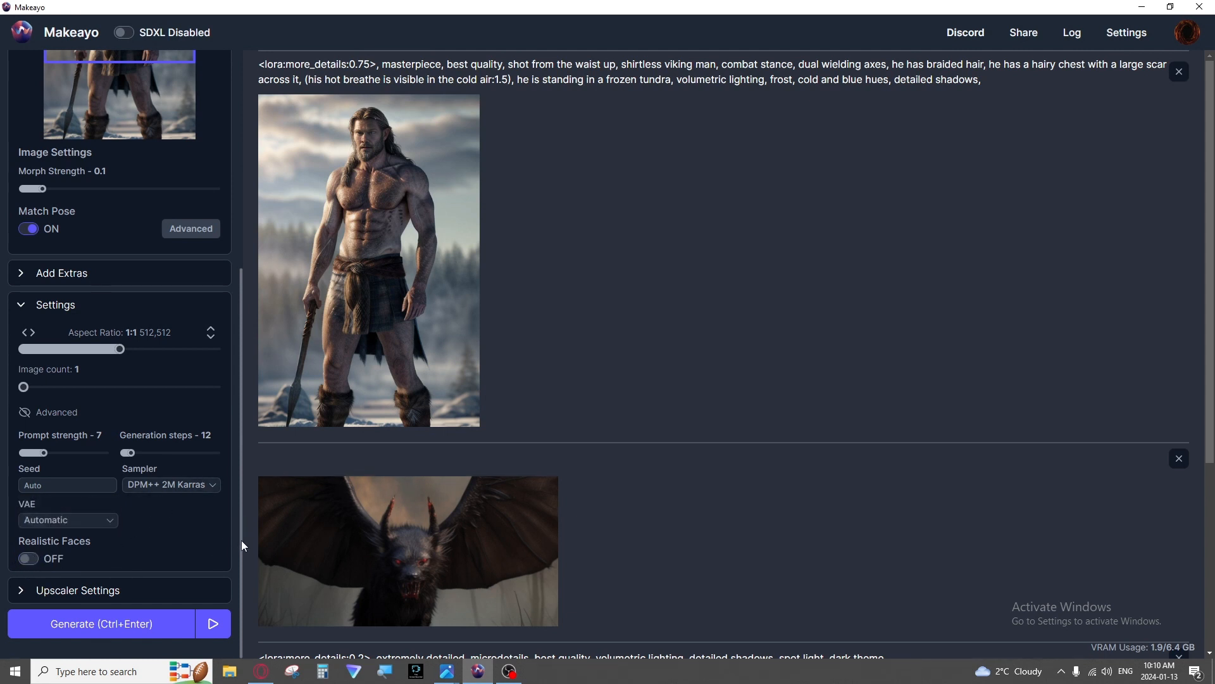
{"action": "left_click", "coordinate": [77, 590]}
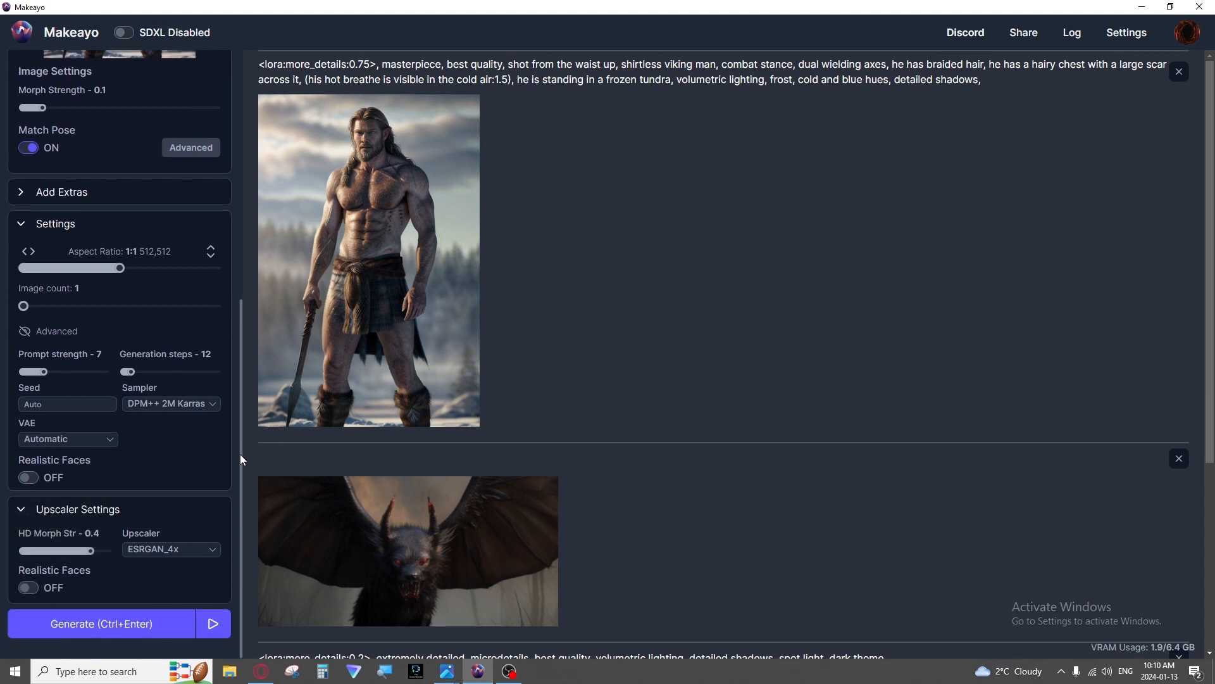
- Go home, enter the Edit Image workspace and switch to its Upscale mode
{"action": "left_click", "coordinate": [69, 33]}
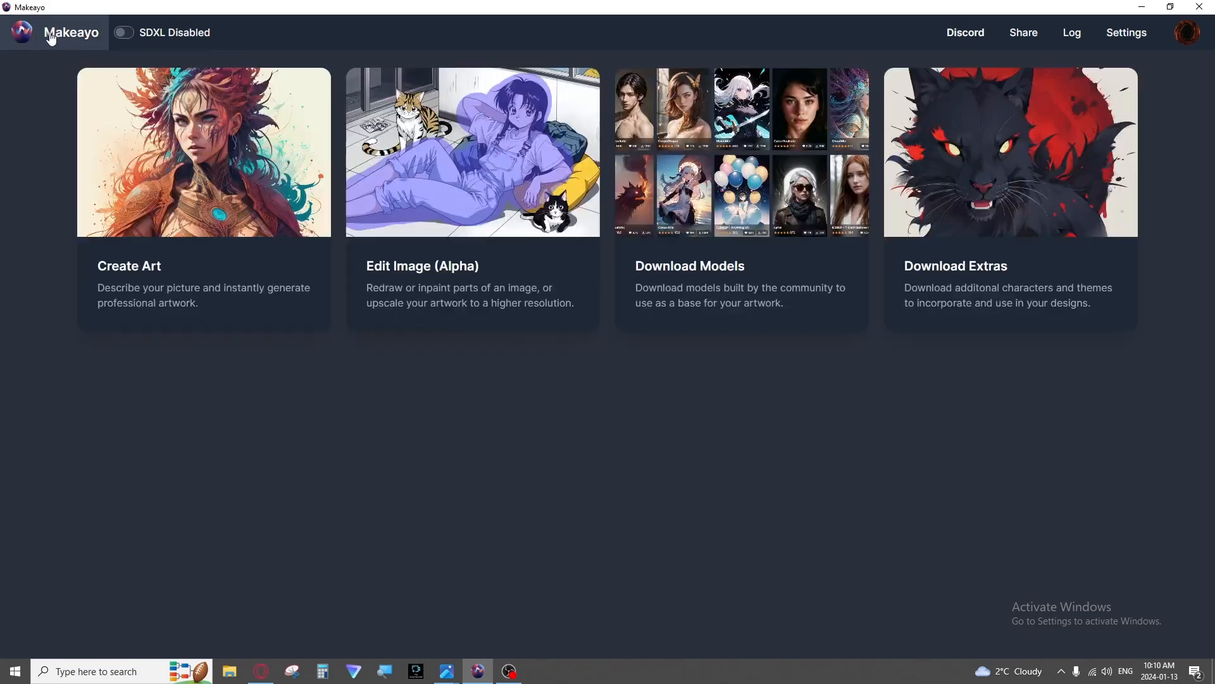
{"action": "left_click", "coordinate": [473, 152]}
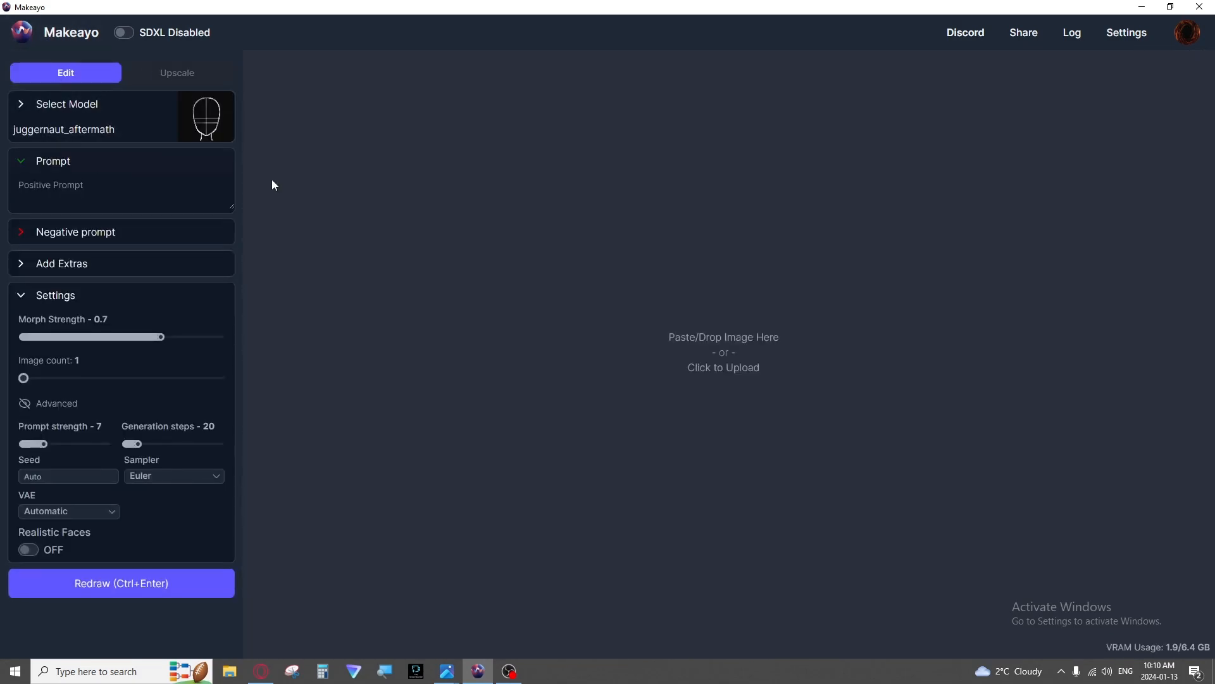
{"action": "left_click", "coordinate": [174, 72]}
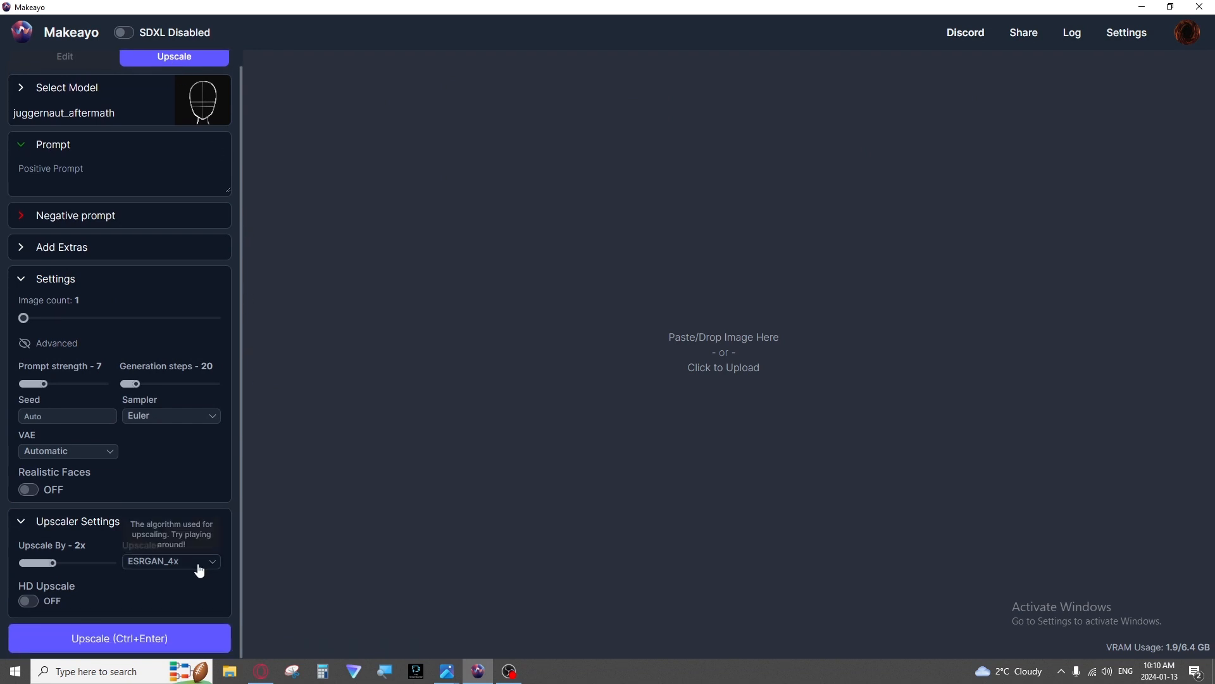
{"action": "left_click", "coordinate": [170, 560]}
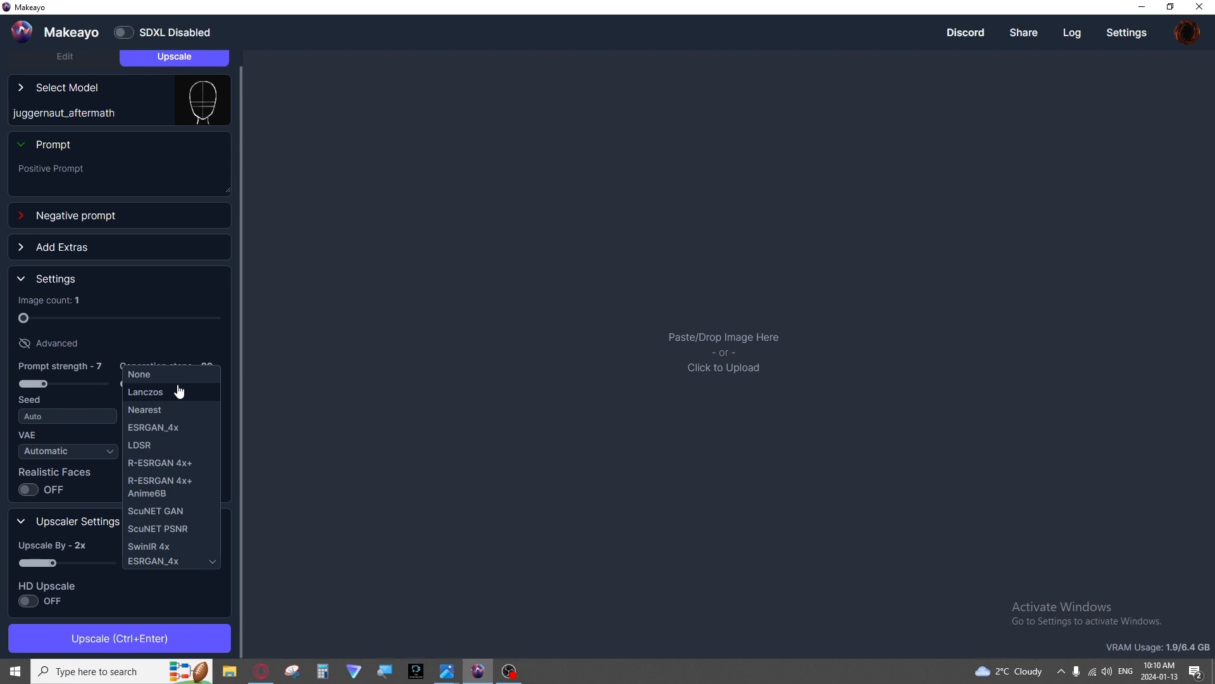
{"action": "mouse_move", "coordinate": [182, 419]}
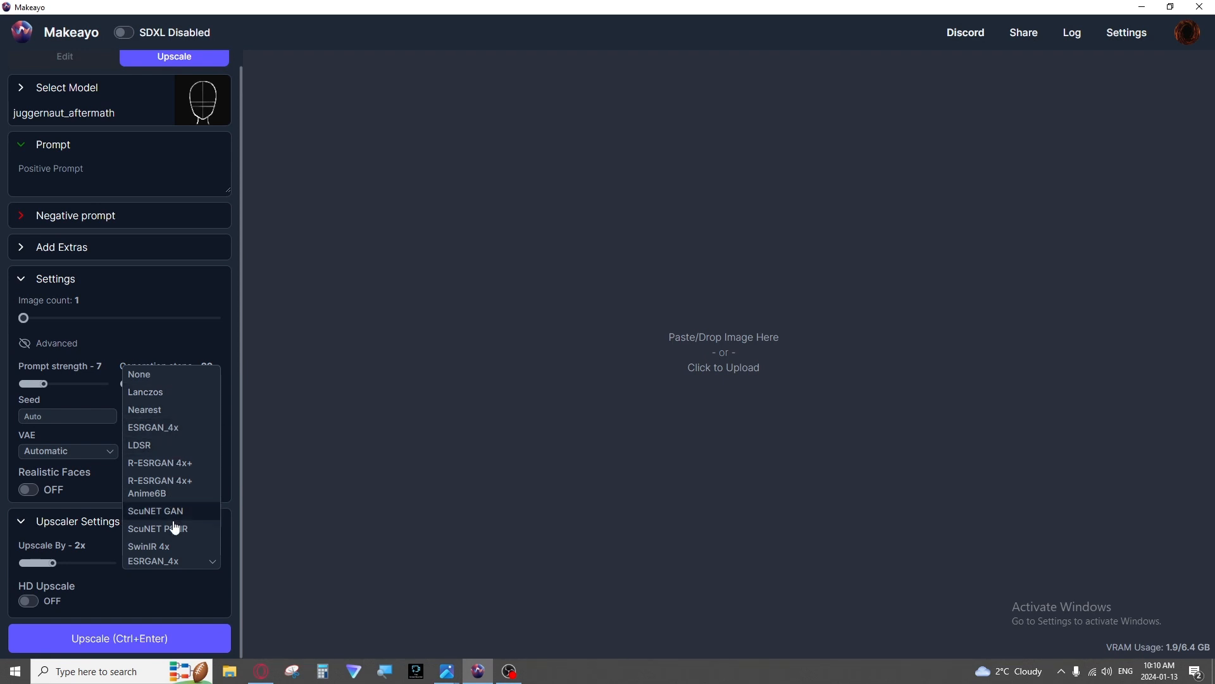
{"action": "mouse_move", "coordinate": [170, 547]}
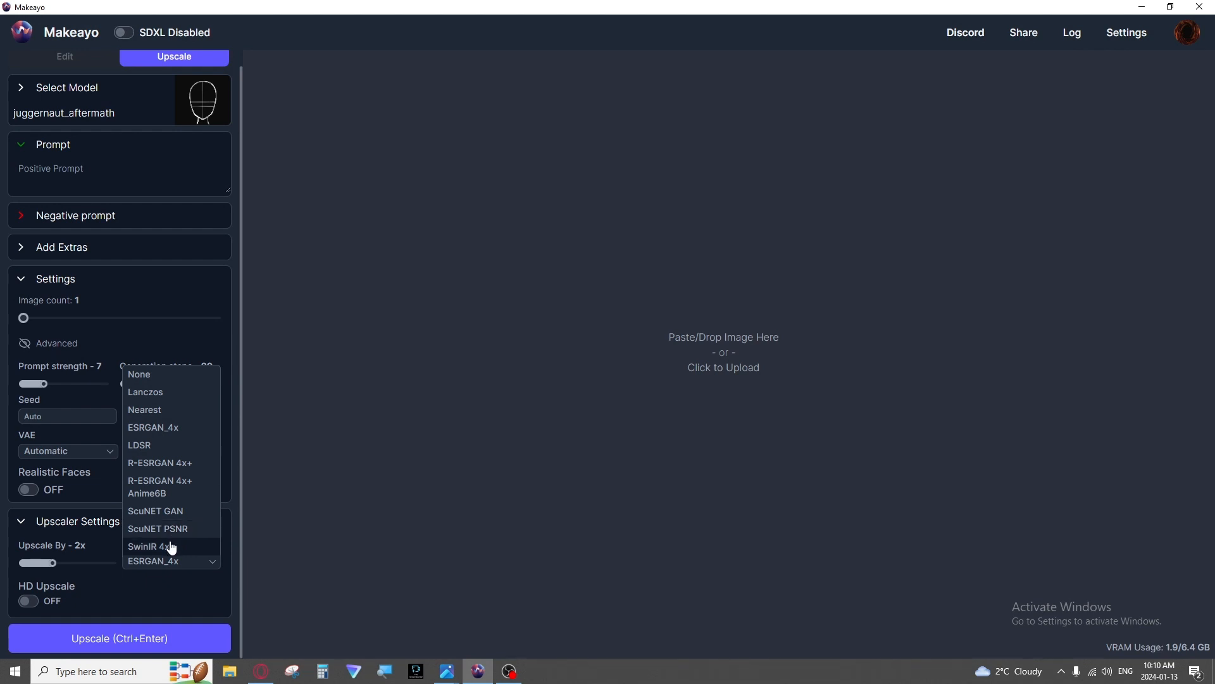
{"action": "mouse_move", "coordinate": [134, 463]}
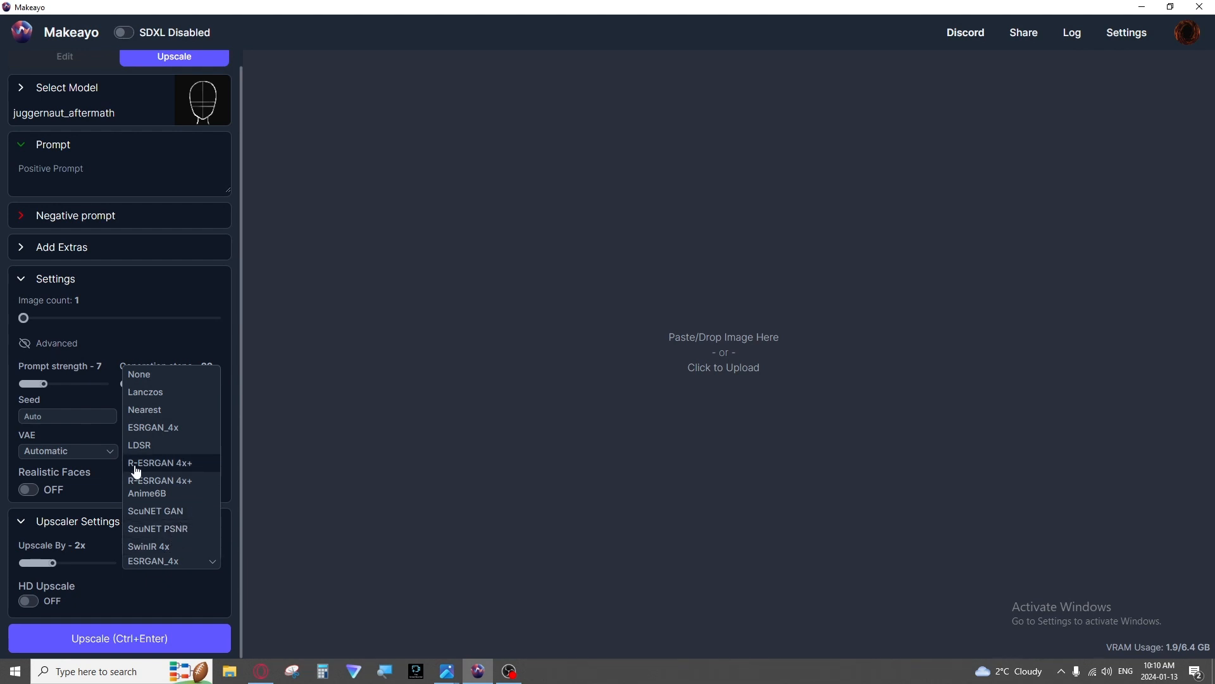
{"action": "mouse_move", "coordinate": [146, 472]}
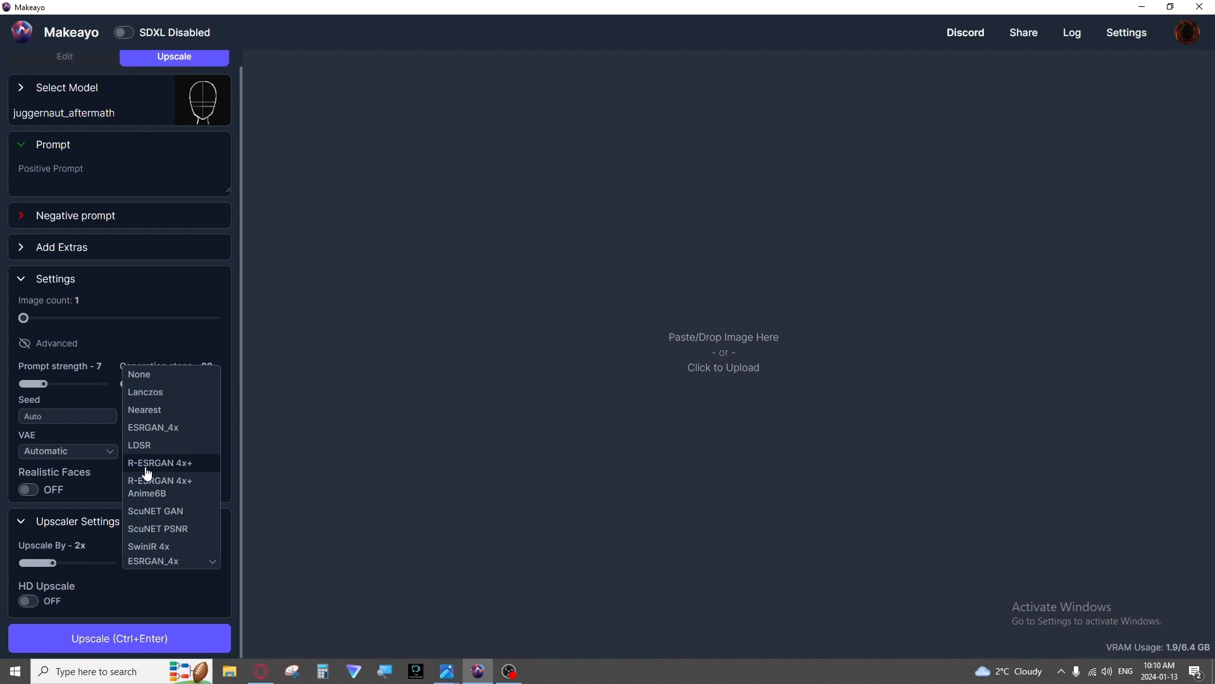
{"action": "mouse_move", "coordinate": [192, 468]}
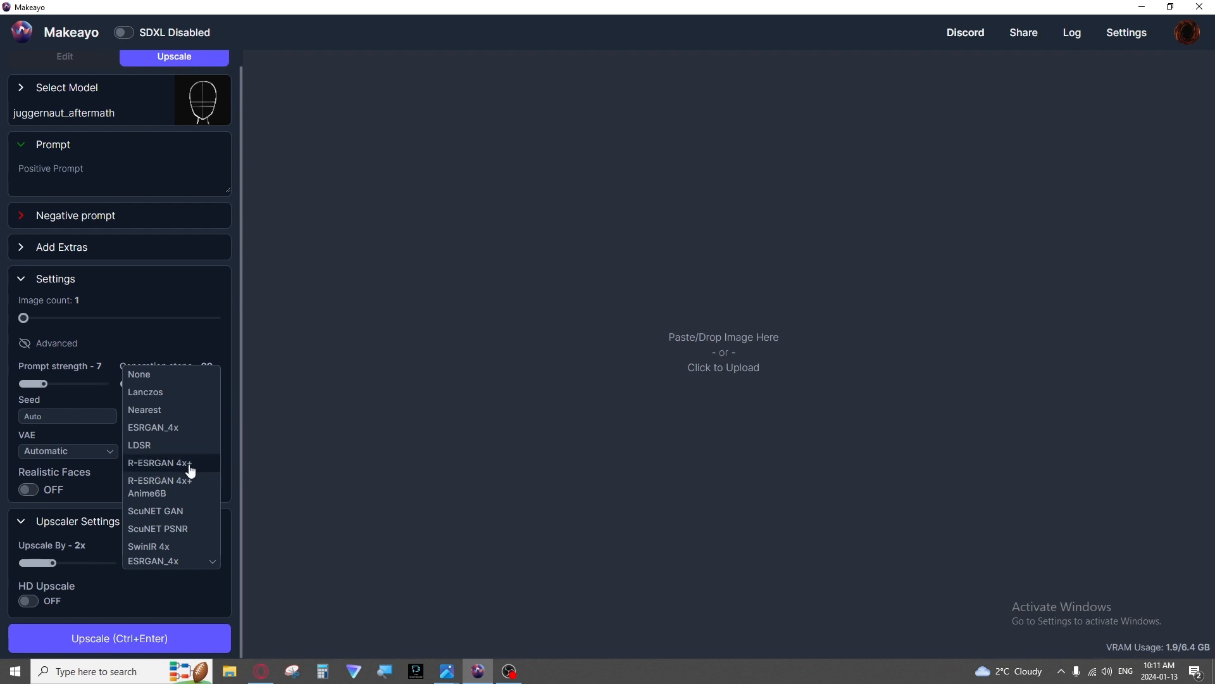
- Try the R-ESRGAN 4x+ upscaler, then choose Nearest instead
{"action": "left_click", "coordinate": [159, 463]}
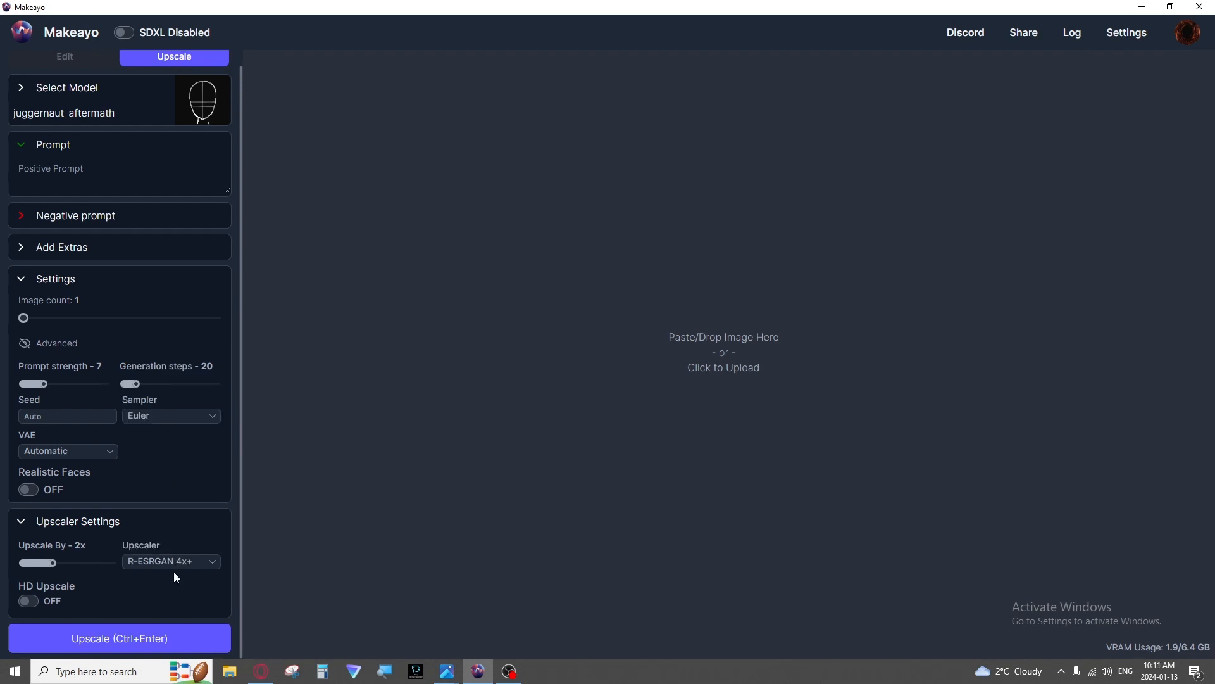
{"action": "left_click", "coordinate": [170, 562]}
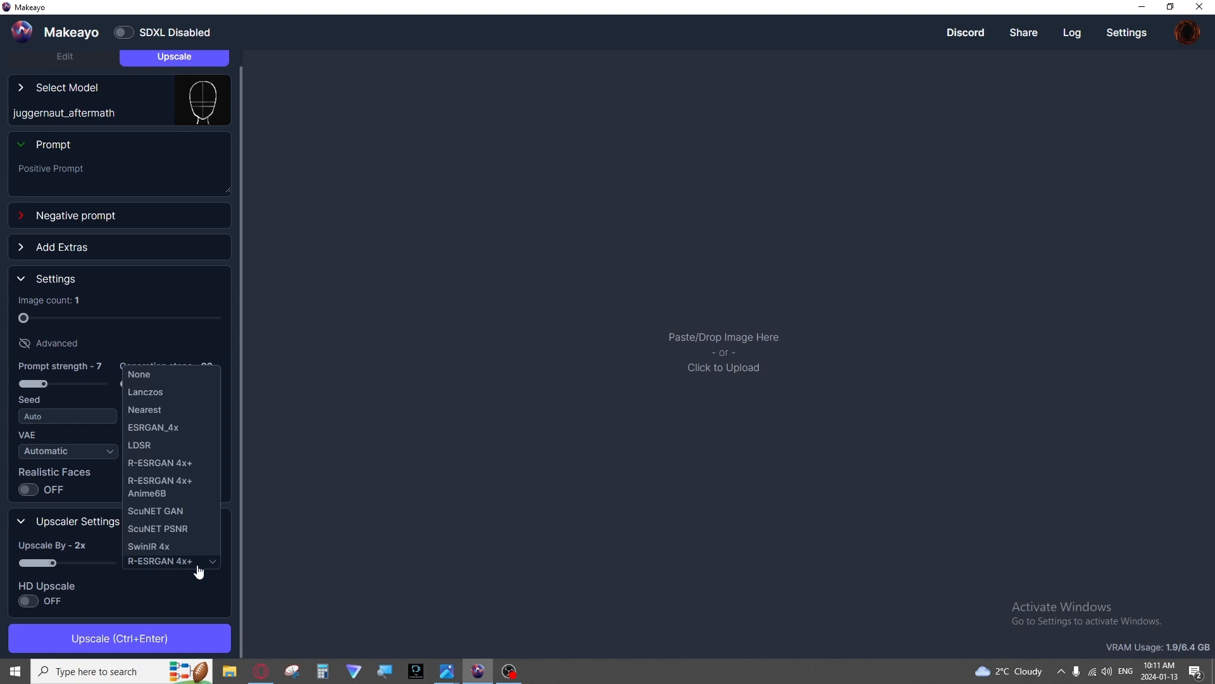
{"action": "left_click", "coordinate": [145, 410]}
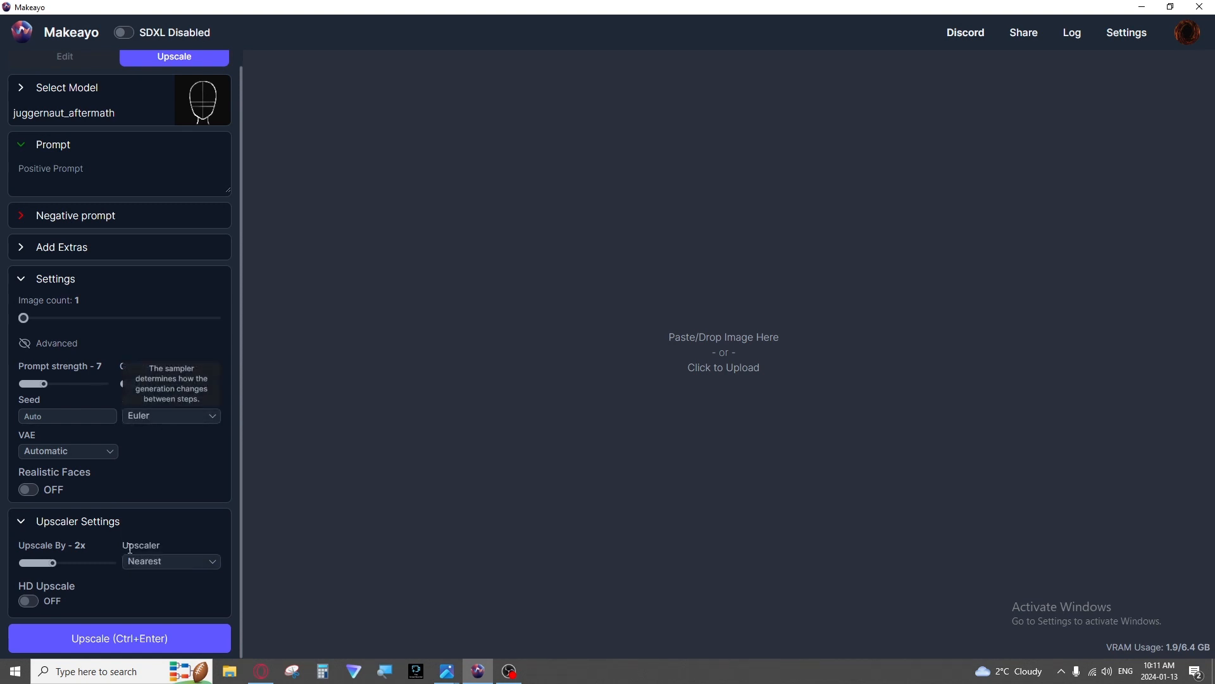
{"action": "mouse_move", "coordinate": [151, 571]}
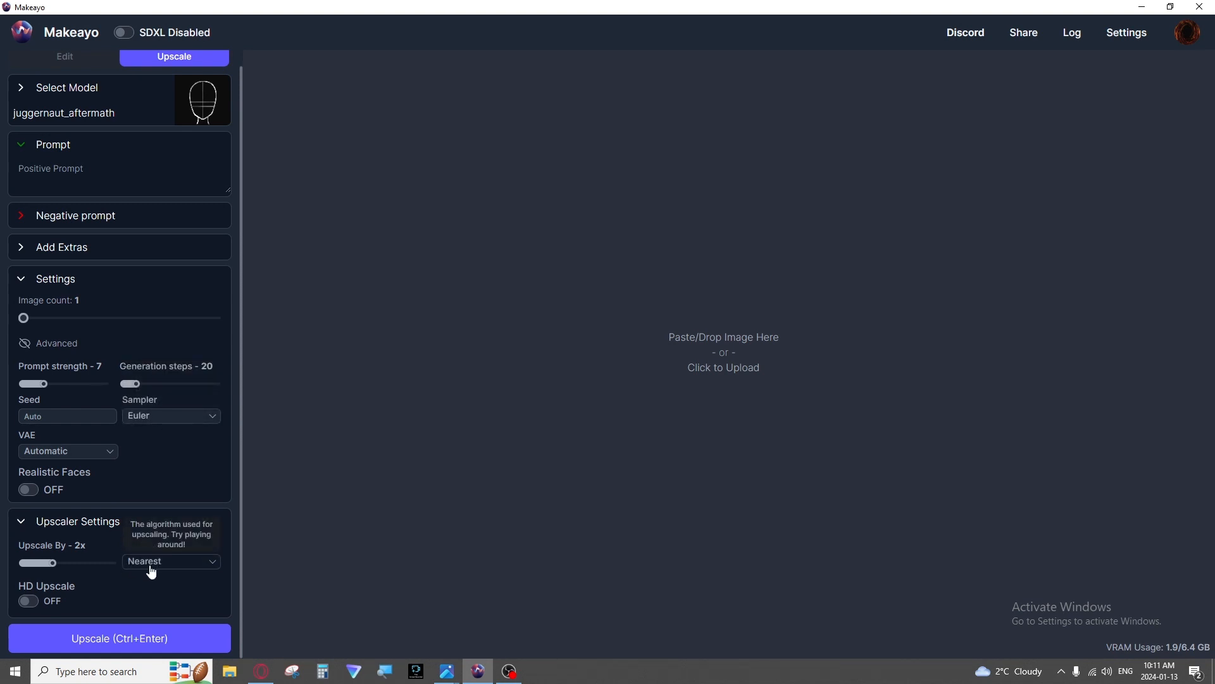
{"action": "mouse_move", "coordinate": [162, 566]}
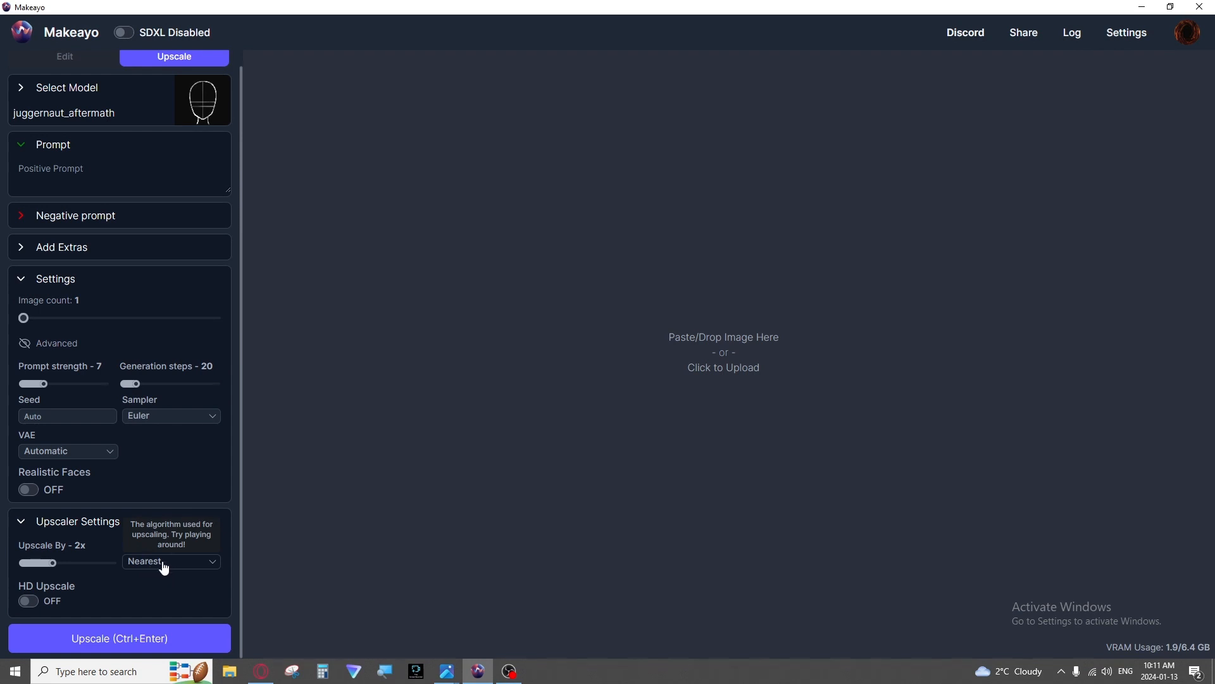
- Sweep the Upscale By factor from 1.4x up to the 4x maximum and switch HD upscaling on
{"action": "left_click_drag", "start_coordinate": [43, 563], "coordinate": [41, 563]}
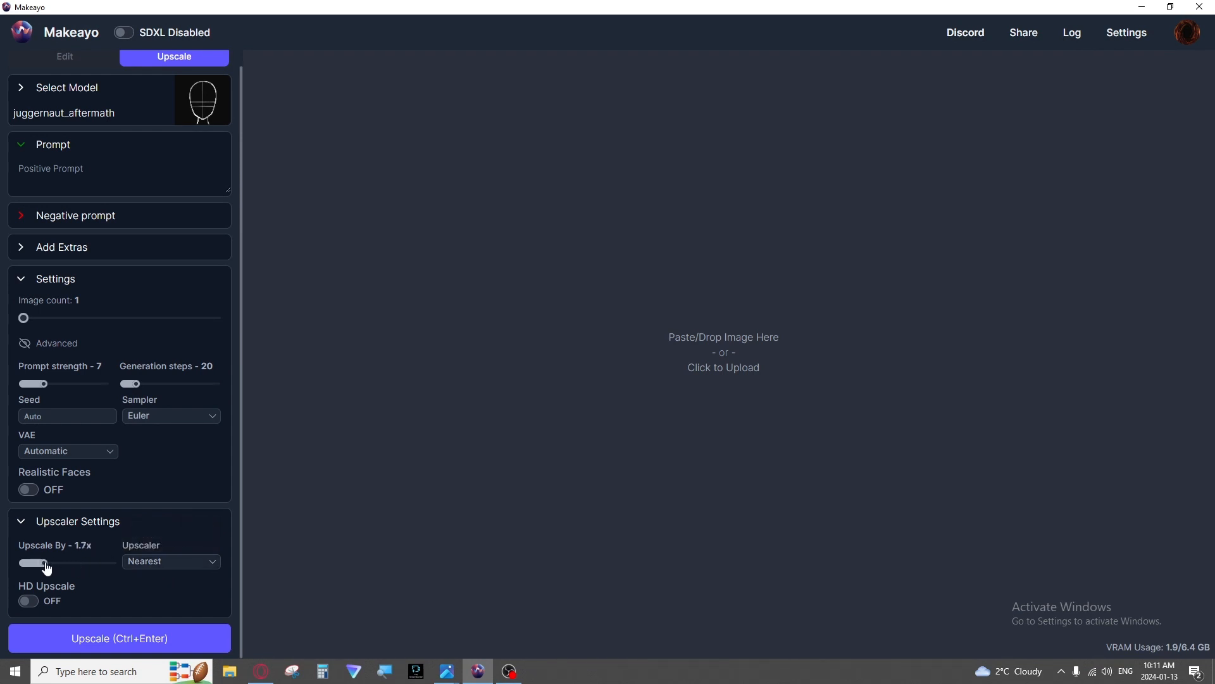
{"action": "left_click_drag", "start_coordinate": [46, 562], "coordinate": [37, 562]}
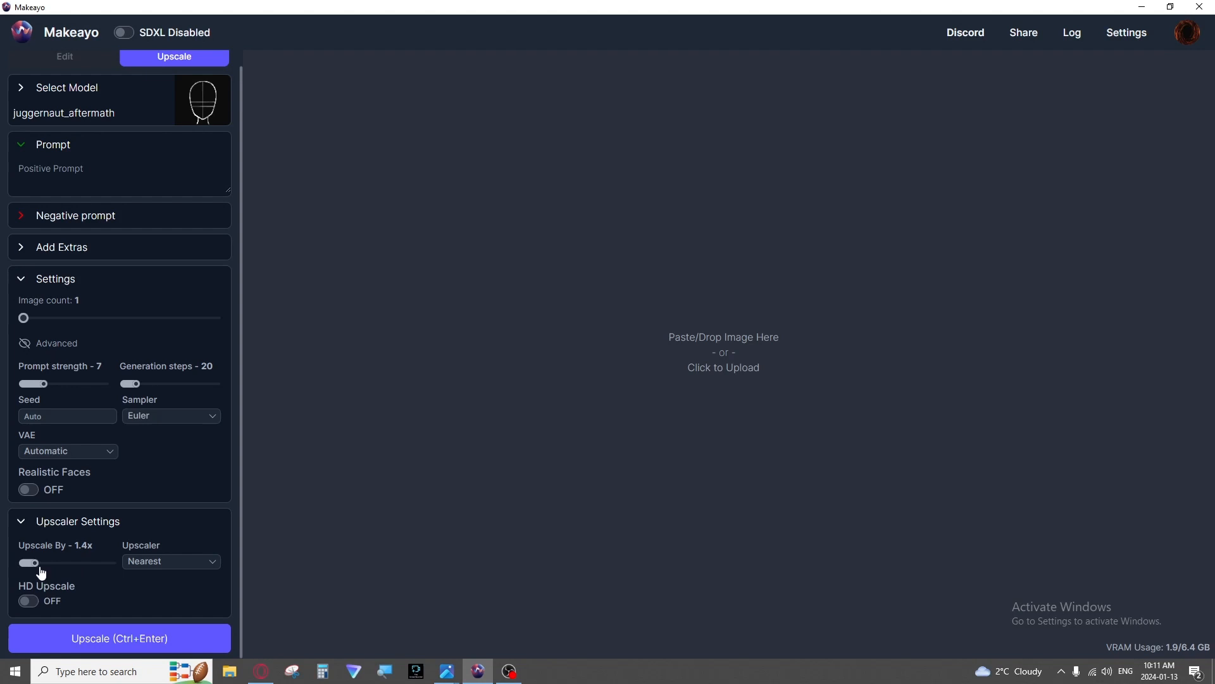
{"action": "left_click_drag", "start_coordinate": [33, 562], "coordinate": [50, 562]}
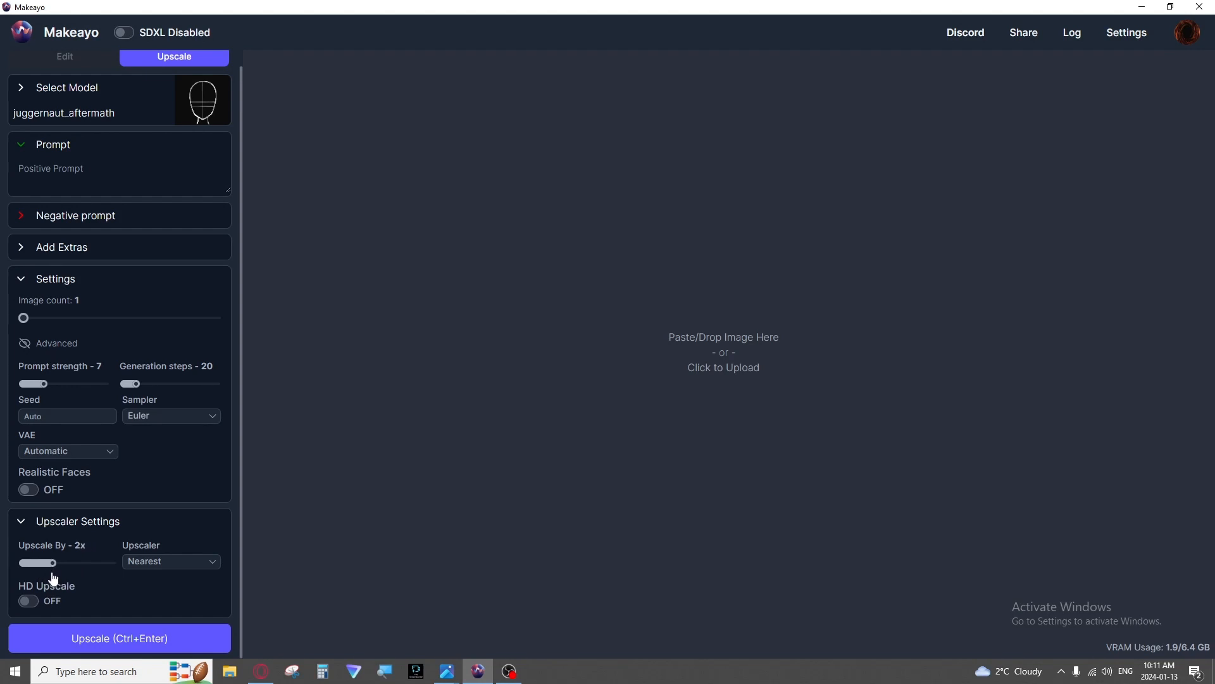
{"action": "left_click_drag", "start_coordinate": [48, 562], "coordinate": [84, 562]}
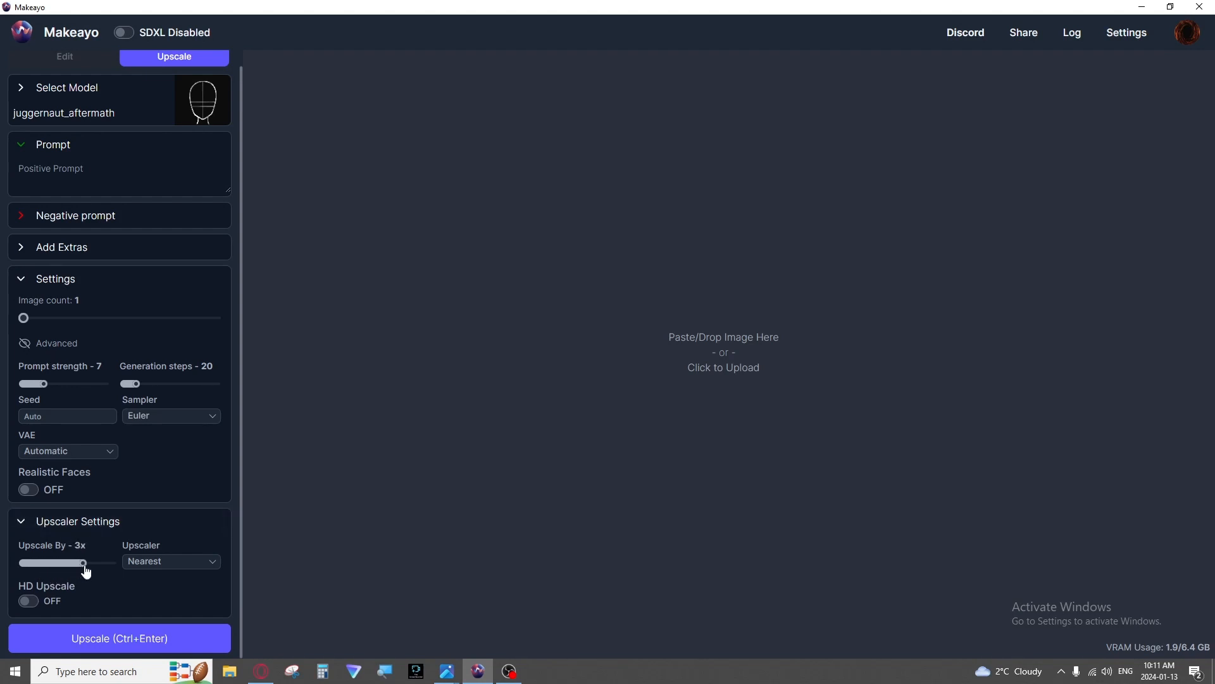
{"action": "left_click_drag", "start_coordinate": [84, 562], "coordinate": [112, 562]}
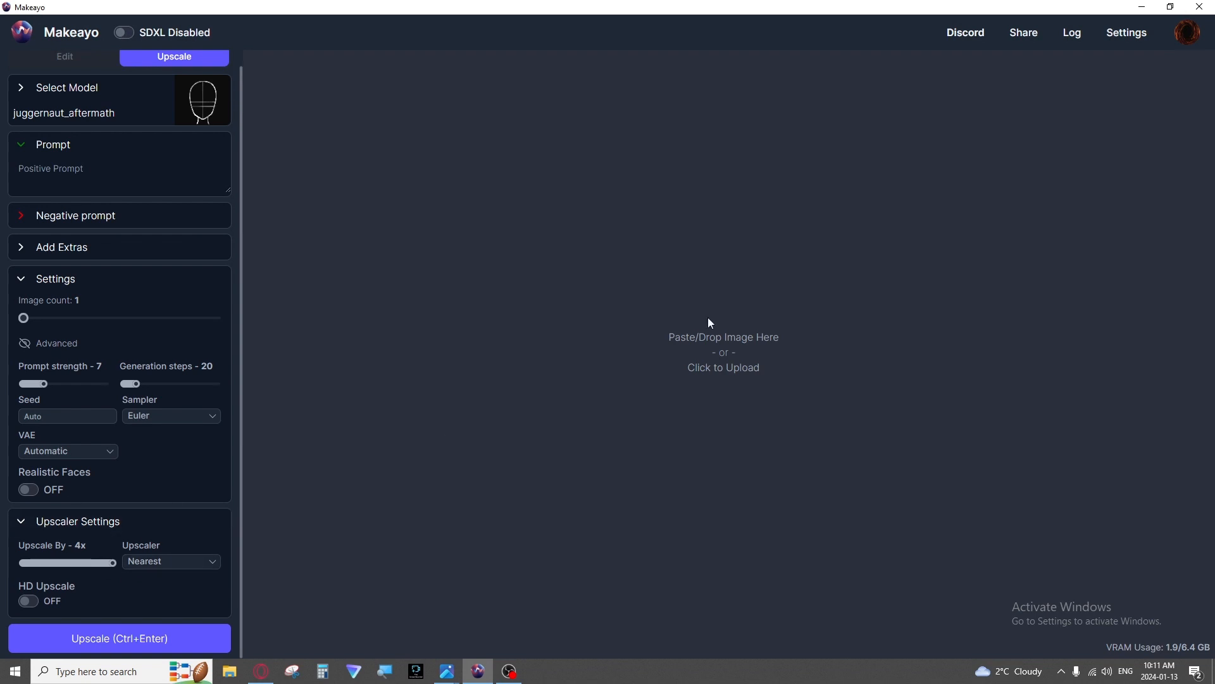
{"action": "mouse_move", "coordinate": [249, 549]}
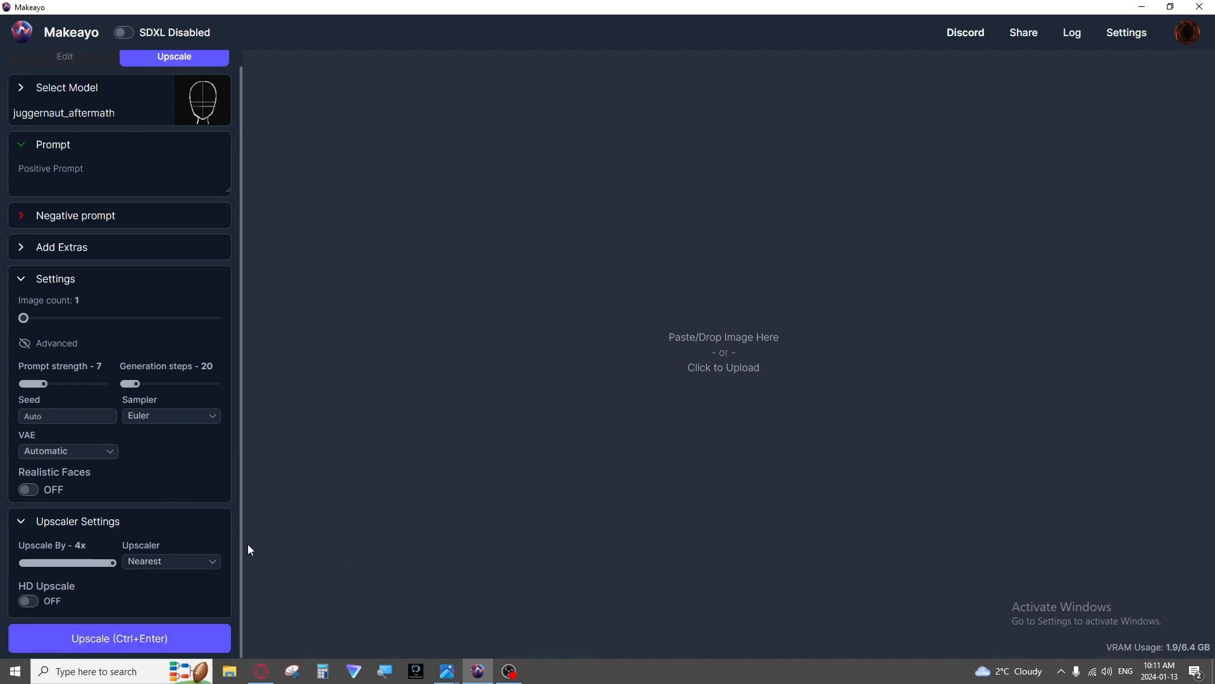
{"action": "left_click", "coordinate": [28, 600]}
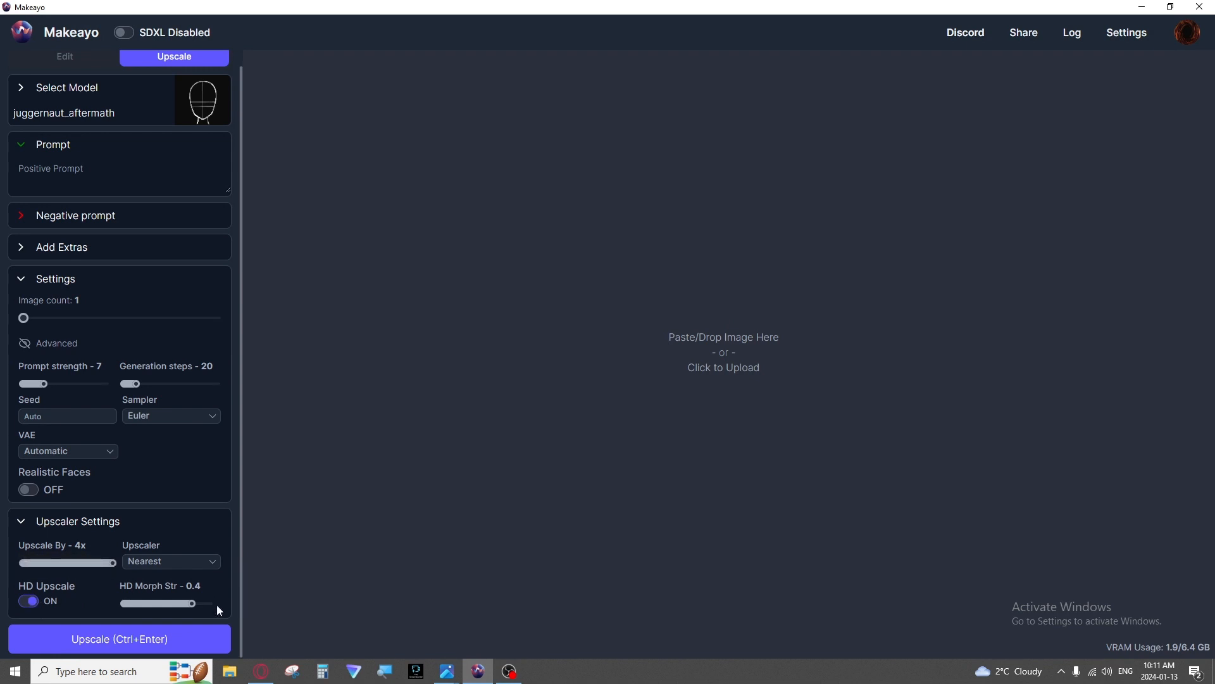
- Lower the HD morph strength gradually from 0.4 down to 0.03
{"action": "left_click_drag", "start_coordinate": [192, 603], "coordinate": [164, 603]}
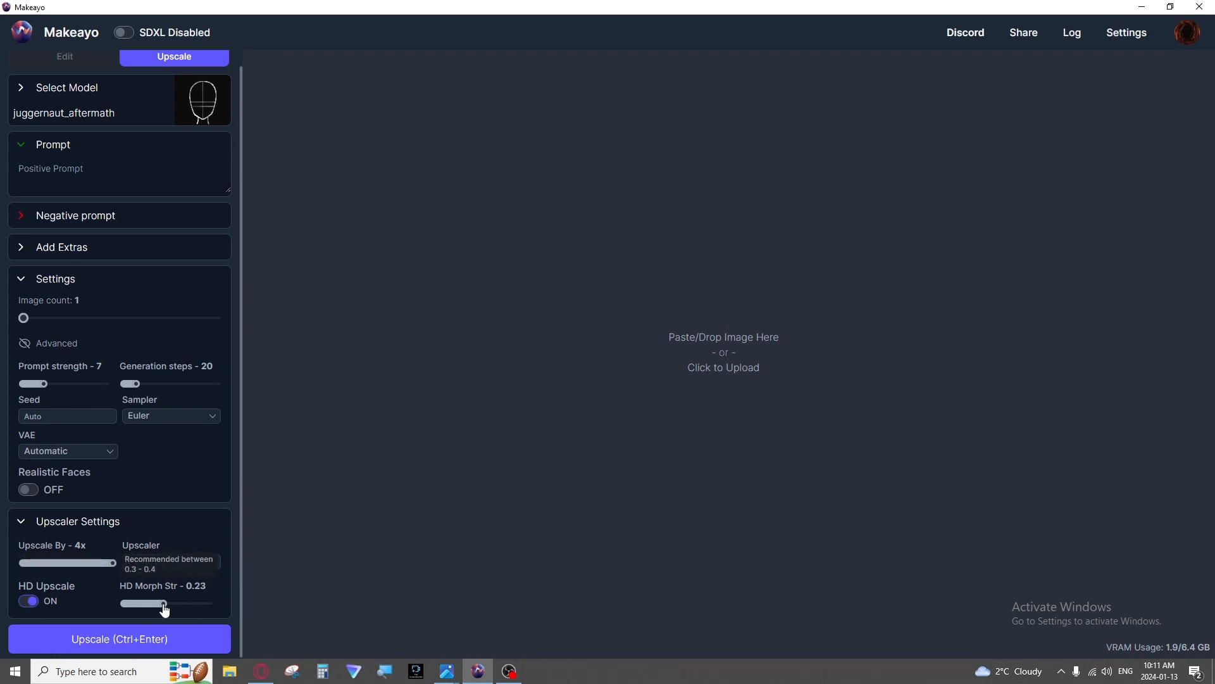
{"action": "left_click_drag", "start_coordinate": [163, 604], "coordinate": [147, 604]}
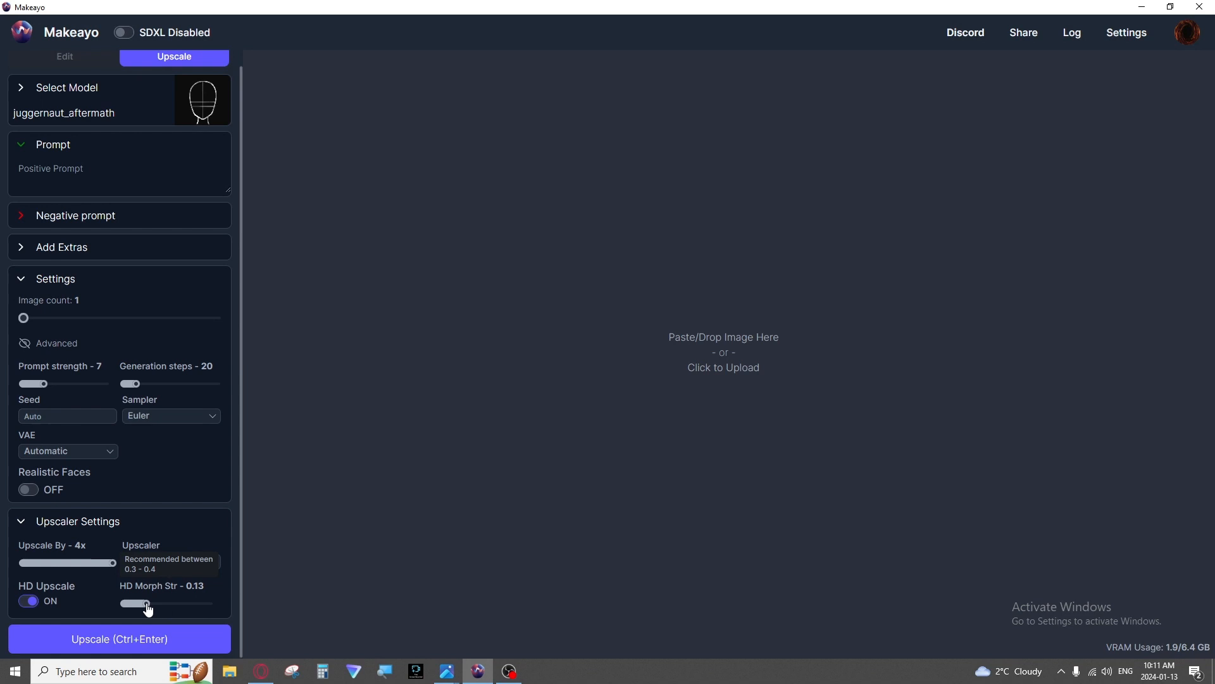
{"action": "left_click_drag", "start_coordinate": [149, 604], "coordinate": [142, 604]}
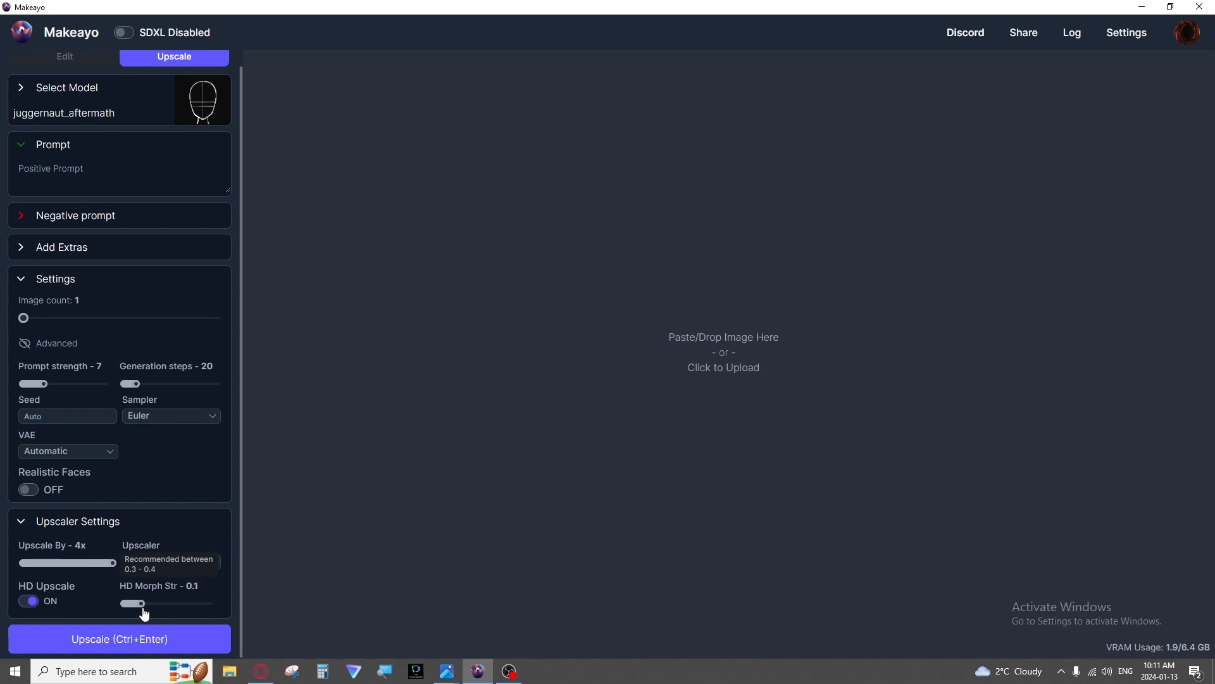
{"action": "left_click_drag", "start_coordinate": [131, 603], "coordinate": [133, 603]}
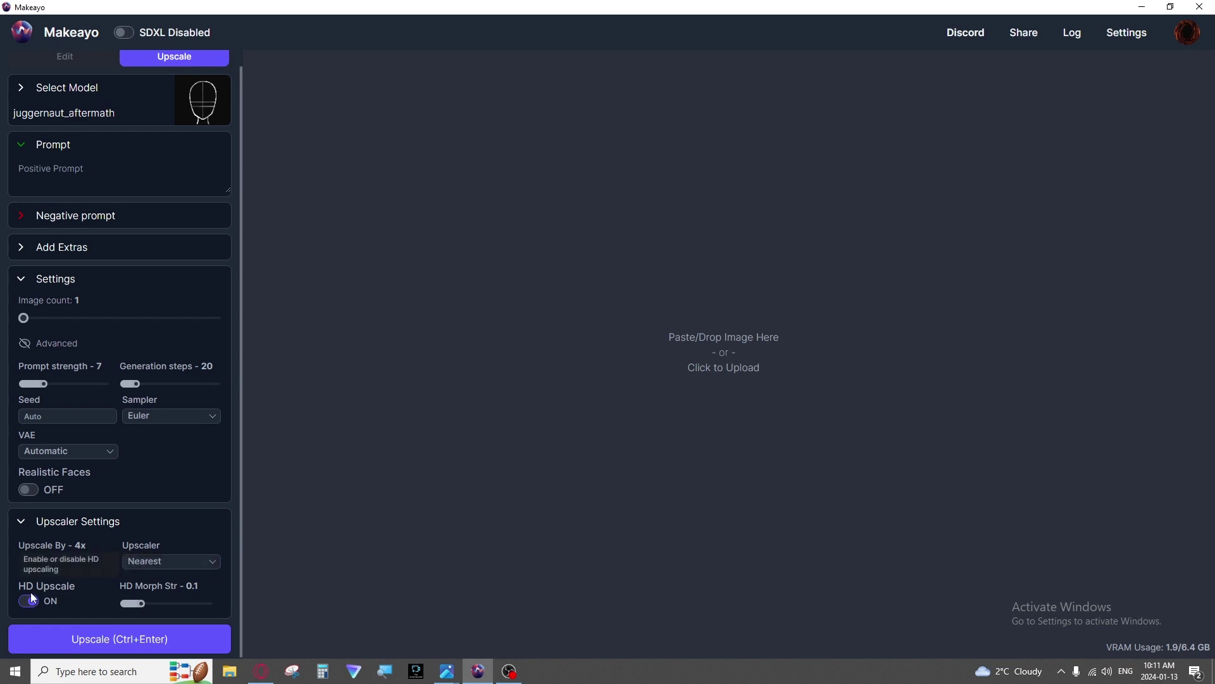
{"action": "left_click_drag", "start_coordinate": [141, 603], "coordinate": [131, 602]}
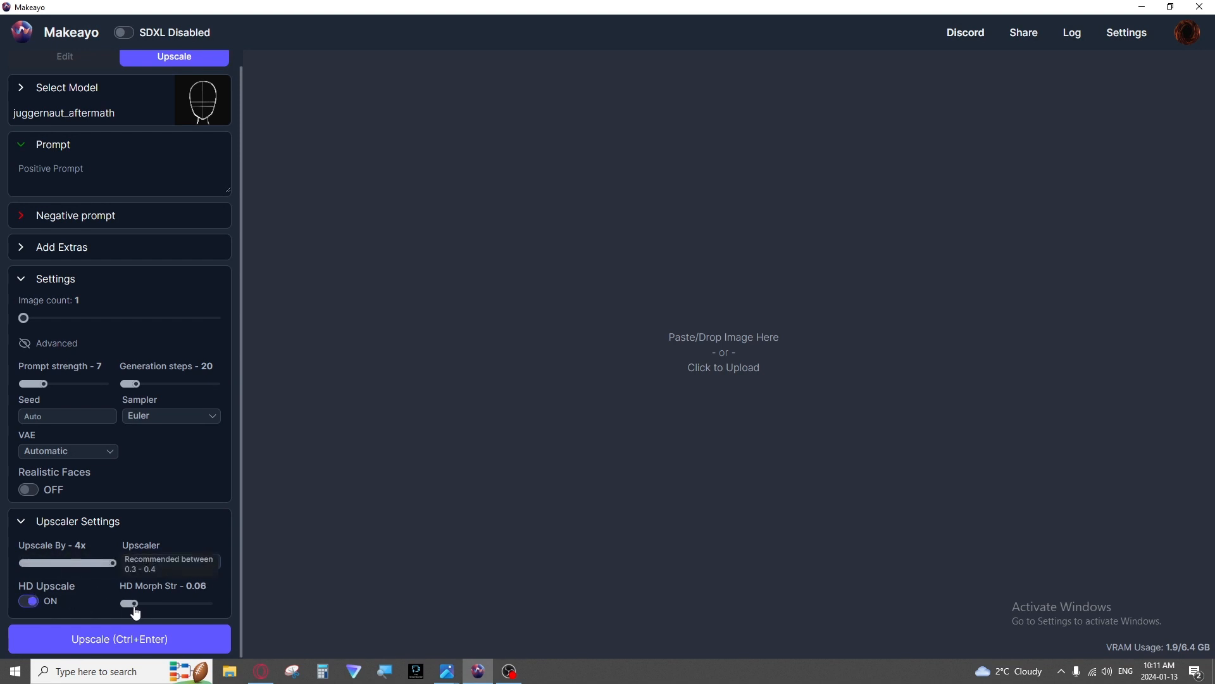
{"action": "left_click_drag", "start_coordinate": [133, 602], "coordinate": [128, 603]}
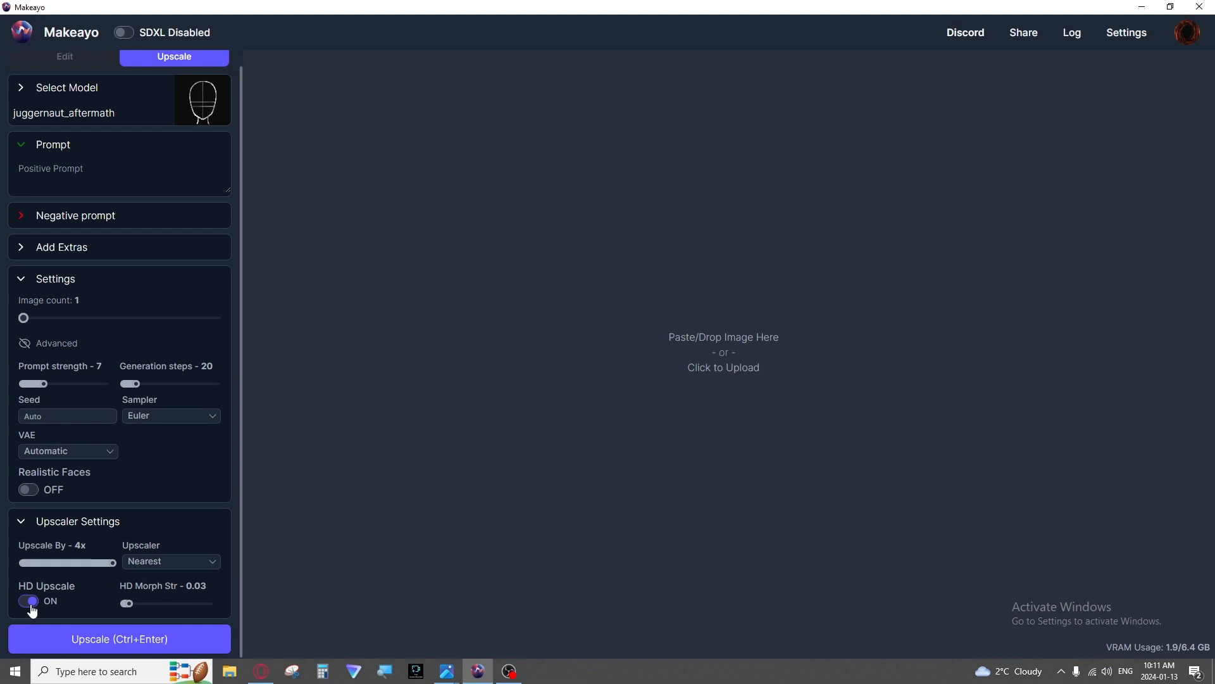
- Switch HD upscaling off and collapse the Upscaler Settings section
{"action": "left_click", "coordinate": [28, 600]}
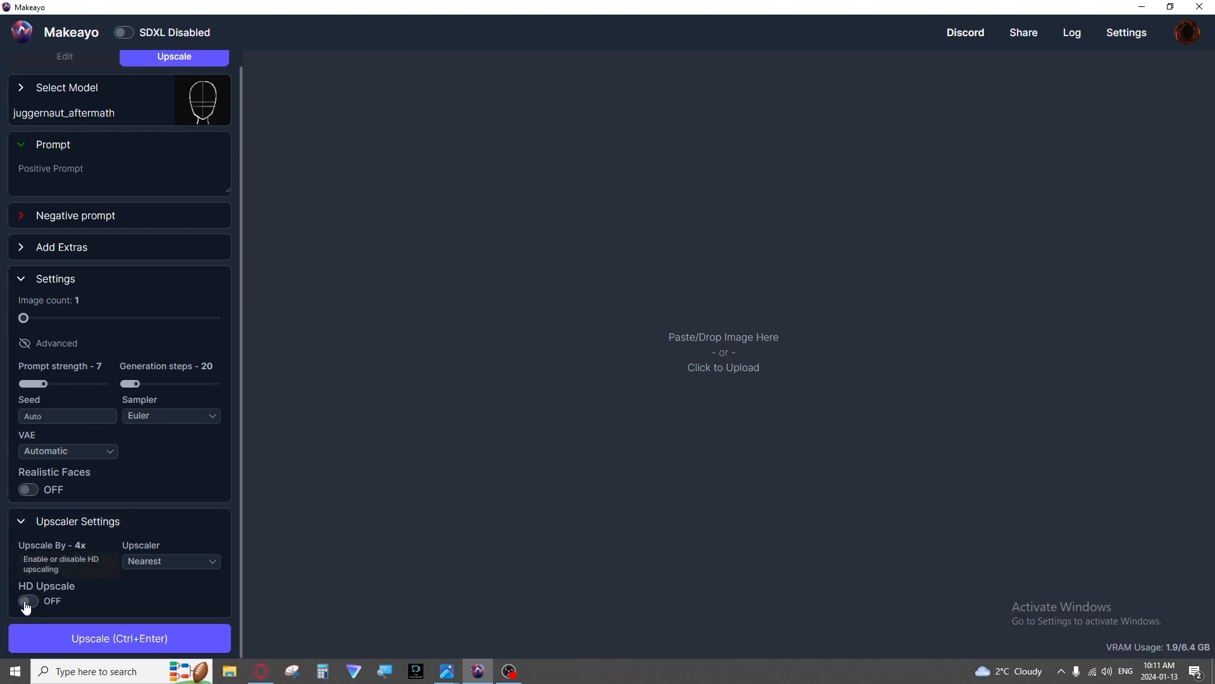
{"action": "left_click", "coordinate": [77, 522]}
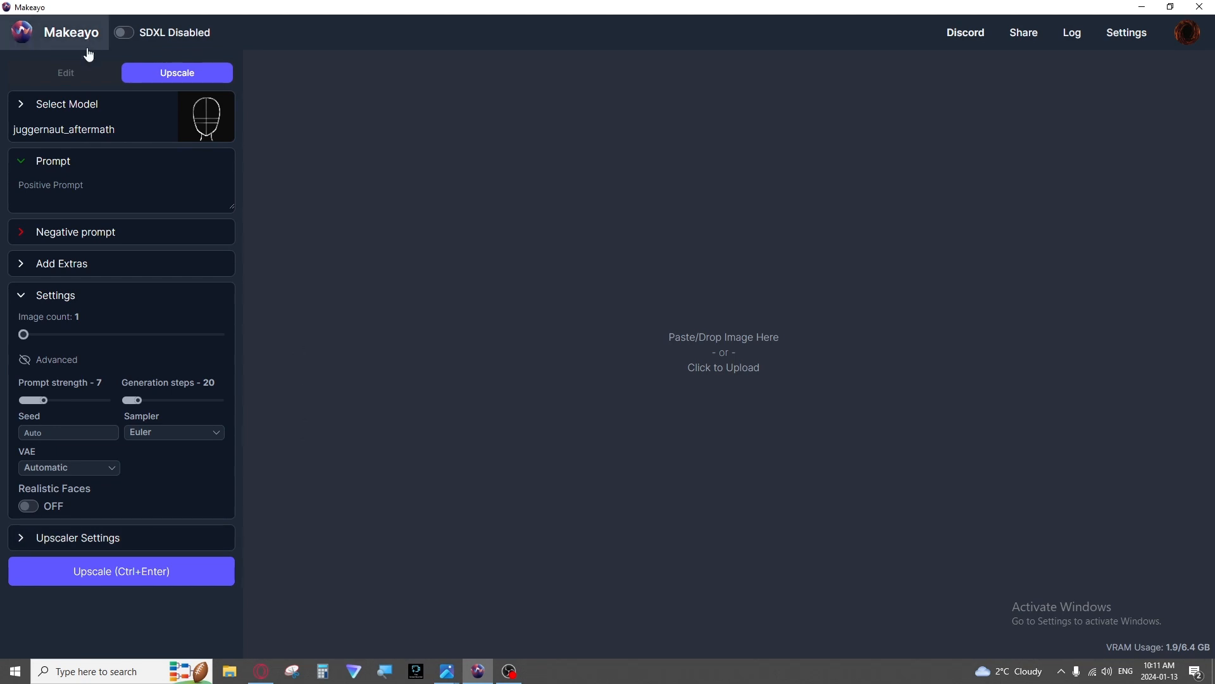
- Load the viking warrior image into the Edit workspace by dropping it from the desktop
{"action": "left_click", "coordinate": [66, 72]}
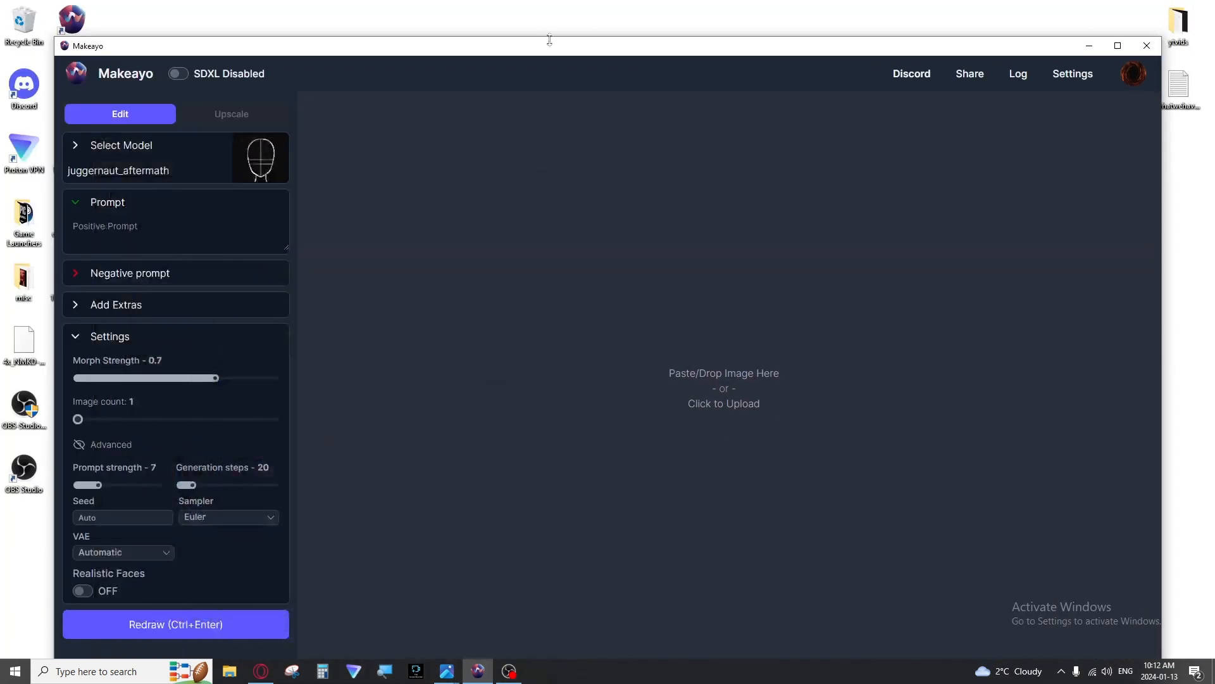
{"action": "left_click", "coordinate": [1116, 46]}
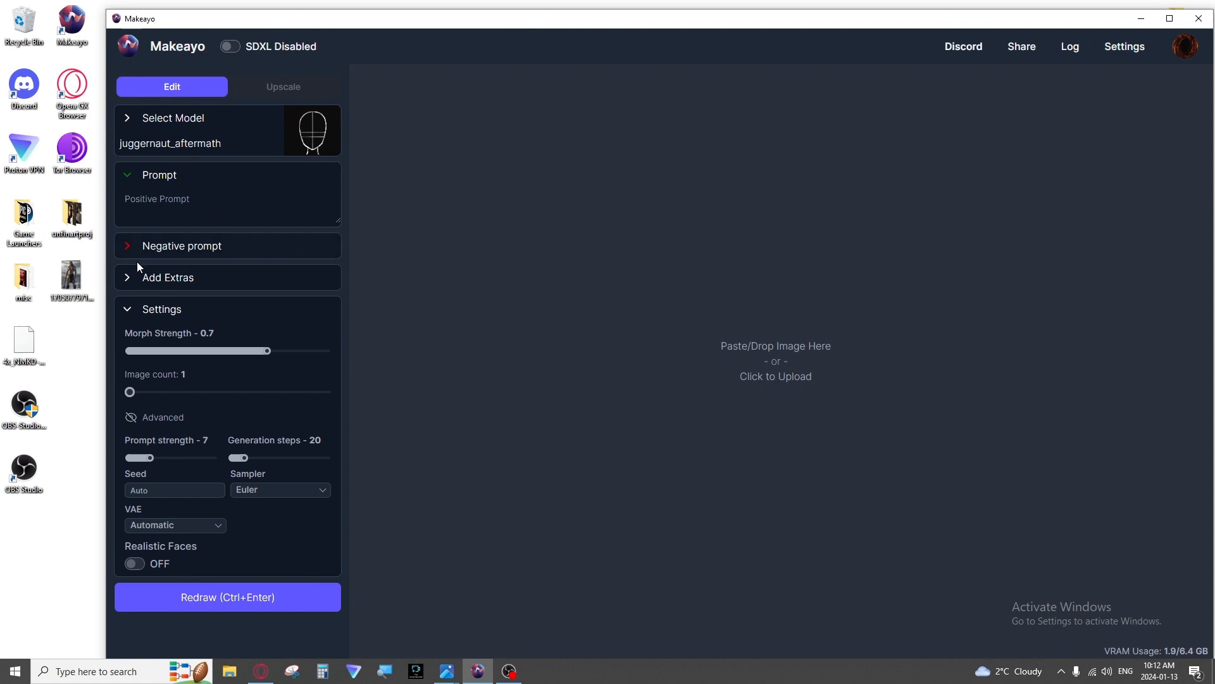
{"action": "left_click_drag", "start_coordinate": [71, 279], "coordinate": [654, 314]}
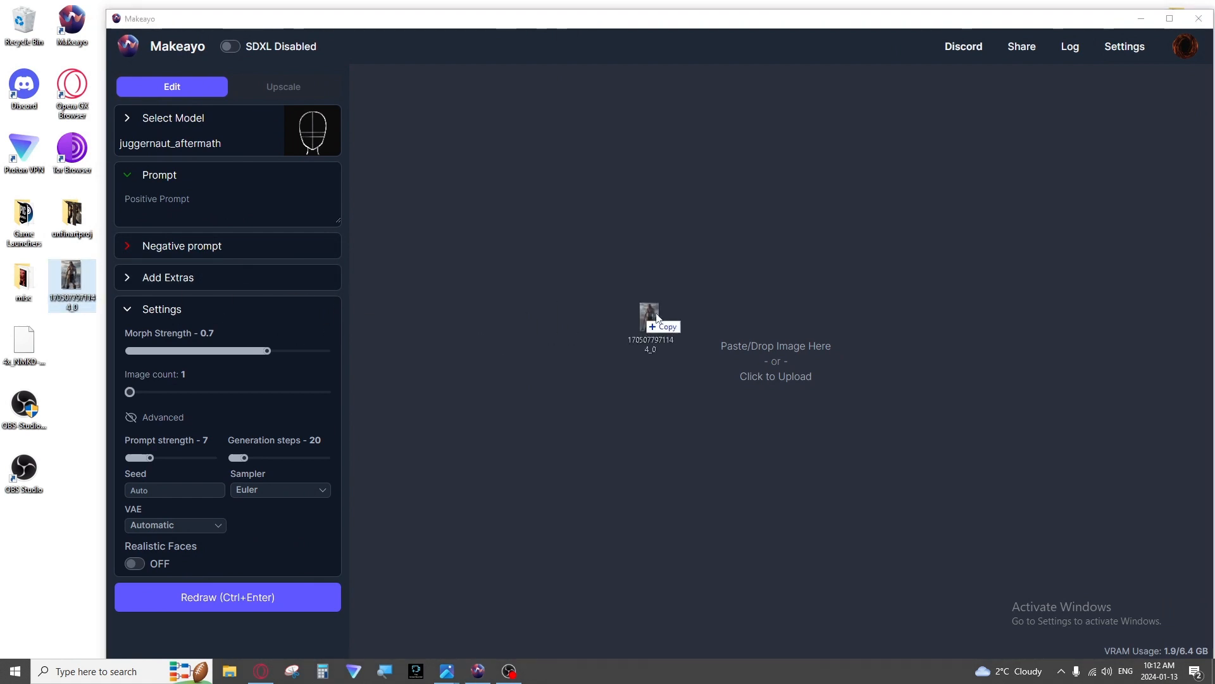
{"action": "left_click", "coordinate": [649, 314]}
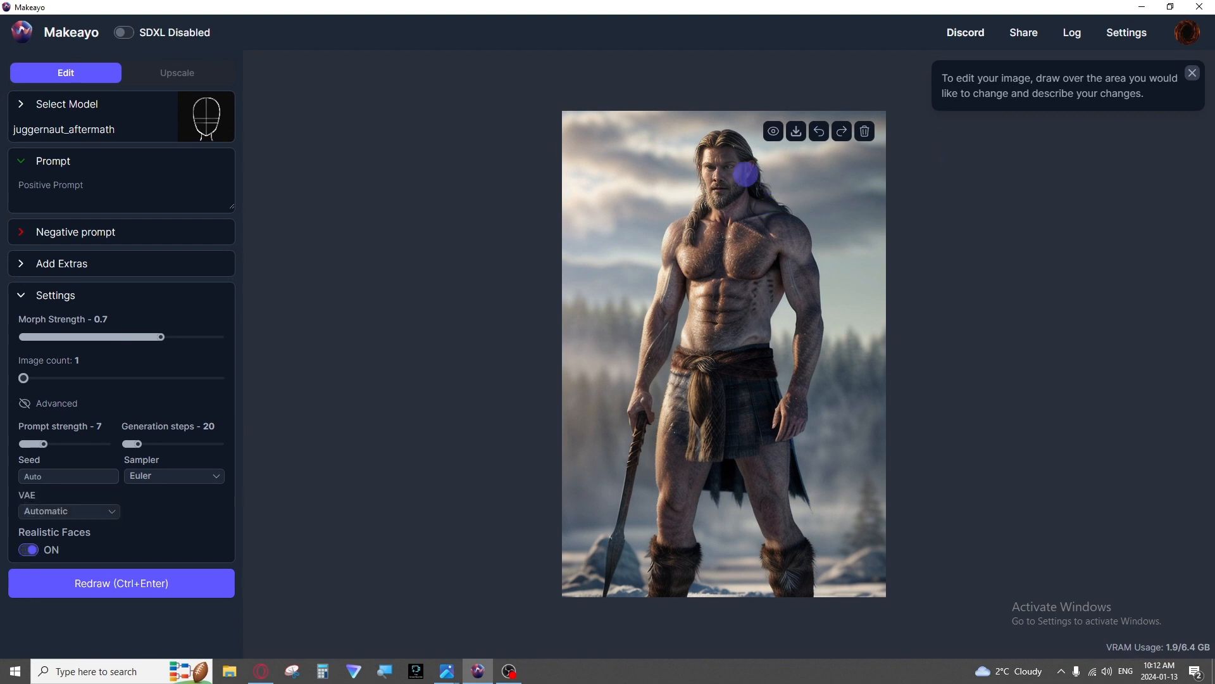
- Mask the warrior's face and redraw 2 images at 12 steps with DPM++ 2M Karras
{"action": "left_click_drag", "start_coordinate": [745, 164], "coordinate": [730, 186]}
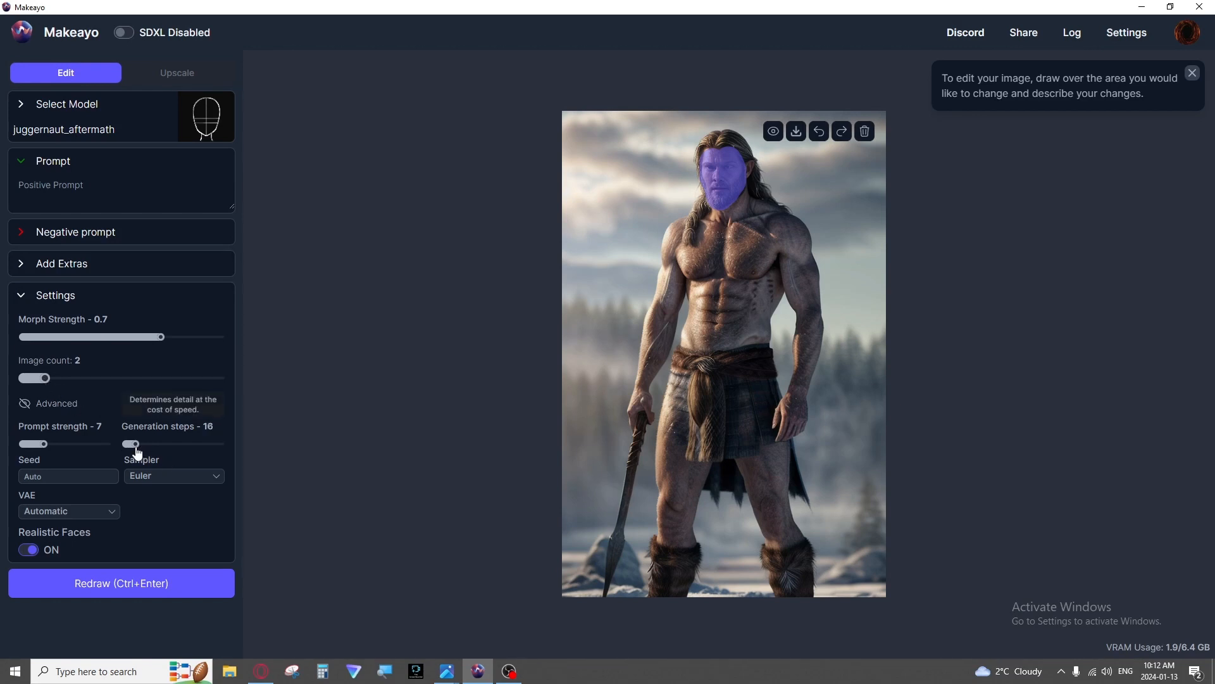
{"action": "left_click", "coordinate": [174, 474]}
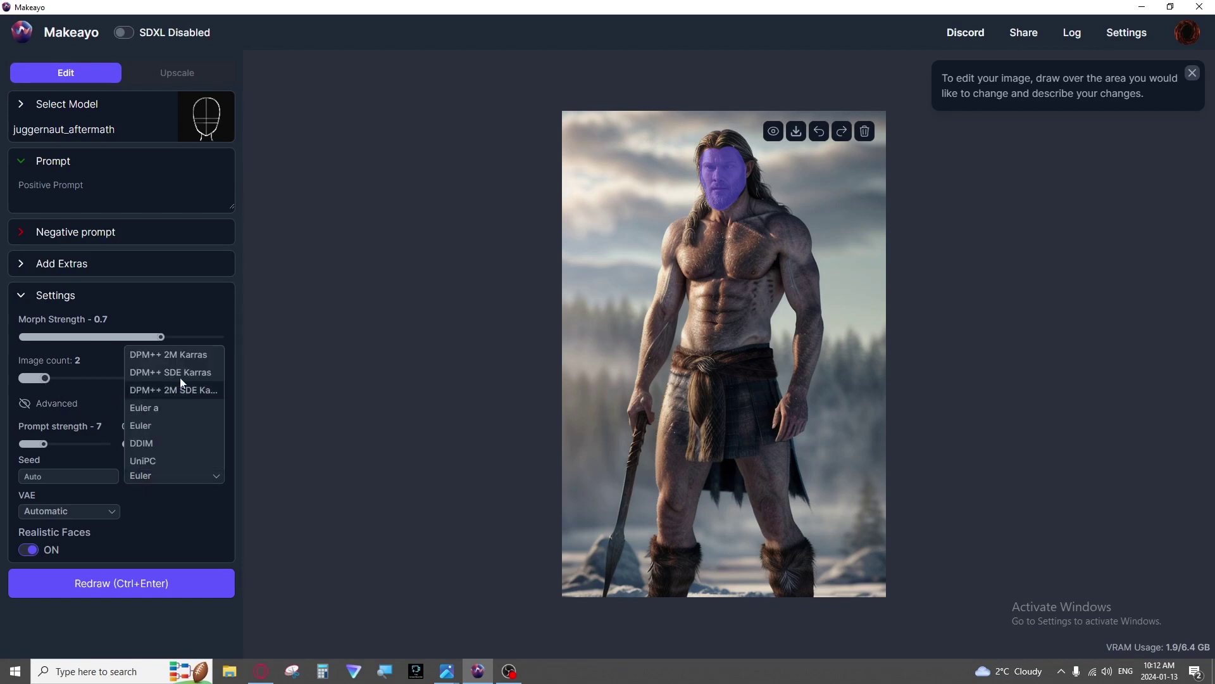
{"action": "left_click", "coordinate": [169, 355]}
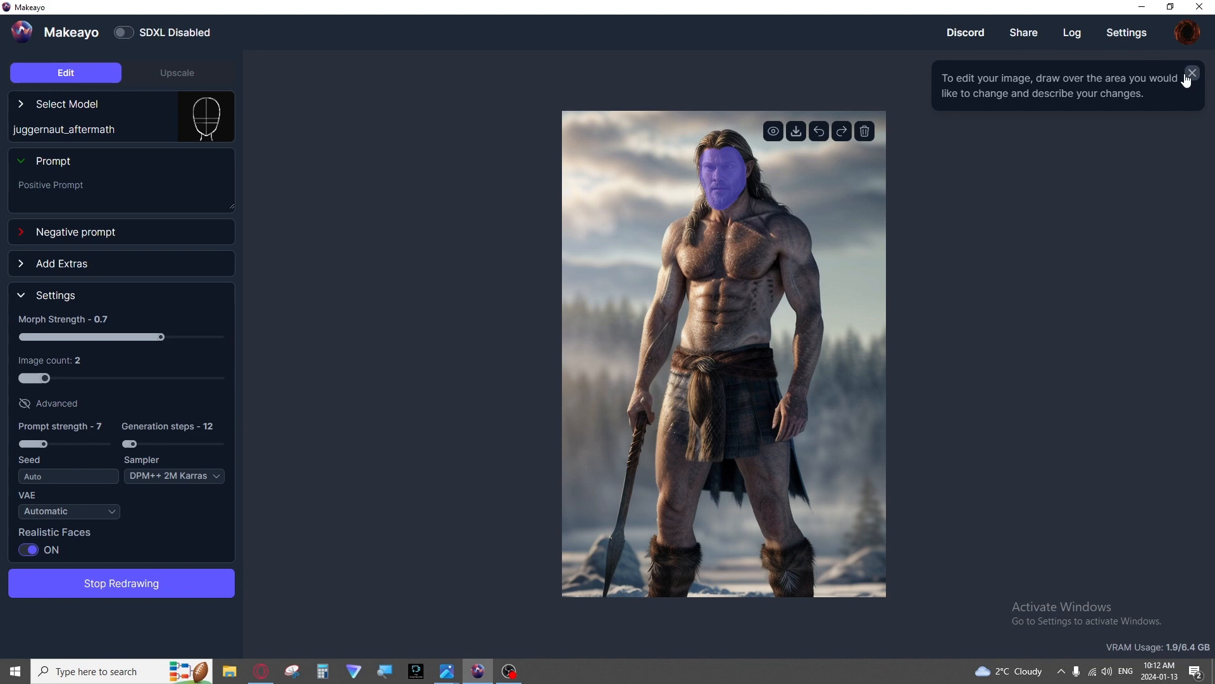
{"action": "left_click", "coordinate": [1071, 33]}
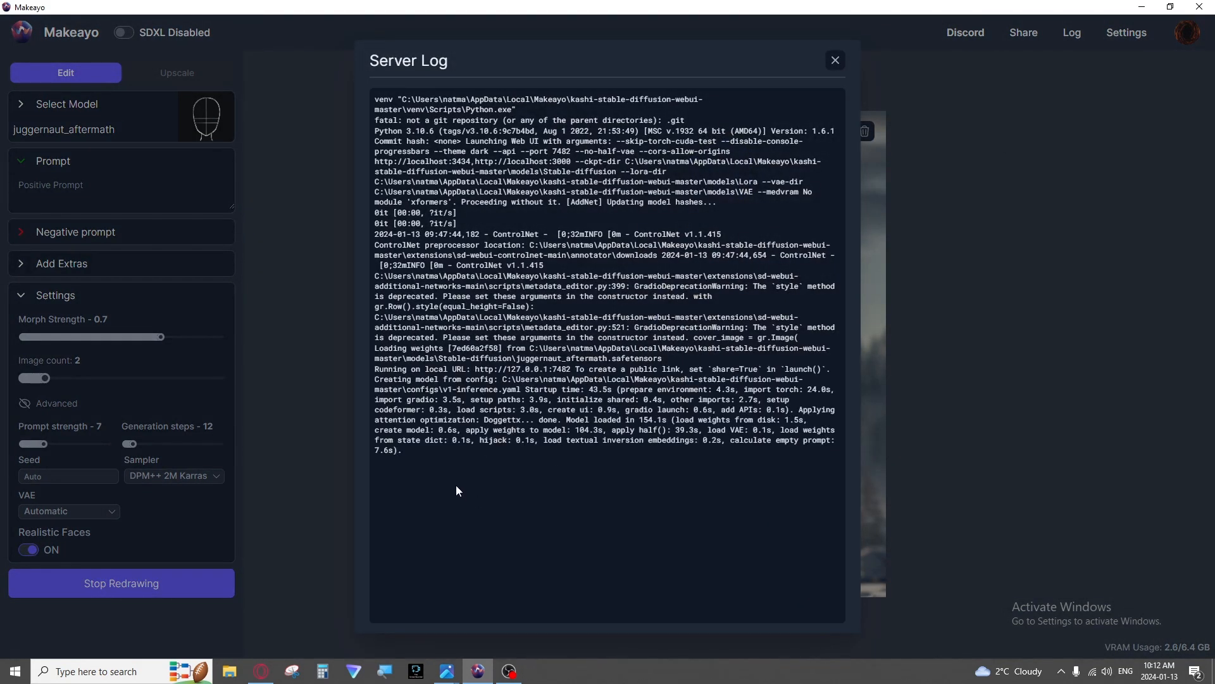
- Expand the negative prompt and enter 'womans face' there
{"action": "left_click", "coordinate": [835, 60]}
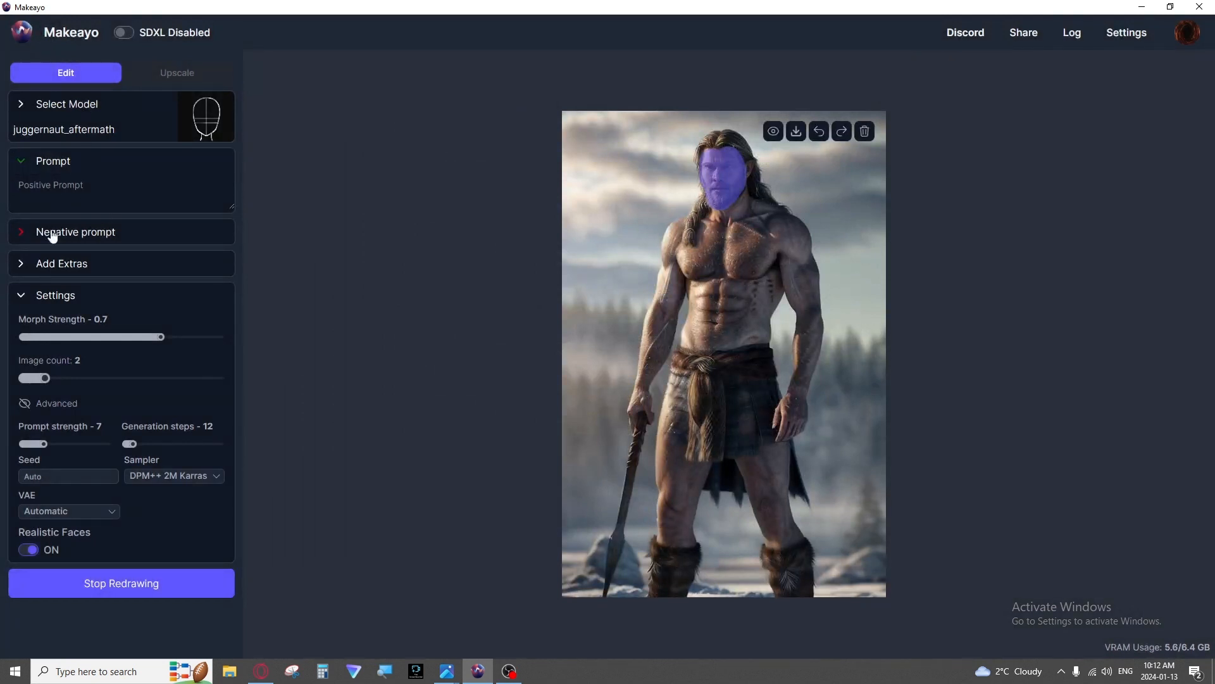
{"action": "left_click", "coordinate": [76, 232]}
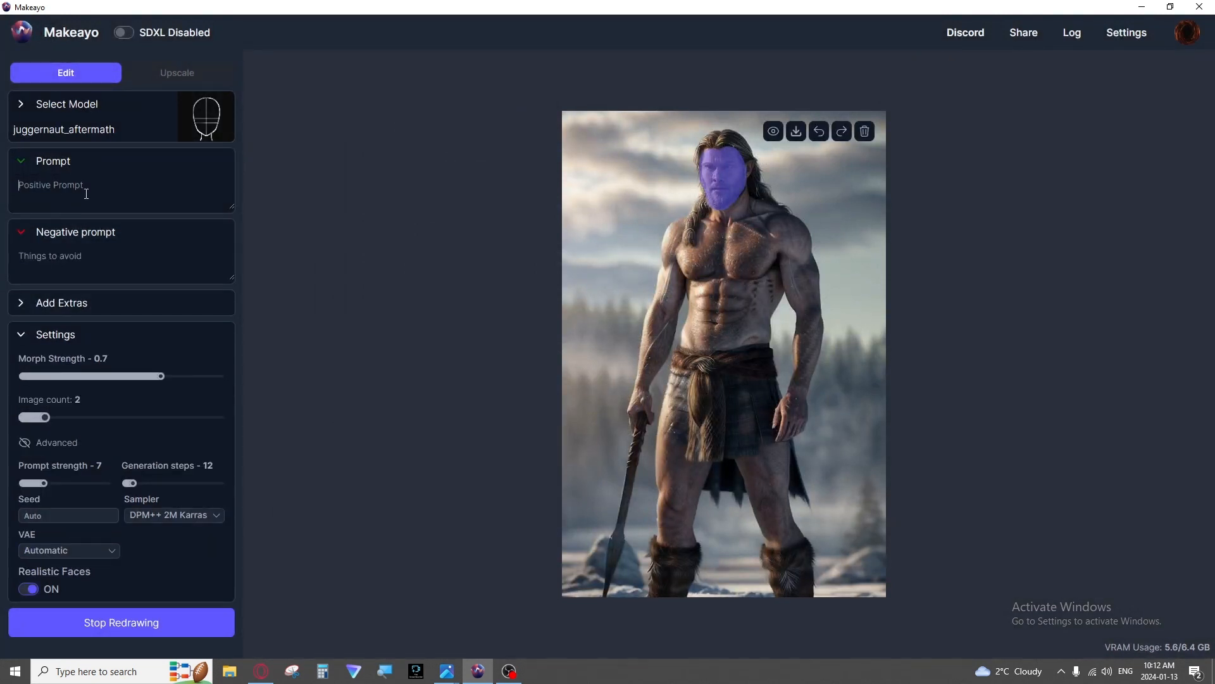
{"action": "type", "text": "womans fac"}
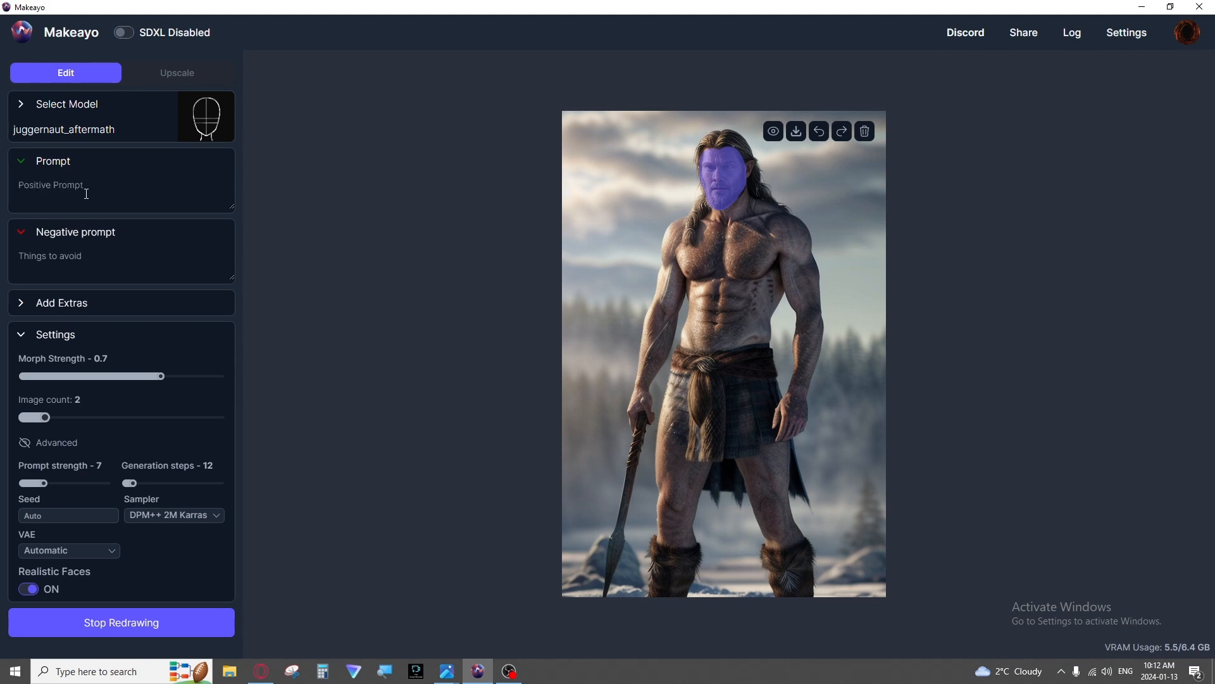
{"action": "mouse_move", "coordinate": [1072, 33]}
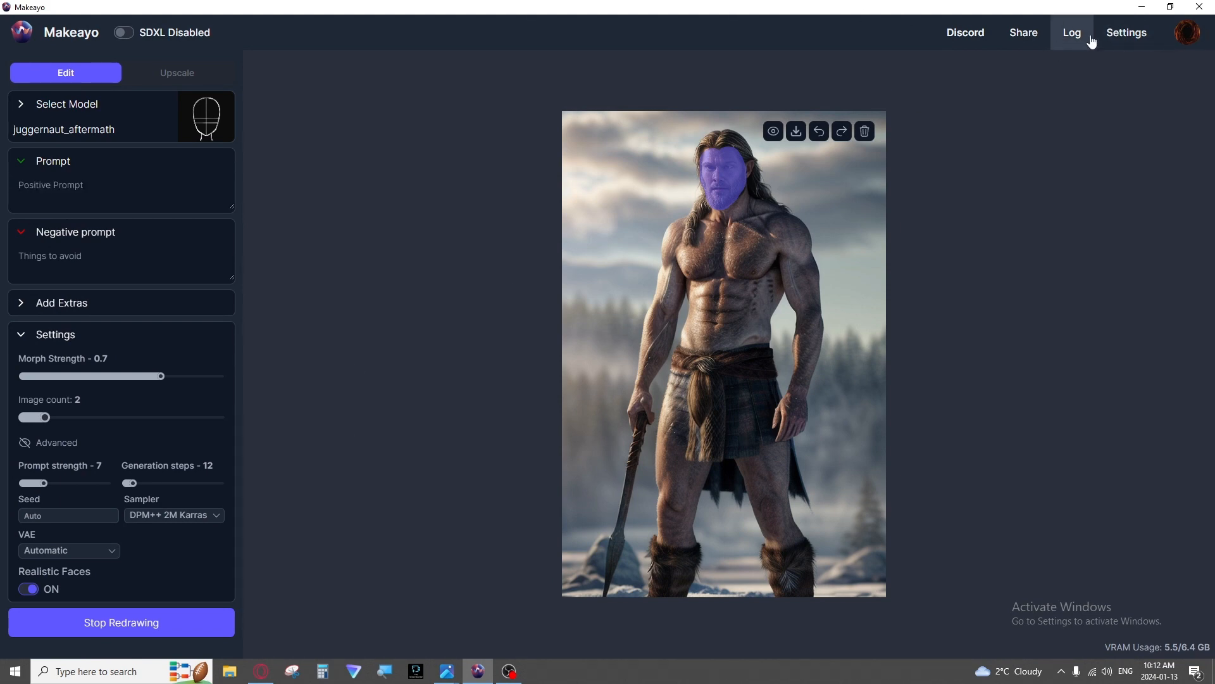
- Check the server log for the face redraw progress, then close it
{"action": "left_click", "coordinate": [1072, 33]}
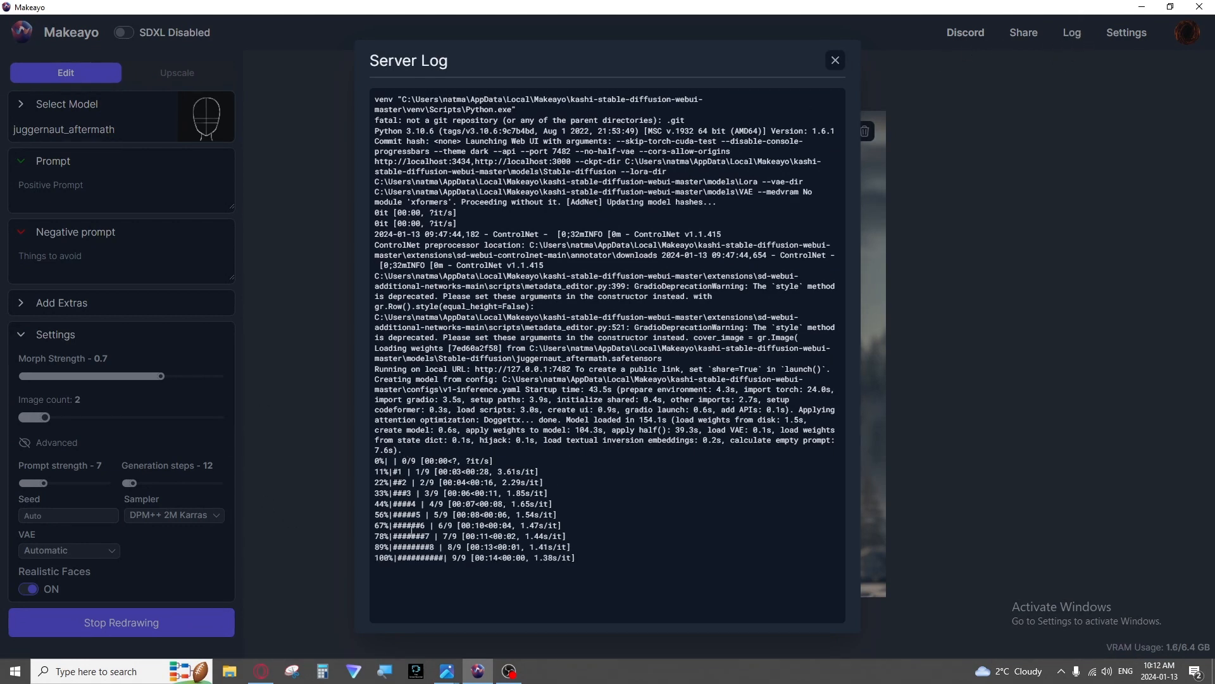
{"action": "left_click_drag", "start_coordinate": [377, 459], "coordinate": [577, 557]}
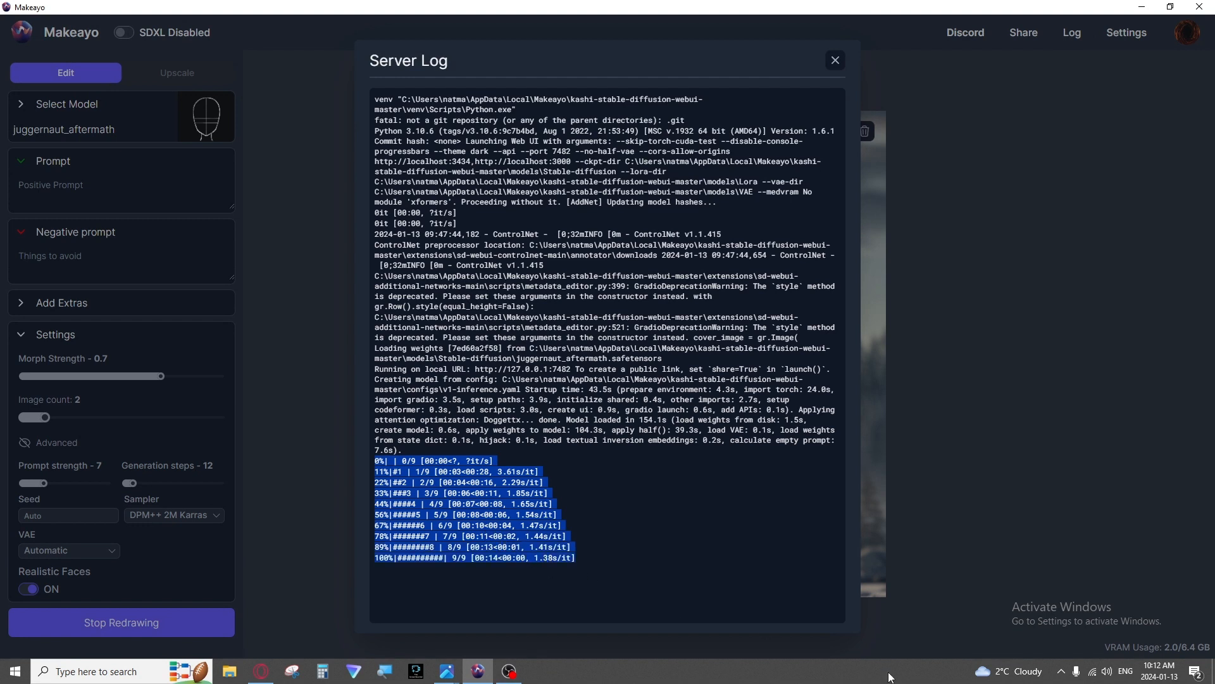
{"action": "left_click", "coordinate": [484, 471]}
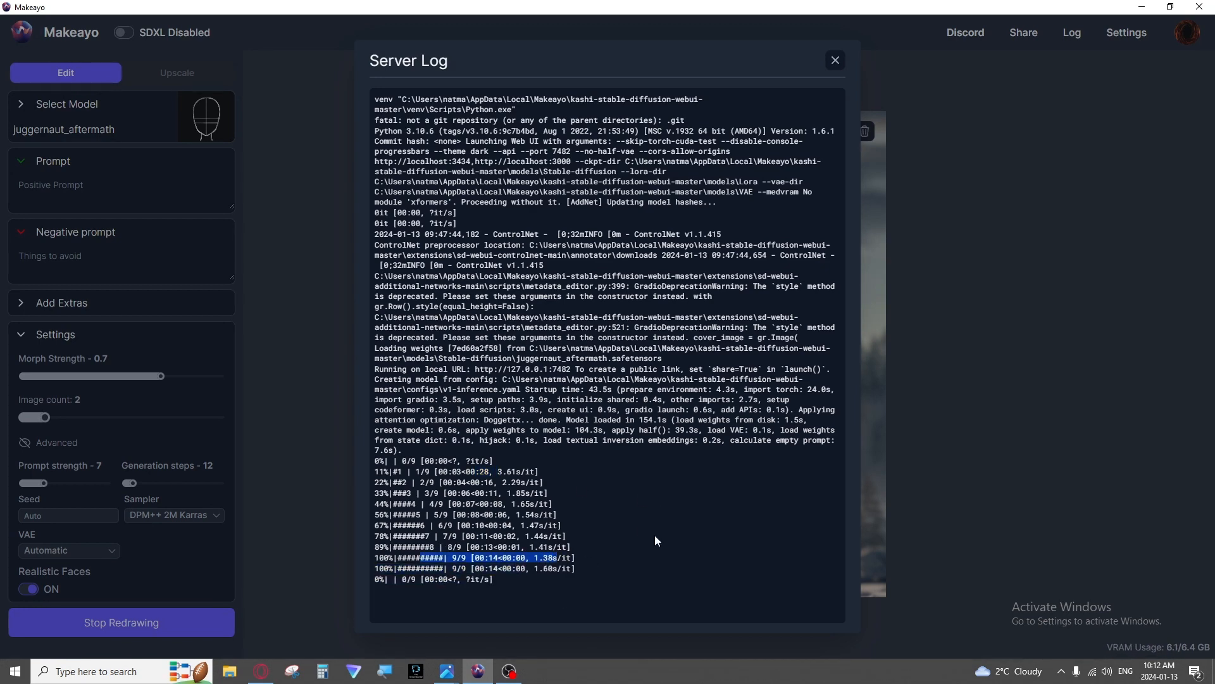
{"action": "left_click", "coordinate": [836, 60]}
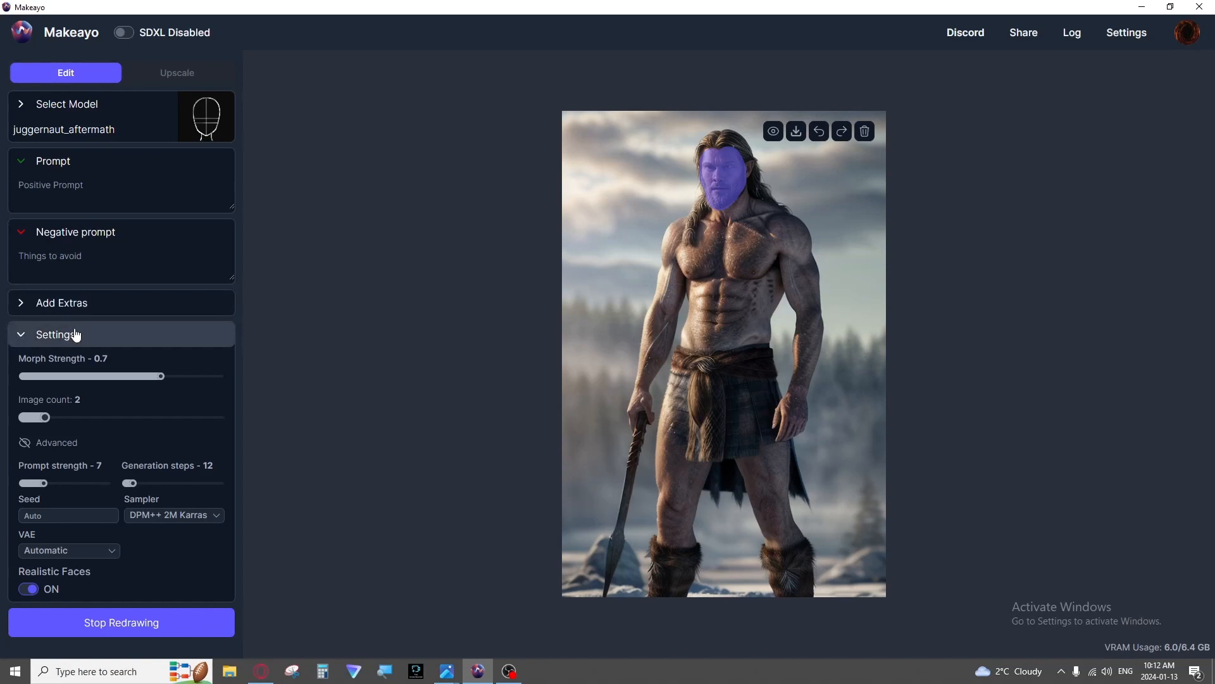
{"action": "mouse_move", "coordinate": [91, 296]}
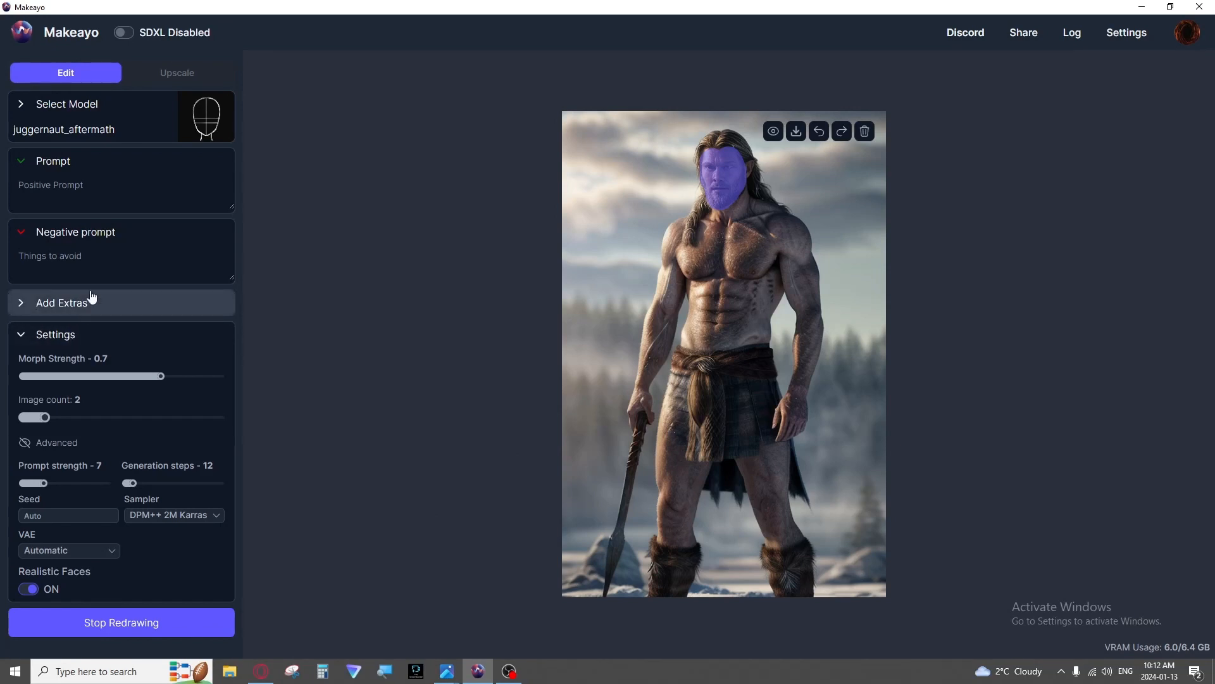
- Show the Add Extras list while the two face variations finish
{"action": "left_click", "coordinate": [60, 303]}
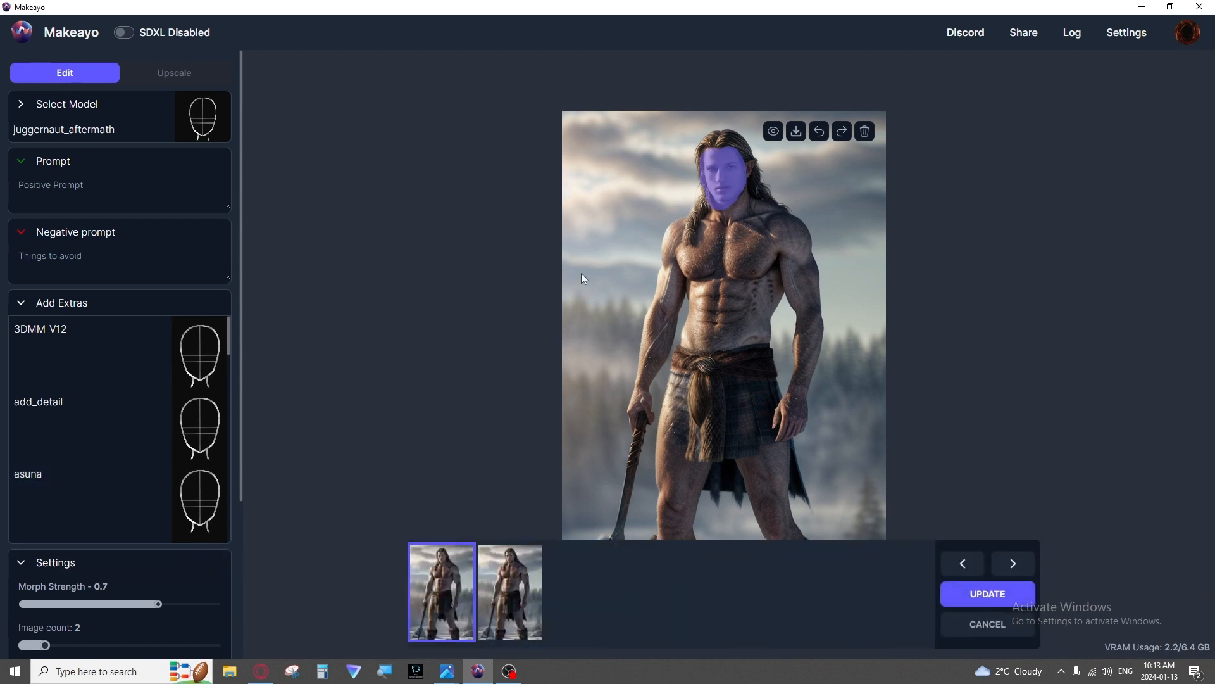
{"action": "mouse_move", "coordinate": [773, 130]}
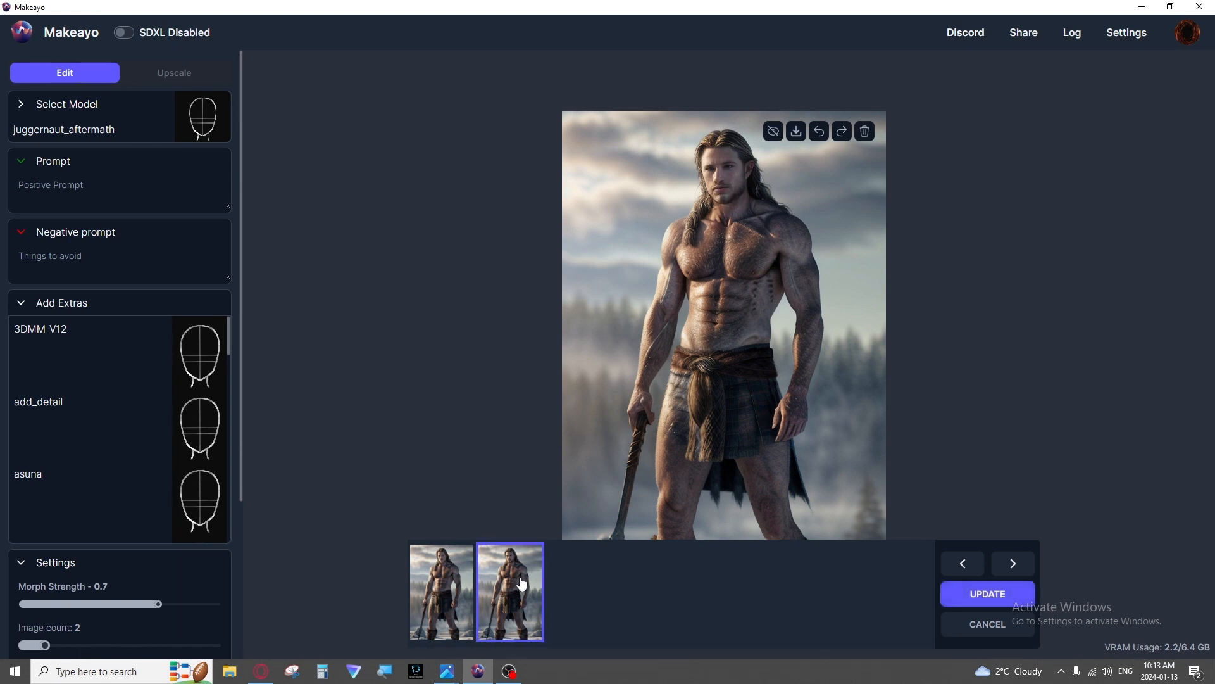
{"action": "mouse_move", "coordinate": [724, 190]}
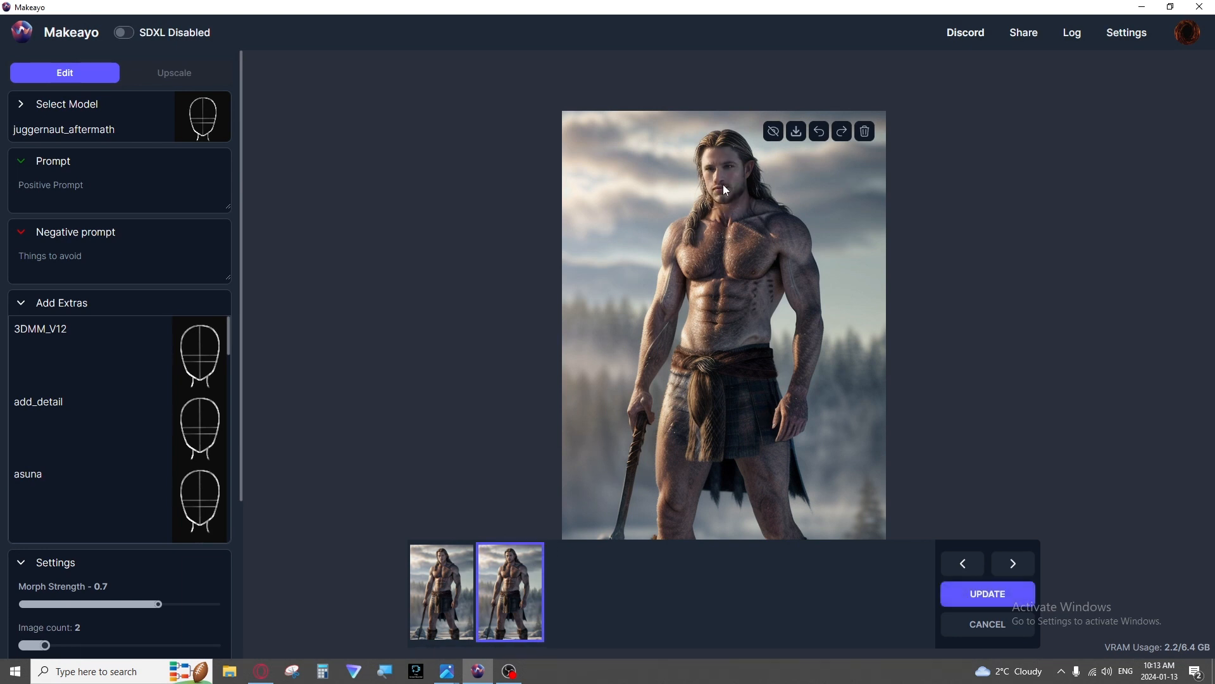
{"action": "mouse_move", "coordinate": [362, 395]}
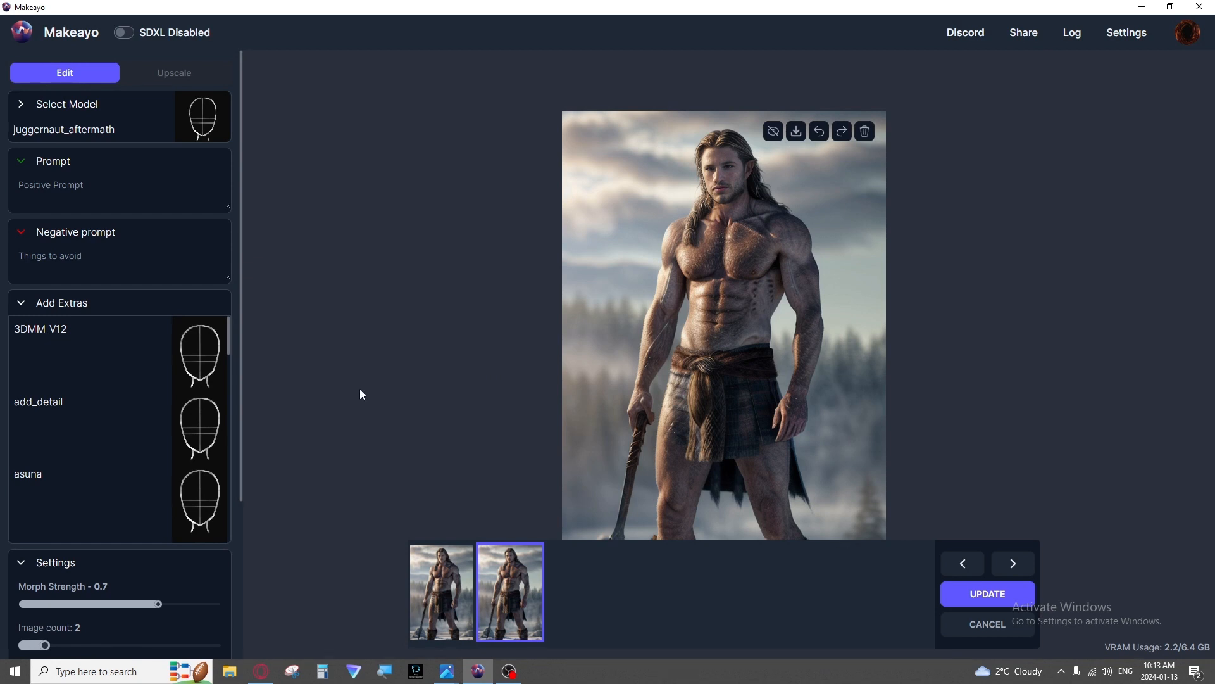
{"action": "mouse_move", "coordinate": [820, 559]}
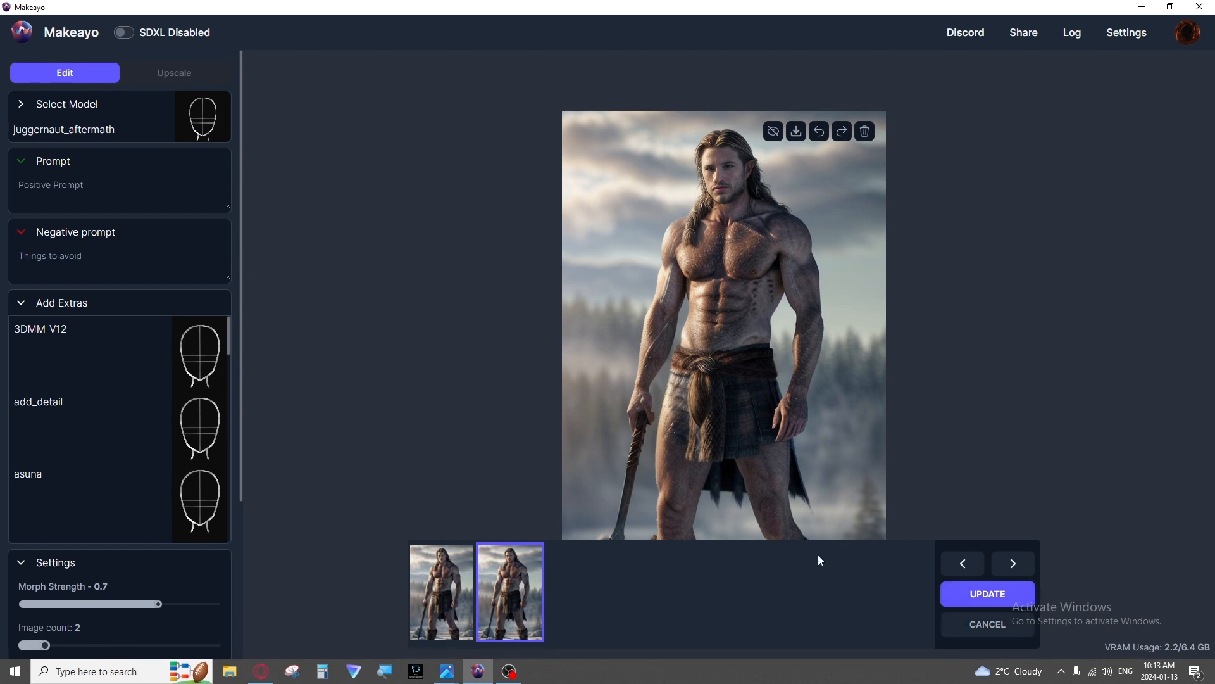
{"action": "mouse_move", "coordinate": [709, 207]}
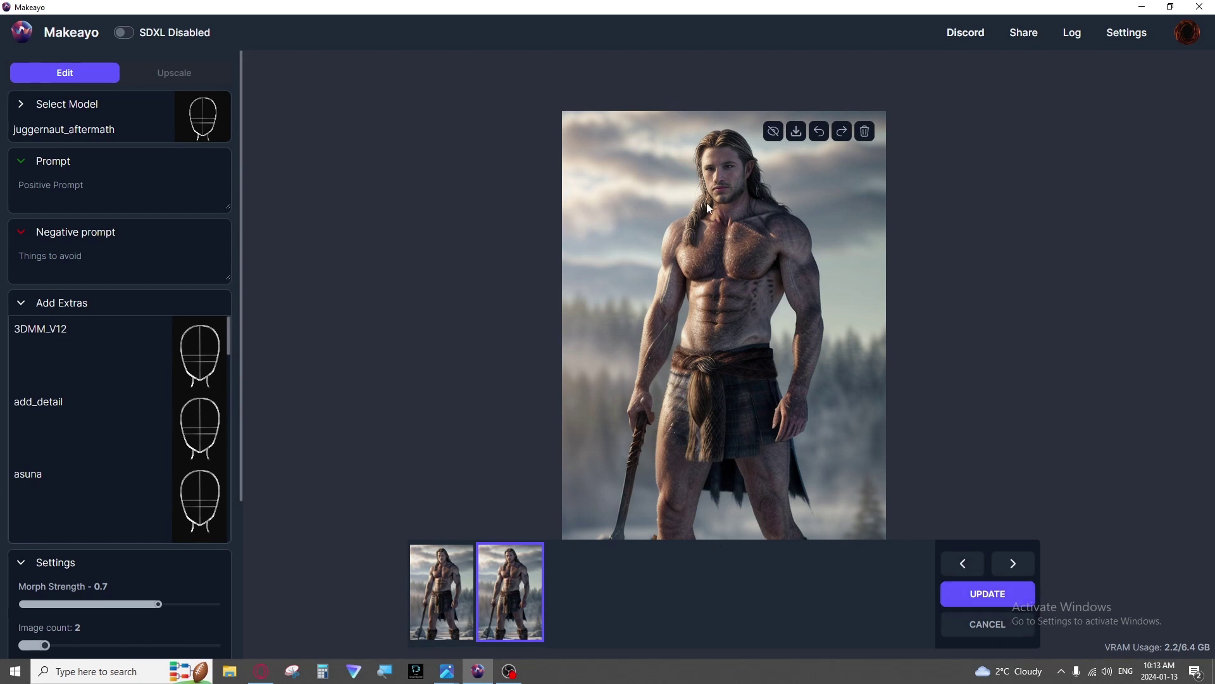
{"action": "mouse_move", "coordinate": [720, 567]}
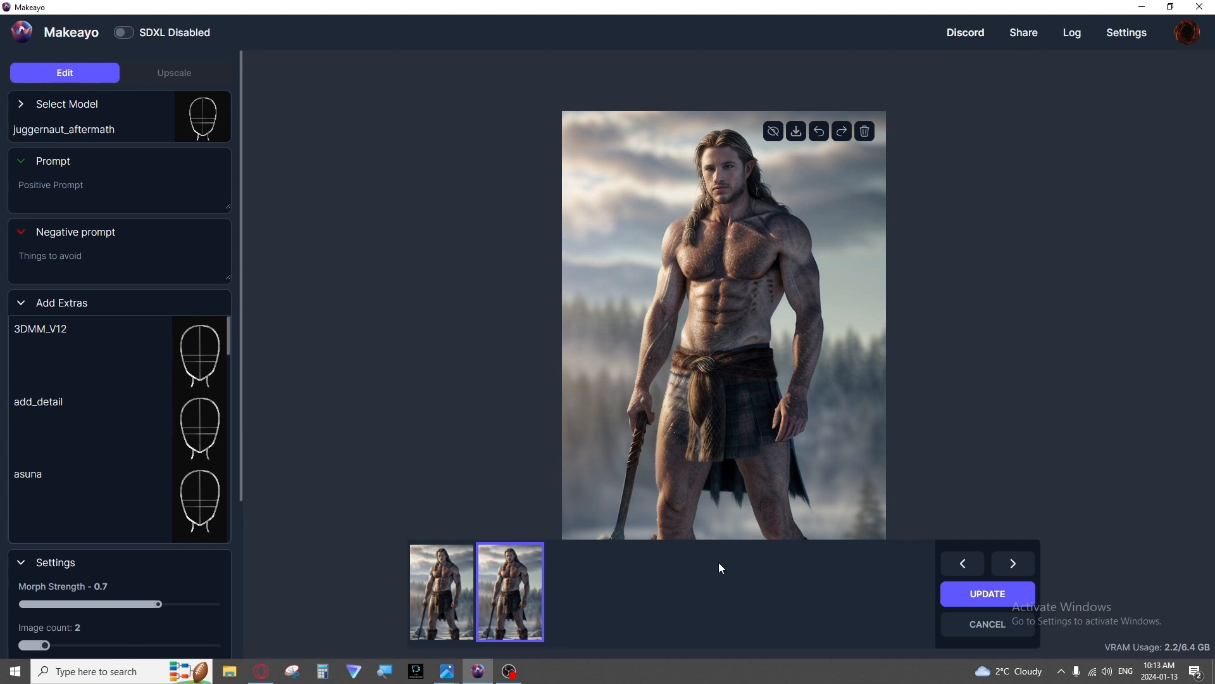
{"action": "mouse_move", "coordinate": [479, 350]}
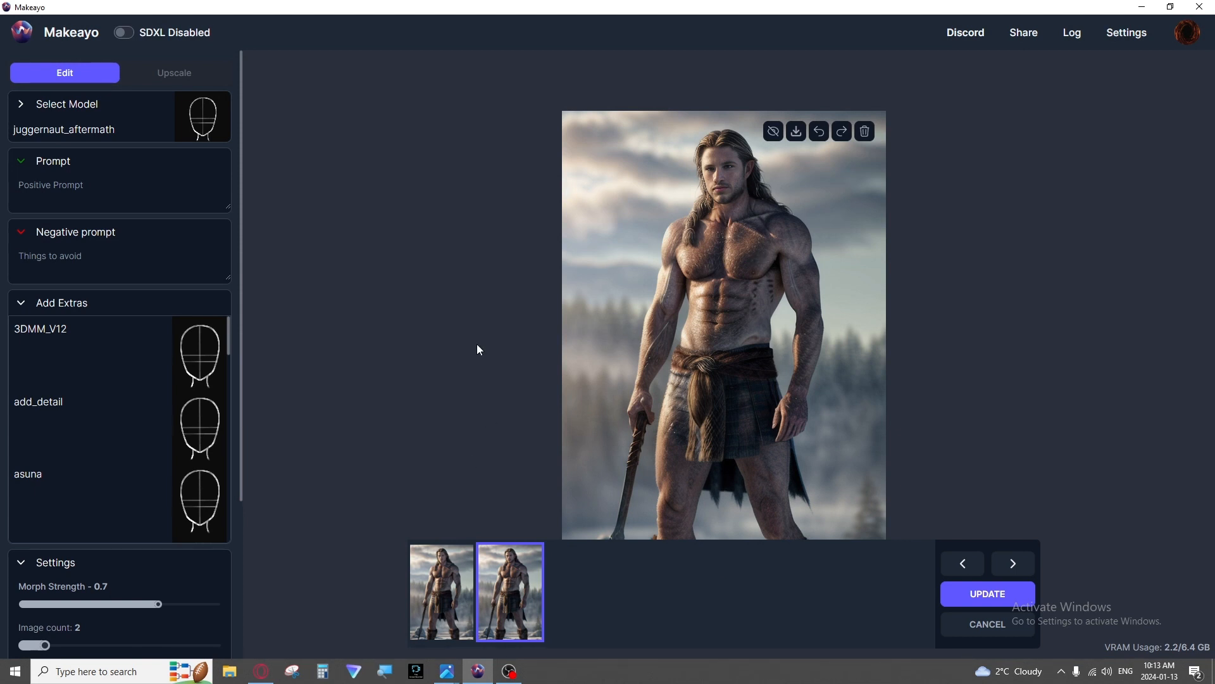
{"action": "mouse_move", "coordinate": [618, 585]}
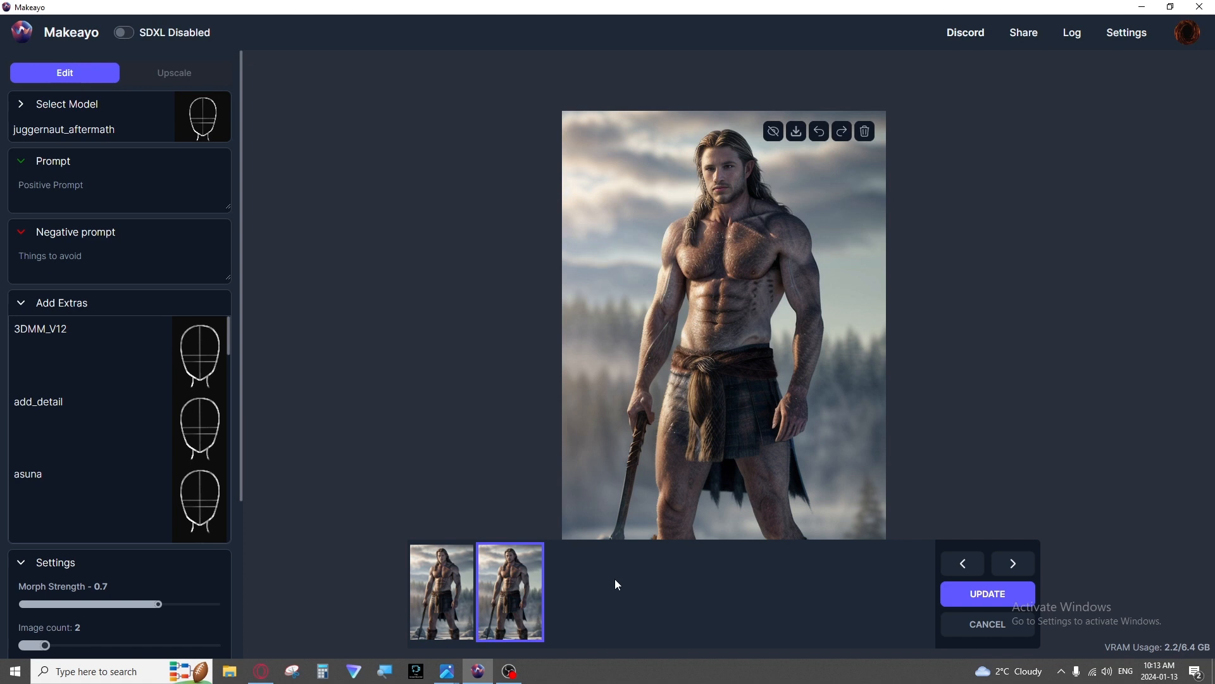
{"action": "mouse_move", "coordinate": [1000, 570]}
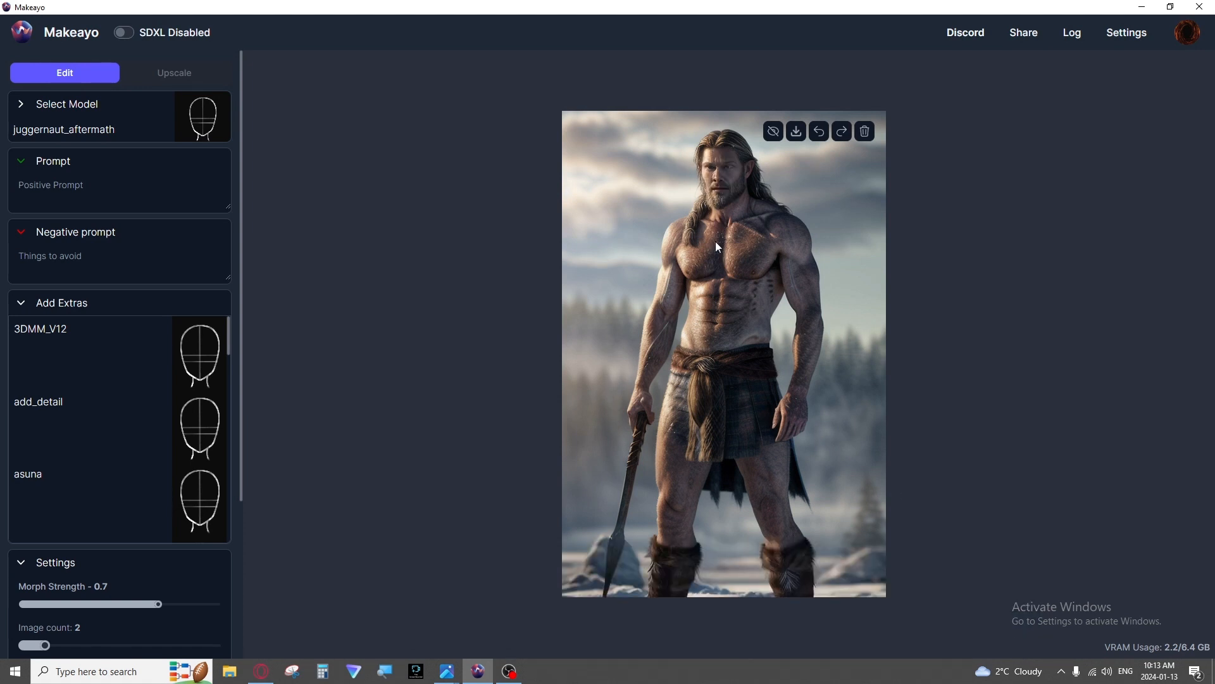
- Collapse extras, toggle the face mask display, and lower Morph Strength to 0.06
{"action": "left_click", "coordinate": [61, 303]}
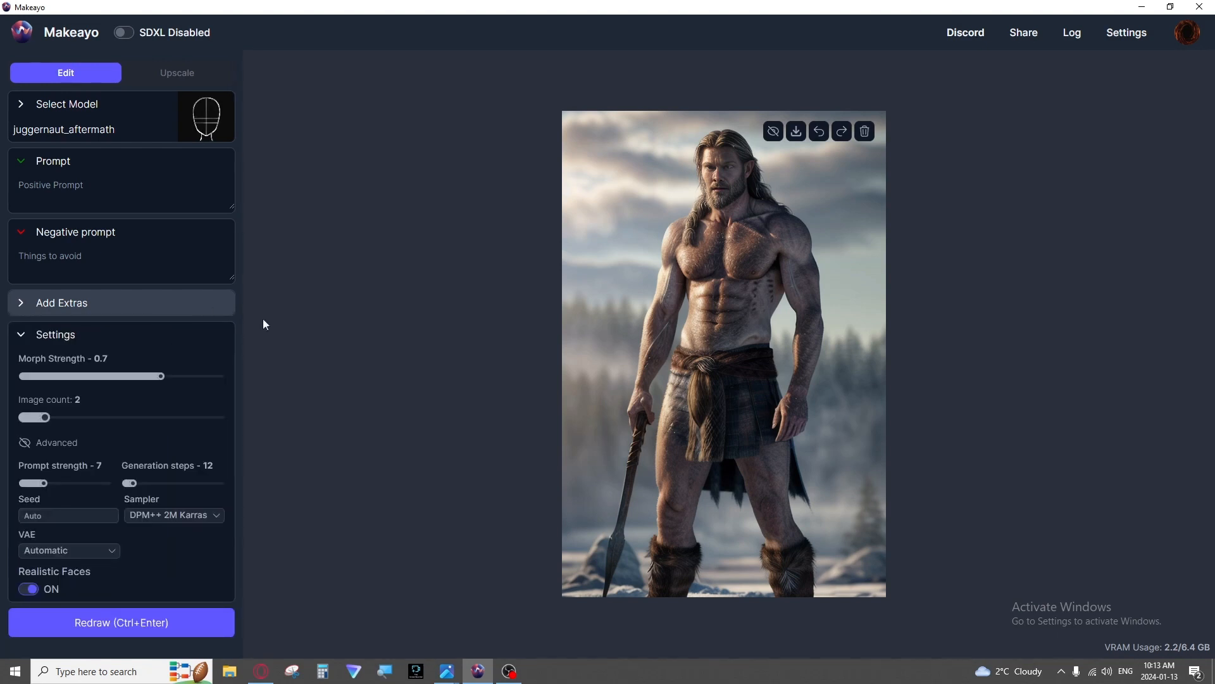
{"action": "left_click", "coordinate": [773, 130]}
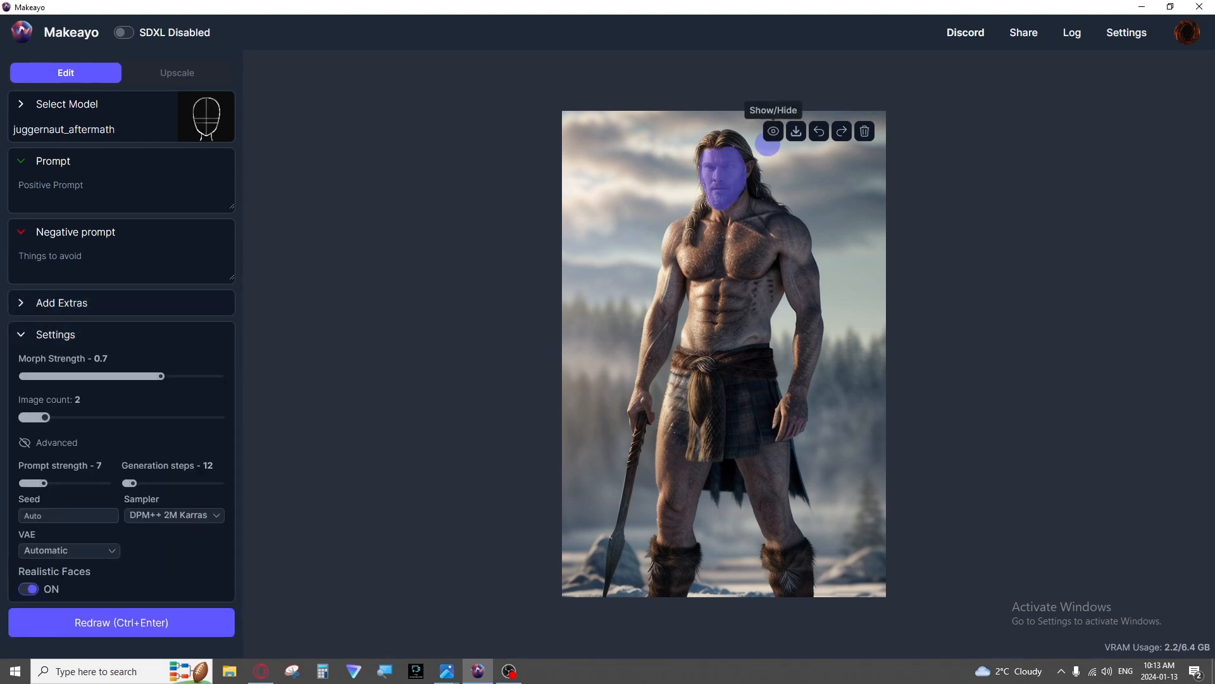
{"action": "left_click", "coordinate": [773, 131]}
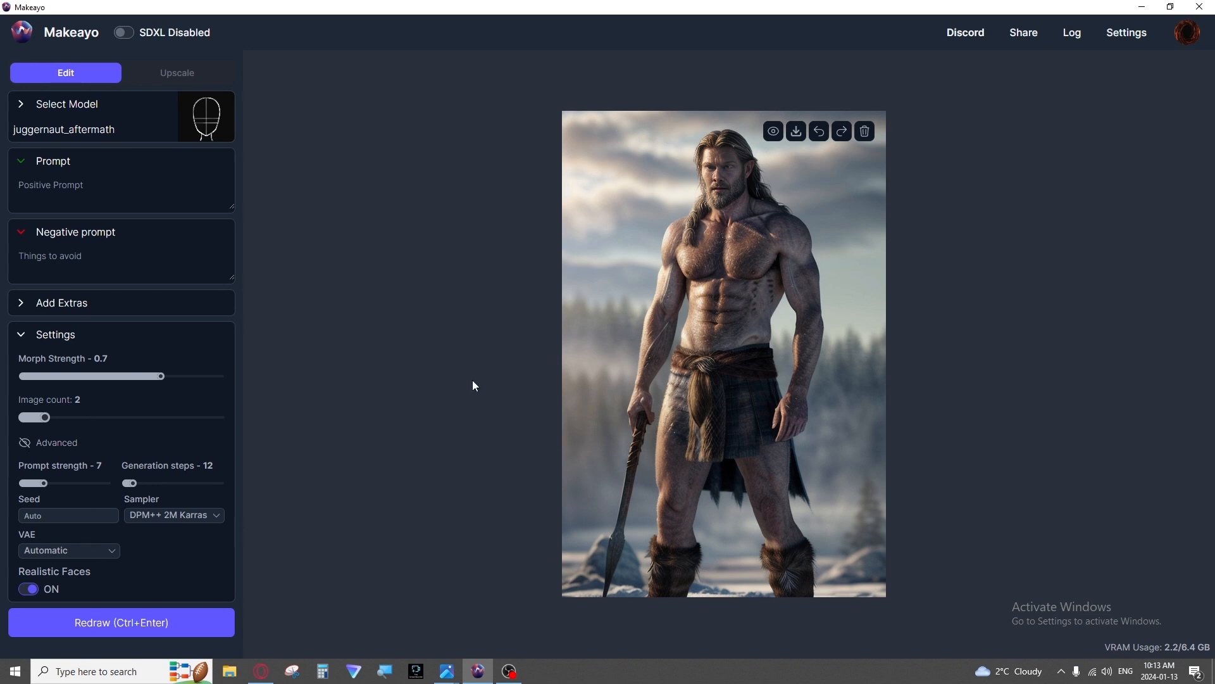
{"action": "mouse_move", "coordinate": [127, 379]}
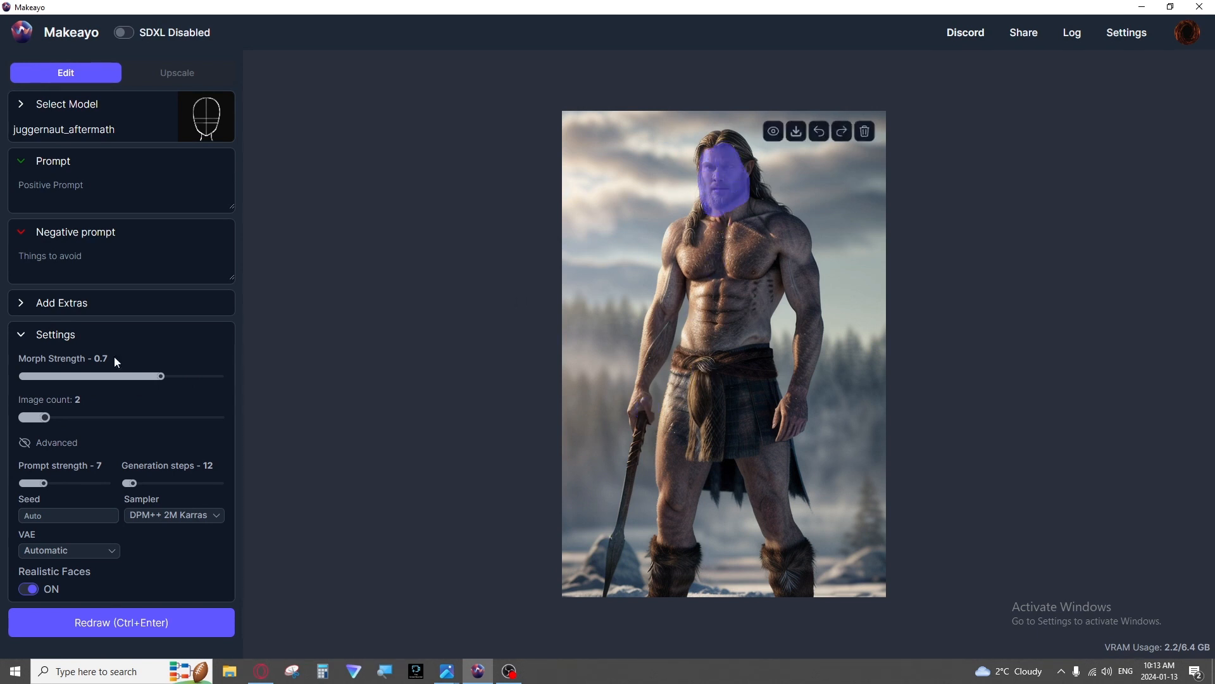
{"action": "left_click_drag", "start_coordinate": [160, 376], "coordinate": [28, 376]}
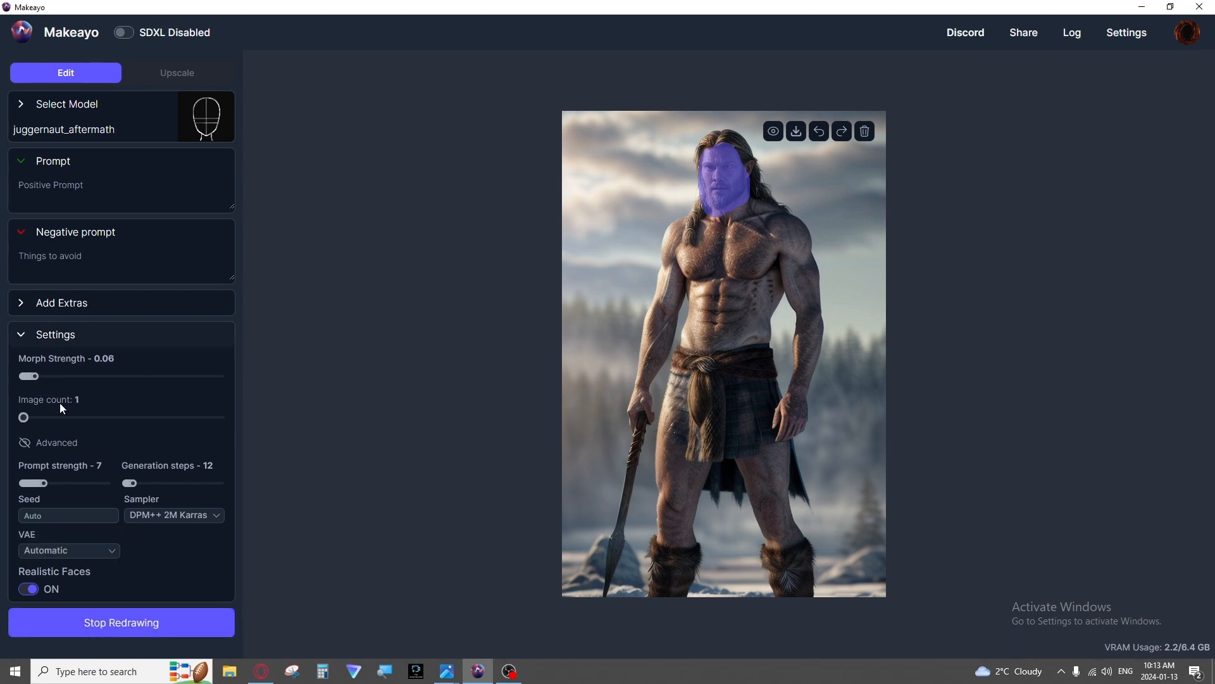
- Watch the subtle redraw in the server log, then close it
{"action": "left_click", "coordinate": [1071, 33]}
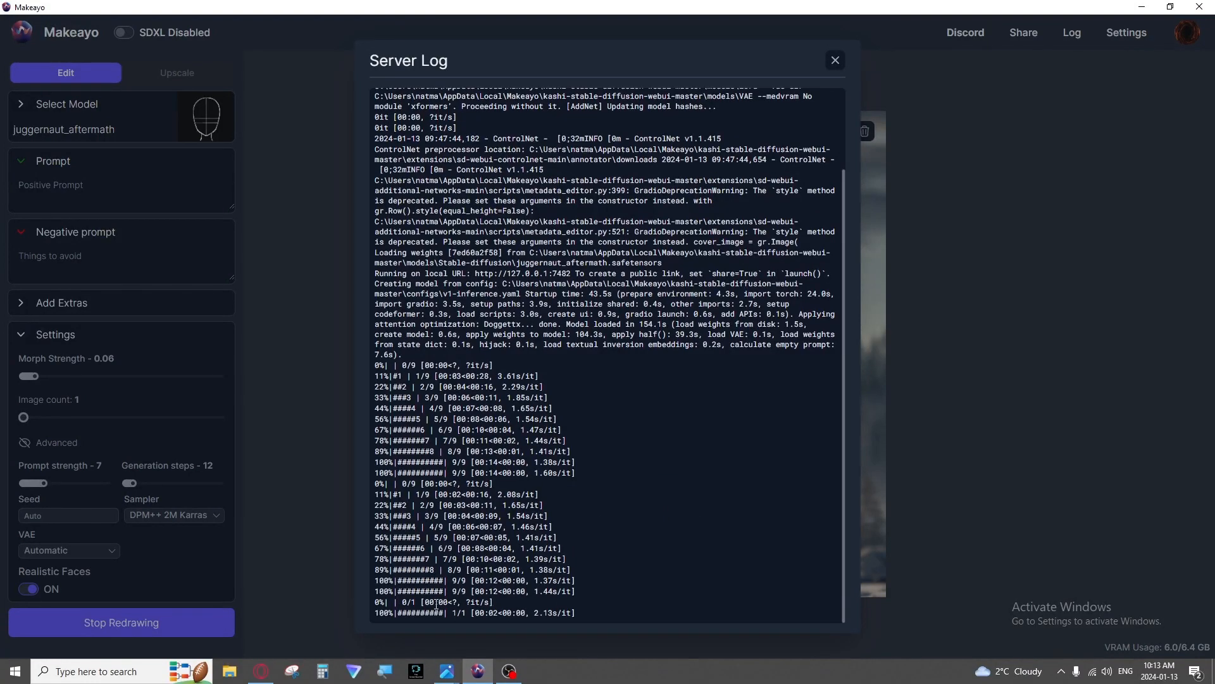
{"action": "mouse_move", "coordinate": [835, 60]}
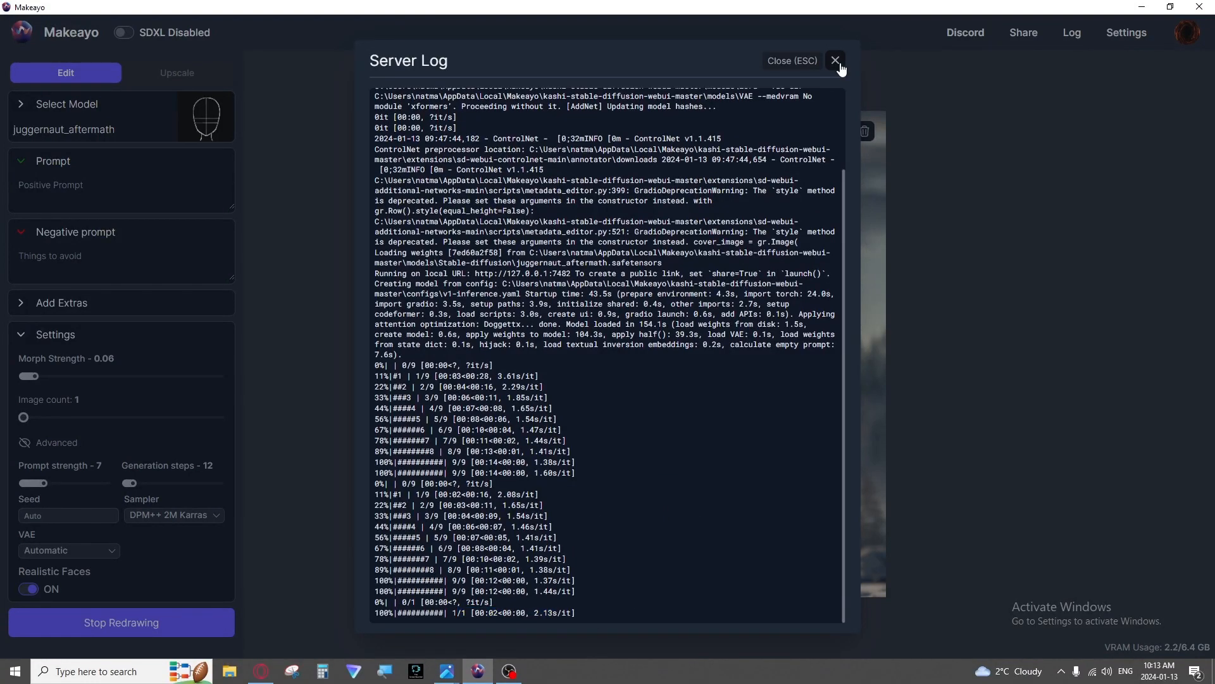
{"action": "left_click", "coordinate": [836, 59]}
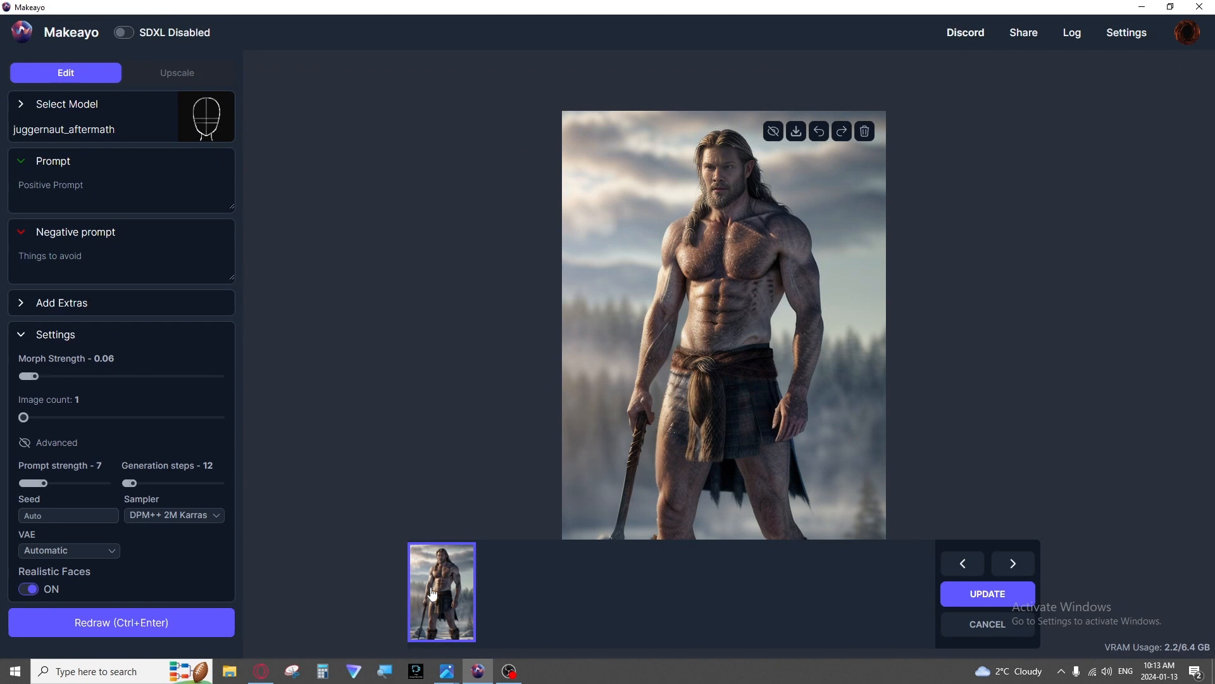
{"action": "mouse_move", "coordinate": [466, 569]}
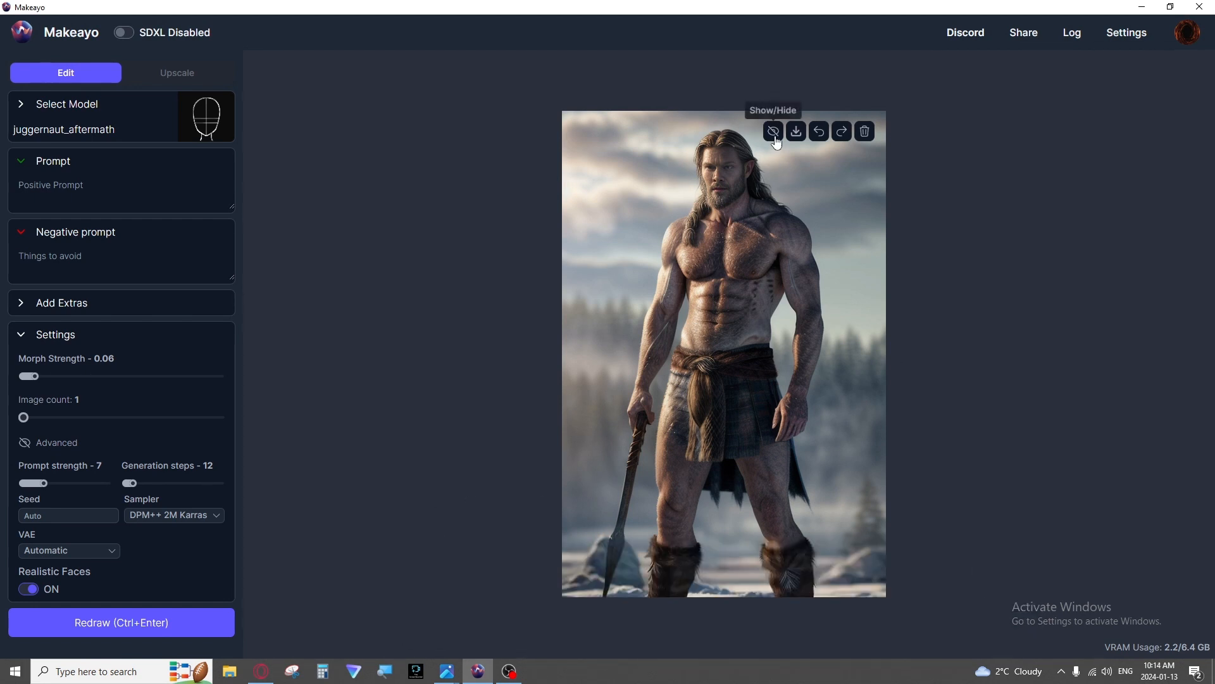
- Show the mask over the eyes and set the positive prompt to 'sunglasses'
{"action": "left_click", "coordinate": [774, 130]}
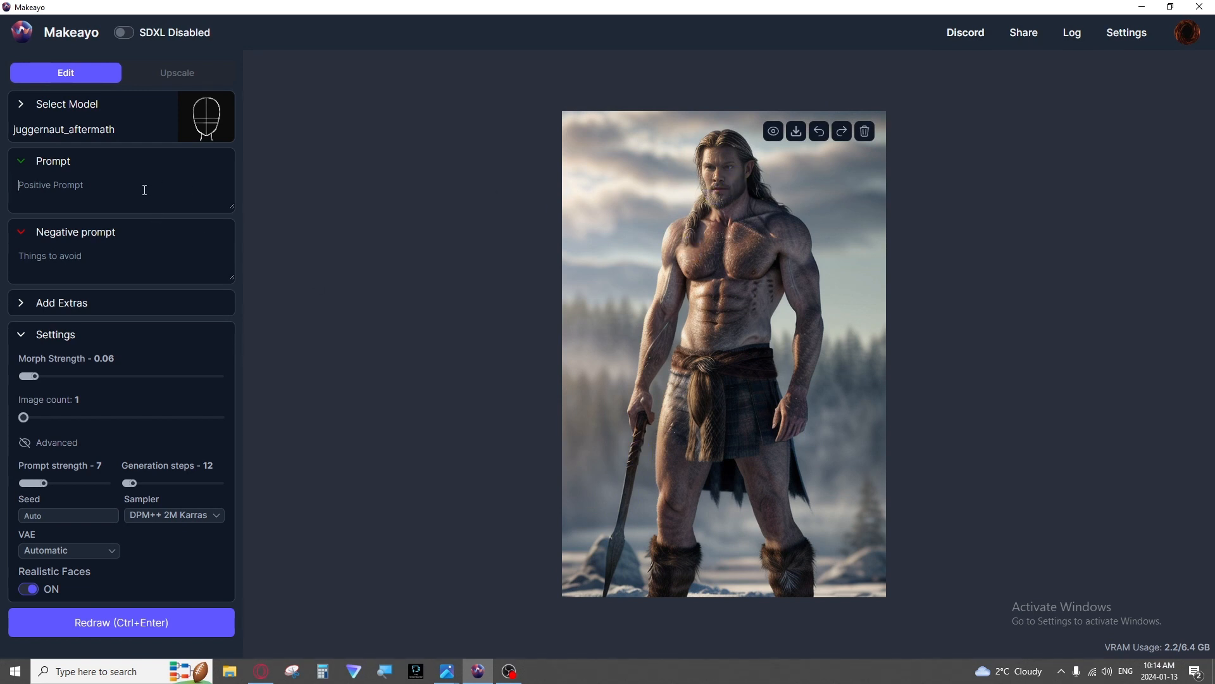
{"action": "type", "text": "sunglasses"}
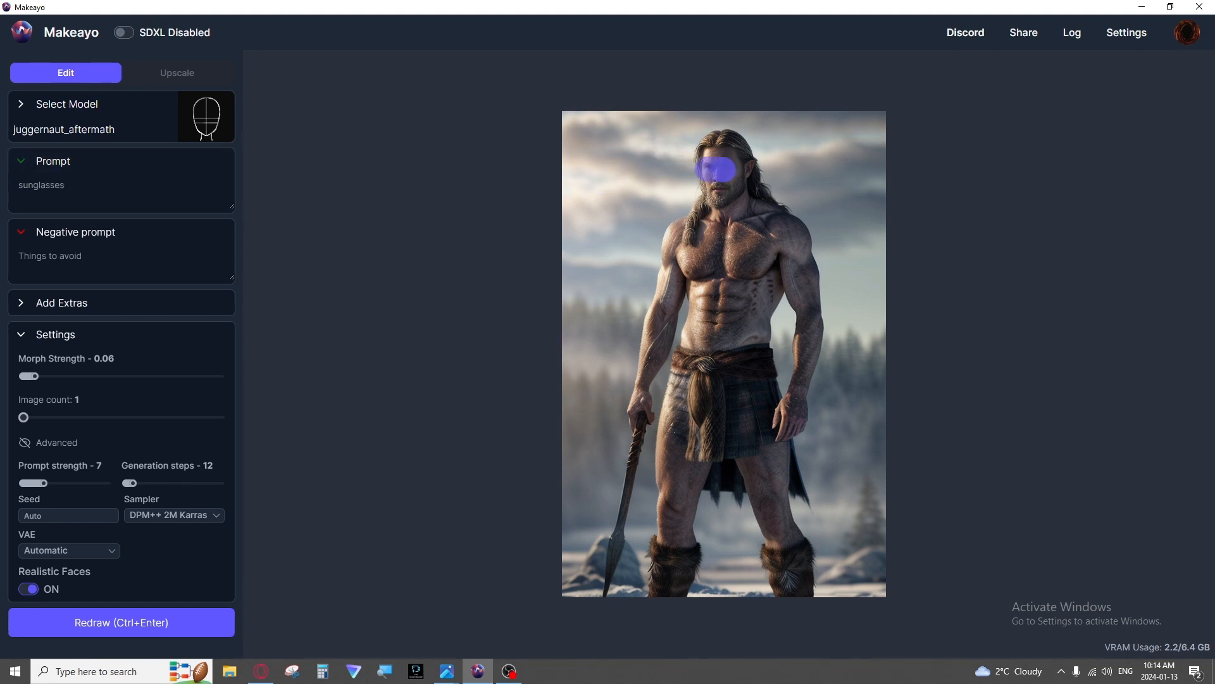
{"action": "mouse_move", "coordinate": [723, 190]}
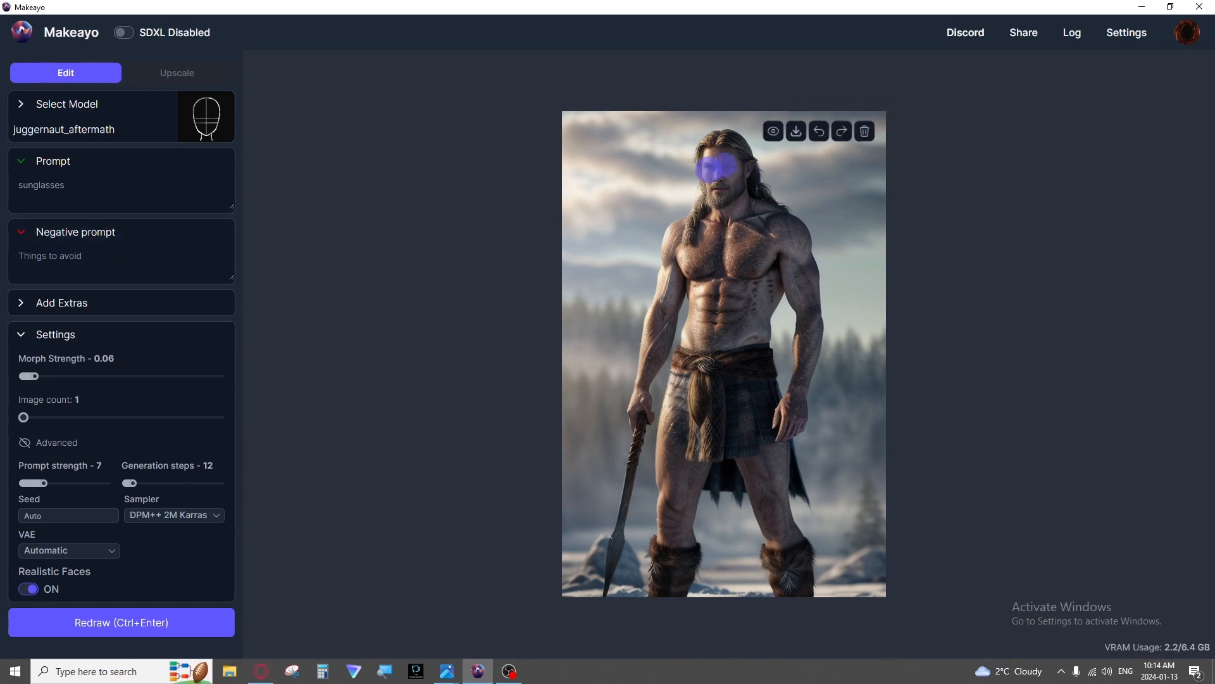
- Replace 'sunglasses' with wordings like 'viking, eyes, king', then clear the prompt
{"action": "double_click", "coordinate": [41, 184]}
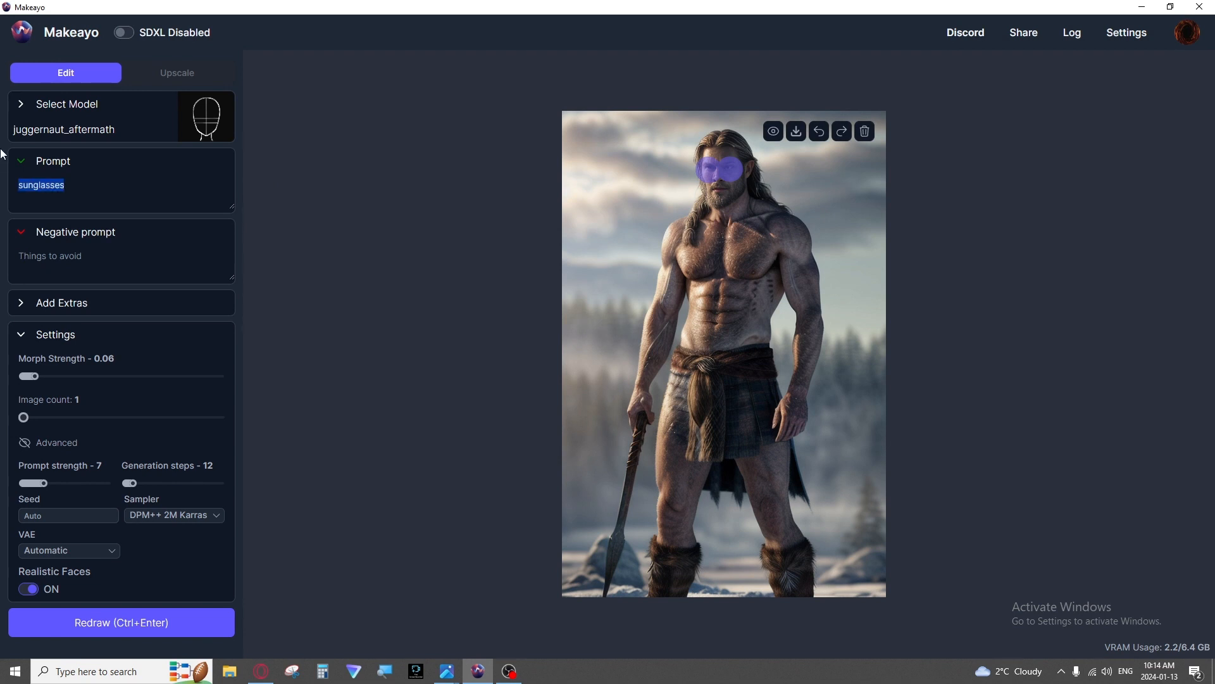
{"action": "type", "text": "viking, eyes,"}
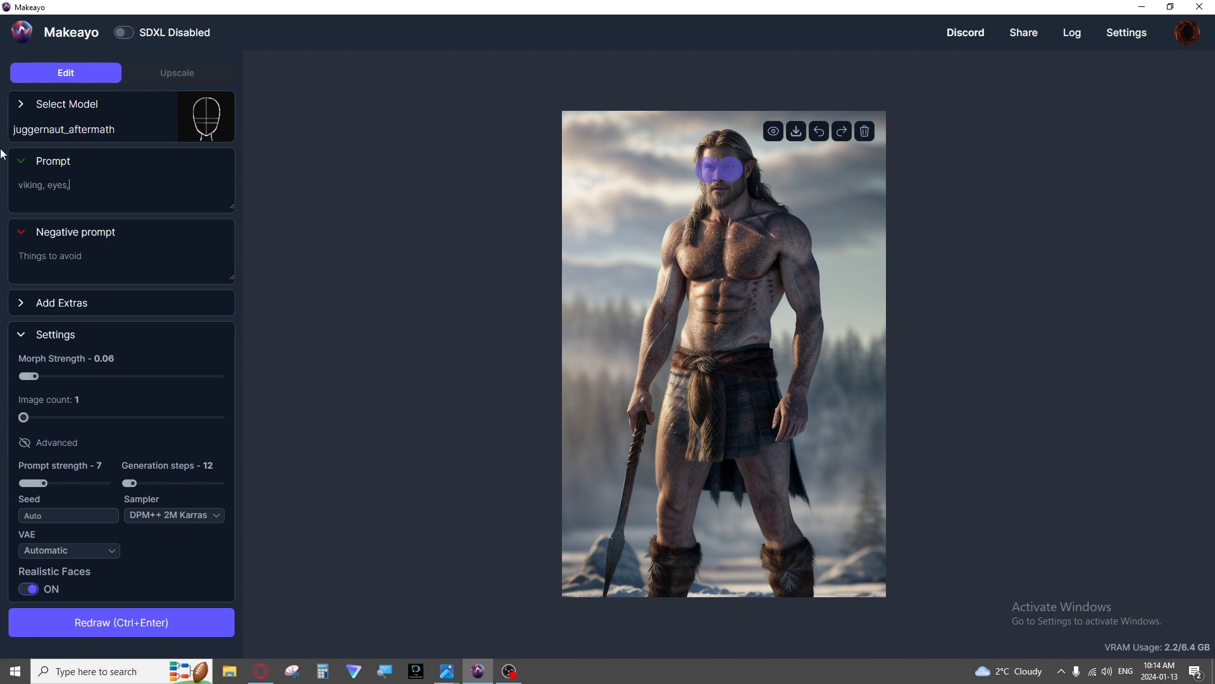
{"action": "type", "text": "king"}
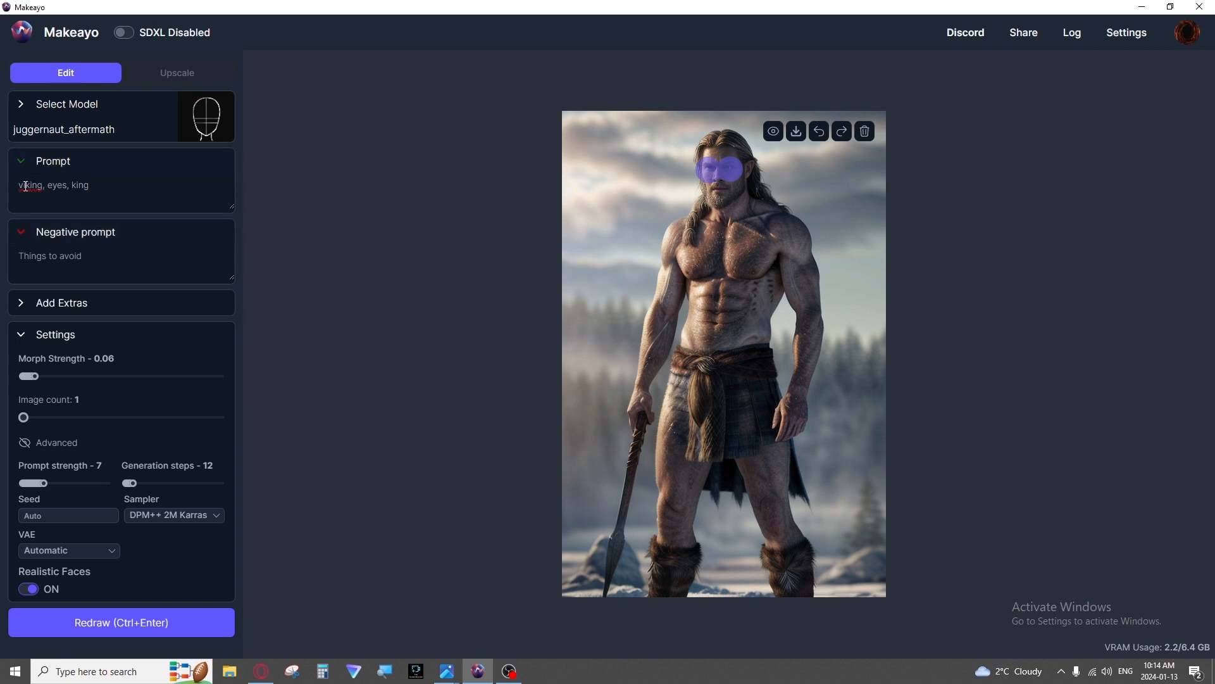
{"action": "double_click", "coordinate": [27, 185]}
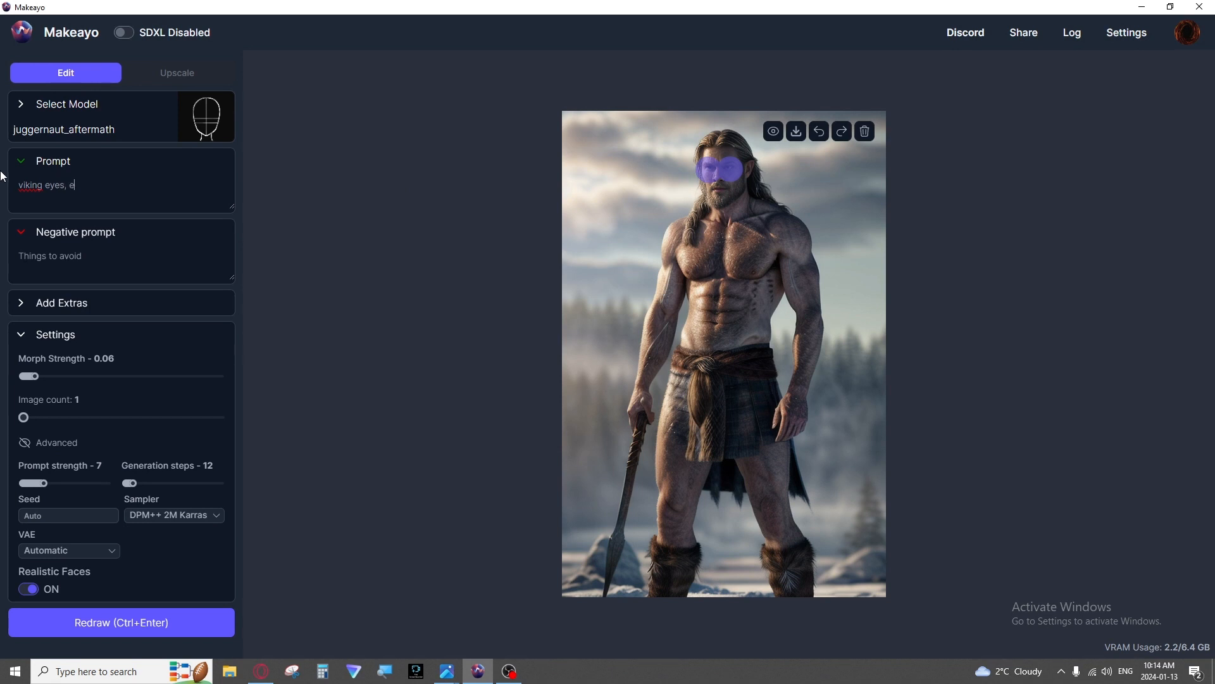
{"action": "type", "text": "vil eyes, king"}
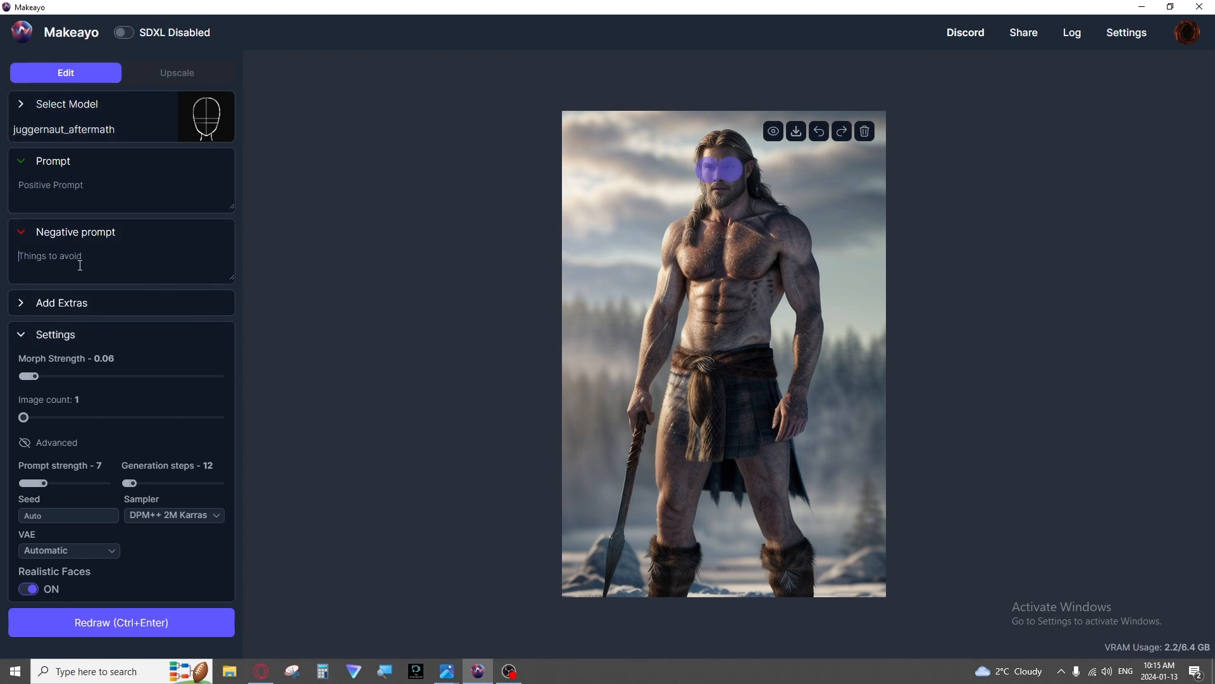
- Fill the negative prompt with JuggernautNegative_neg and a second embedding name, then clear it
{"action": "type", "text": "Juggerm"}
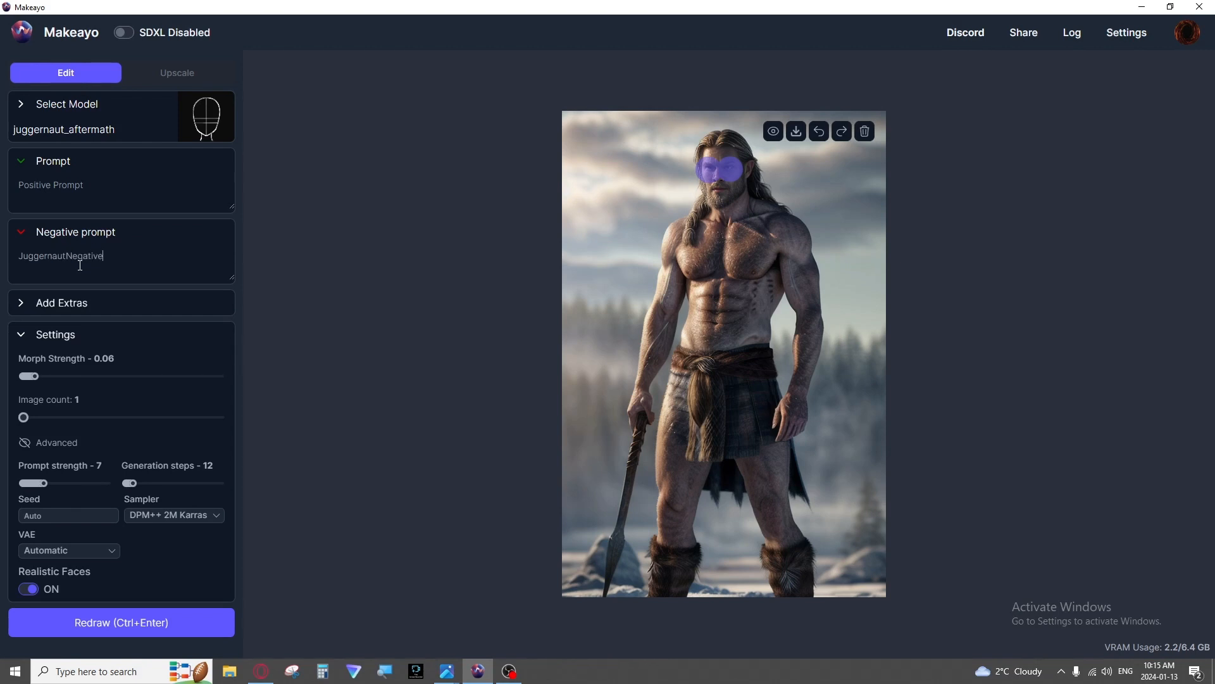
{"action": "type", "text": "_neg,"}
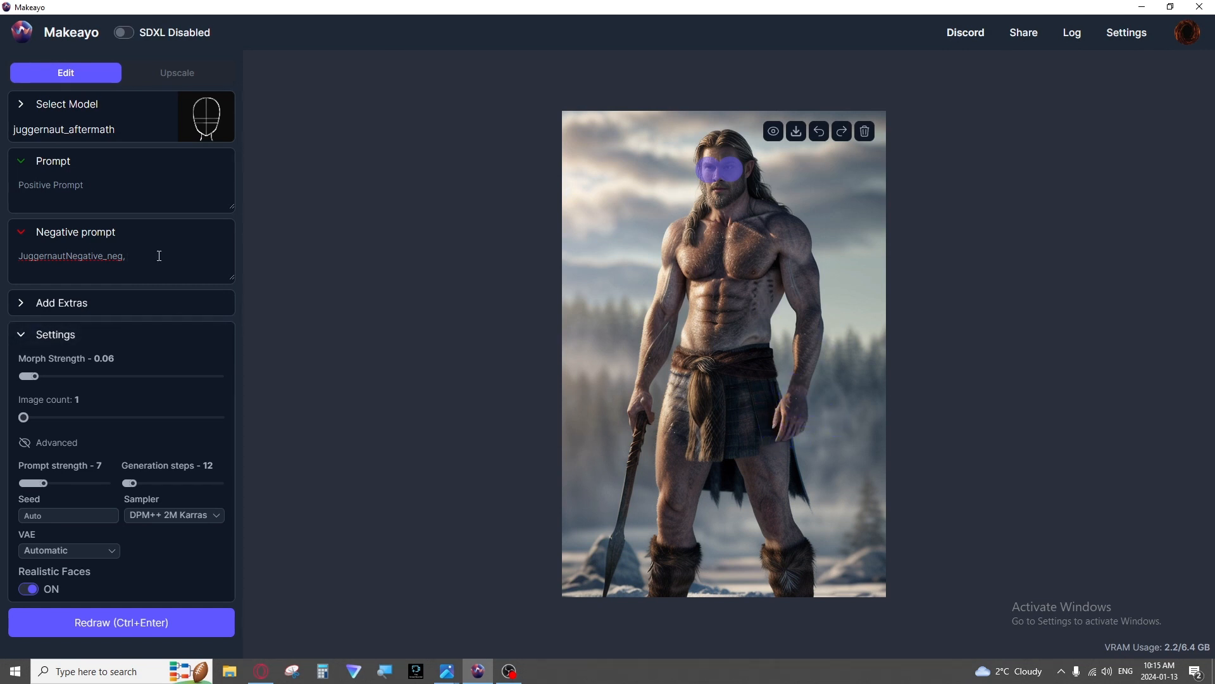
{"action": "type", "text": "Badhar"}
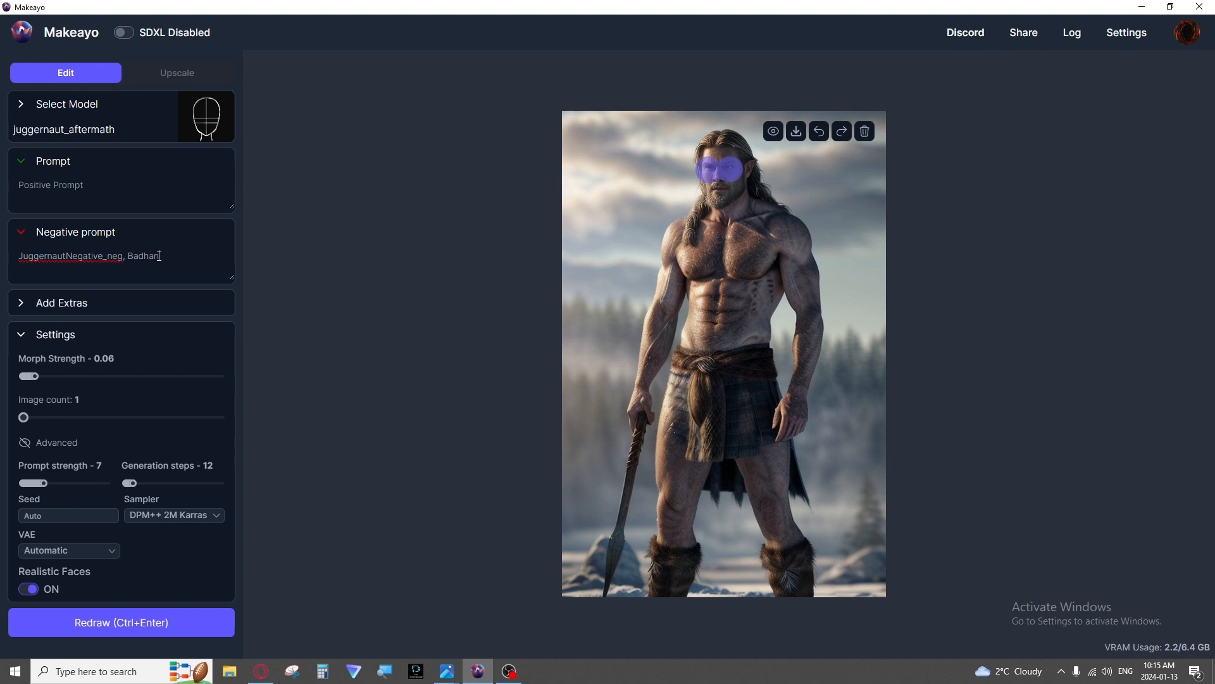
{"action": "type", "text": "dsv4"}
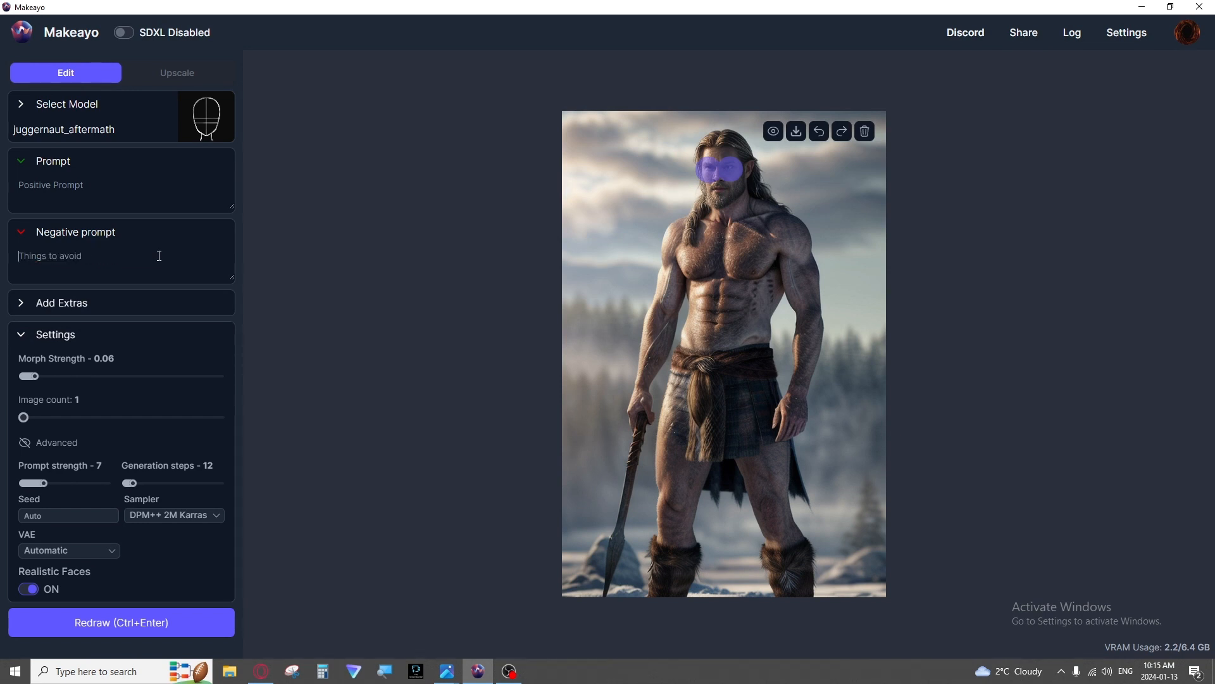
{"action": "type", "text": "jewel"}
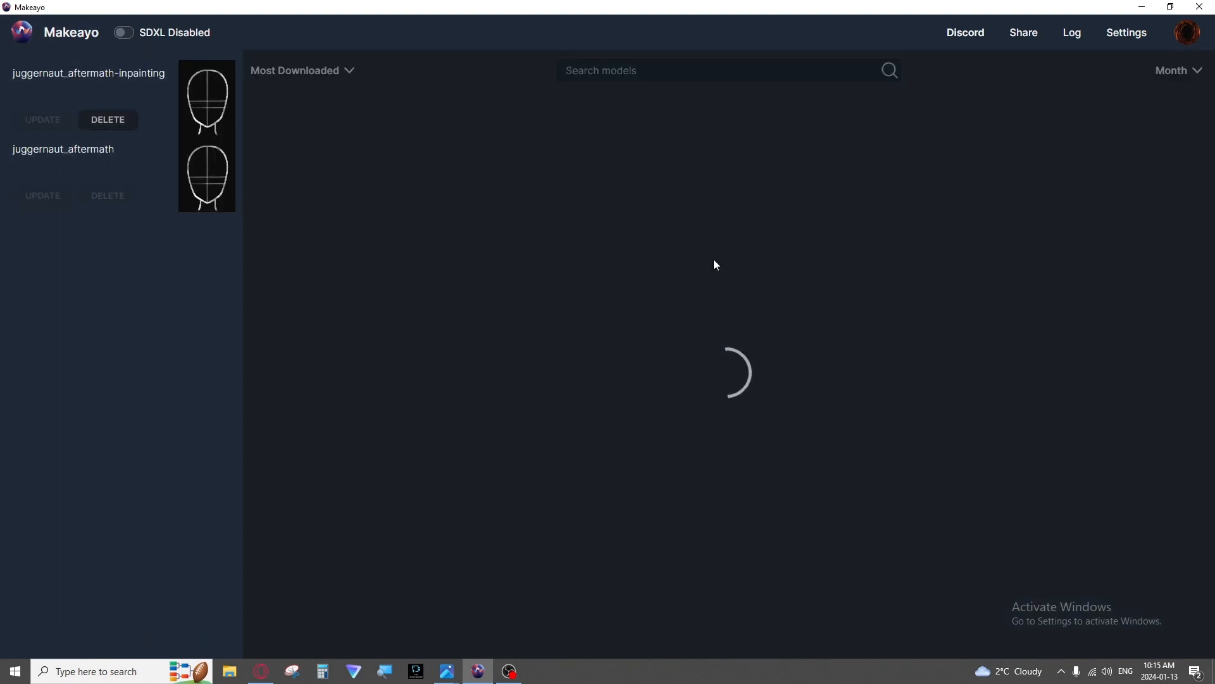
{"action": "mouse_move", "coordinate": [501, 261]}
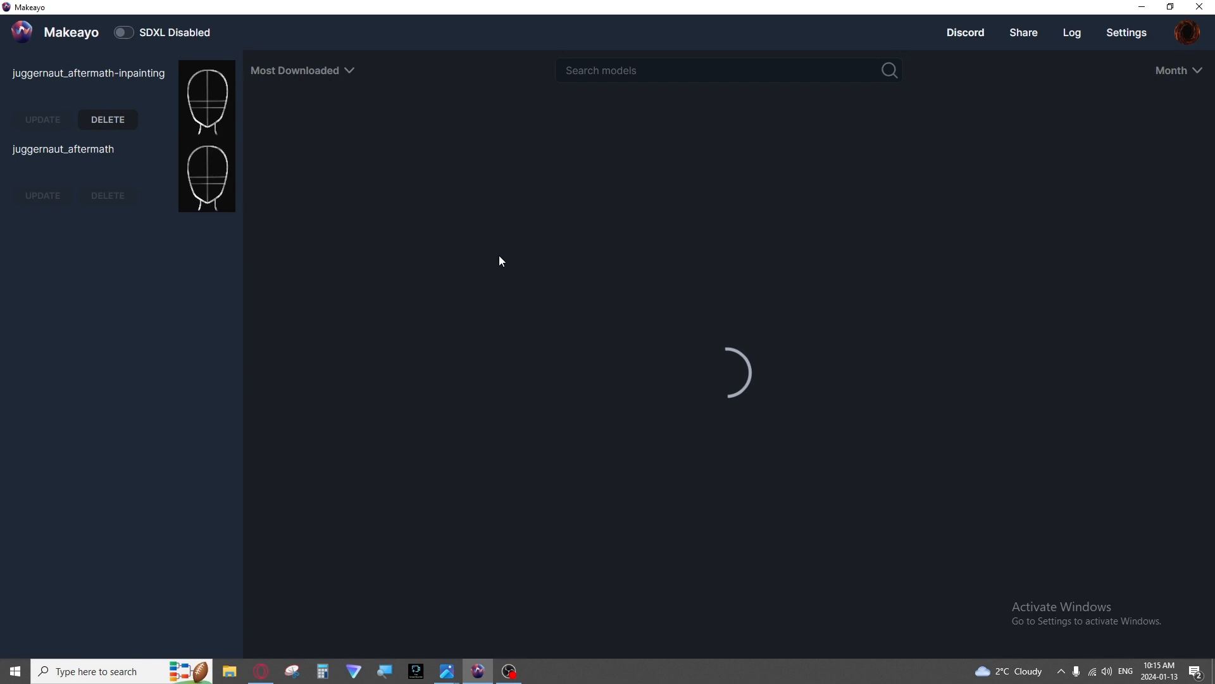
{"action": "mouse_move", "coordinate": [752, 452]}
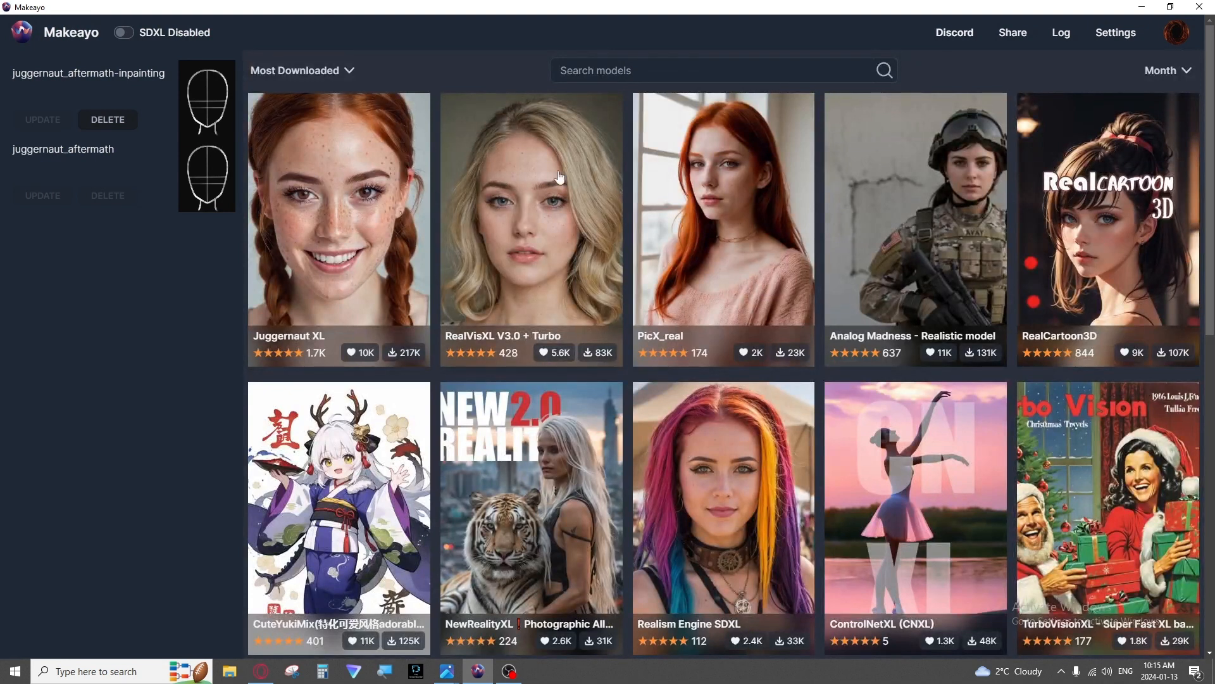
{"action": "mouse_move", "coordinate": [821, 509]}
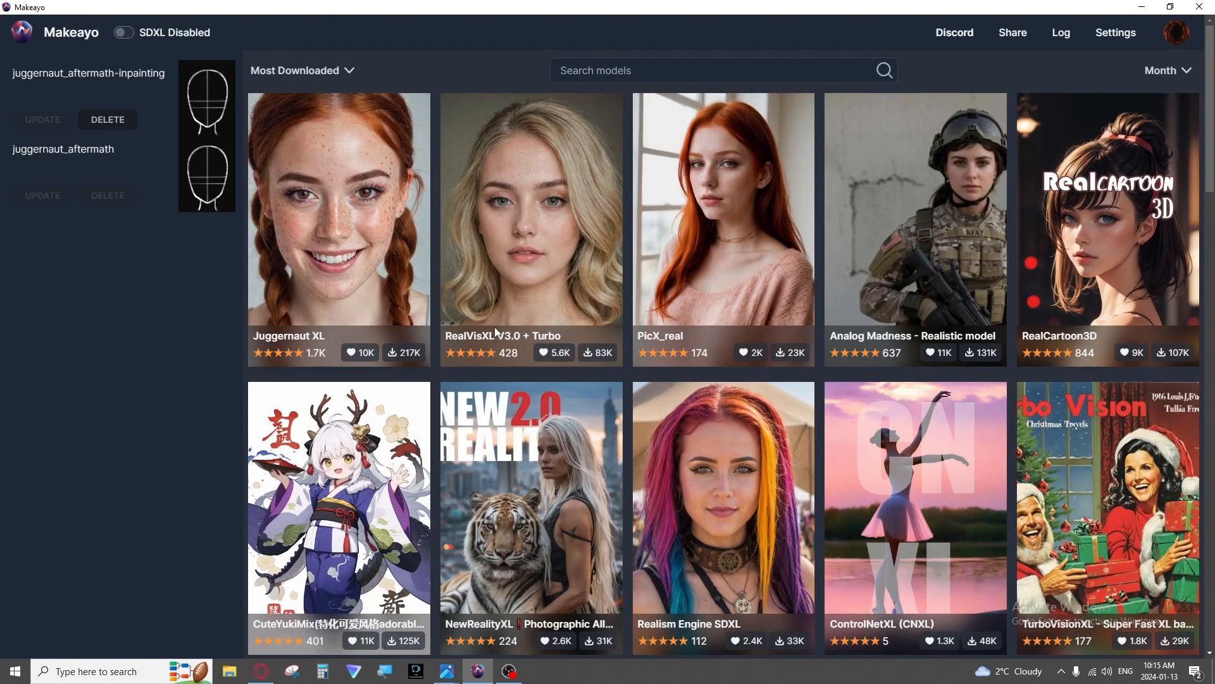
- Scroll the community model gallery beside the installed juggernaut_aftermath models
{"action": "scroll", "scroll_direction": "down", "scroll_amount": 3}
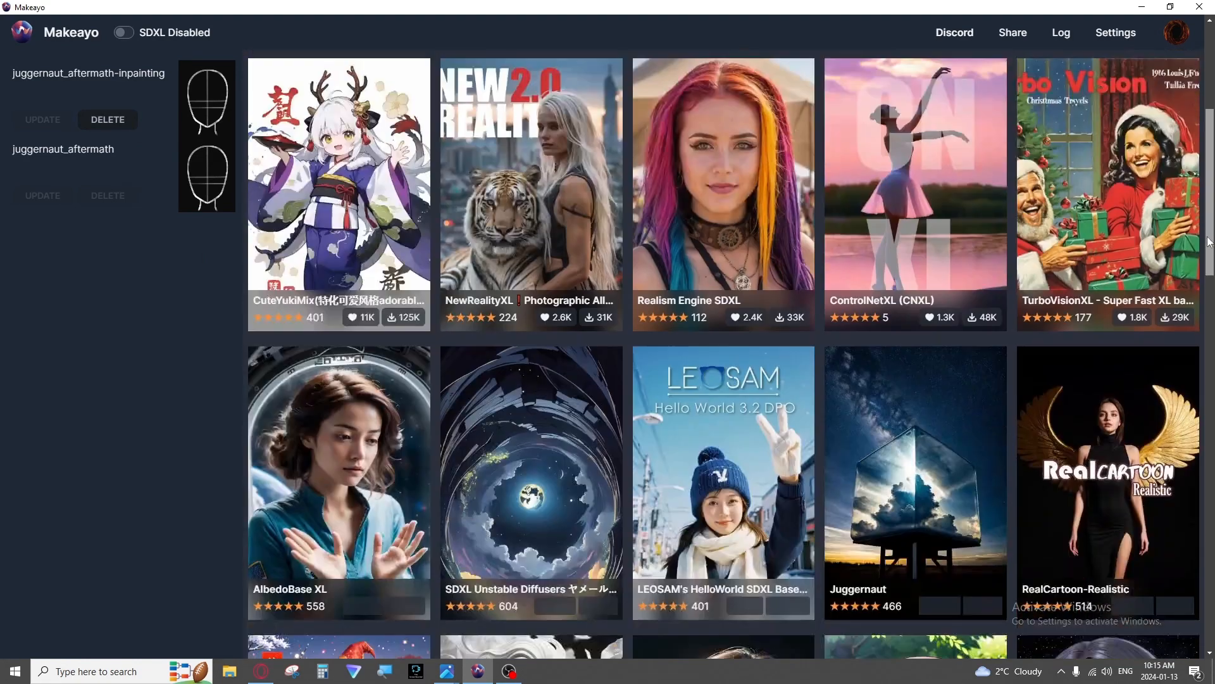
{"action": "scroll", "scroll_direction": "down", "scroll_amount": 3}
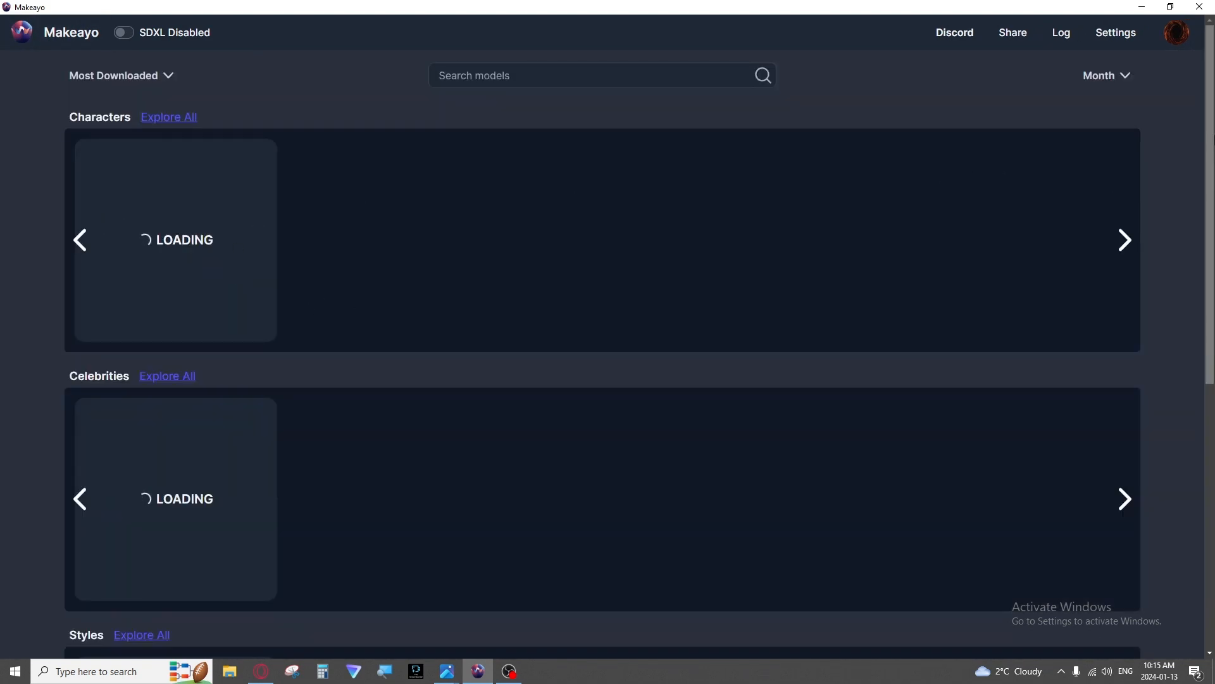
- Scroll through the Characters, Celebrities, Styles and Clothing extras rows
{"action": "scroll", "scroll_direction": "down", "scroll_amount": 3}
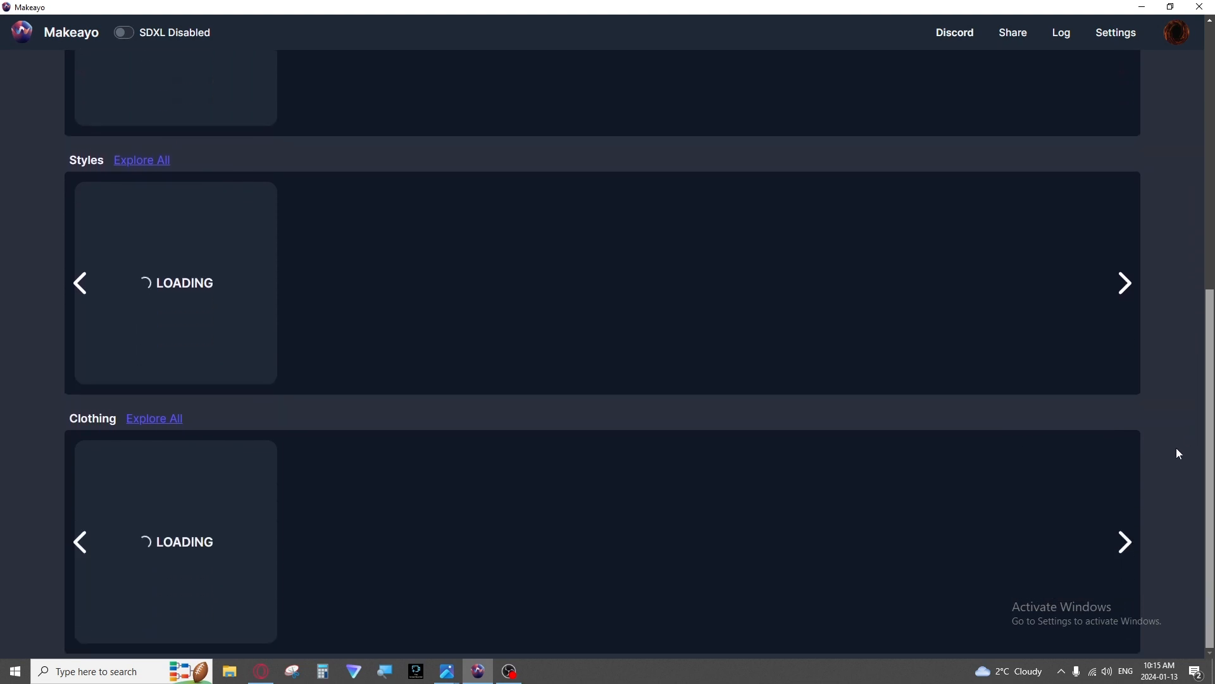
{"action": "scroll", "scroll_direction": "up", "scroll_amount": 3}
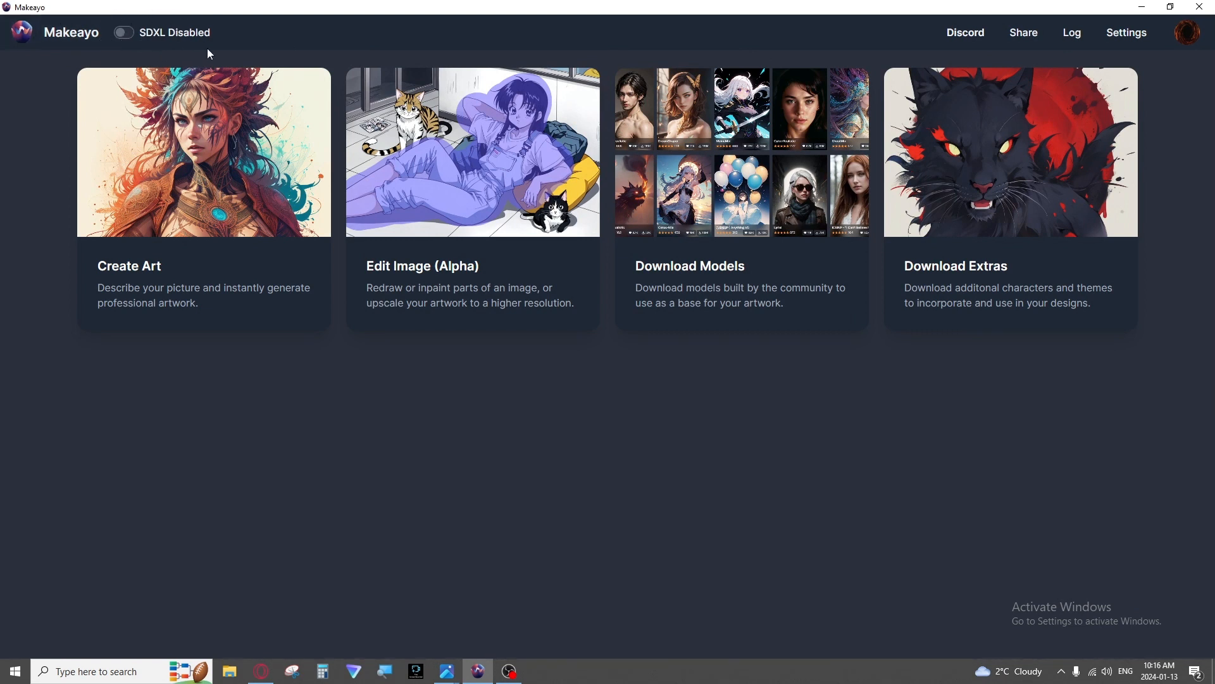
{"action": "mouse_move", "coordinate": [937, 70]}
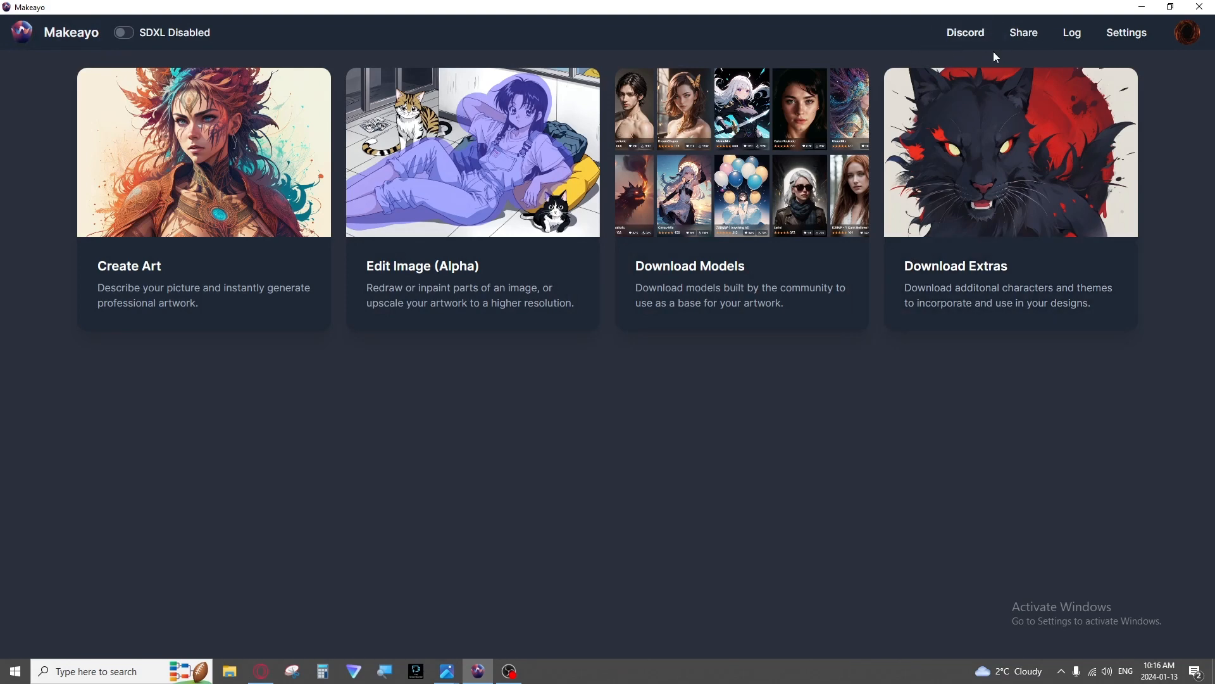
- Show the server log from the top bar over the home screen
{"action": "left_click", "coordinate": [1071, 33]}
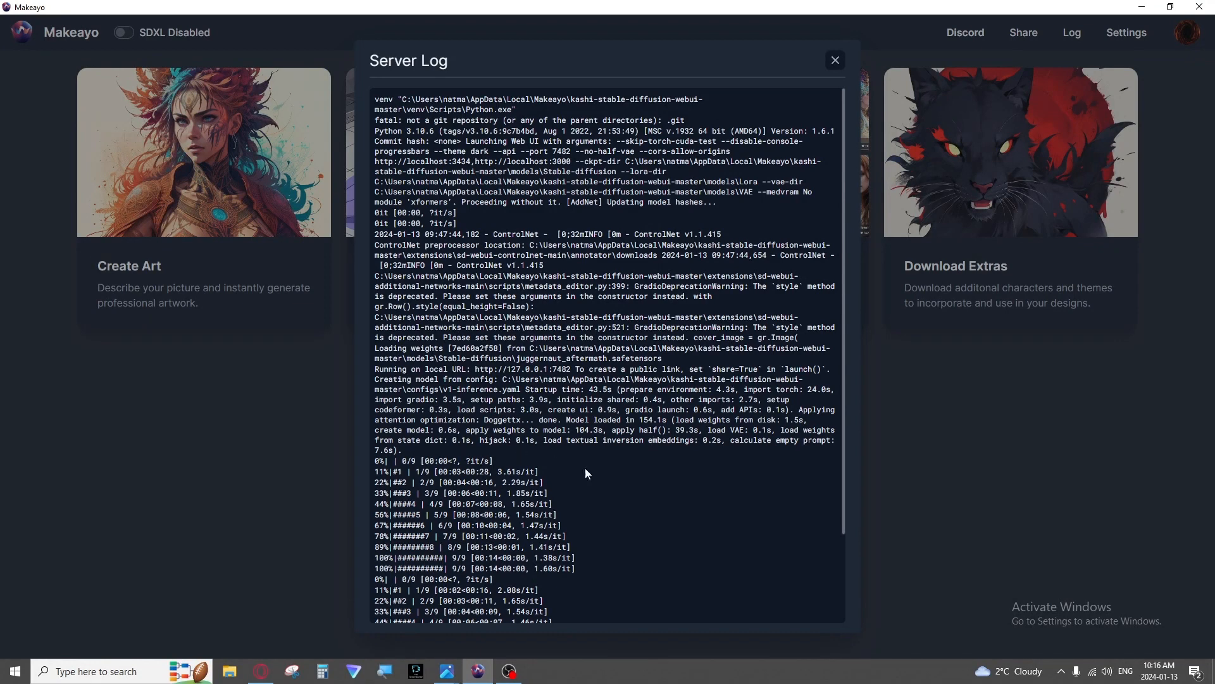
- Highlight the generation progress lines in the server log, deselect, and close the log
{"action": "left_click_drag", "start_coordinate": [375, 317], "coordinate": [649, 431]}
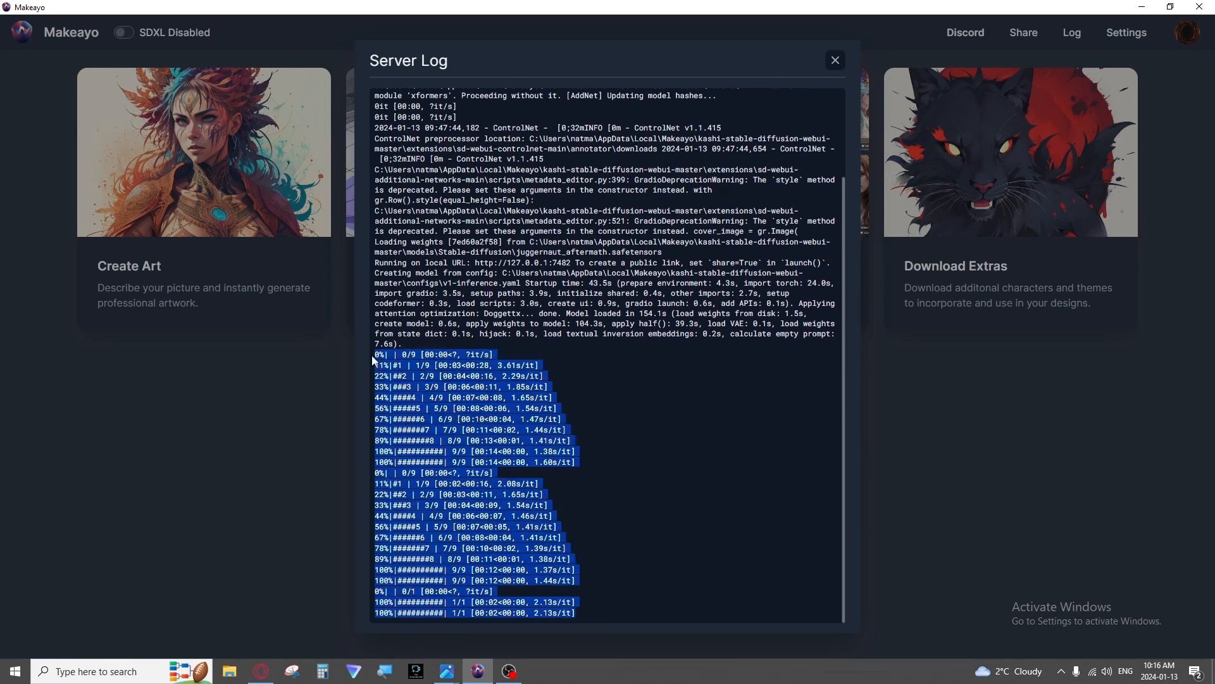
{"action": "left_click", "coordinate": [851, 104]}
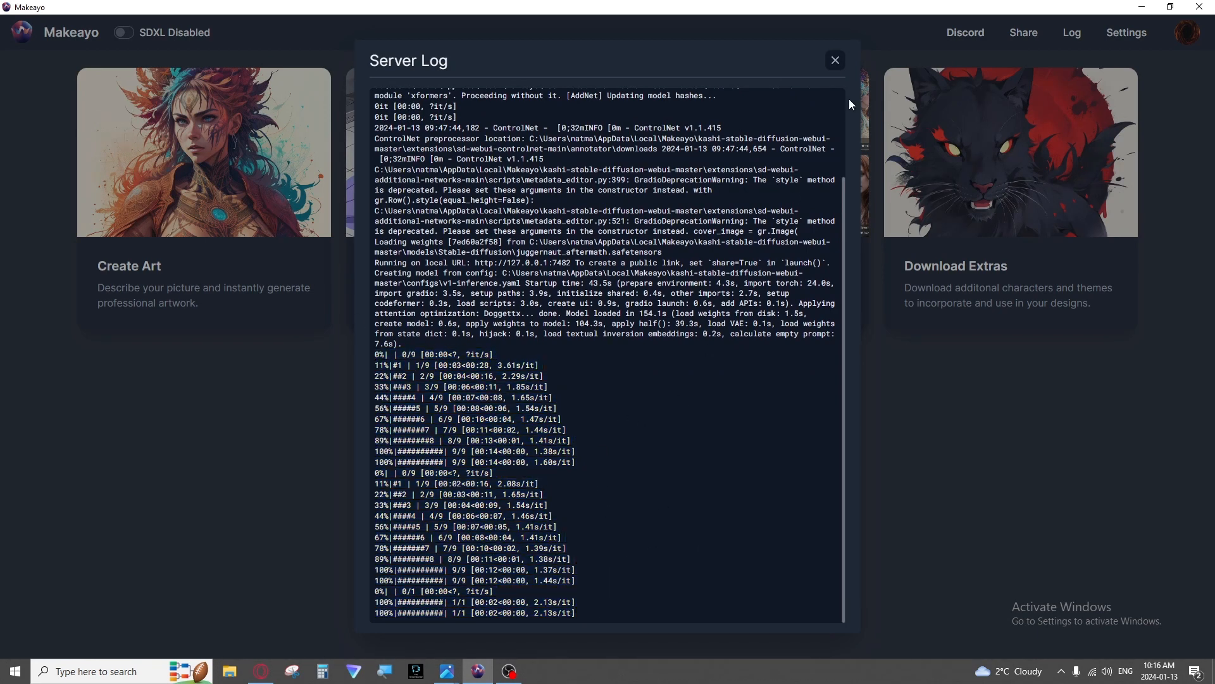
{"action": "left_click", "coordinate": [835, 59]}
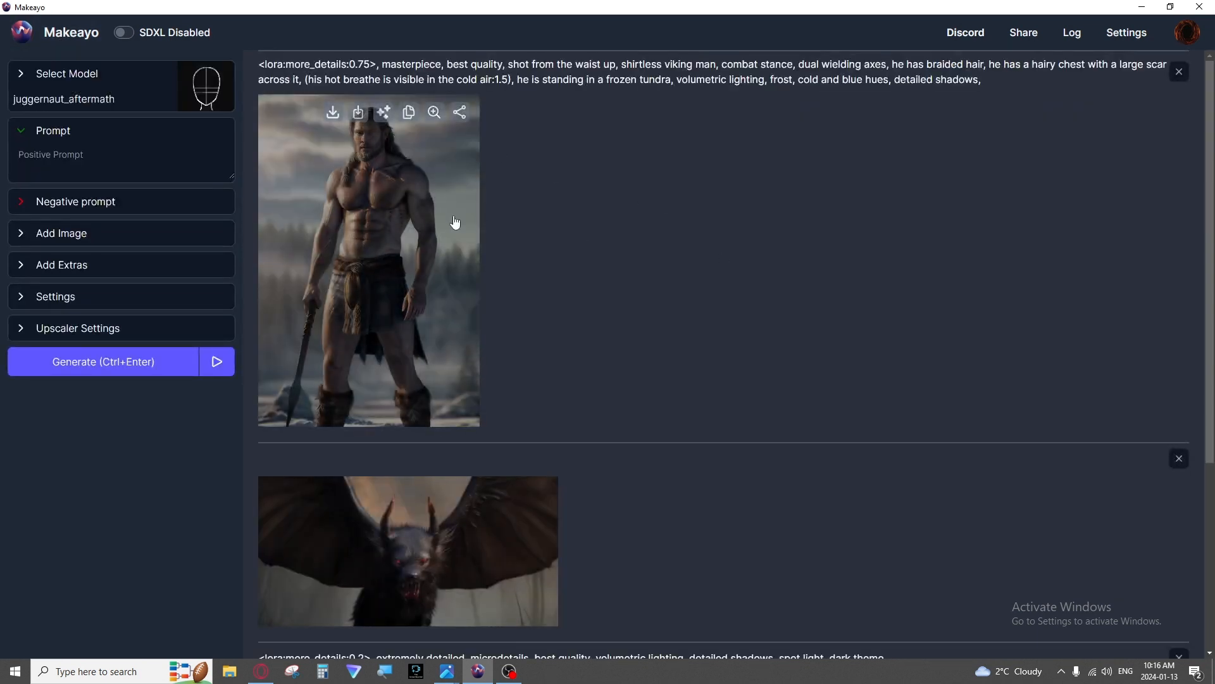
- Look through earlier generations on Create Art, then bring up the general settings page
{"action": "scroll", "scroll_direction": "down", "scroll_amount": 3}
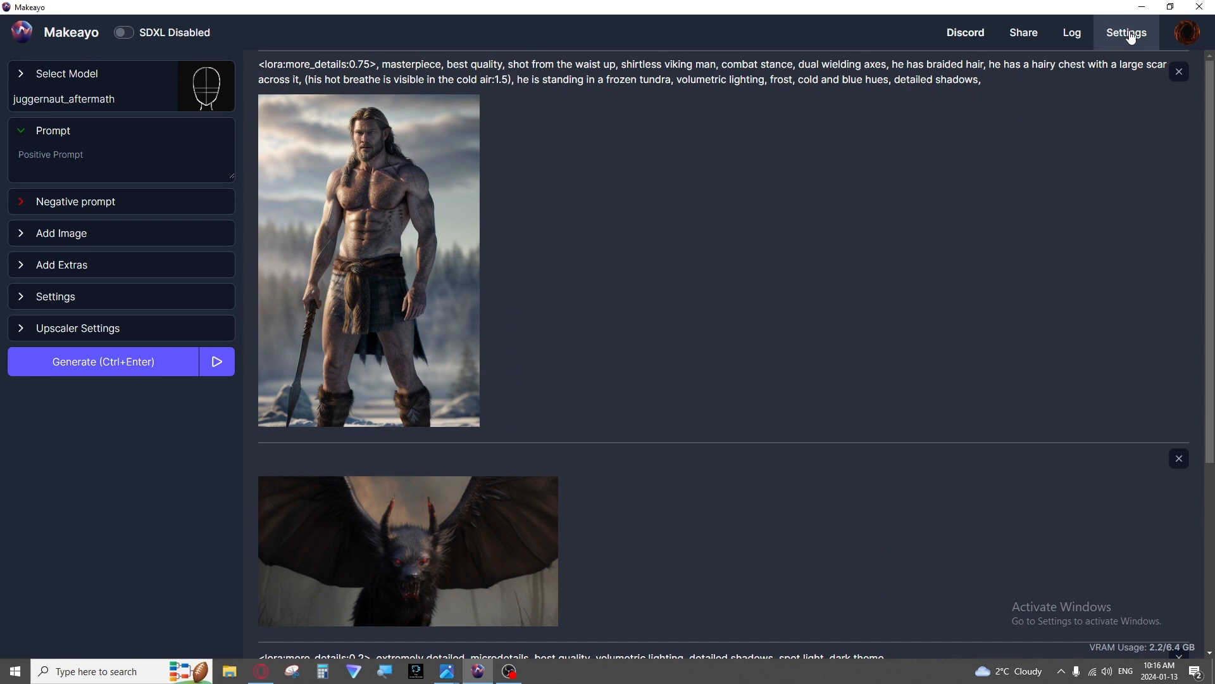
{"action": "scroll", "scroll_direction": "down", "scroll_amount": 3}
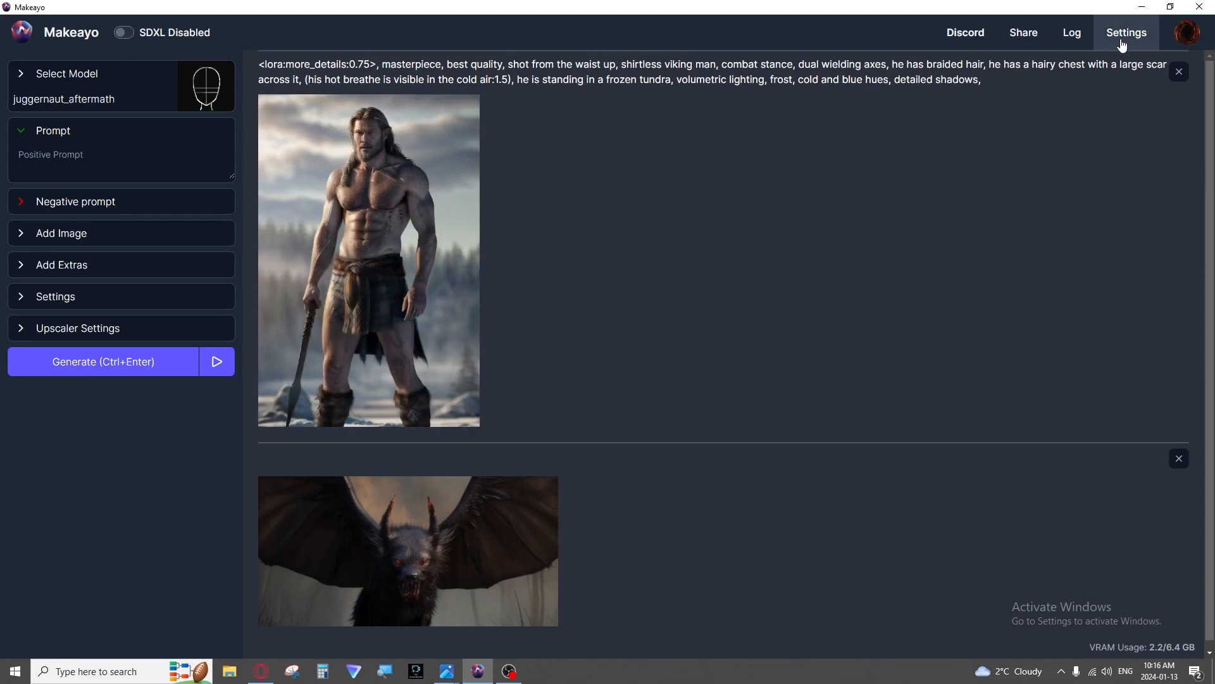
{"action": "left_click", "coordinate": [1127, 33]}
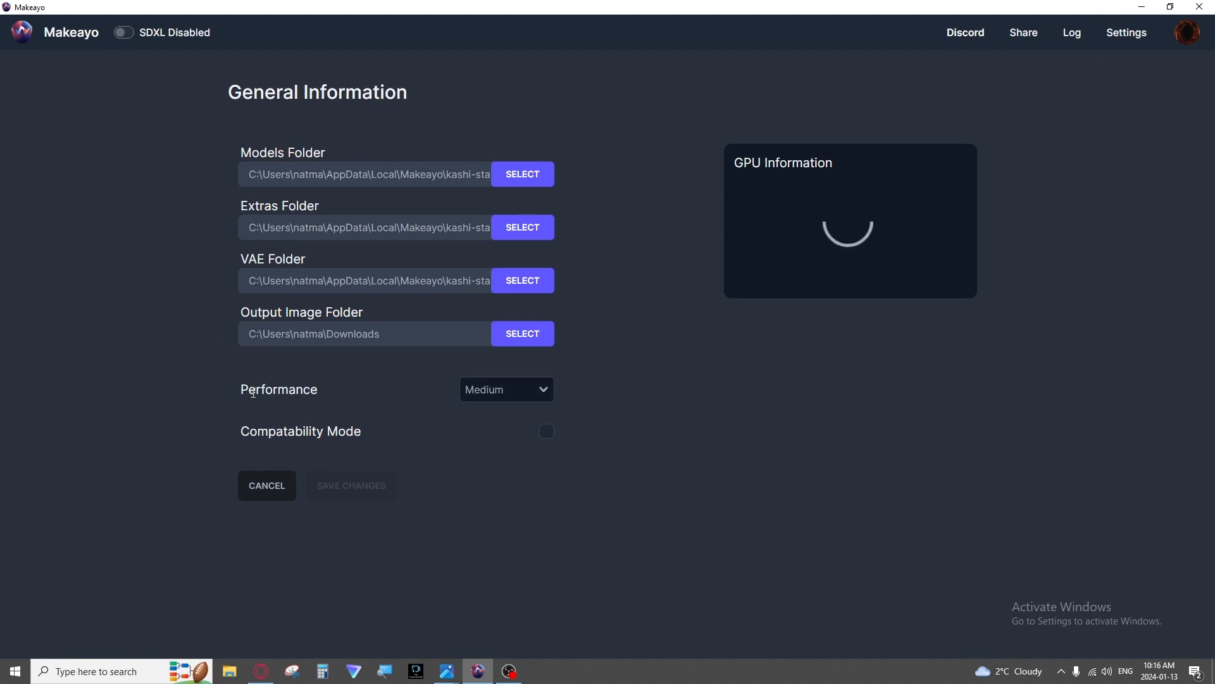
- Review the available Performance levels and keep Performance set to Medium
{"action": "left_click", "coordinate": [506, 390]}
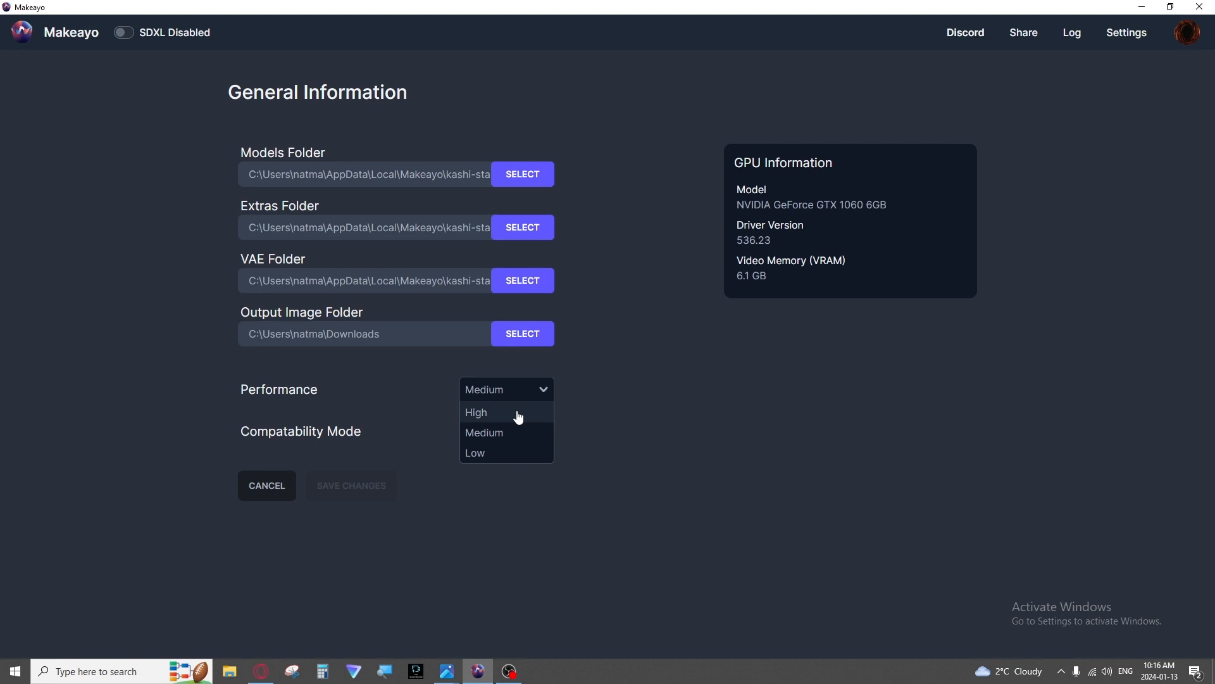
{"action": "mouse_move", "coordinate": [485, 425]}
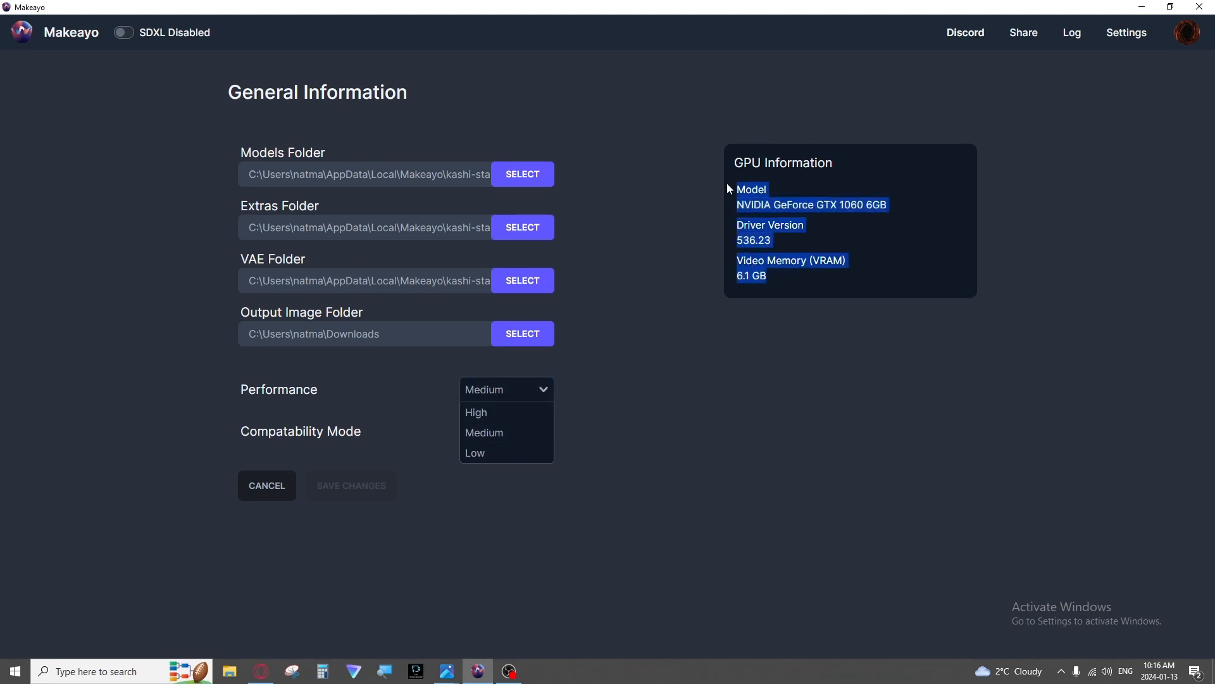
{"action": "left_click", "coordinate": [506, 390]}
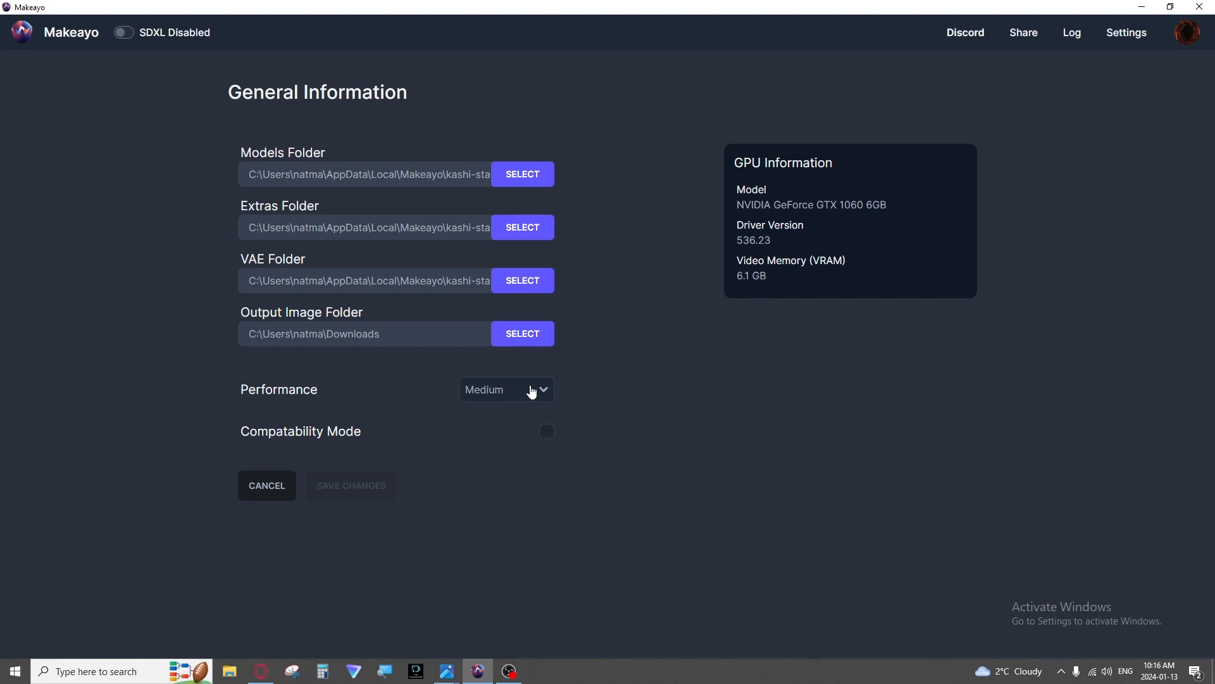
{"action": "left_click", "coordinate": [506, 390]}
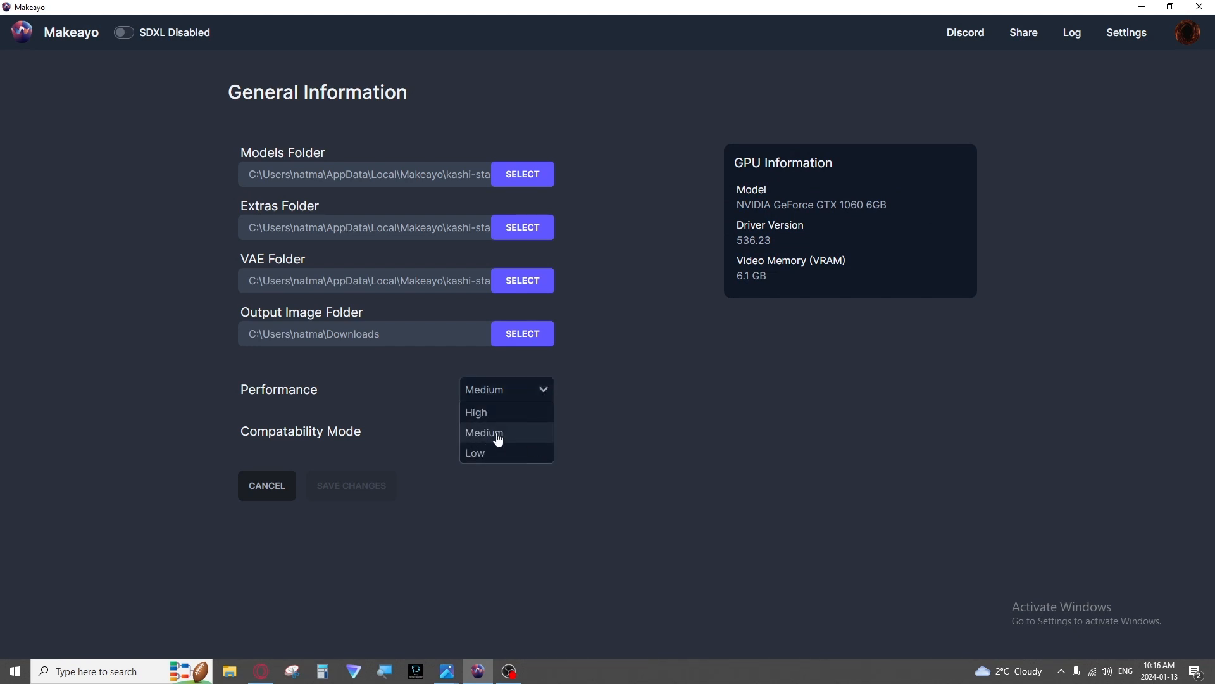
{"action": "left_click", "coordinate": [483, 433]}
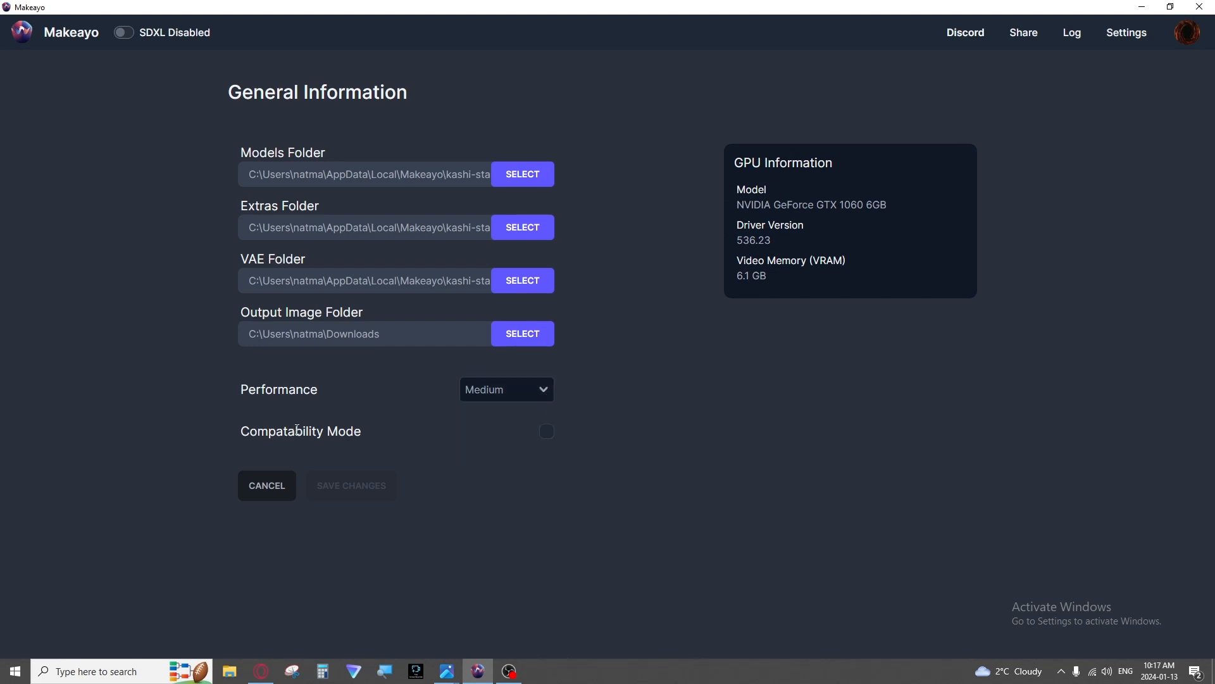
{"action": "mouse_move", "coordinate": [547, 433]}
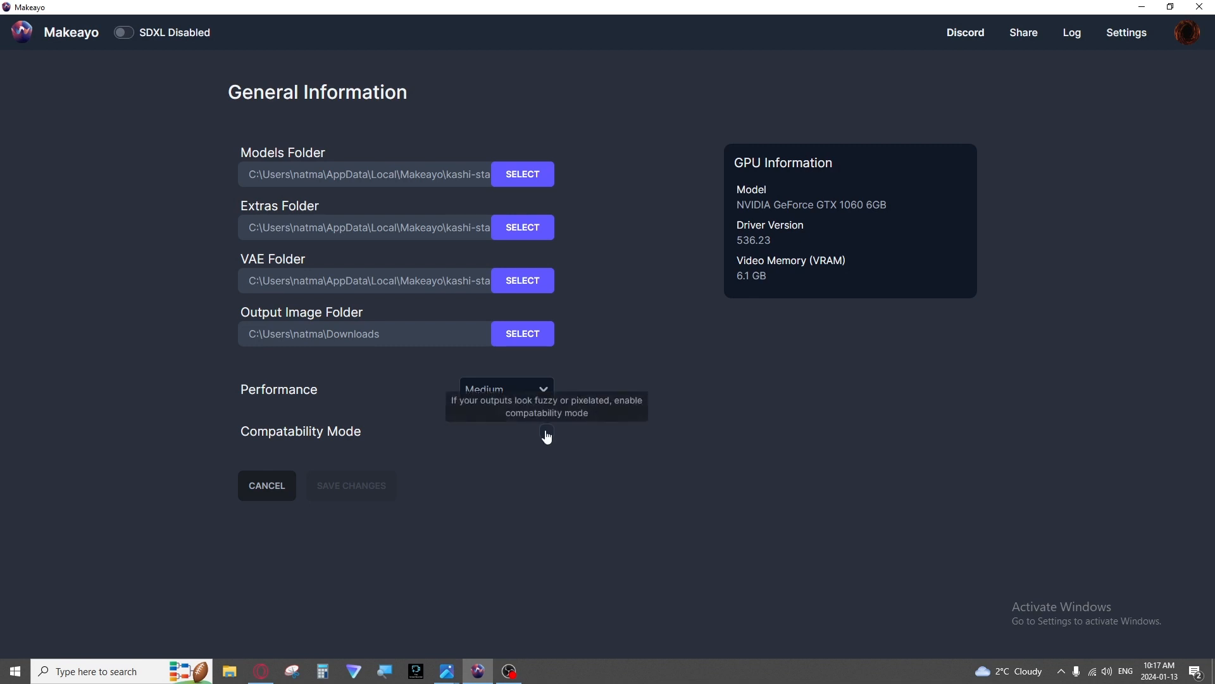
{"action": "mouse_move", "coordinate": [400, 445]}
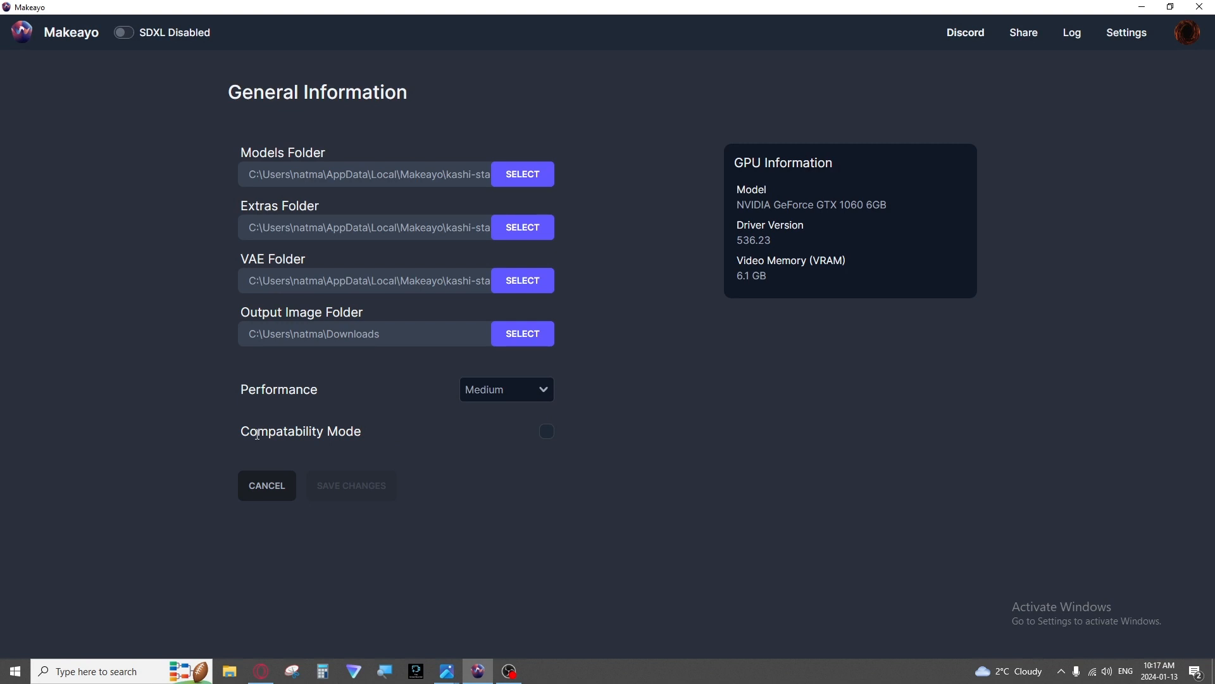
{"action": "mouse_move", "coordinate": [681, 466]}
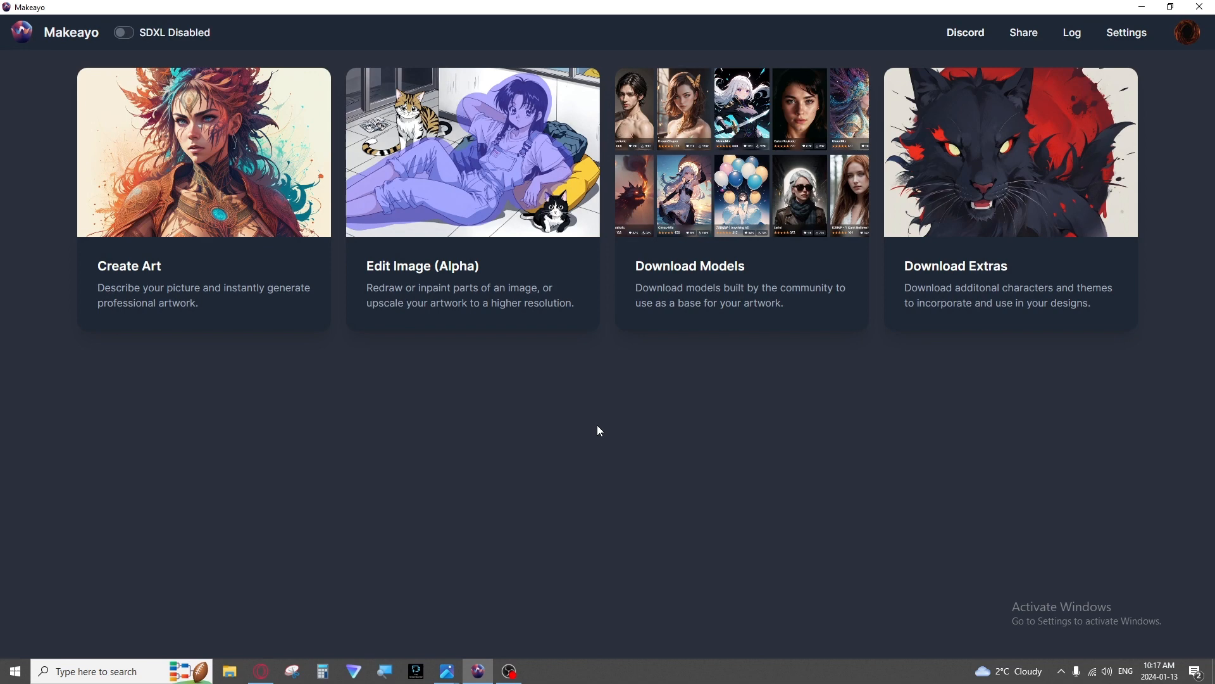
{"action": "mouse_move", "coordinate": [574, 469]}
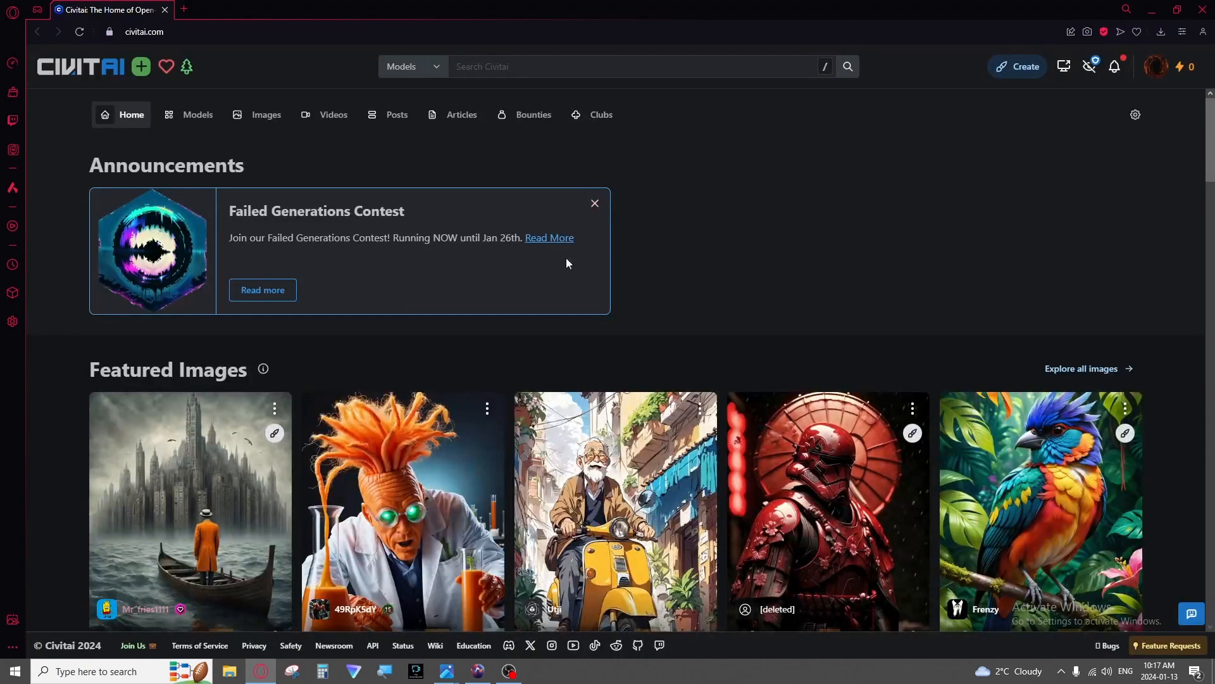
{"action": "mouse_move", "coordinate": [184, 94]}
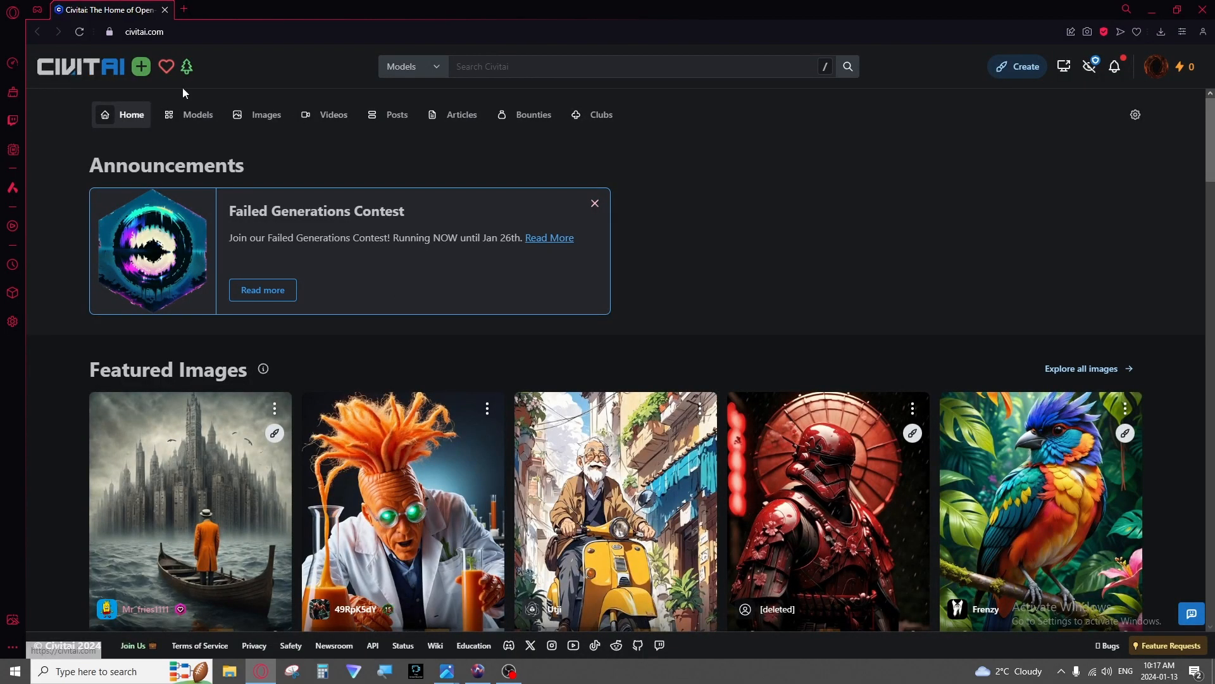
- Search Civitai for 'anime' and filter results to SD 1.5 LoRA models
{"action": "type", "text": "anim"}
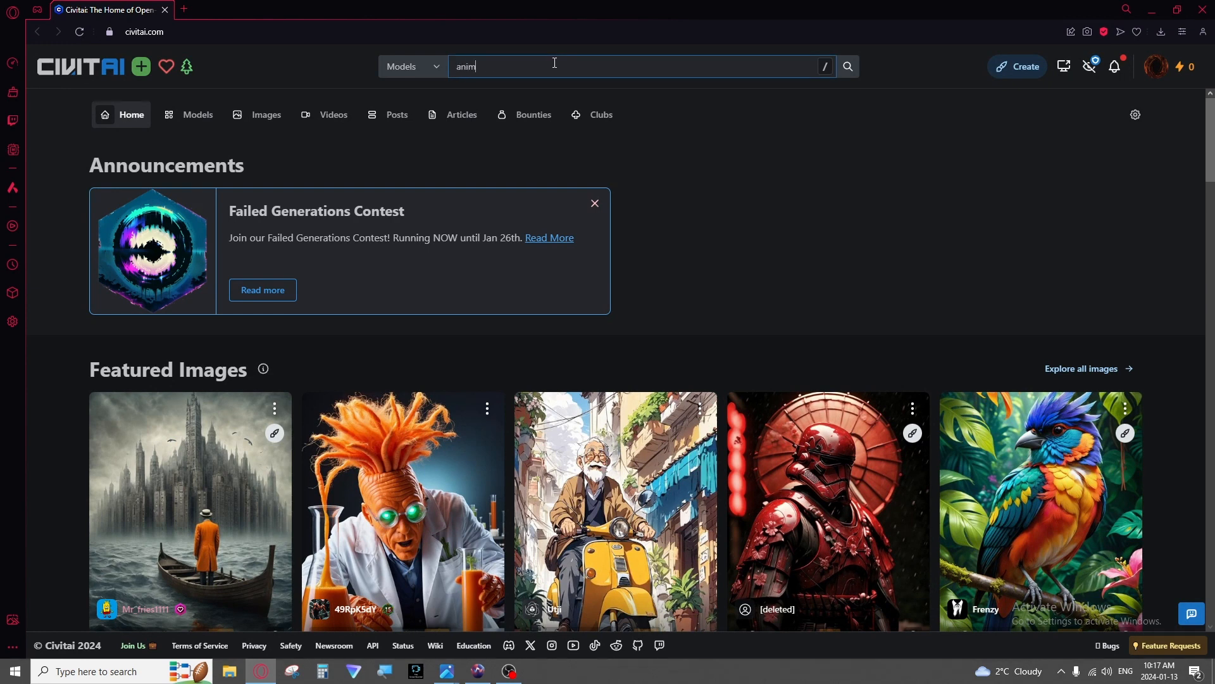
{"action": "key", "text": "Enter"}
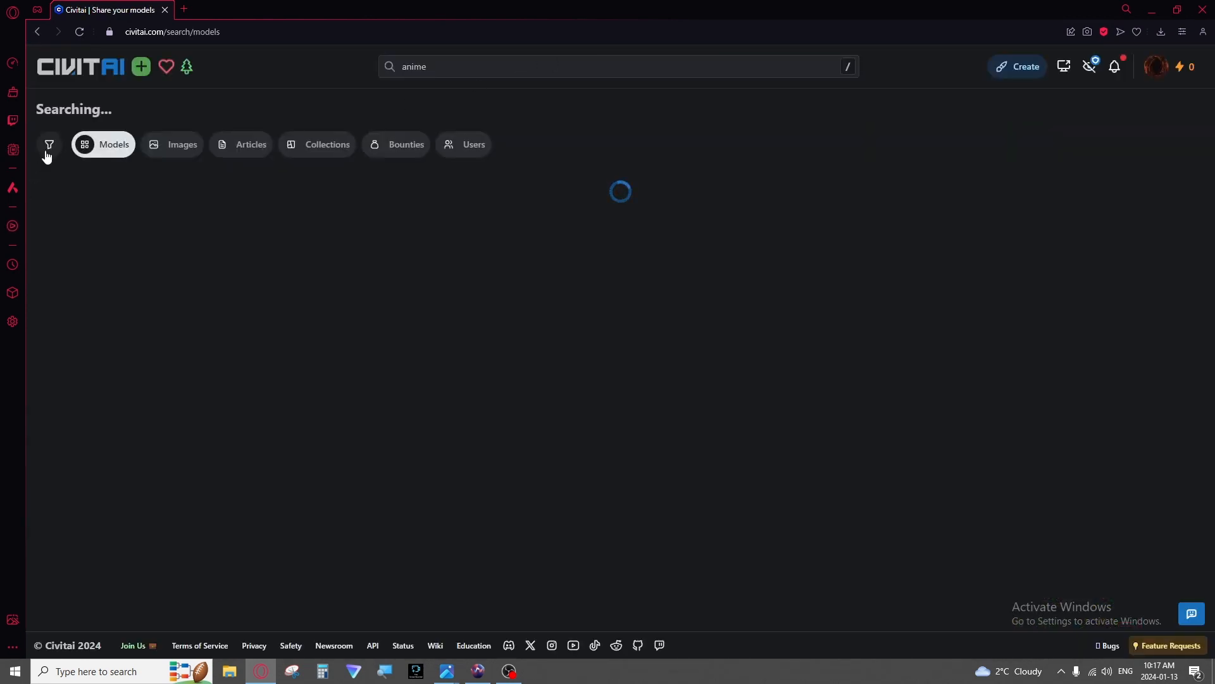
{"action": "left_click", "coordinate": [49, 144]}
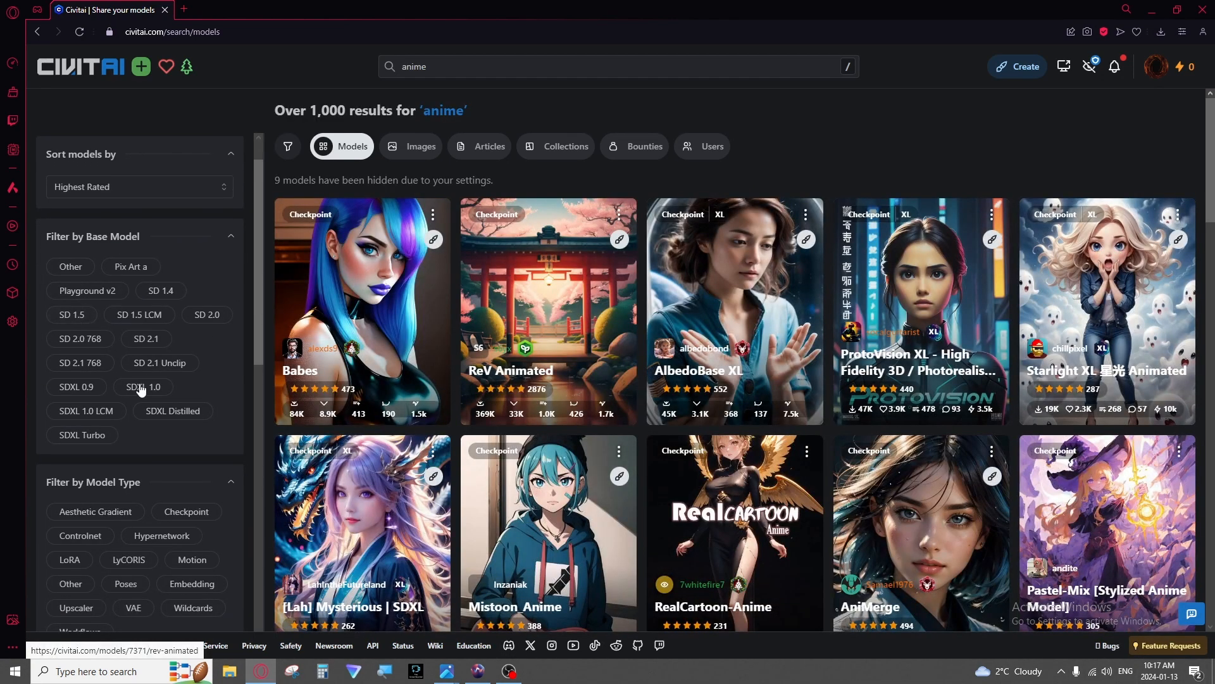
{"action": "mouse_move", "coordinate": [76, 319]}
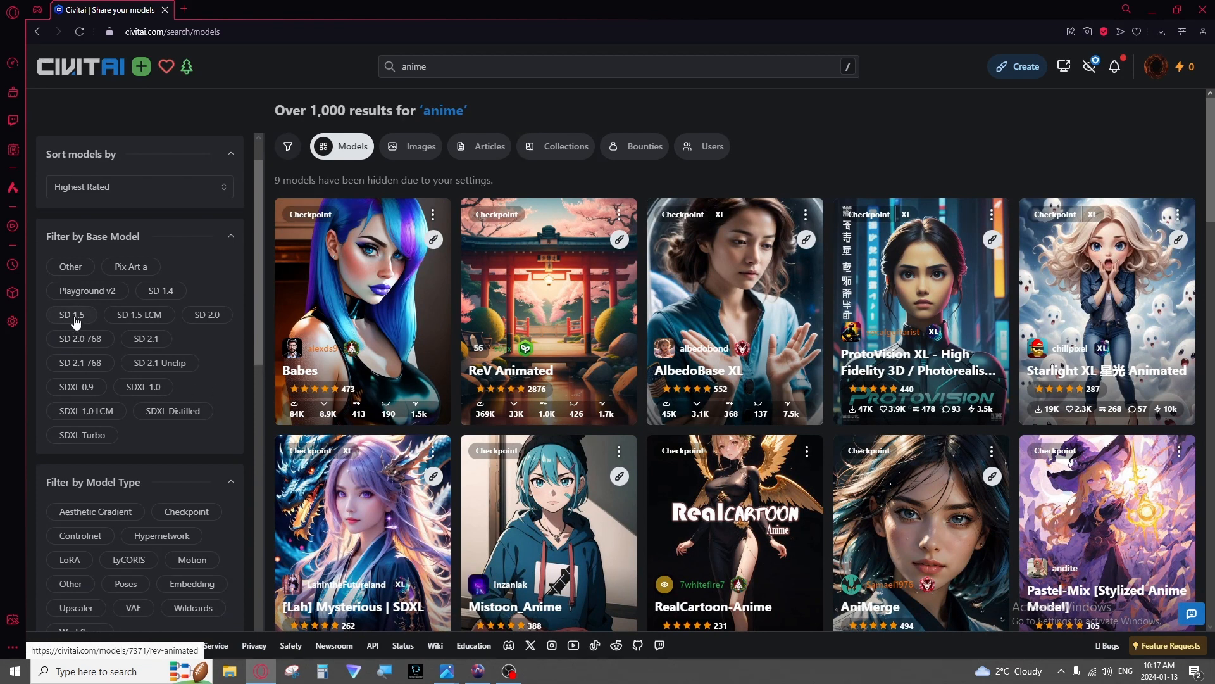
{"action": "left_click", "coordinate": [70, 314]}
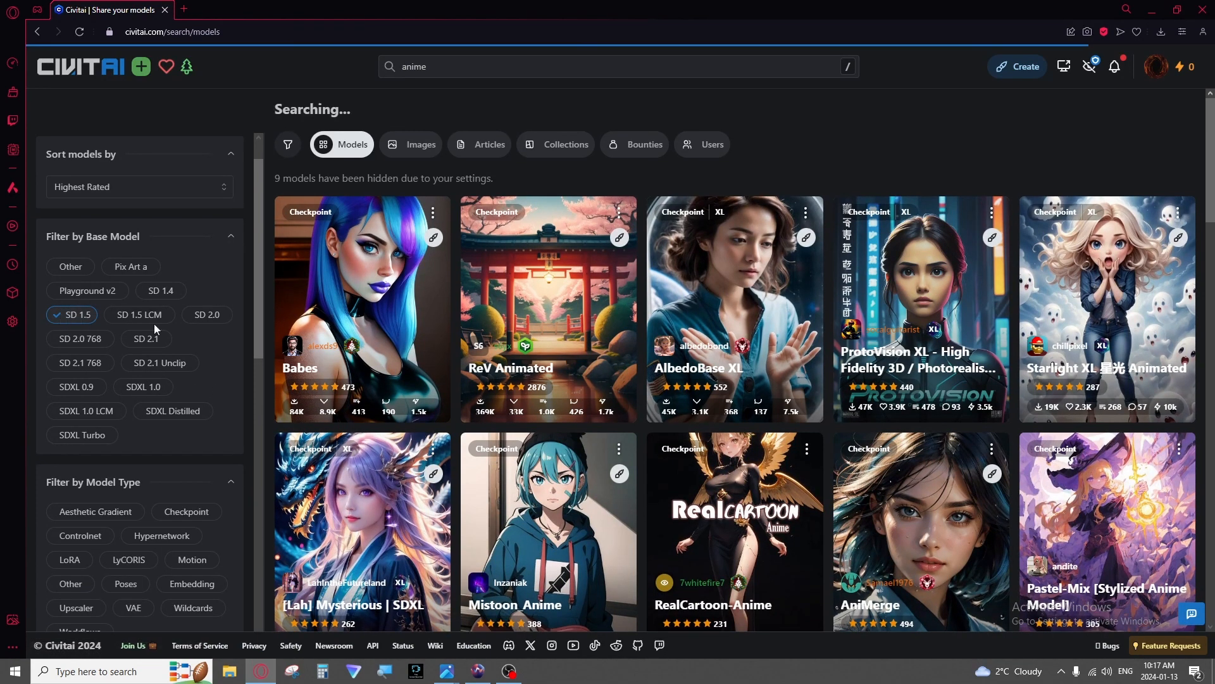
{"action": "scroll", "scroll_direction": "down", "scroll_amount": 3}
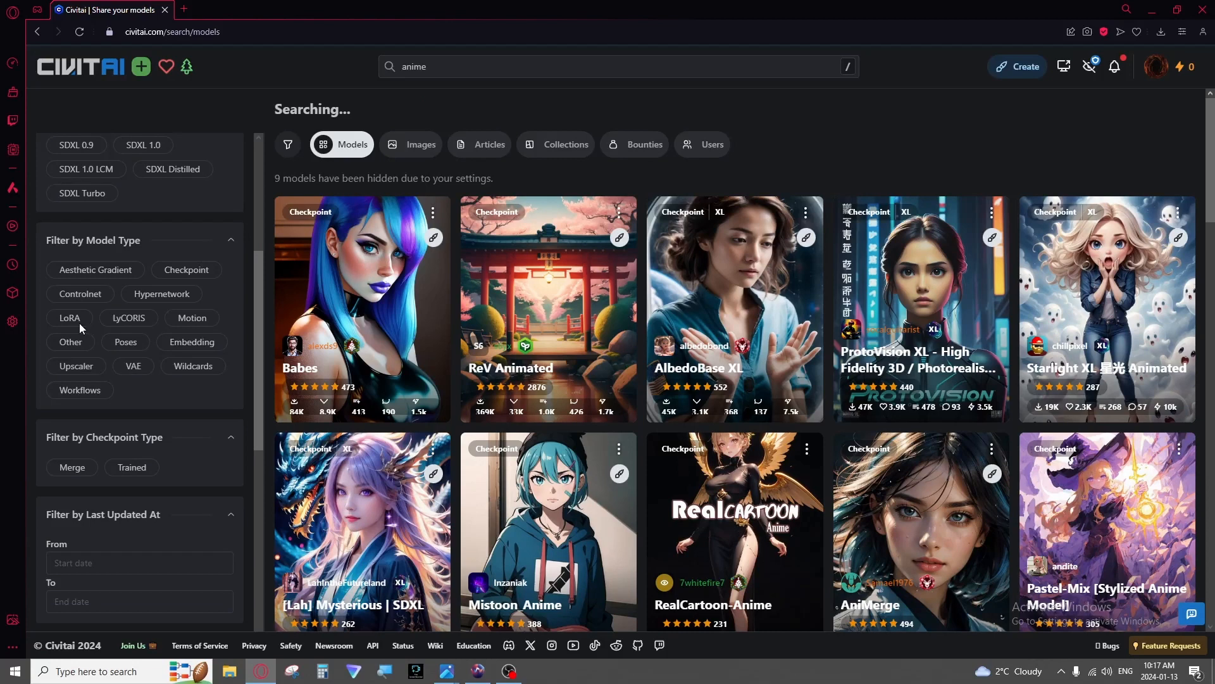
{"action": "left_click", "coordinate": [69, 317]}
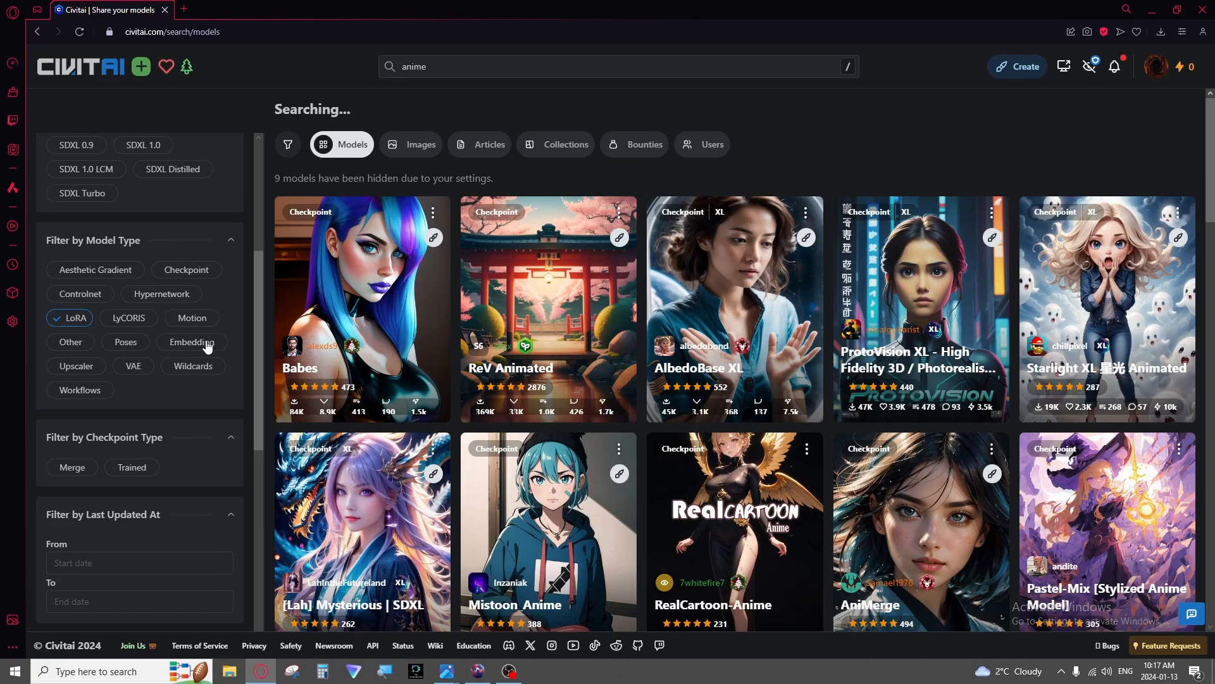
{"action": "mouse_move", "coordinate": [71, 366]}
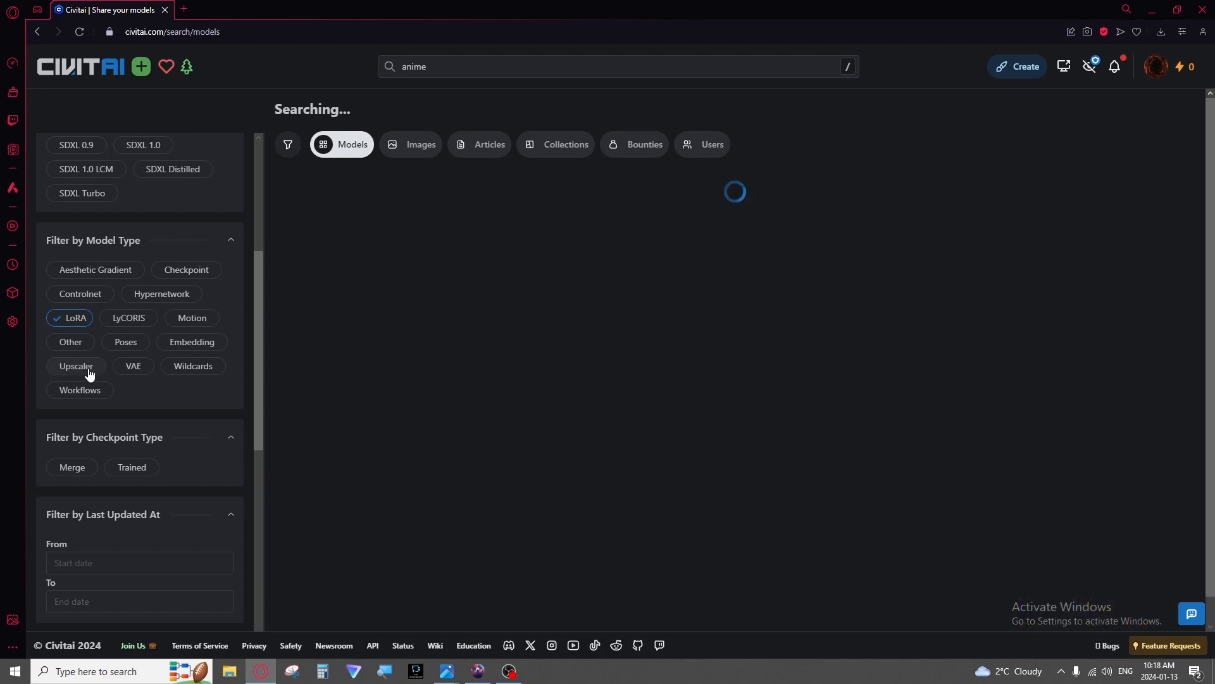
{"action": "mouse_move", "coordinate": [162, 348]}
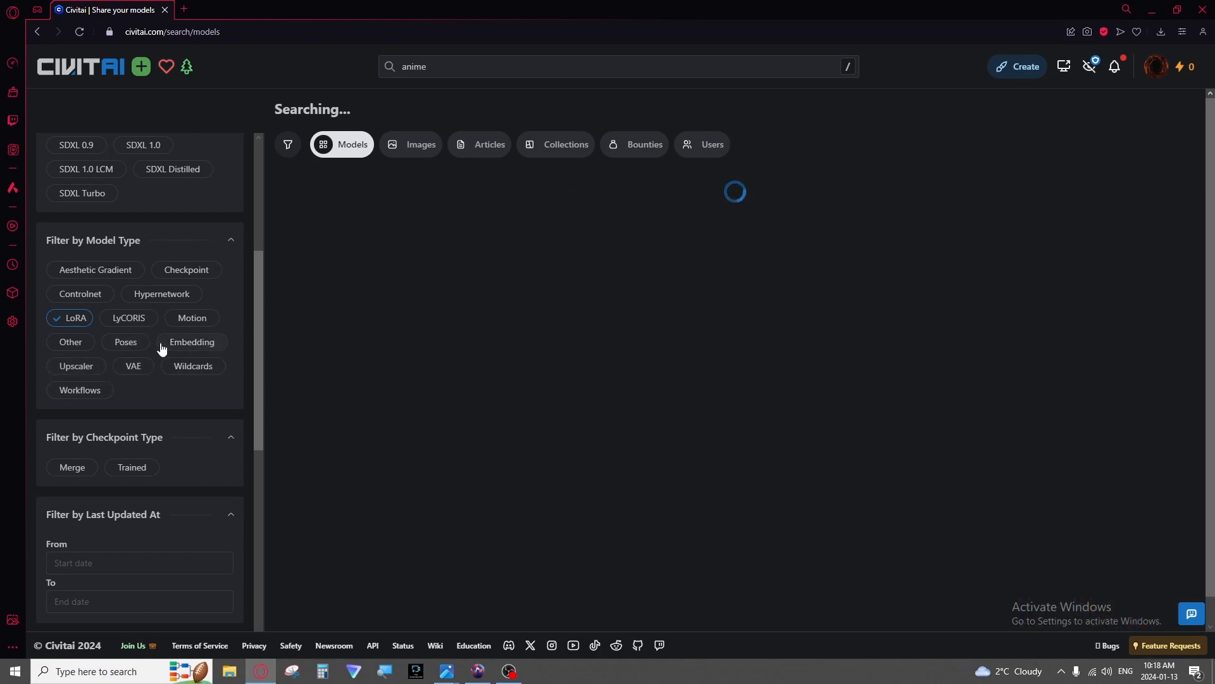
- Browse the filtered results and choose the Anime Lineart / Manga-like style LoRA
{"action": "scroll", "scroll_direction": "down", "scroll_amount": 3}
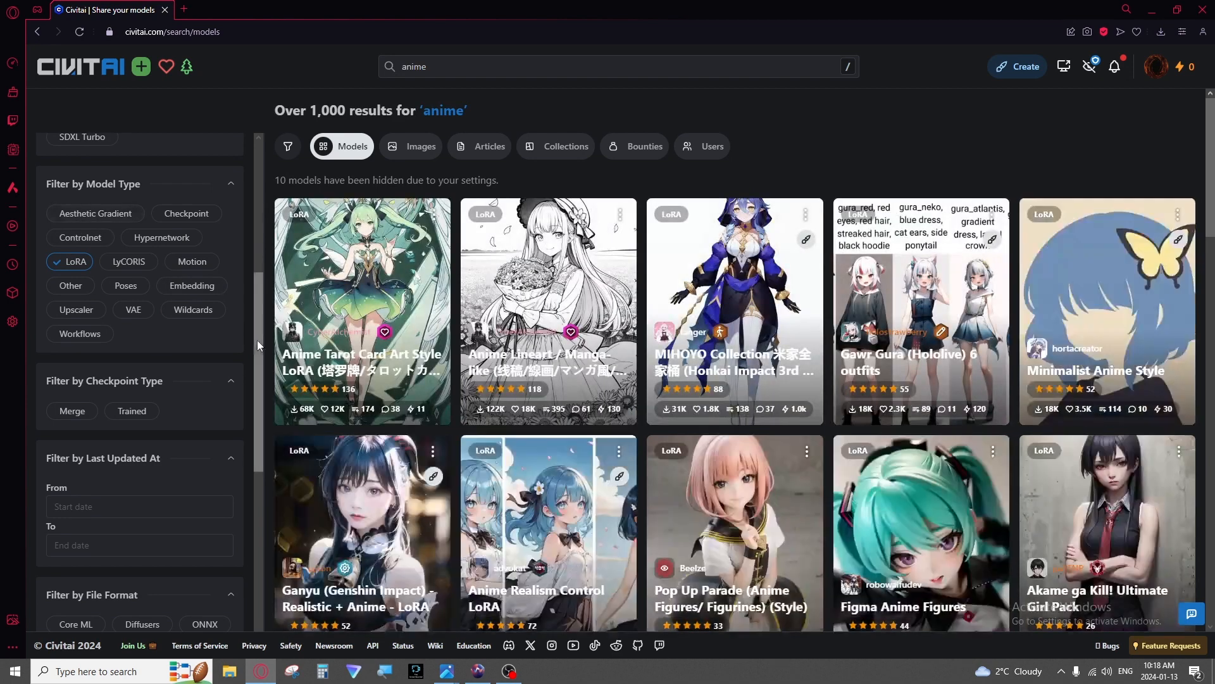
{"action": "scroll", "scroll_direction": "down", "scroll_amount": 3}
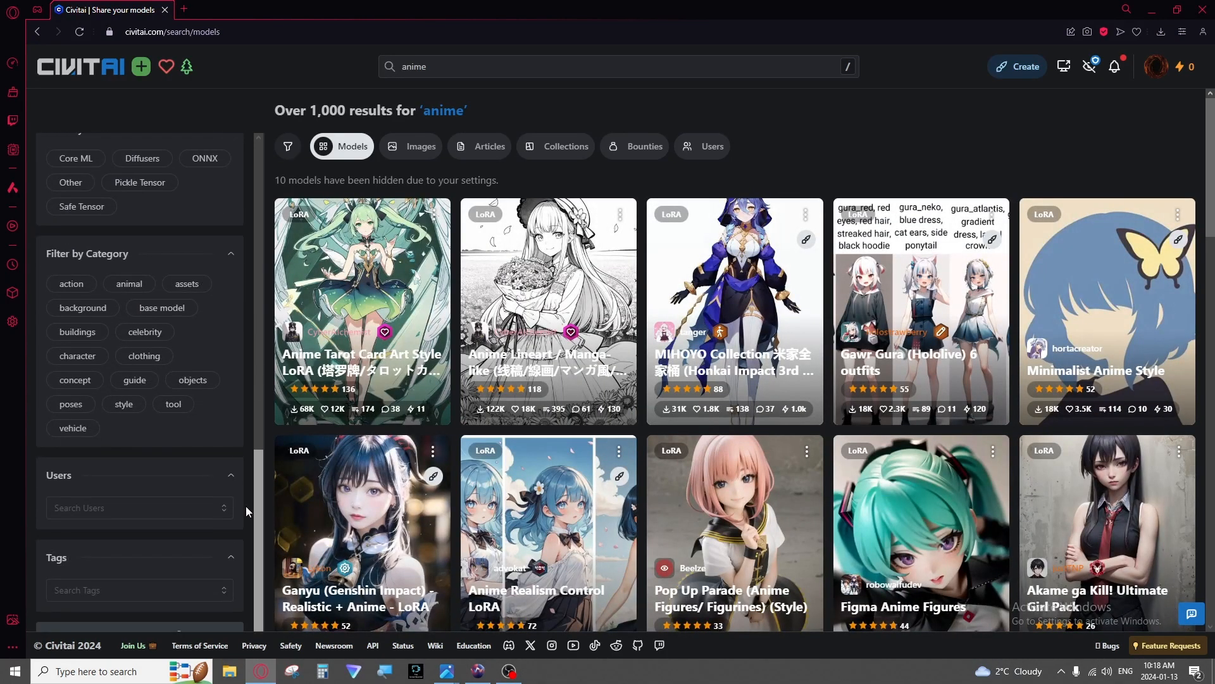
{"action": "mouse_move", "coordinate": [124, 286]}
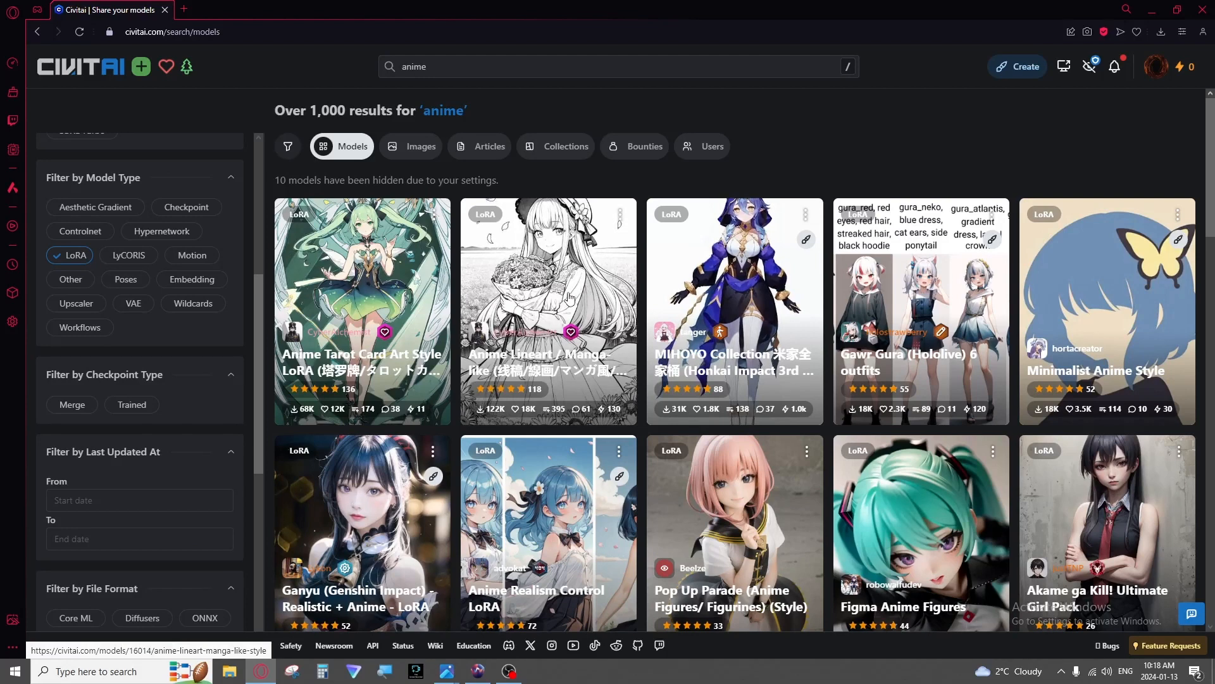
{"action": "left_click", "coordinate": [568, 296]}
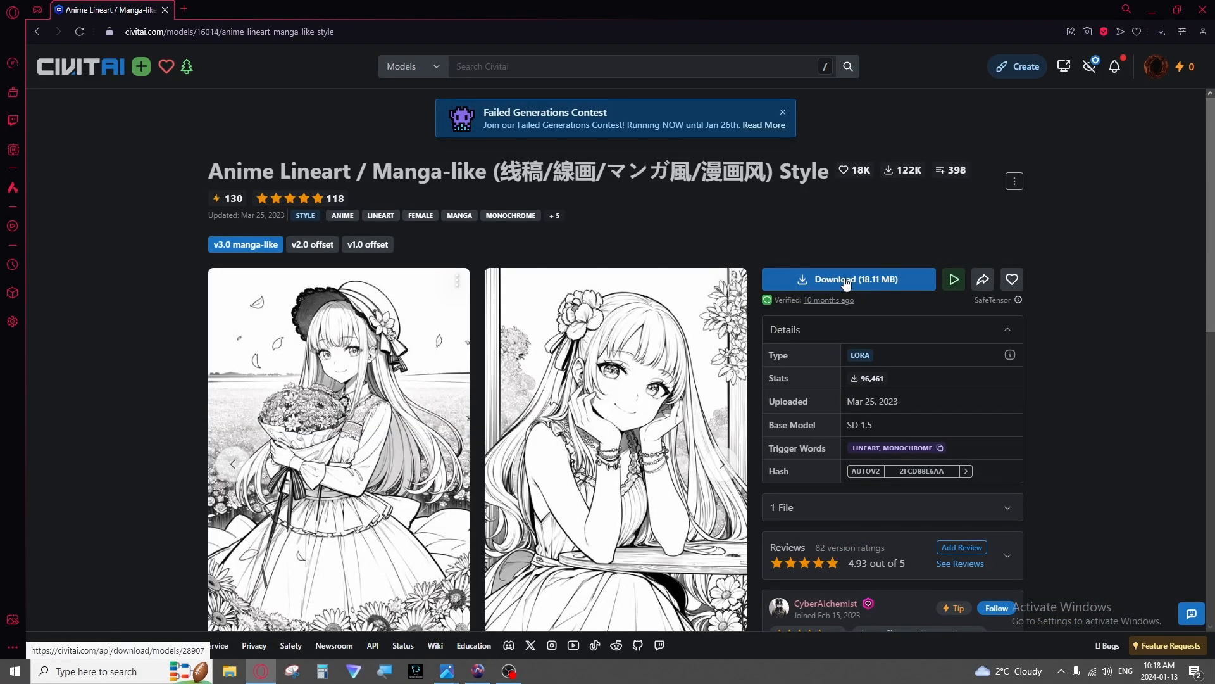
- Reach the LoRA's recommended settings and select the model name Anything V4.5
{"action": "scroll", "scroll_direction": "down", "scroll_amount": 3}
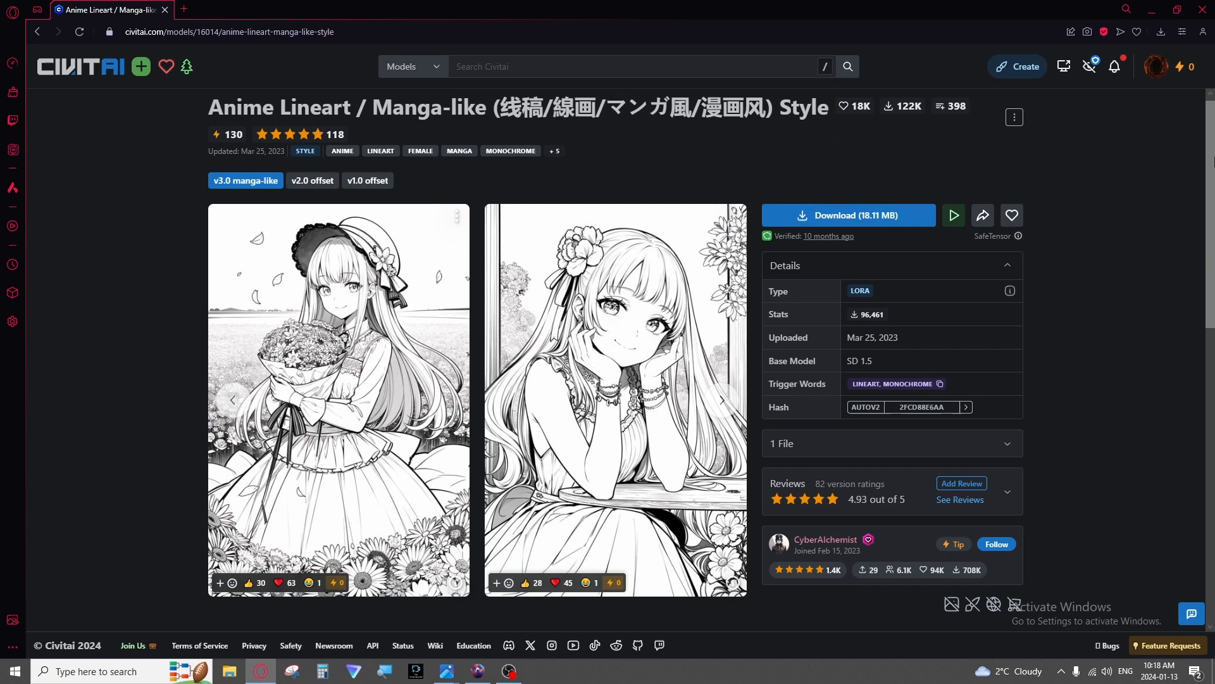
{"action": "scroll", "scroll_direction": "down", "scroll_amount": 3}
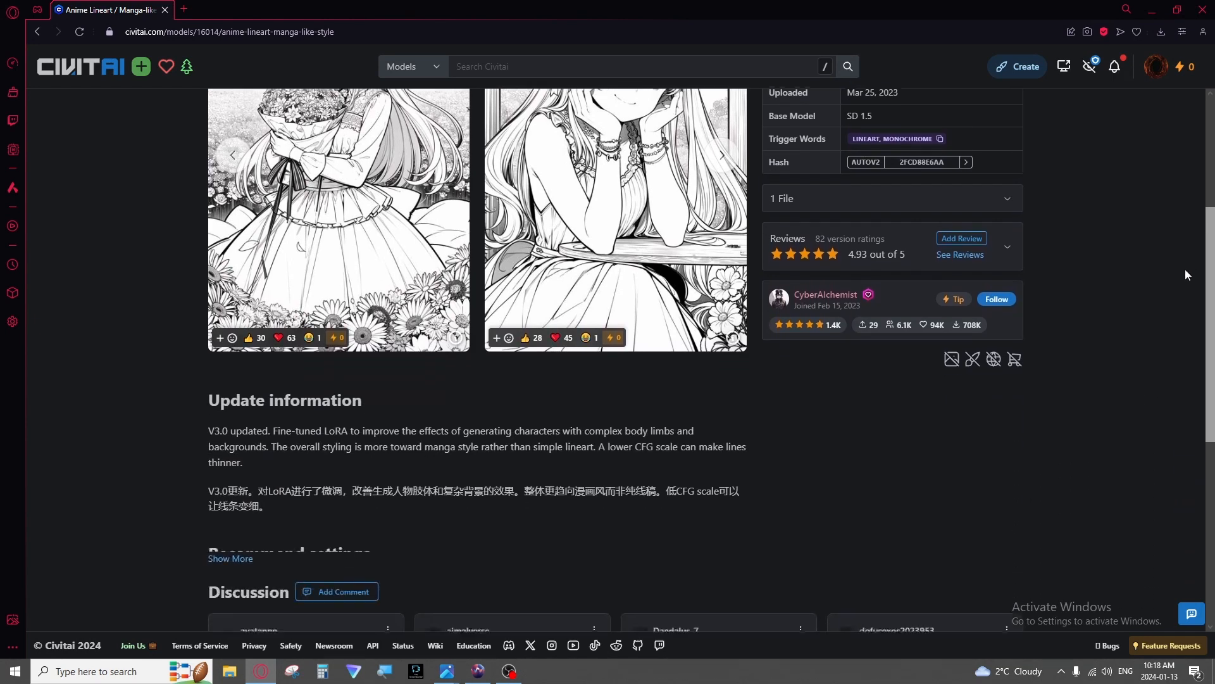
{"action": "scroll", "scroll_direction": "down", "scroll_amount": 3}
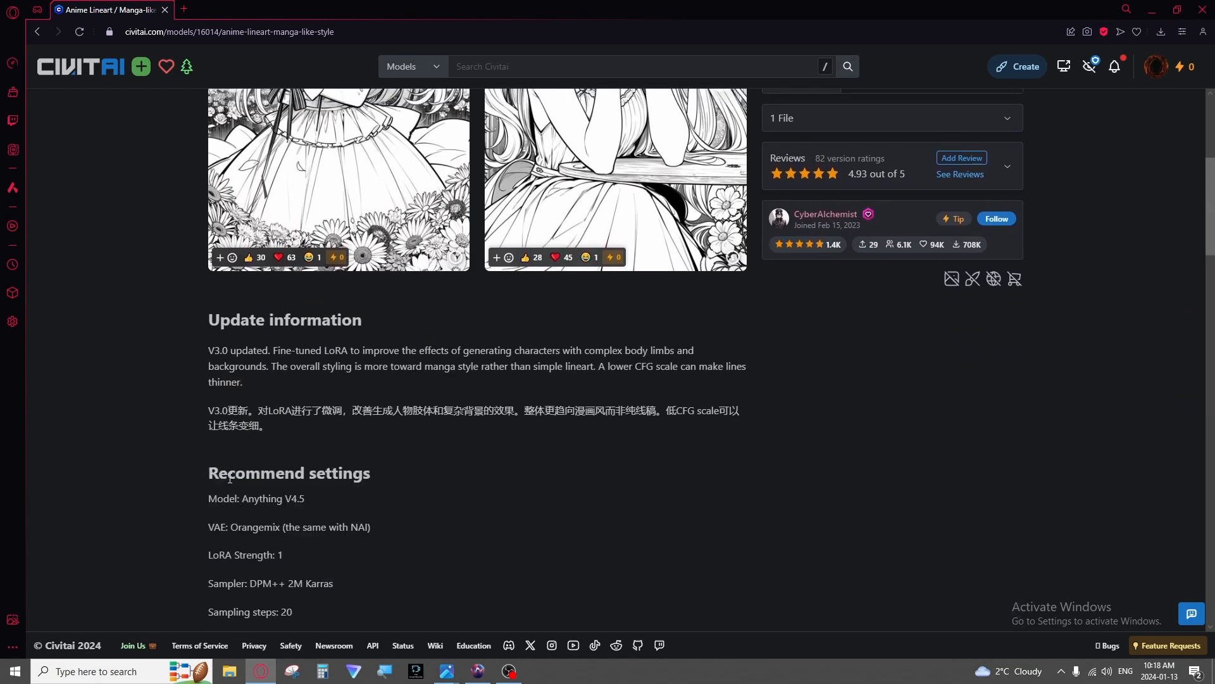
{"action": "scroll", "scroll_direction": "down", "scroll_amount": 3}
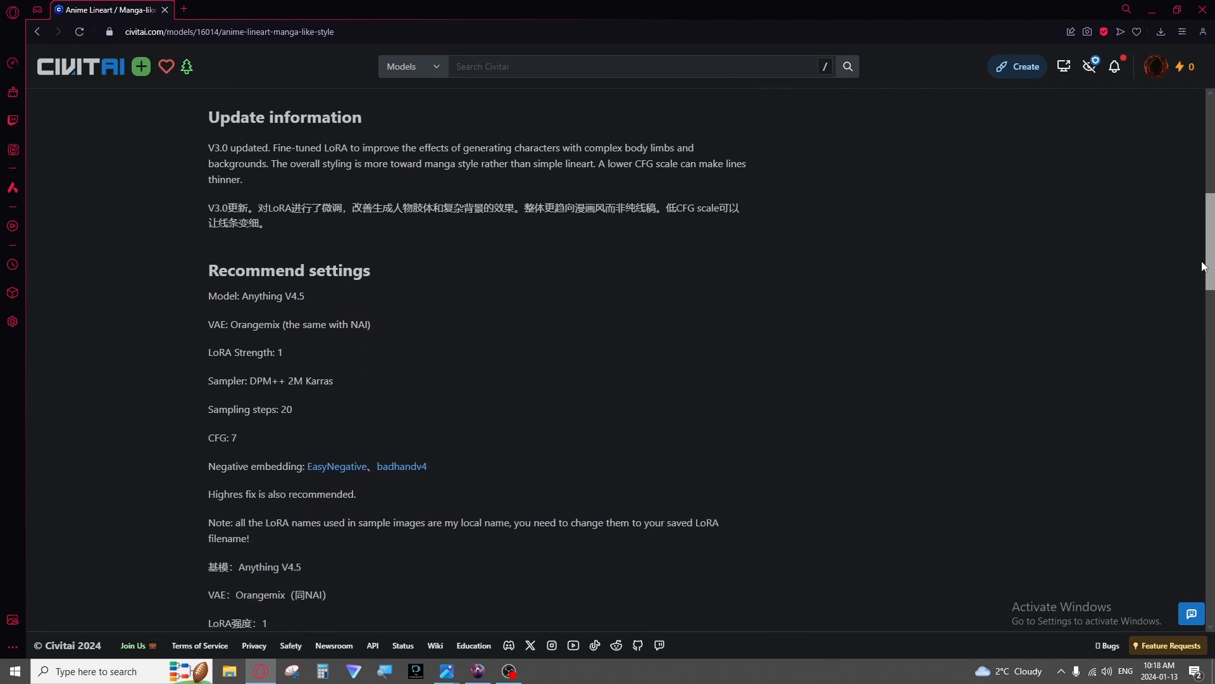
{"action": "scroll", "scroll_direction": "down", "scroll_amount": 3}
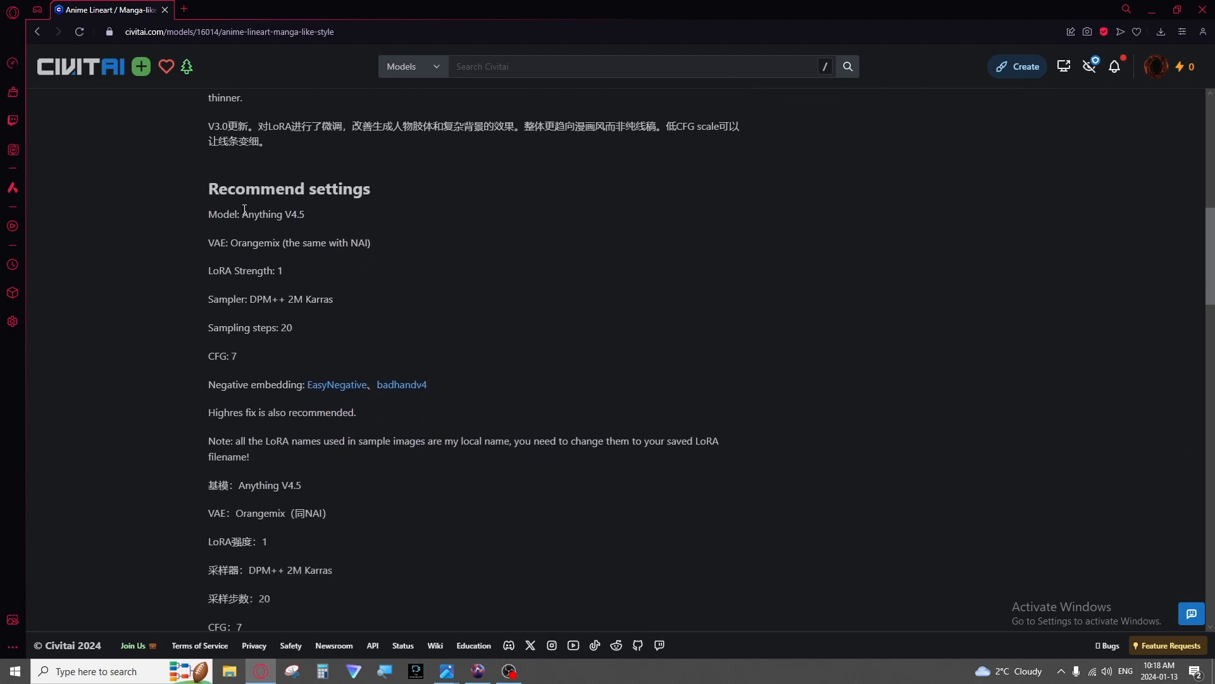
{"action": "double_click", "coordinate": [271, 214]}
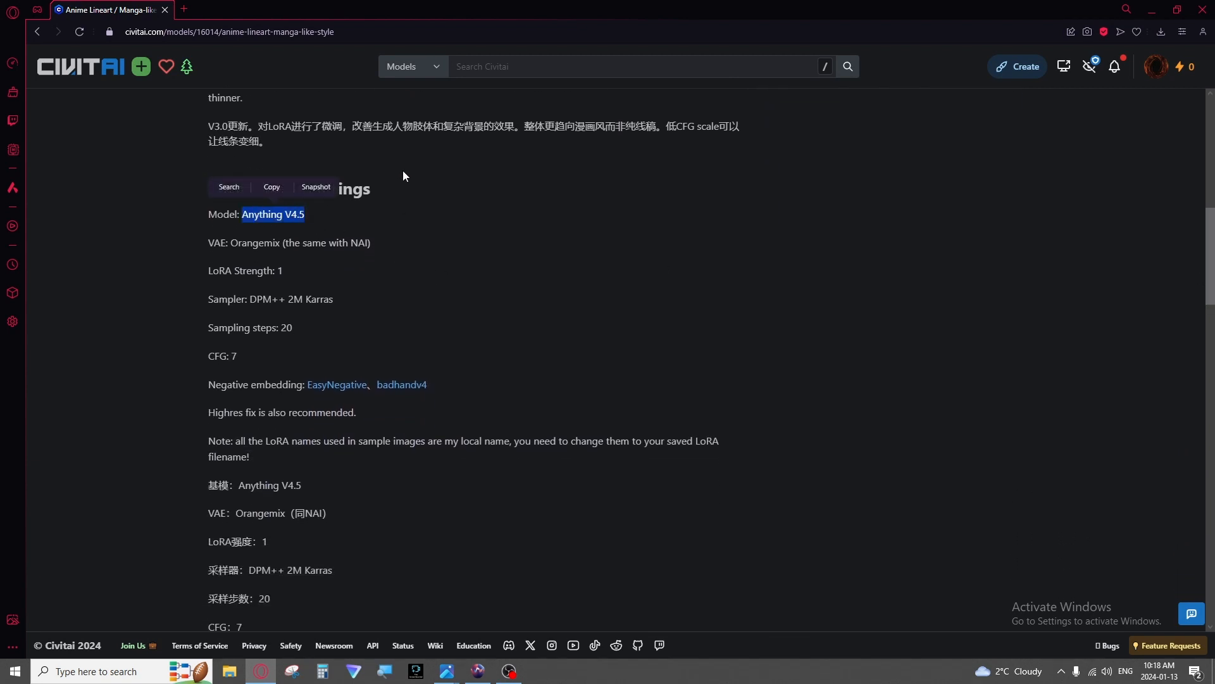
{"action": "mouse_move", "coordinate": [486, 251]}
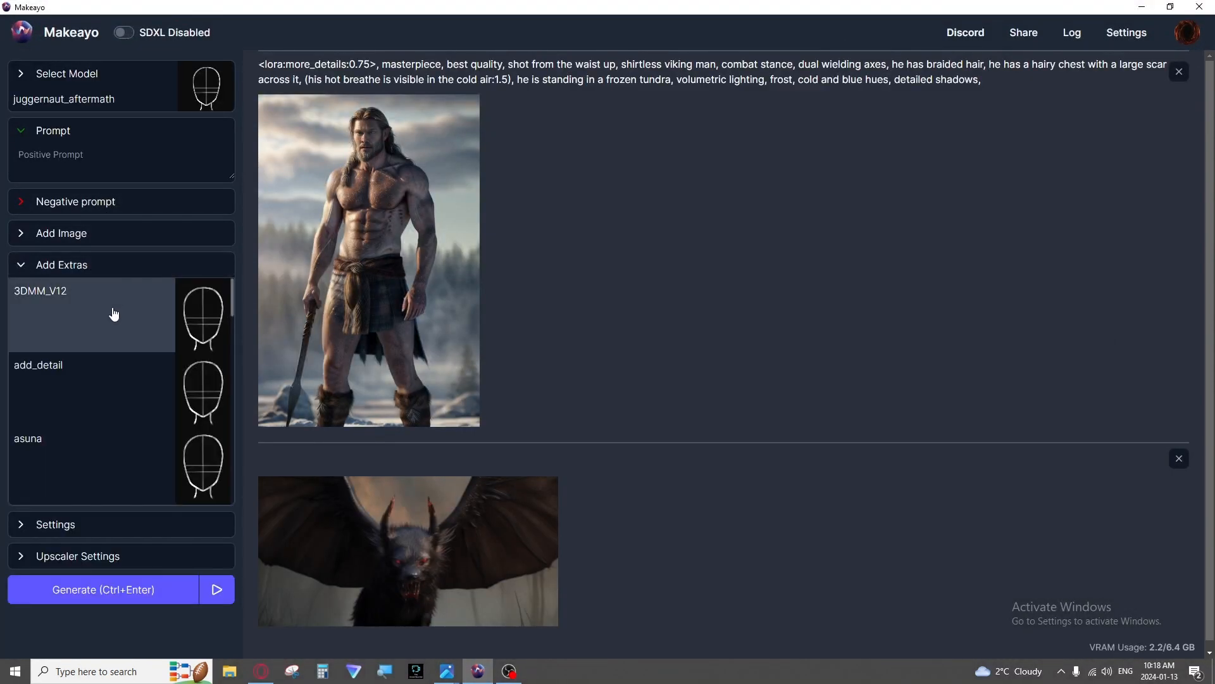
- Add the 3DMM_V12 LoRA as an extra and raise its Master strength to 1.99
{"action": "left_click", "coordinate": [40, 291]}
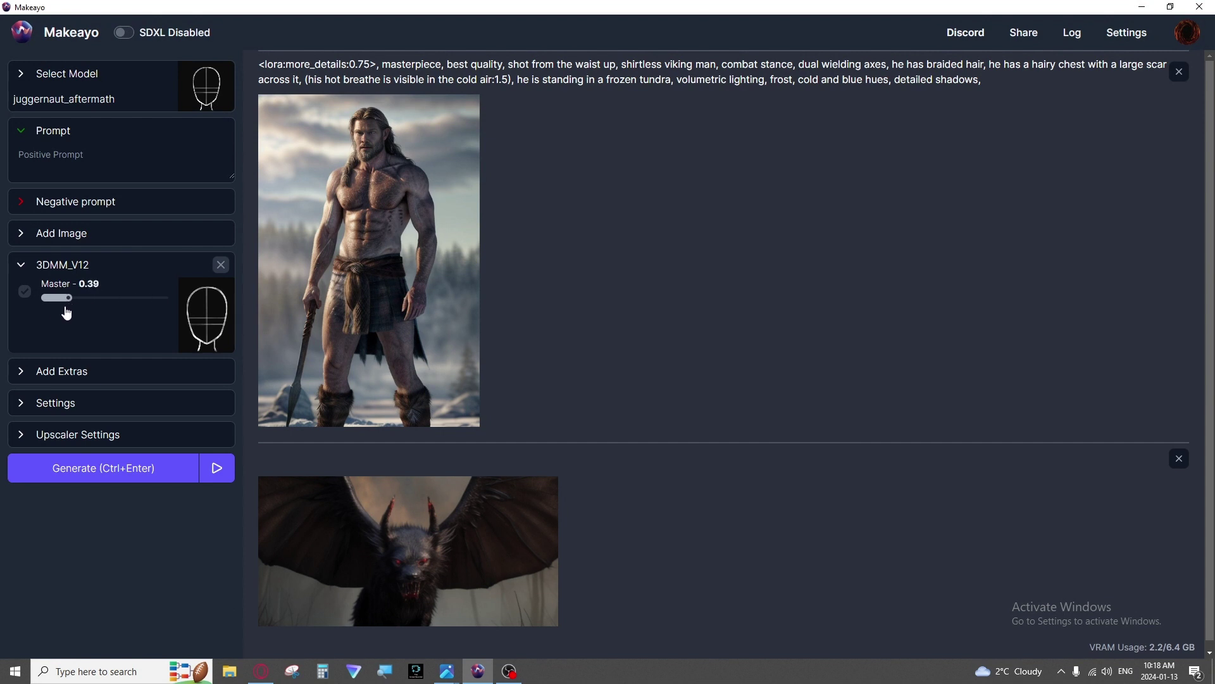
{"action": "left_click_drag", "start_coordinate": [57, 298], "coordinate": [163, 298]}
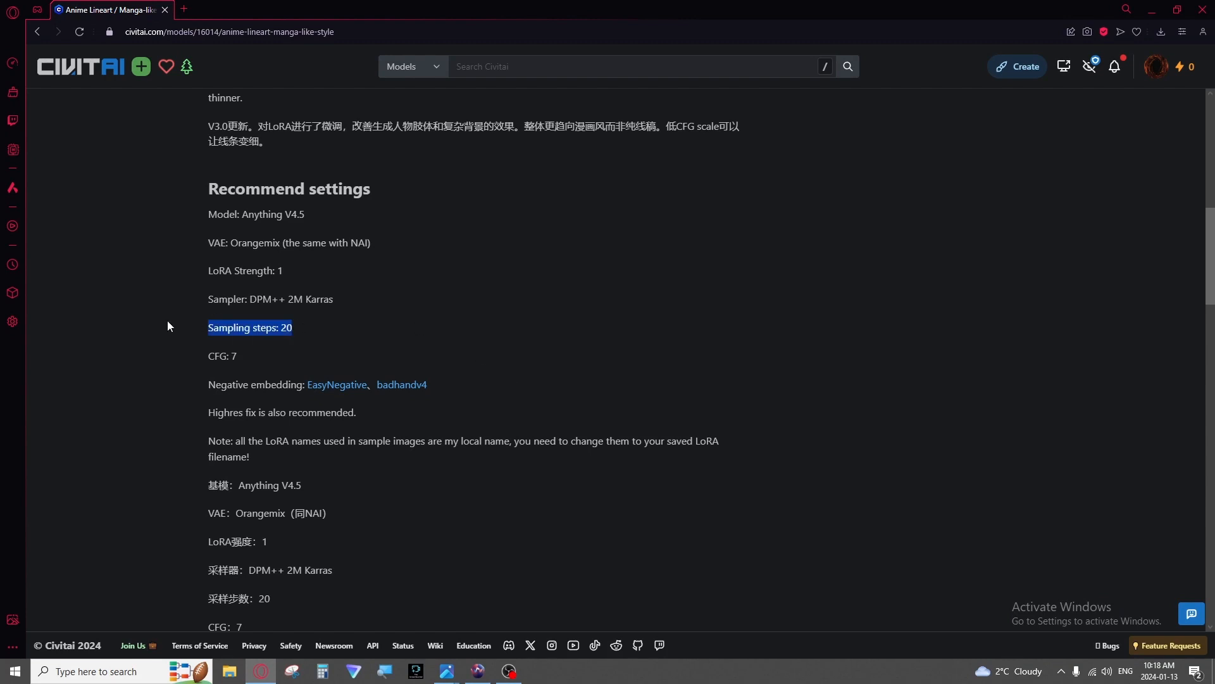
{"action": "left_click", "coordinate": [476, 671]}
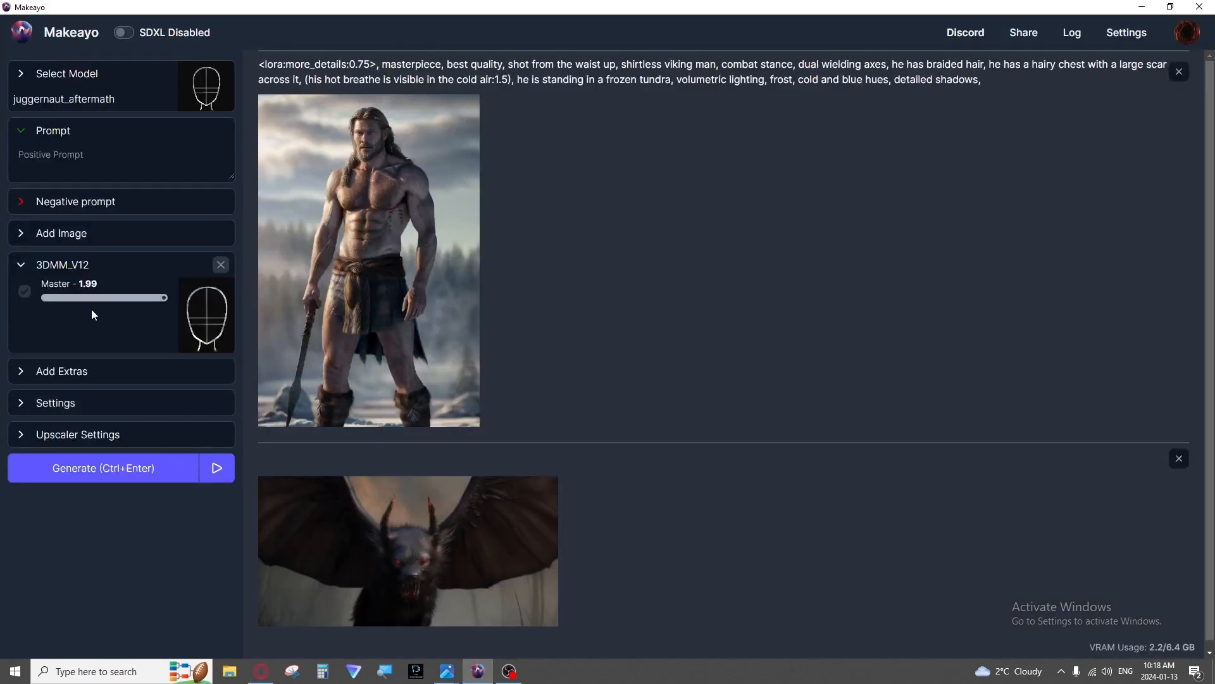
- Expand Makeayo's generation settings and compare them against the Civitai page
{"action": "left_click", "coordinate": [56, 402]}
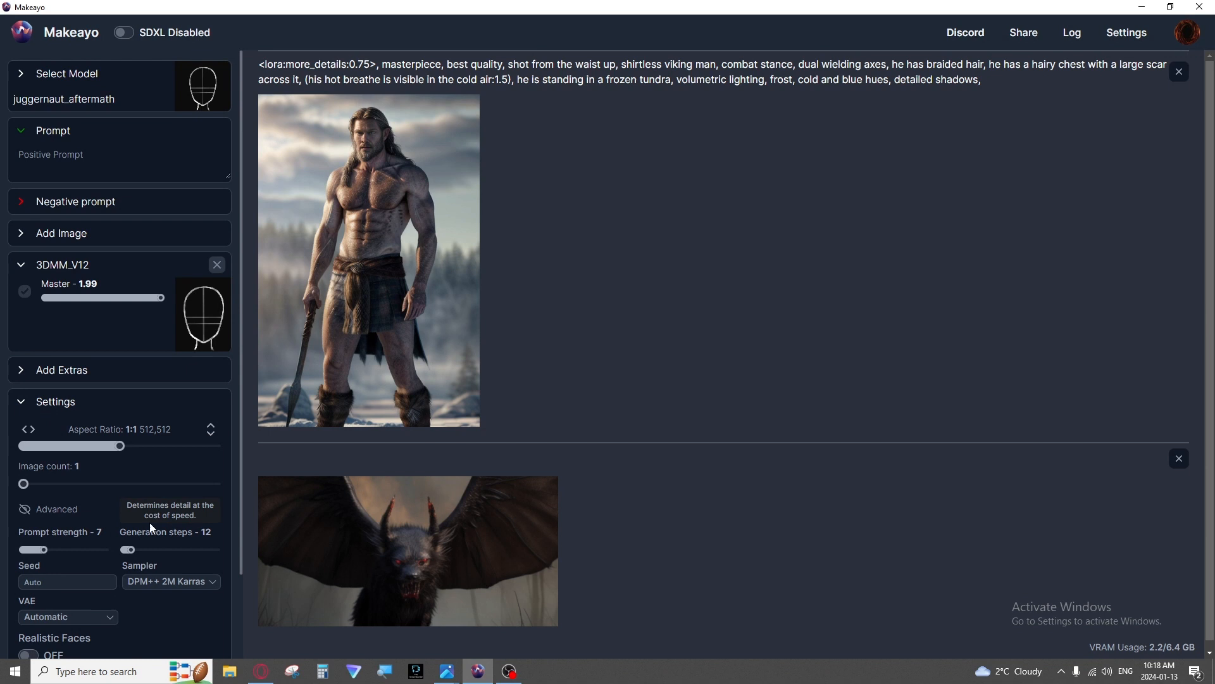
{"action": "scroll", "scroll_direction": "down", "scroll_amount": 3}
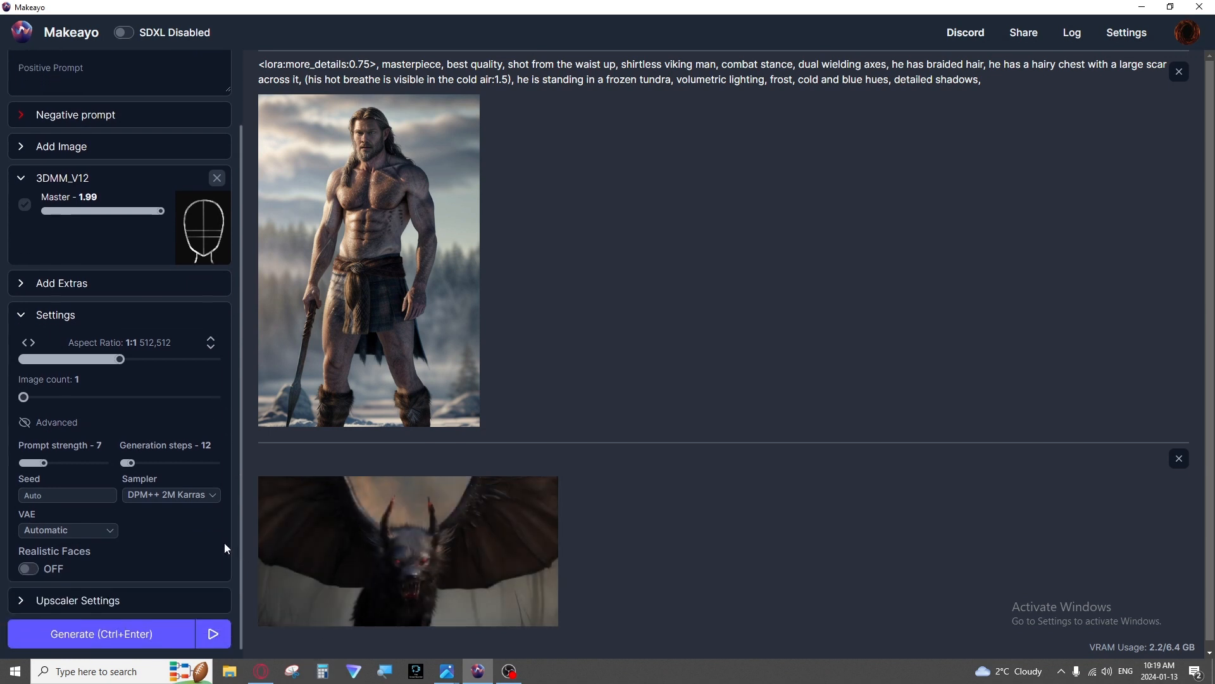
{"action": "mouse_move", "coordinate": [33, 464]}
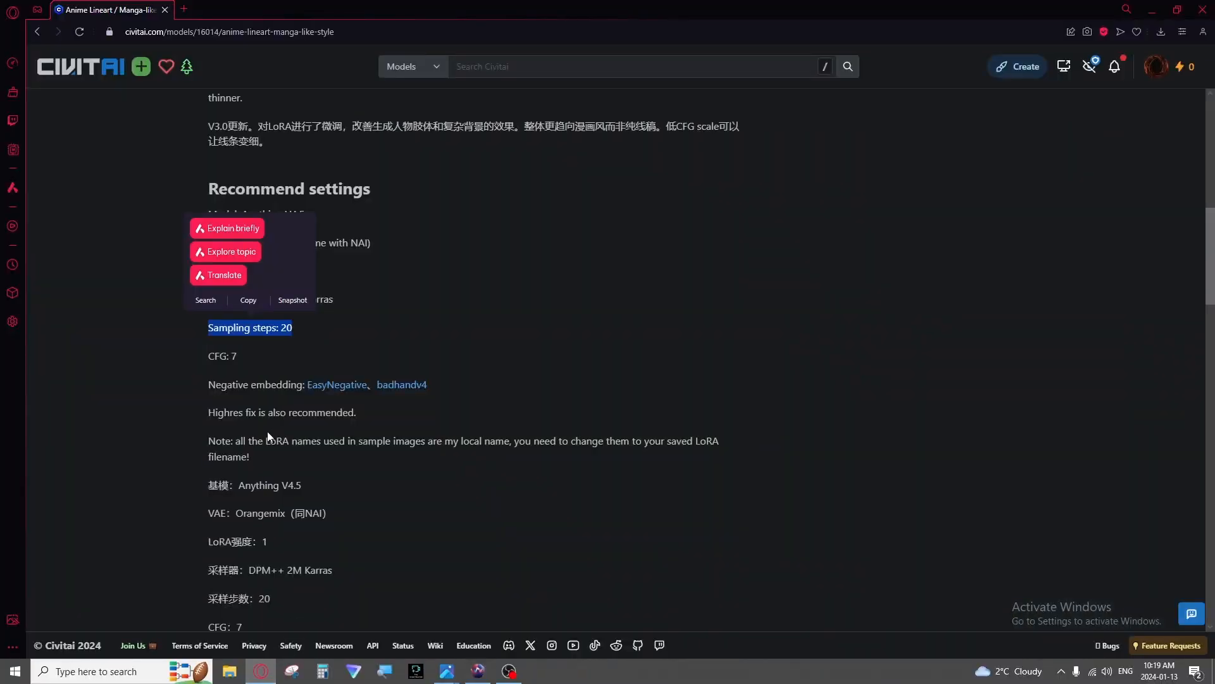
{"action": "double_click", "coordinate": [216, 356]}
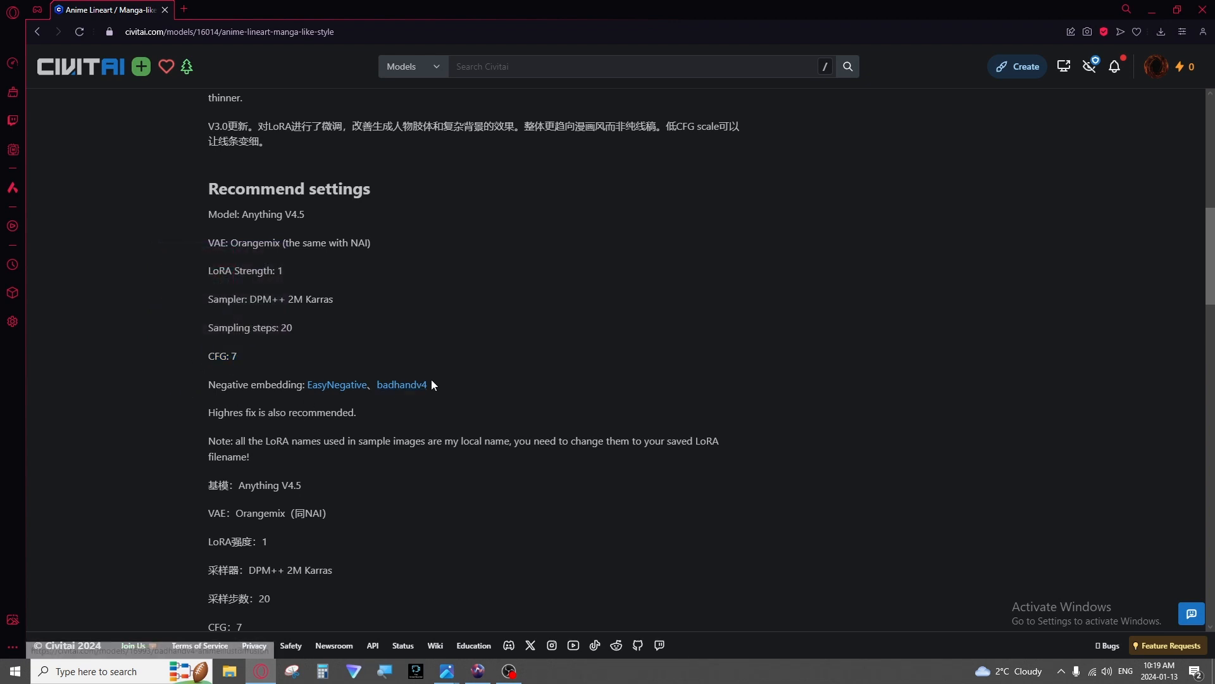
{"action": "mouse_move", "coordinate": [252, 492]}
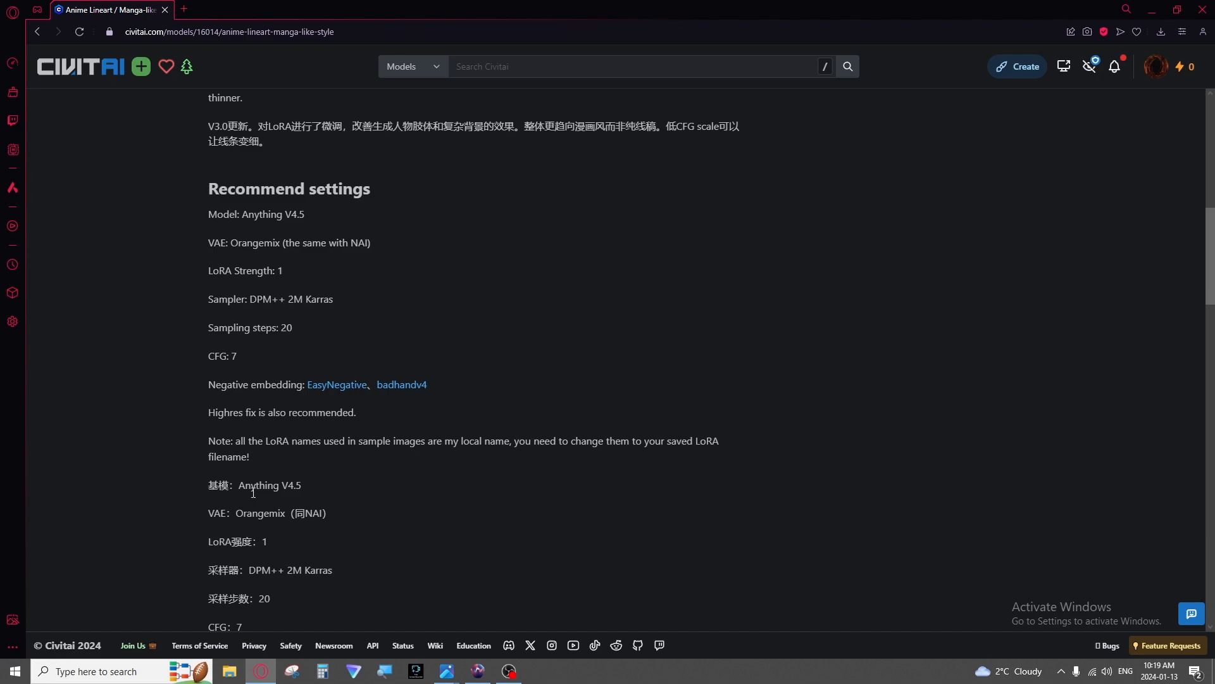
{"action": "scroll", "scroll_direction": "down", "scroll_amount": 3}
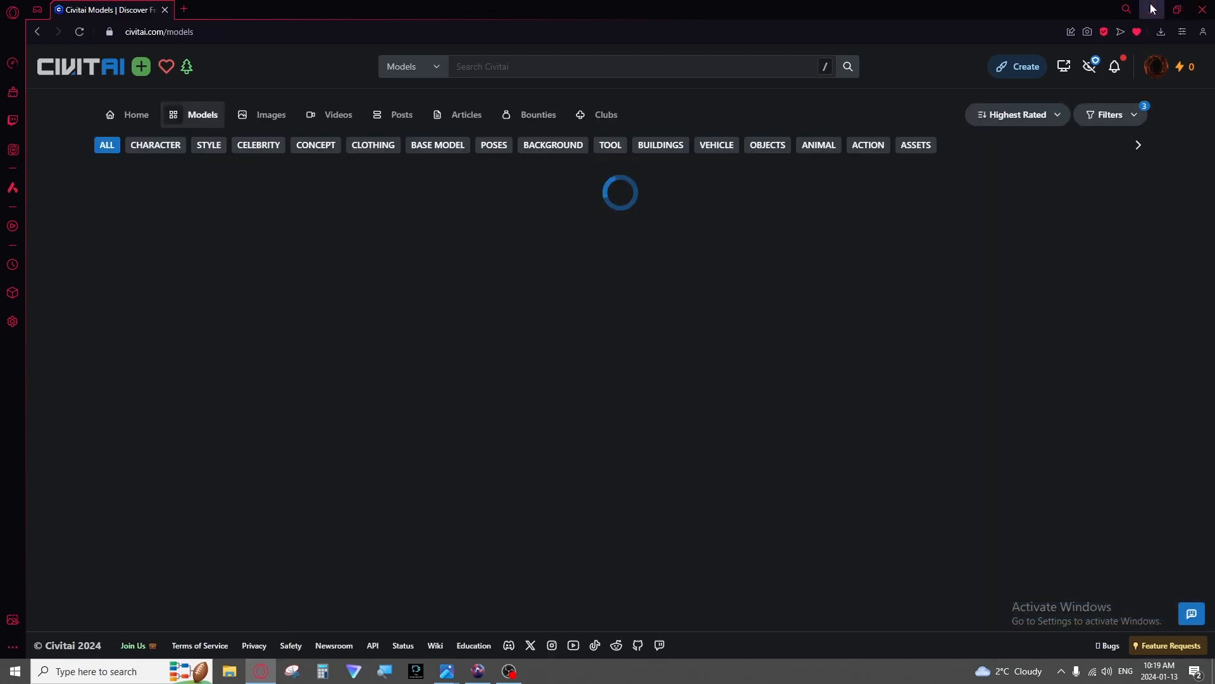
- Minimize the browser and bring up the OBS recording window over Makeayo
{"action": "left_click", "coordinate": [476, 671]}
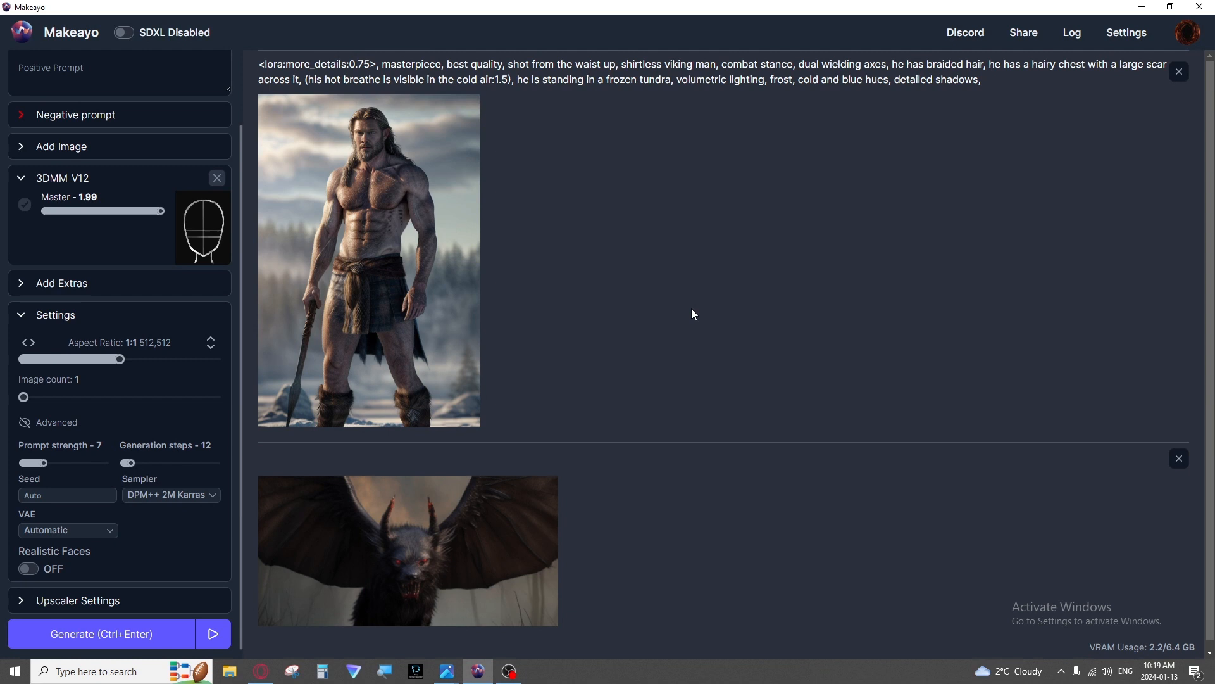
{"action": "mouse_move", "coordinate": [524, 681]}
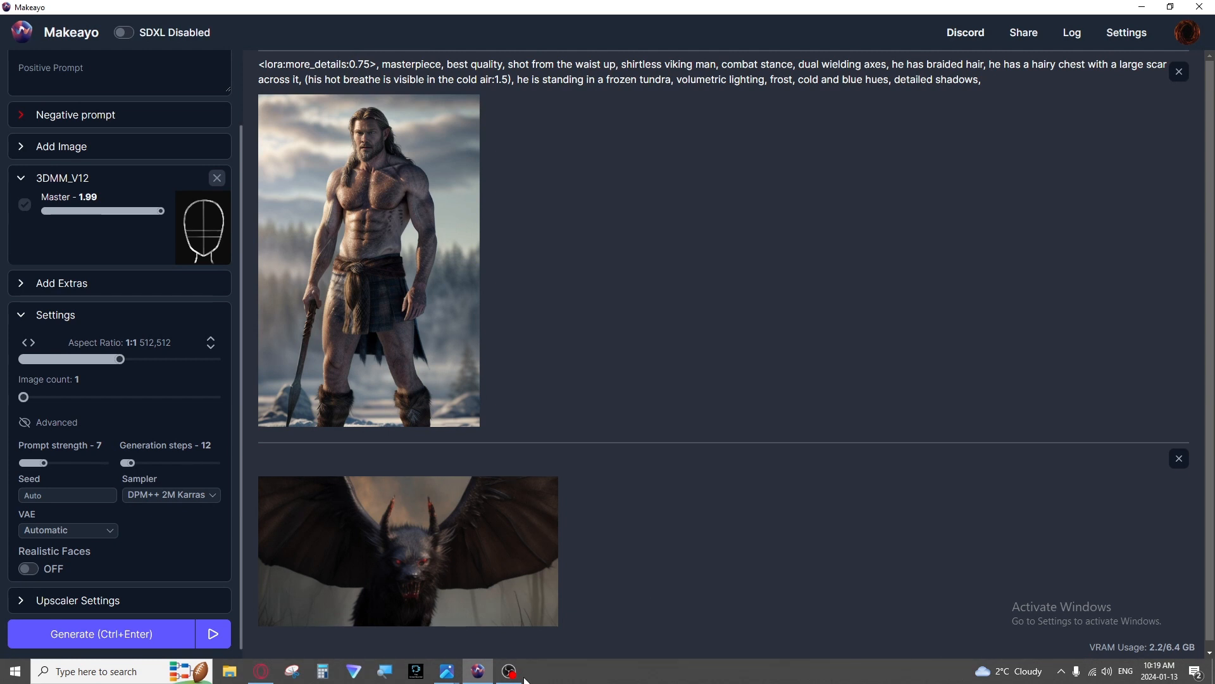
{"action": "mouse_move", "coordinate": [510, 671]}
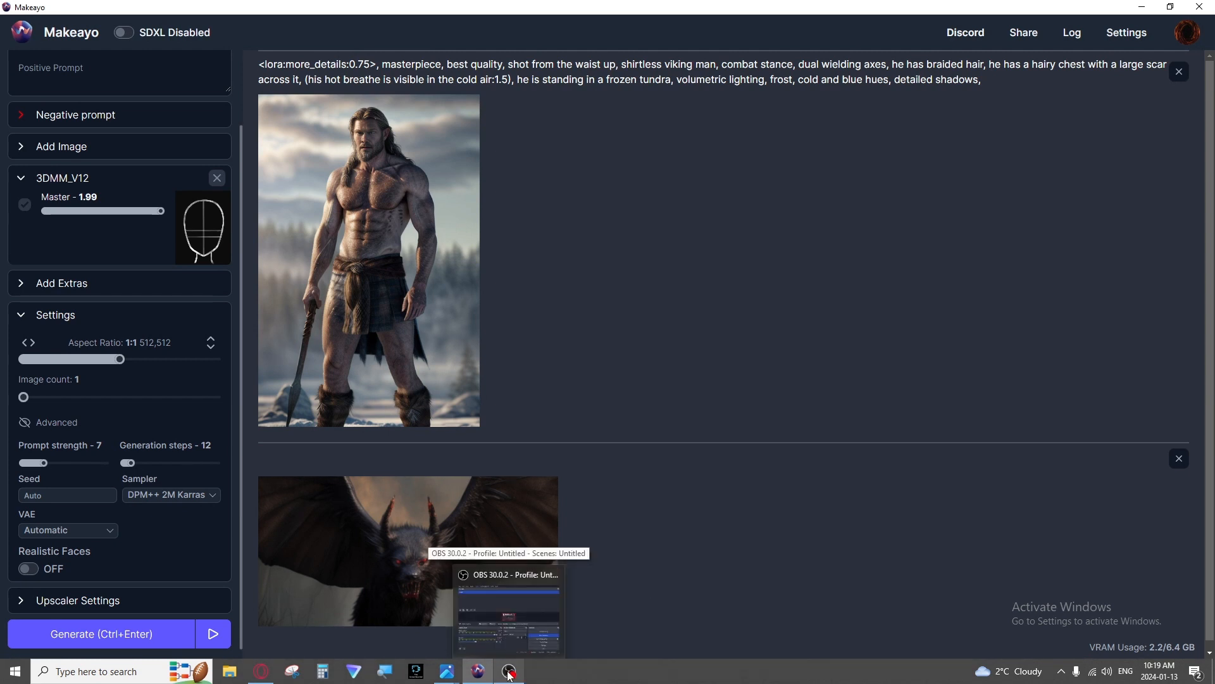
{"action": "left_click", "coordinate": [509, 671]}
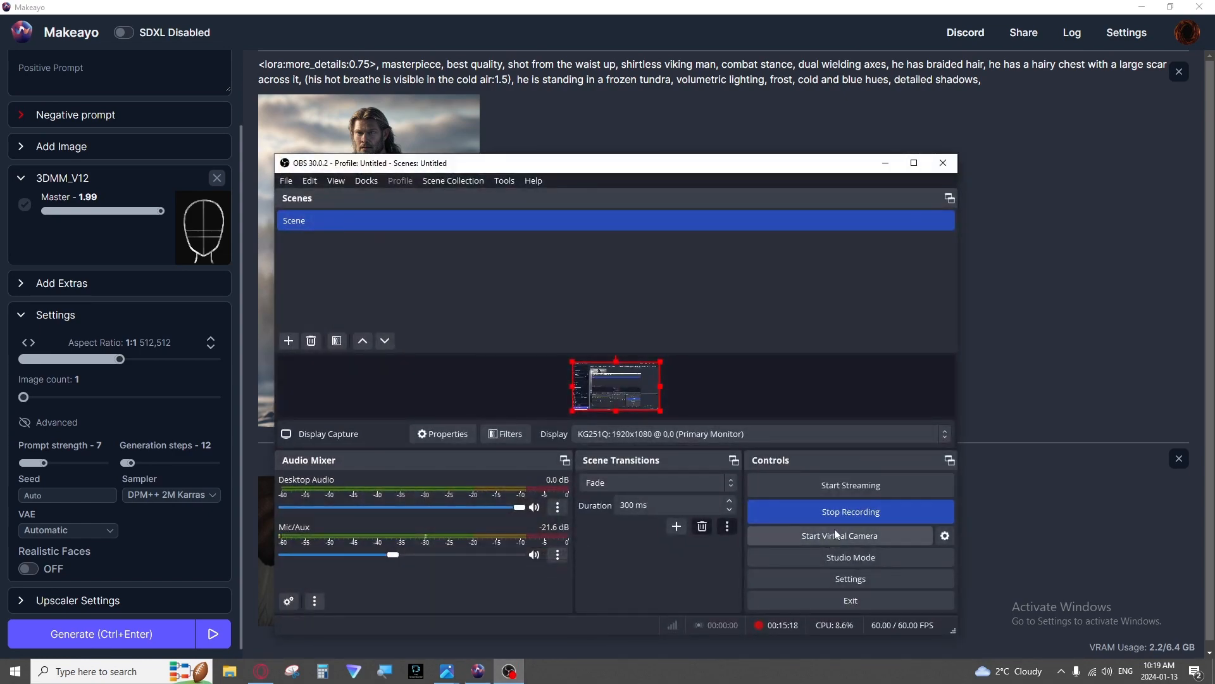